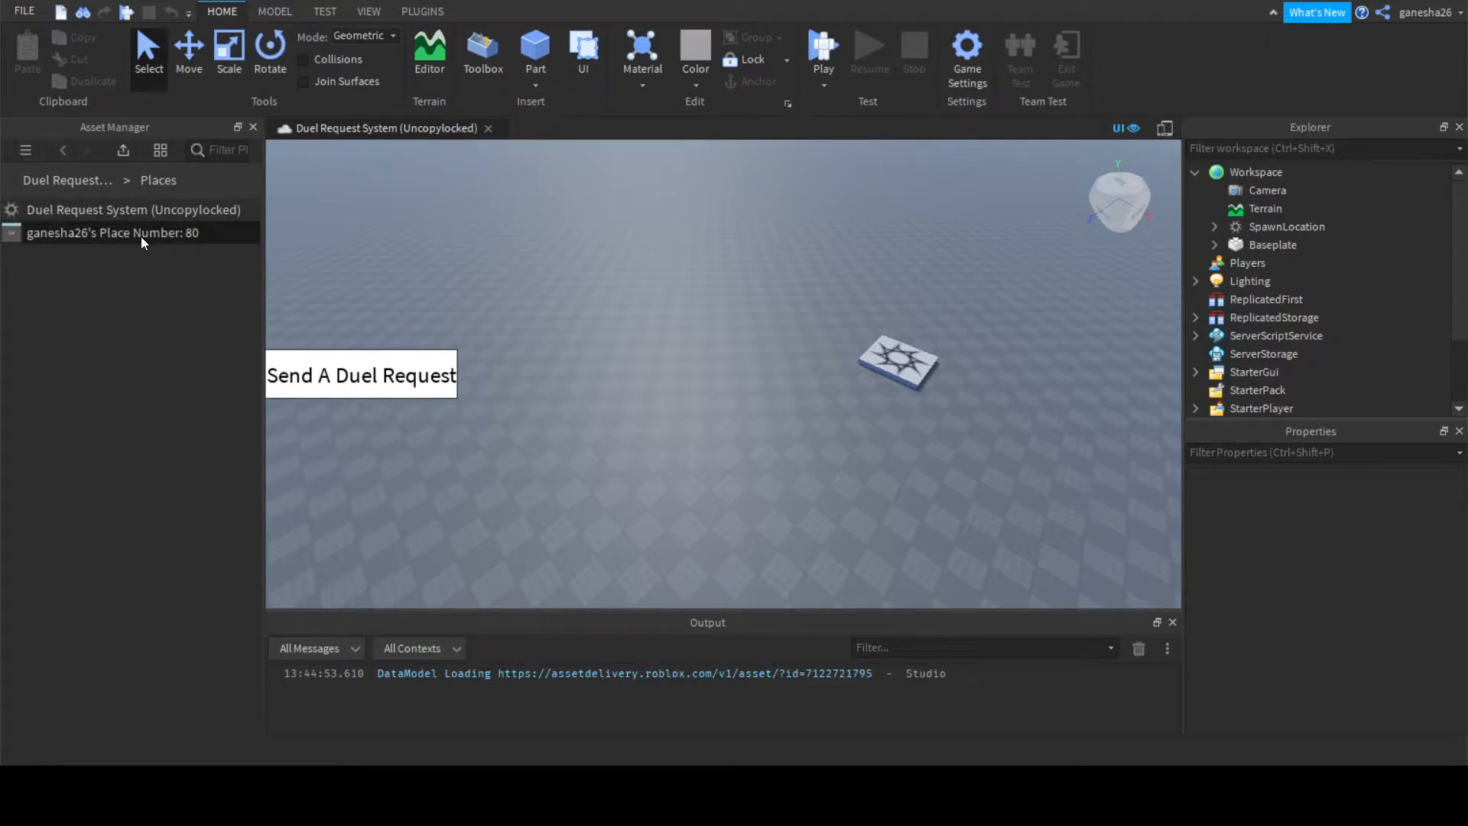
Open the game's second place, an empty baseplate world, from the Asset Manager.
click(113, 232)
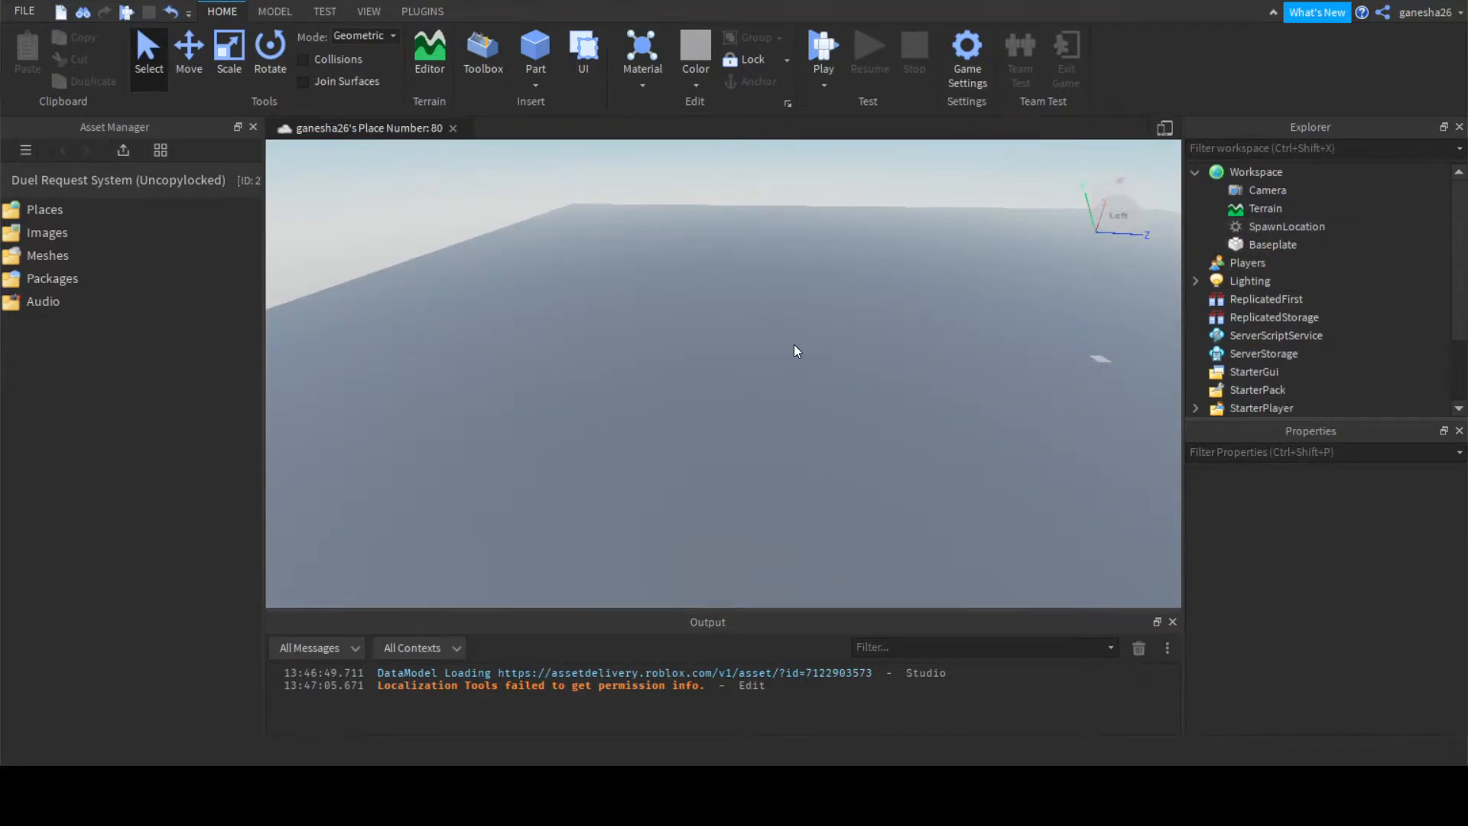
Select Baseplate and set its Size to 1000,1,1000.
click(1272, 245)
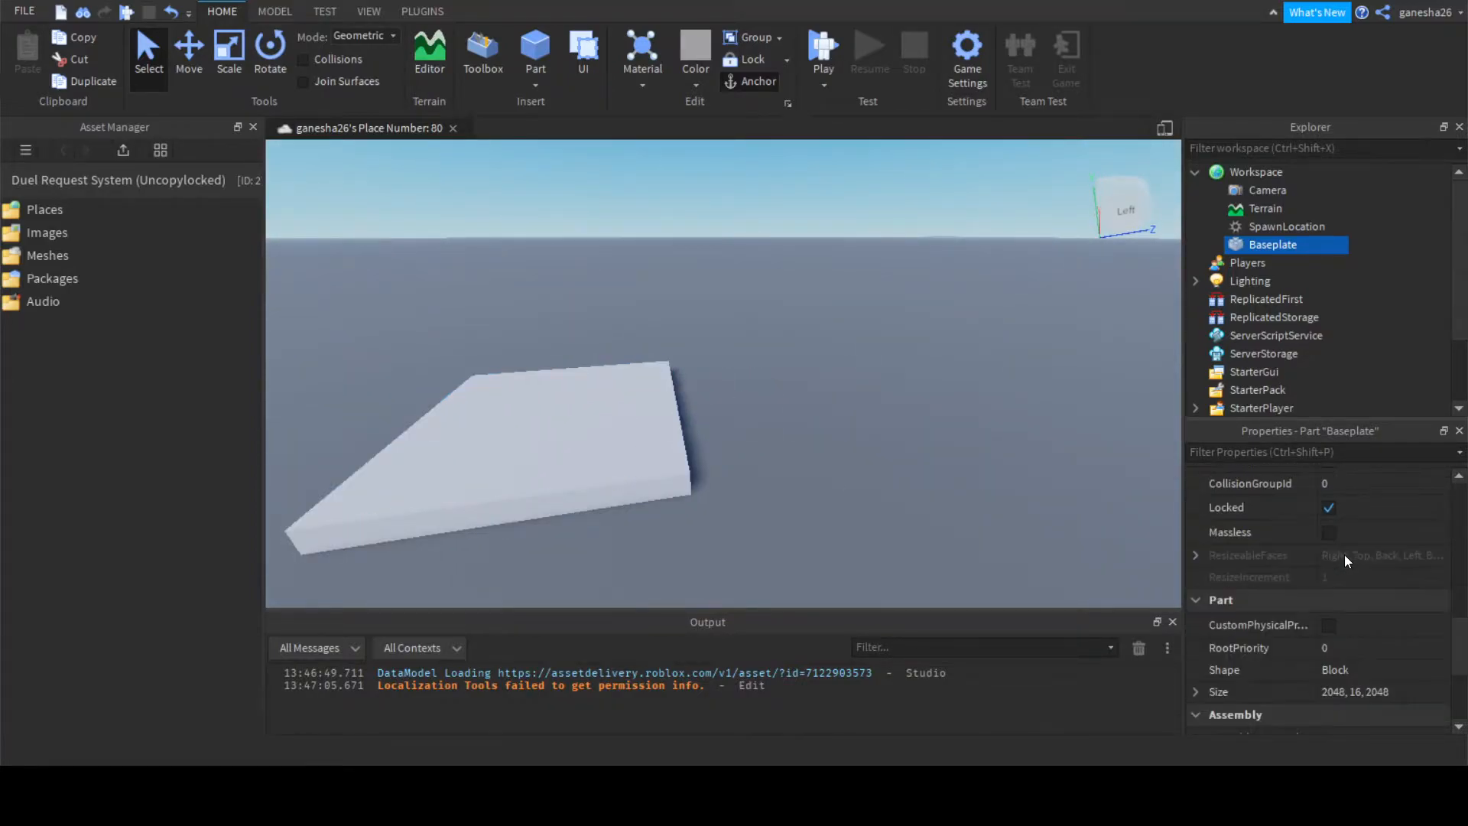
click(1355, 505)
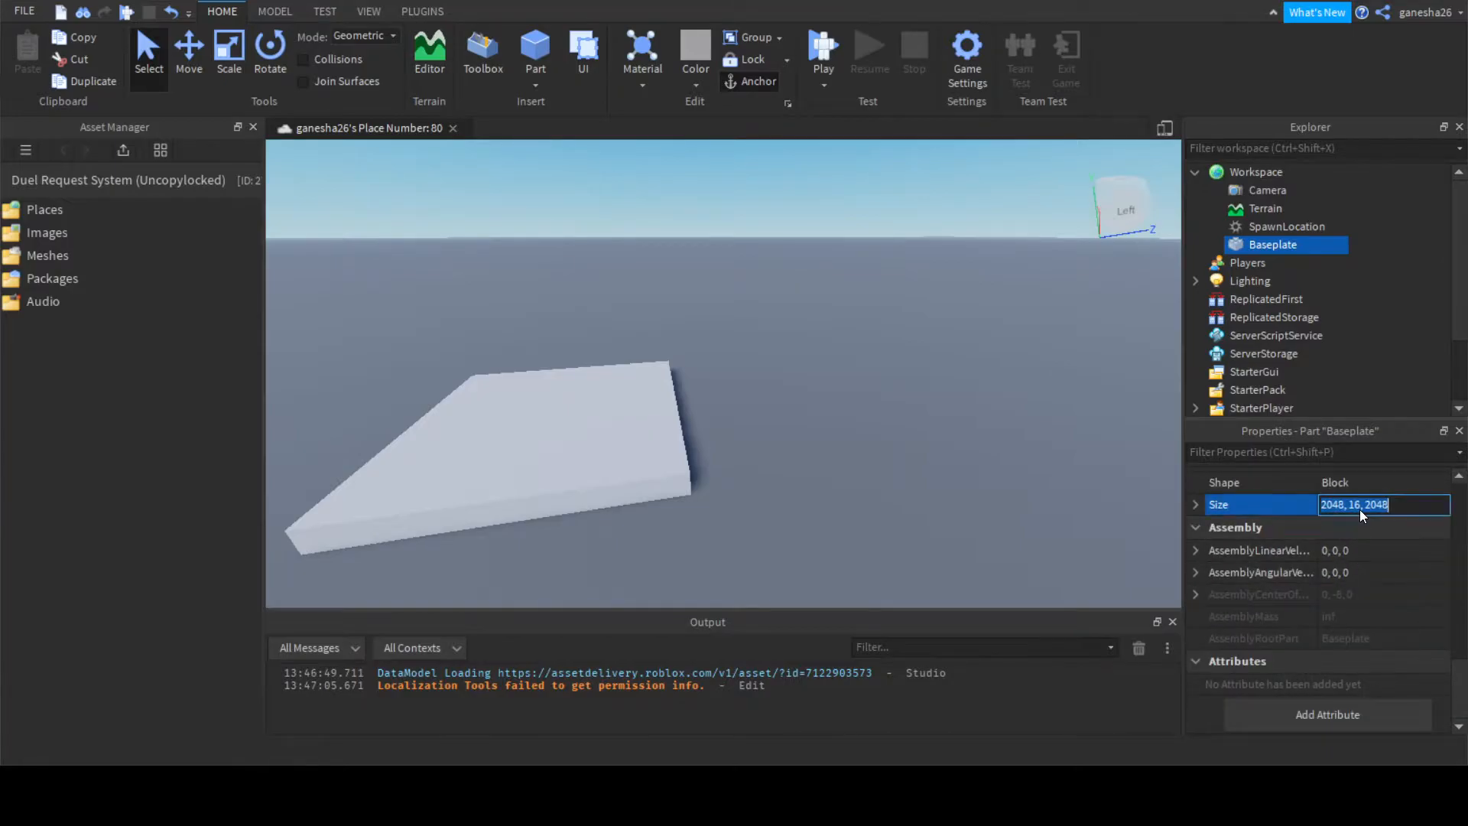
text(1000,1,1000)
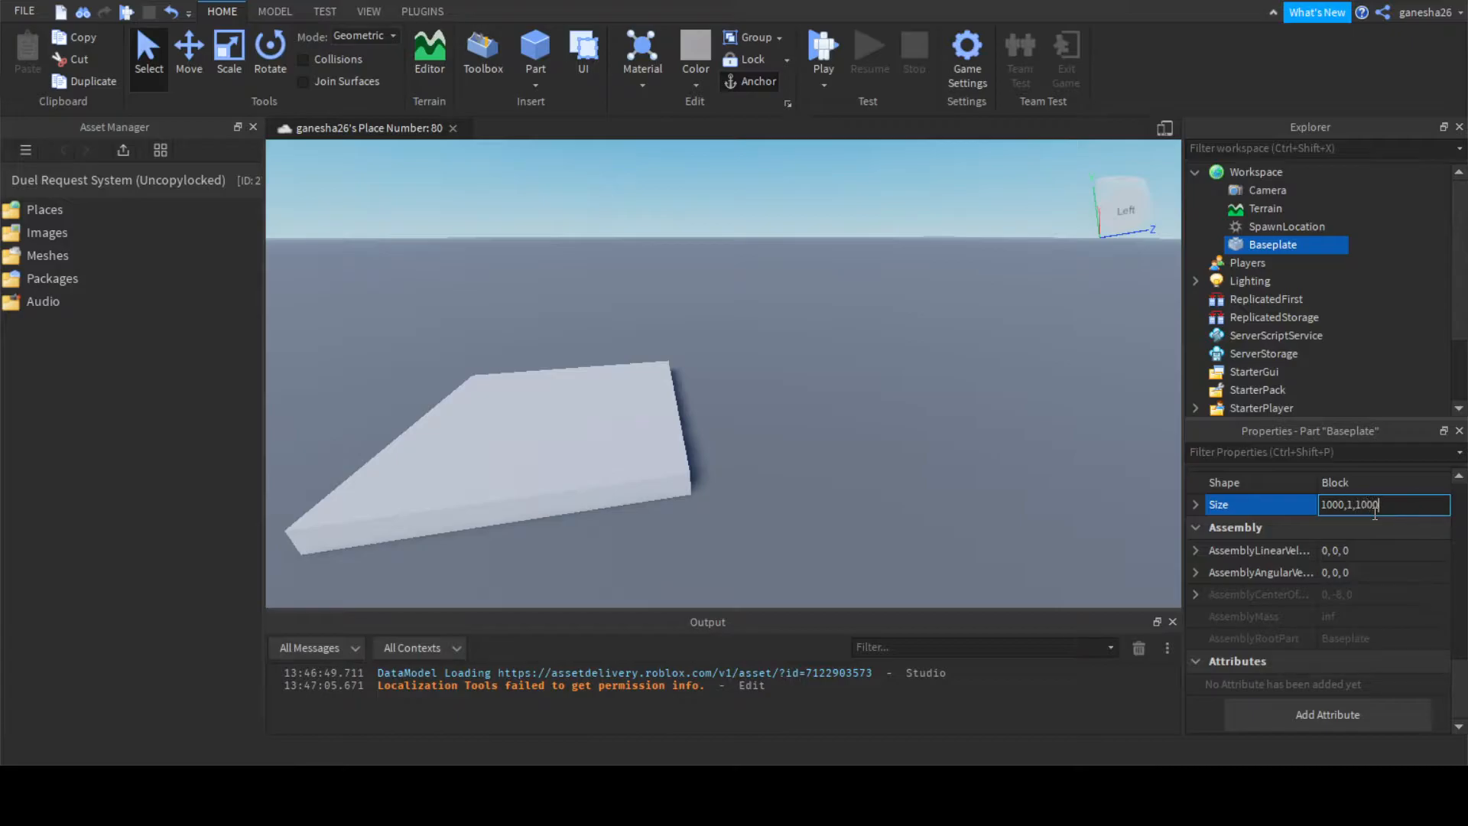
Select SpawnLocation, set its Size to 1000,1,1000 and check its position.
click(1286, 226)
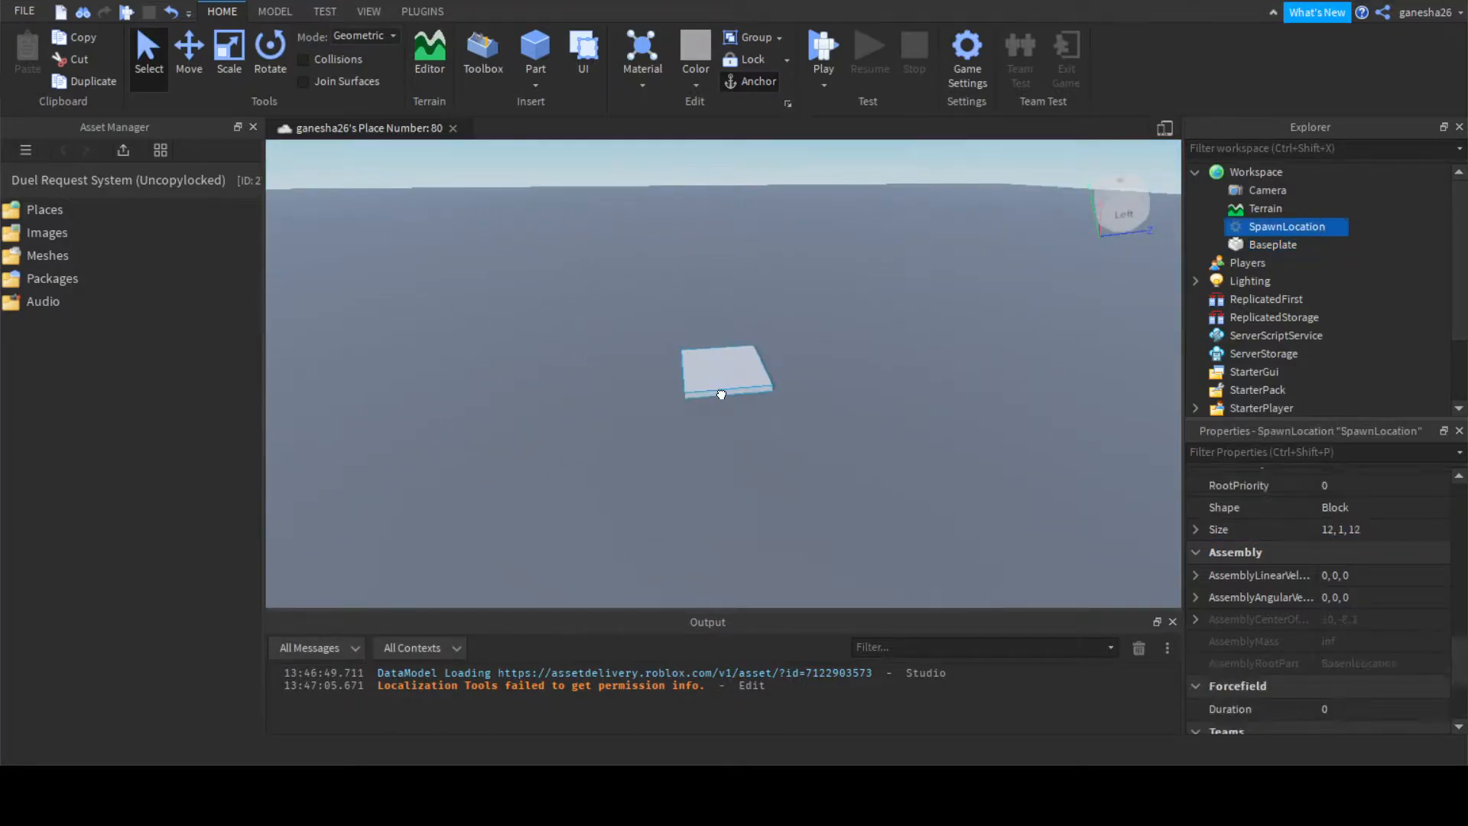
click(1376, 529)
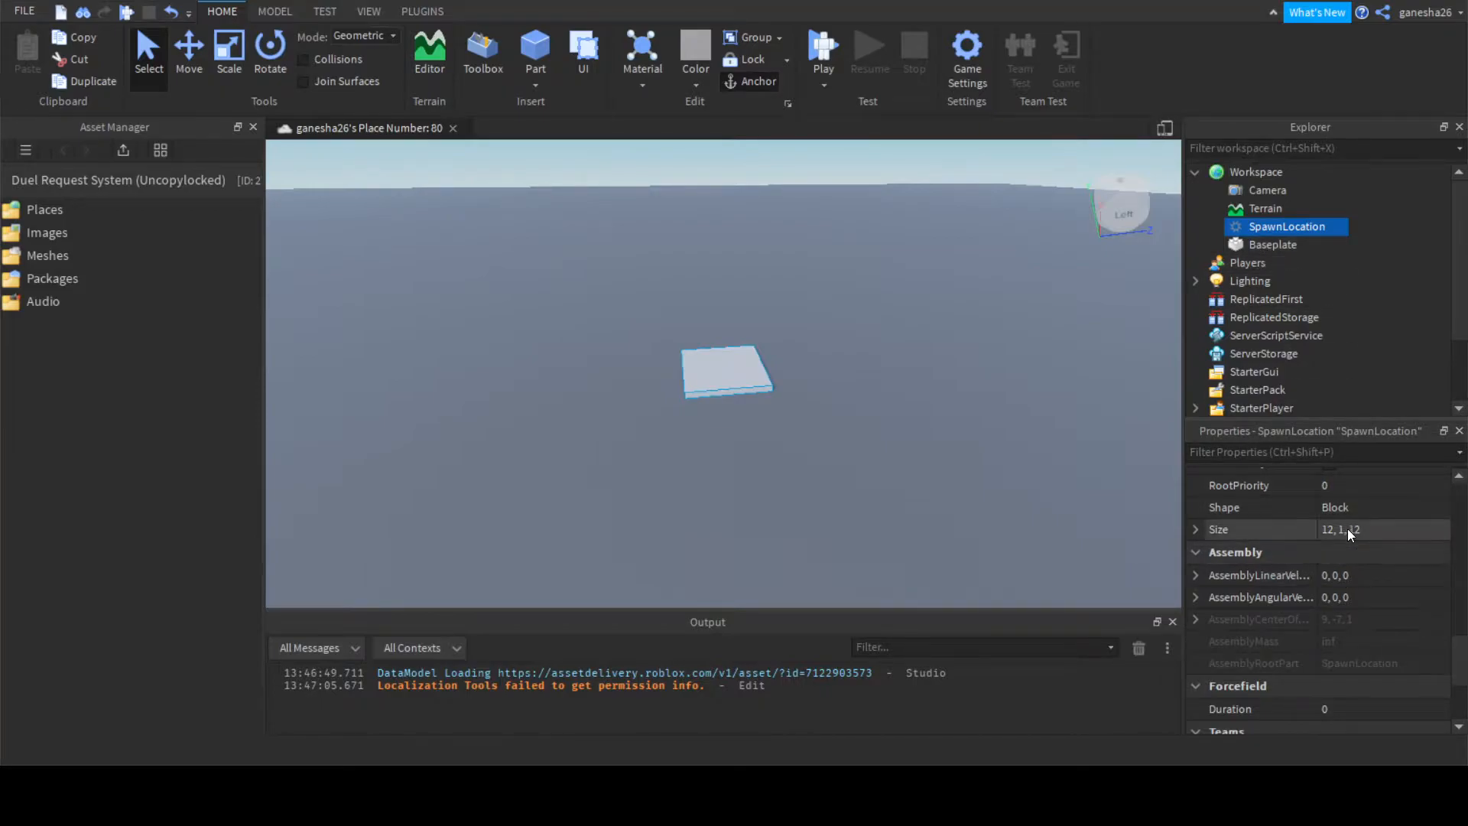
click(1381, 529)
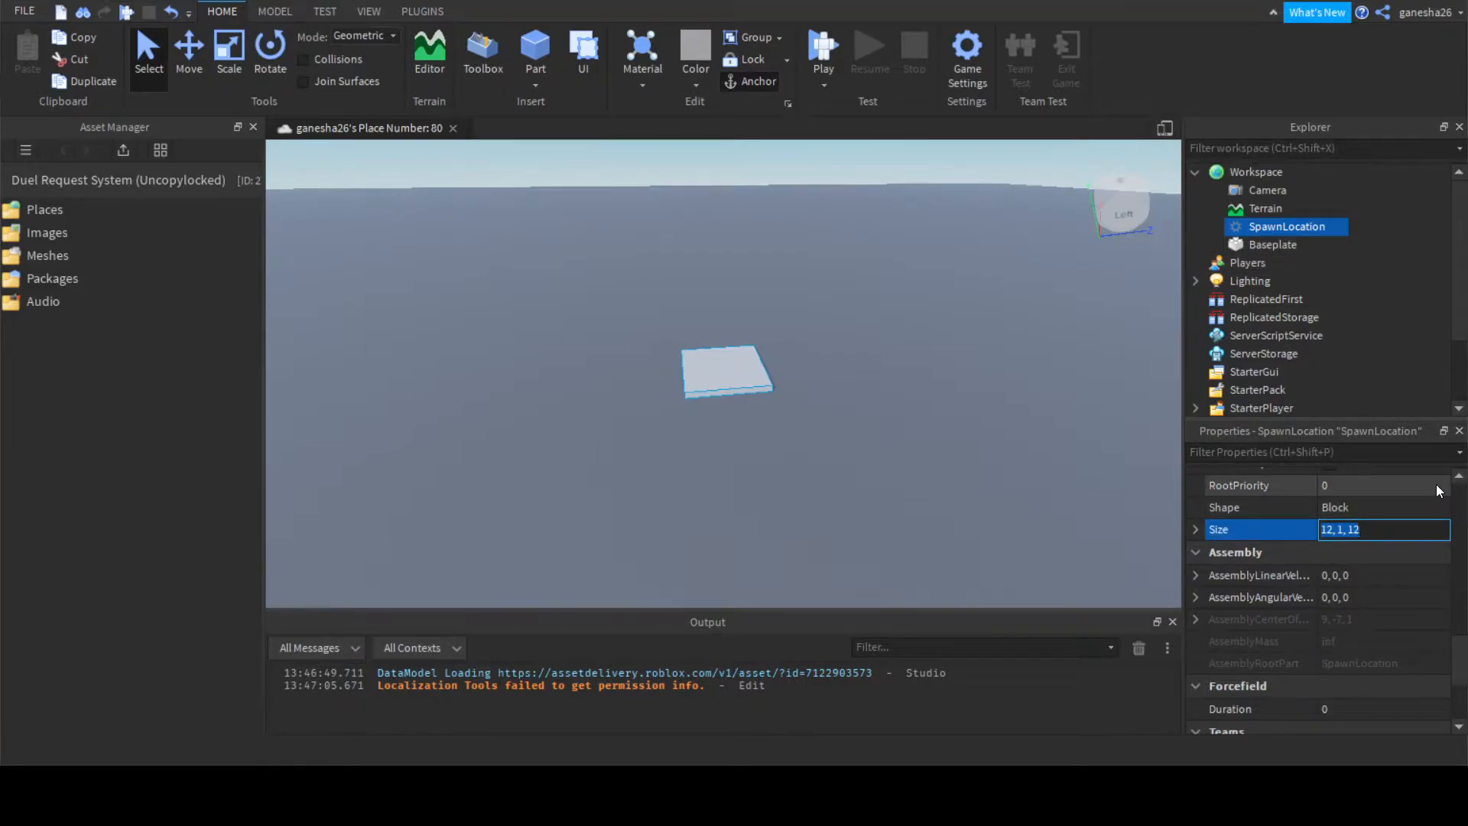
text(1000,1)
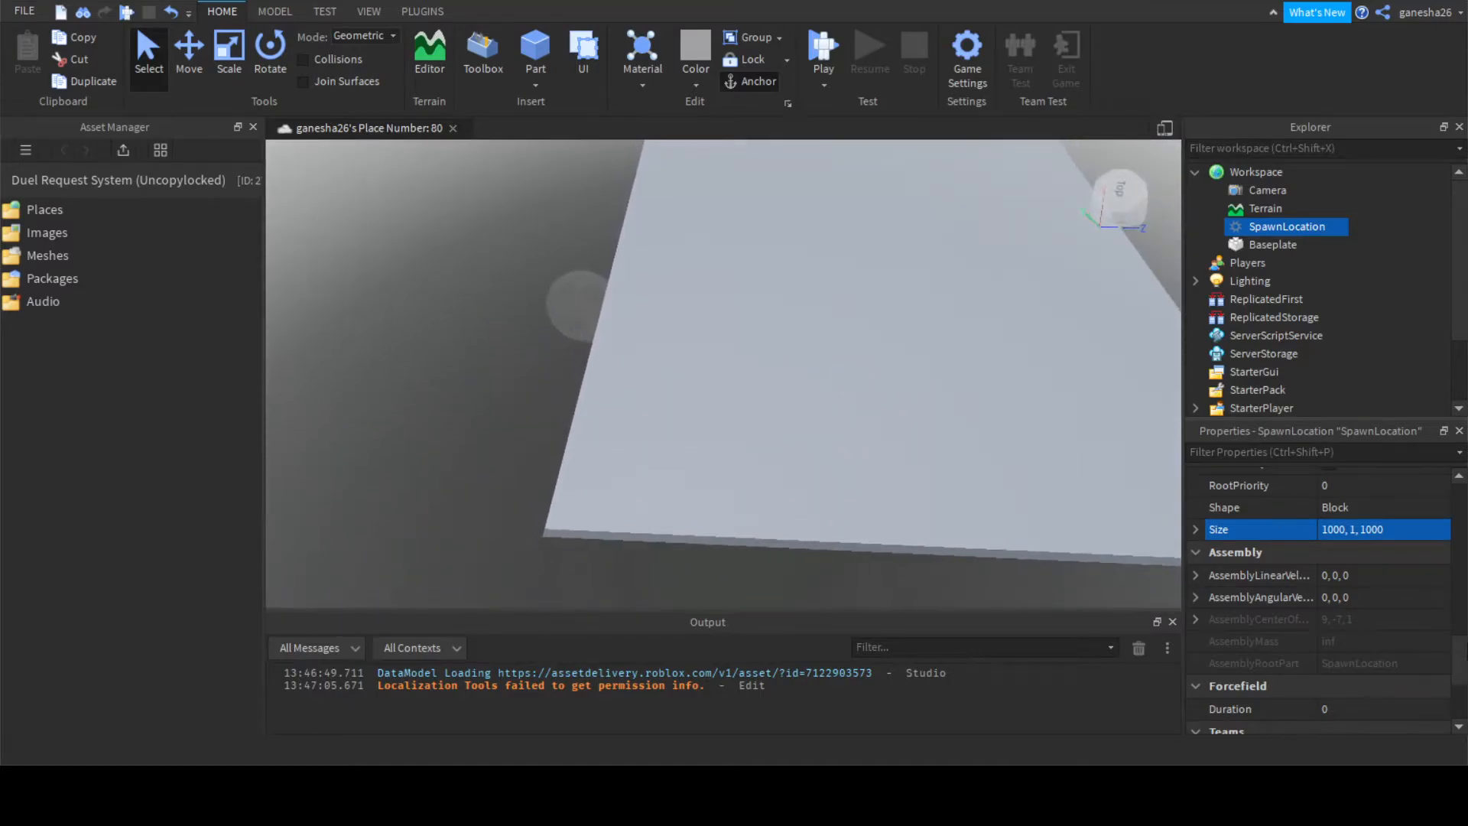
scroll(down, 3)
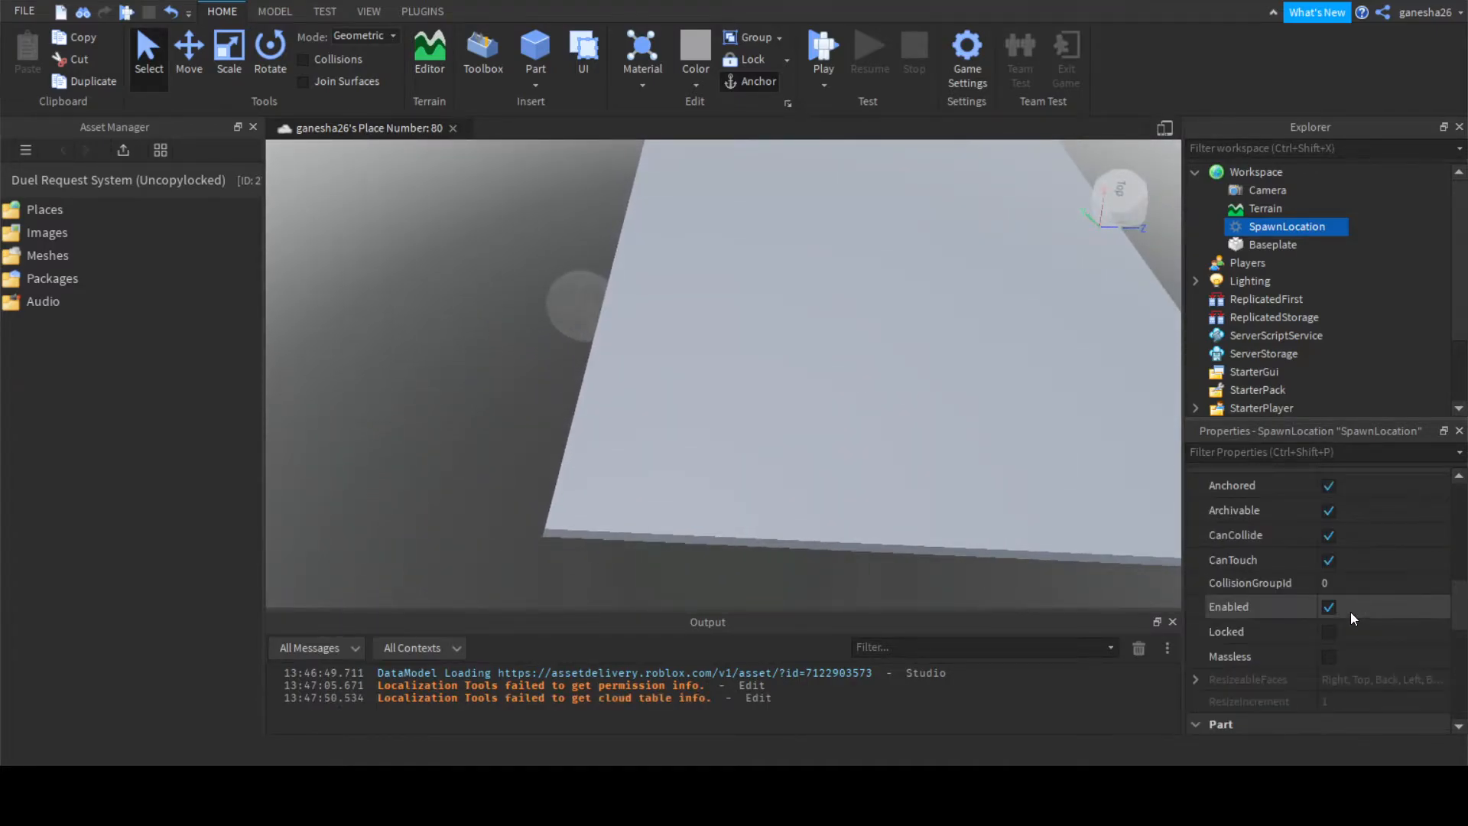
scroll(down, 3)
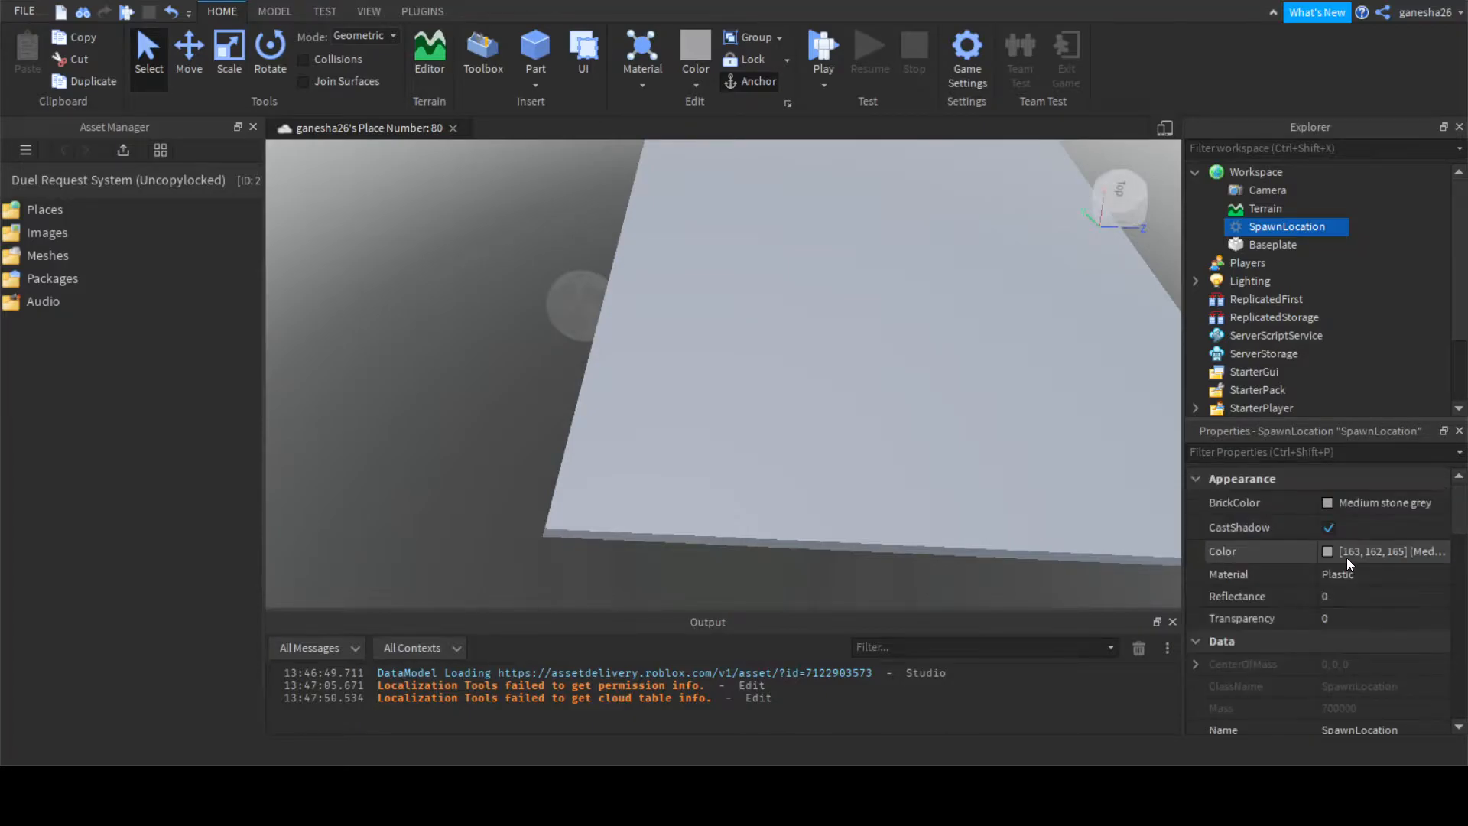
scroll(down, 3)
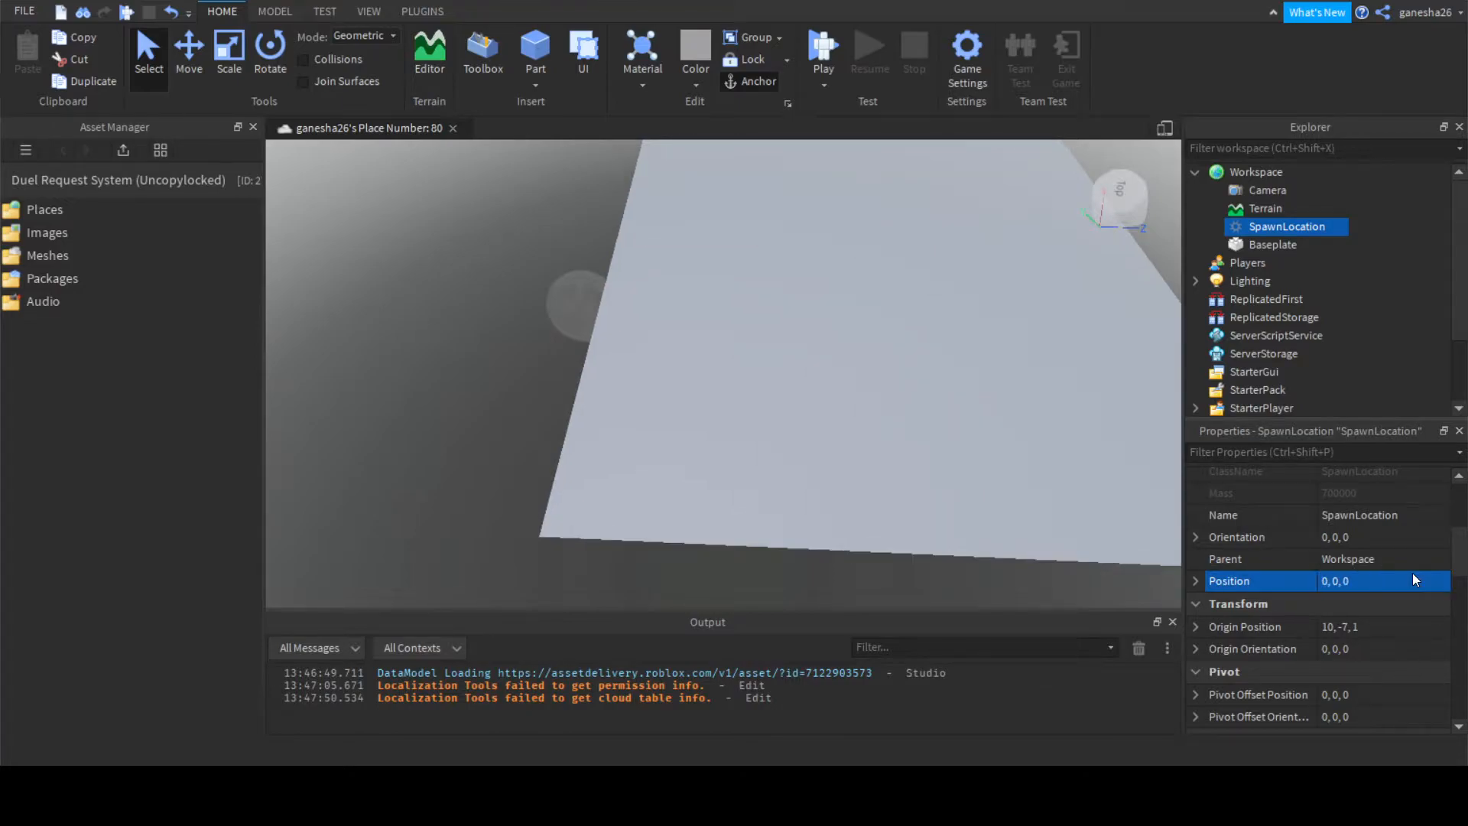
click(1384, 580)
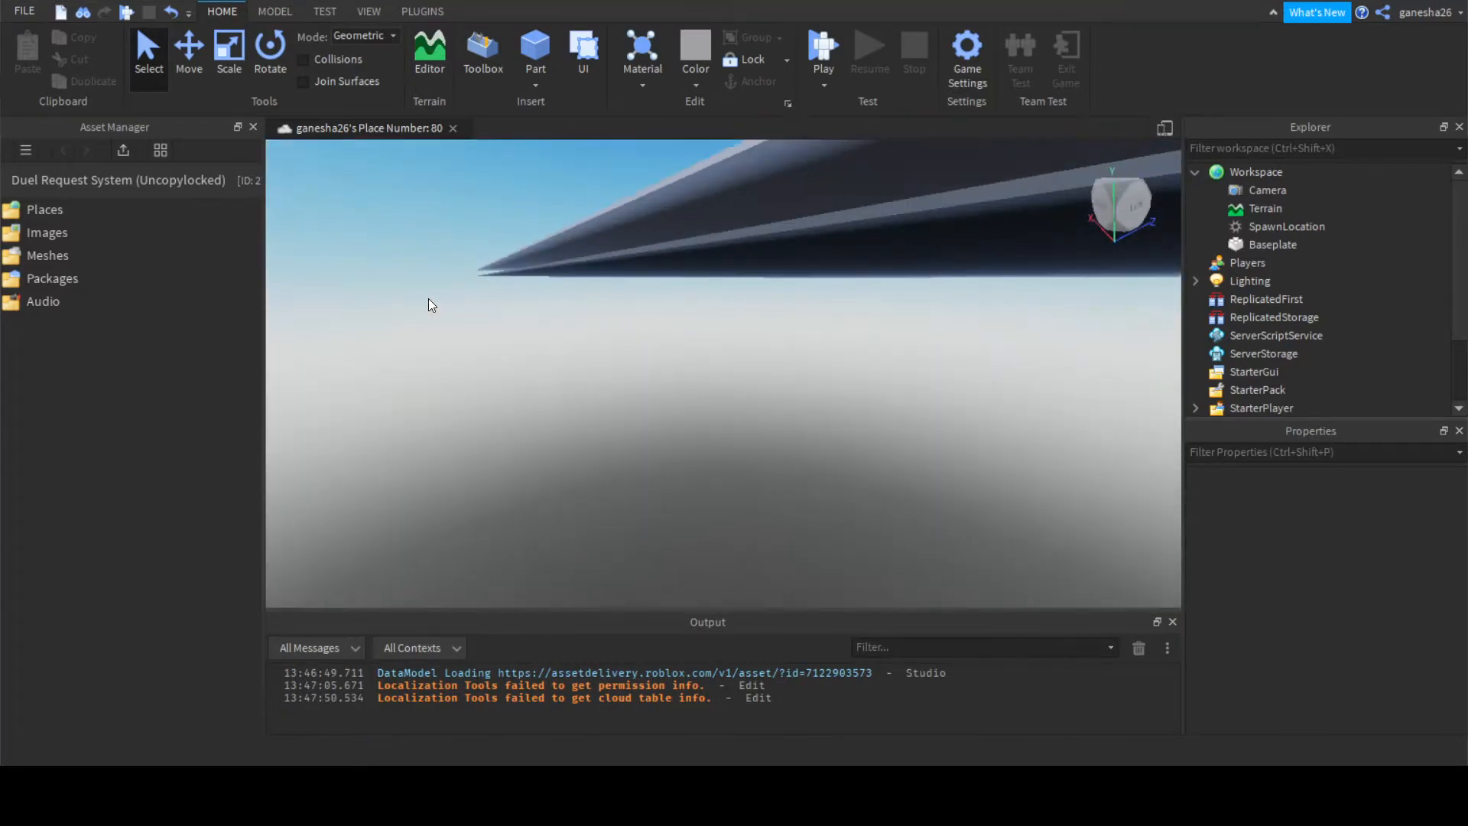
Review the Baseplate's appearance, then make the SpawnLocation fully transparent.
click(1272, 244)
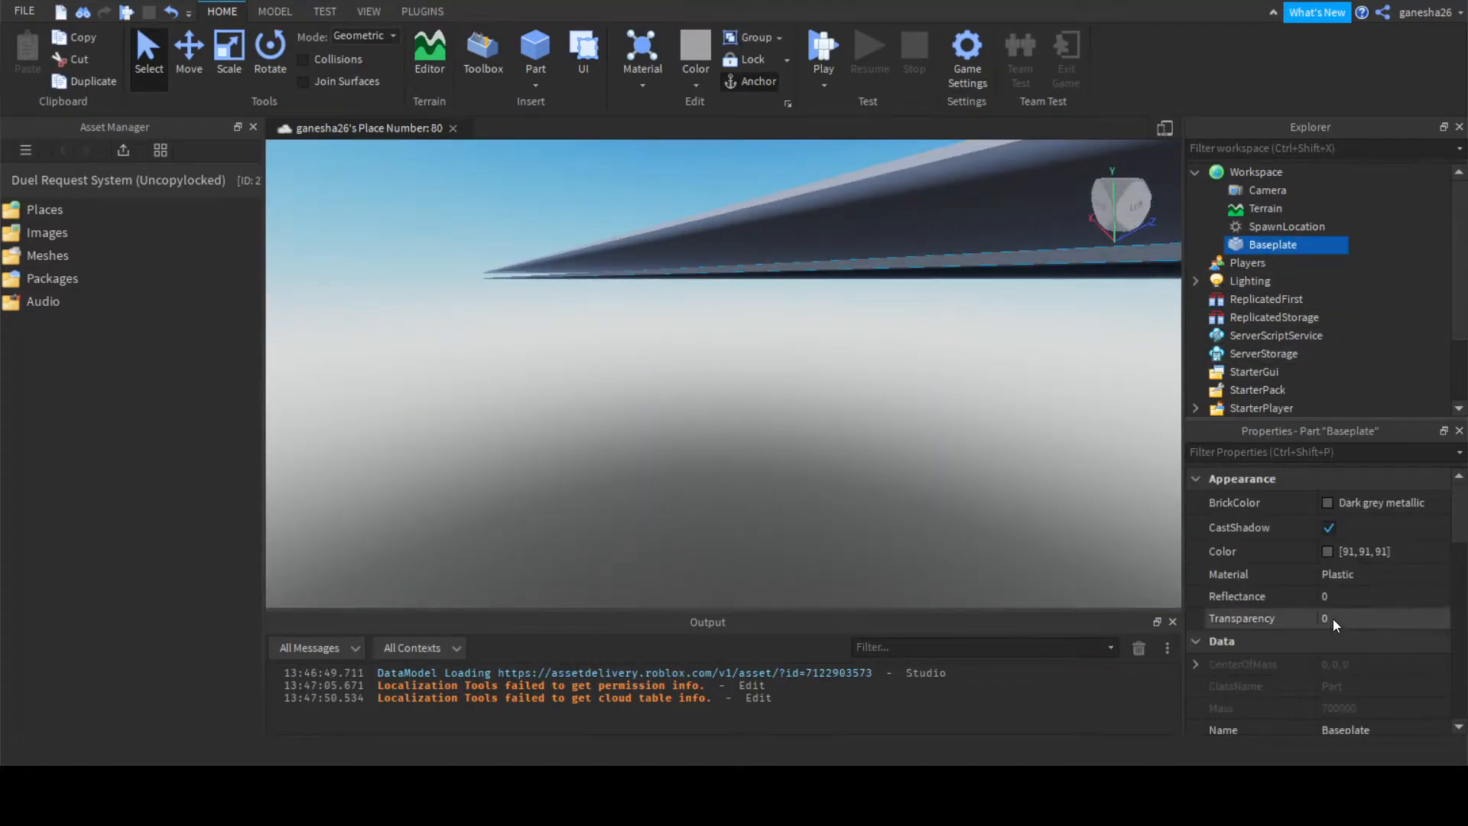
scroll(down, 3)
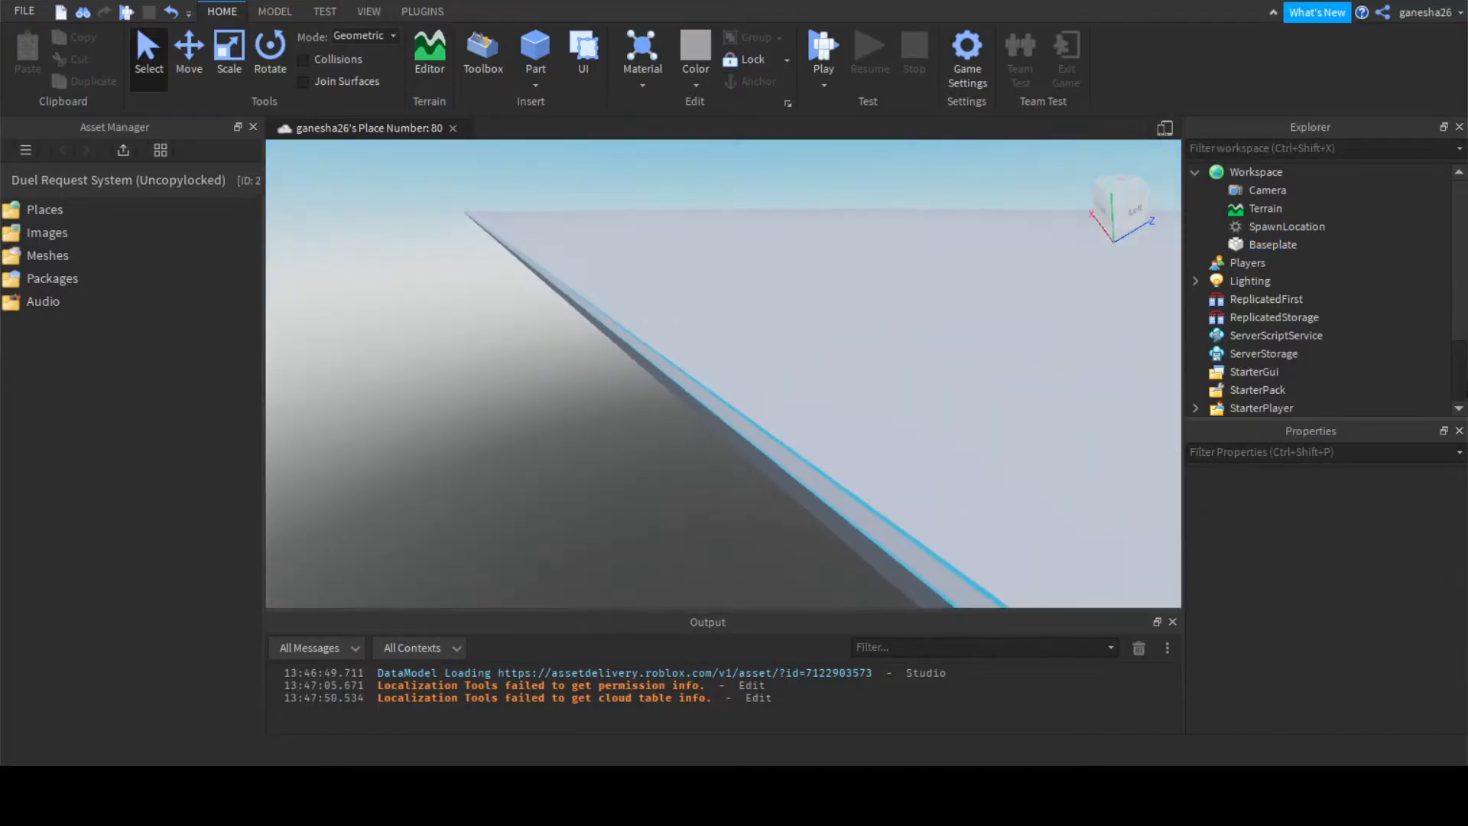
click(1288, 225)
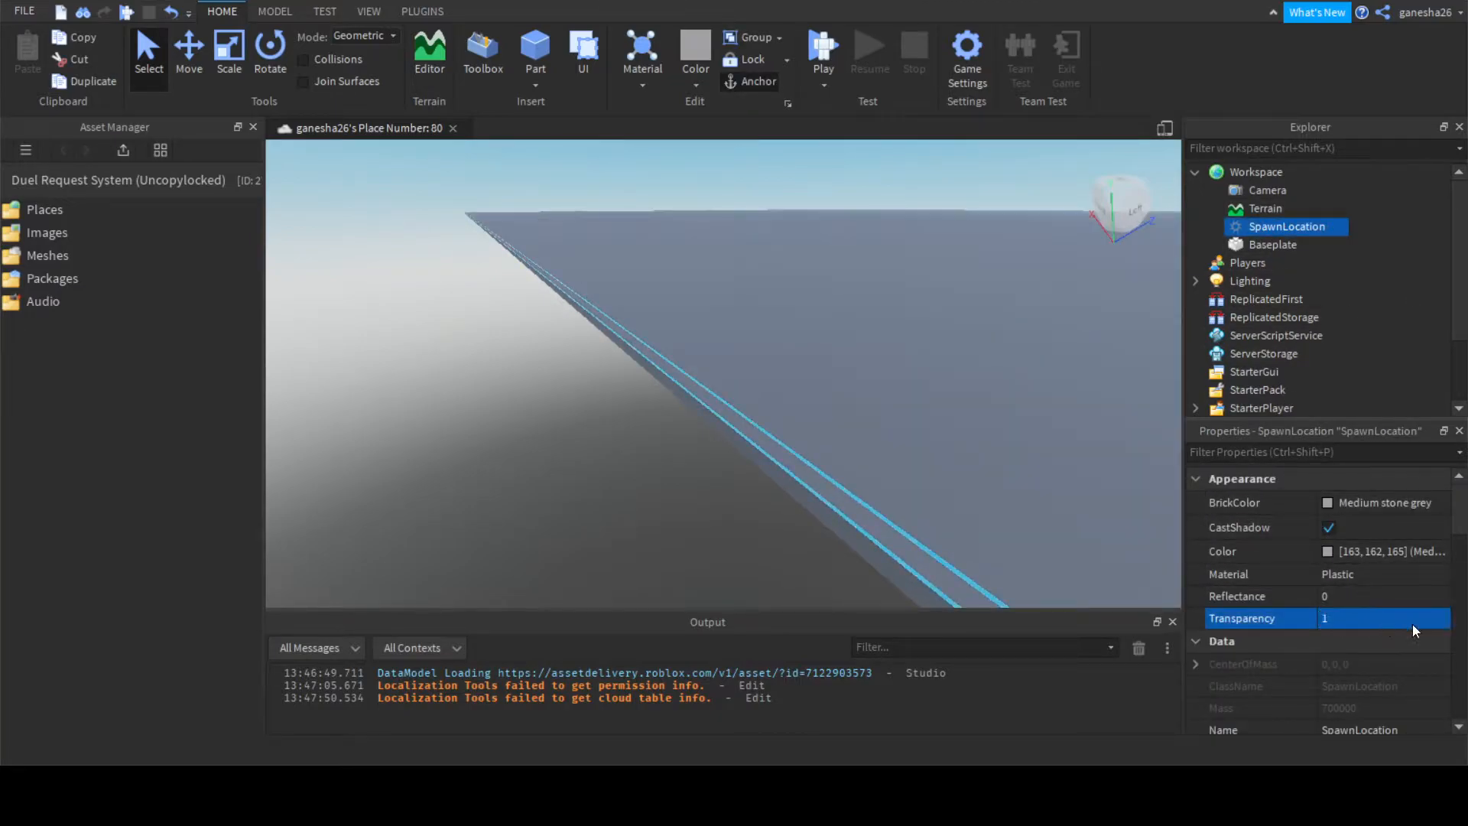
scroll(down, 3)
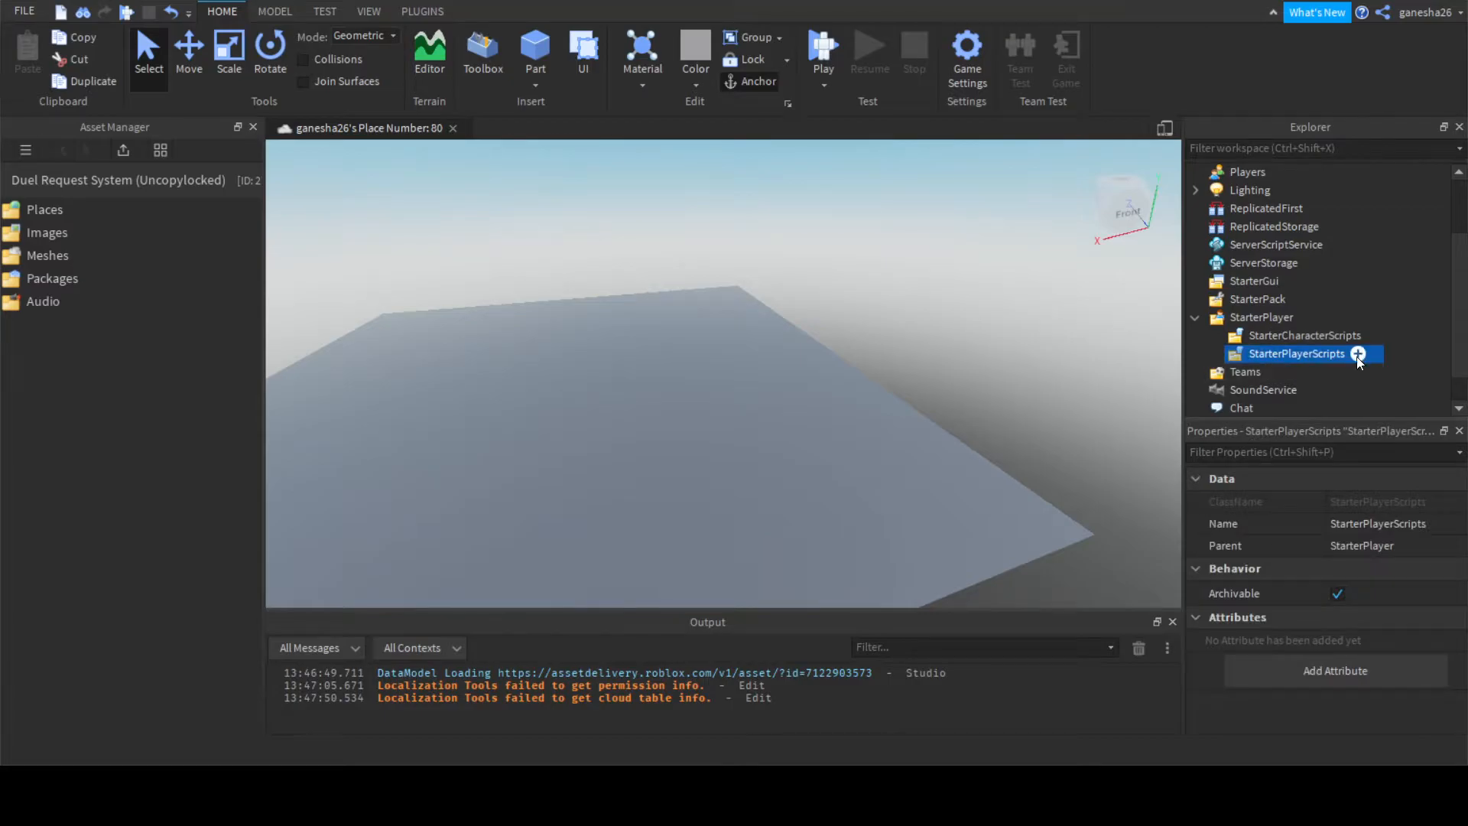
Insert a LocalScript in StarterPlayerScripts and rename it DisableReset.
click(1359, 353)
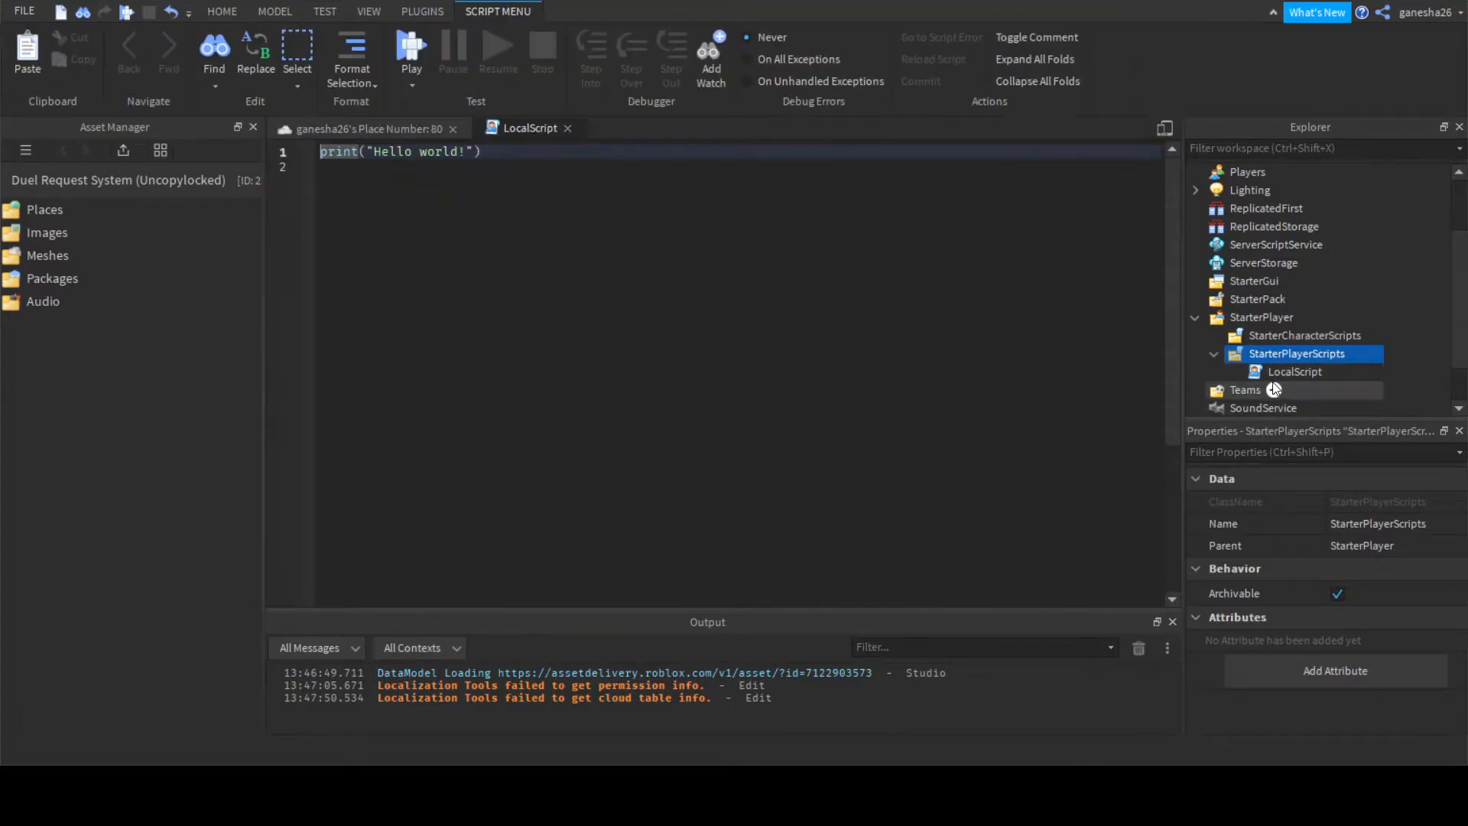
double_click(1295, 372)
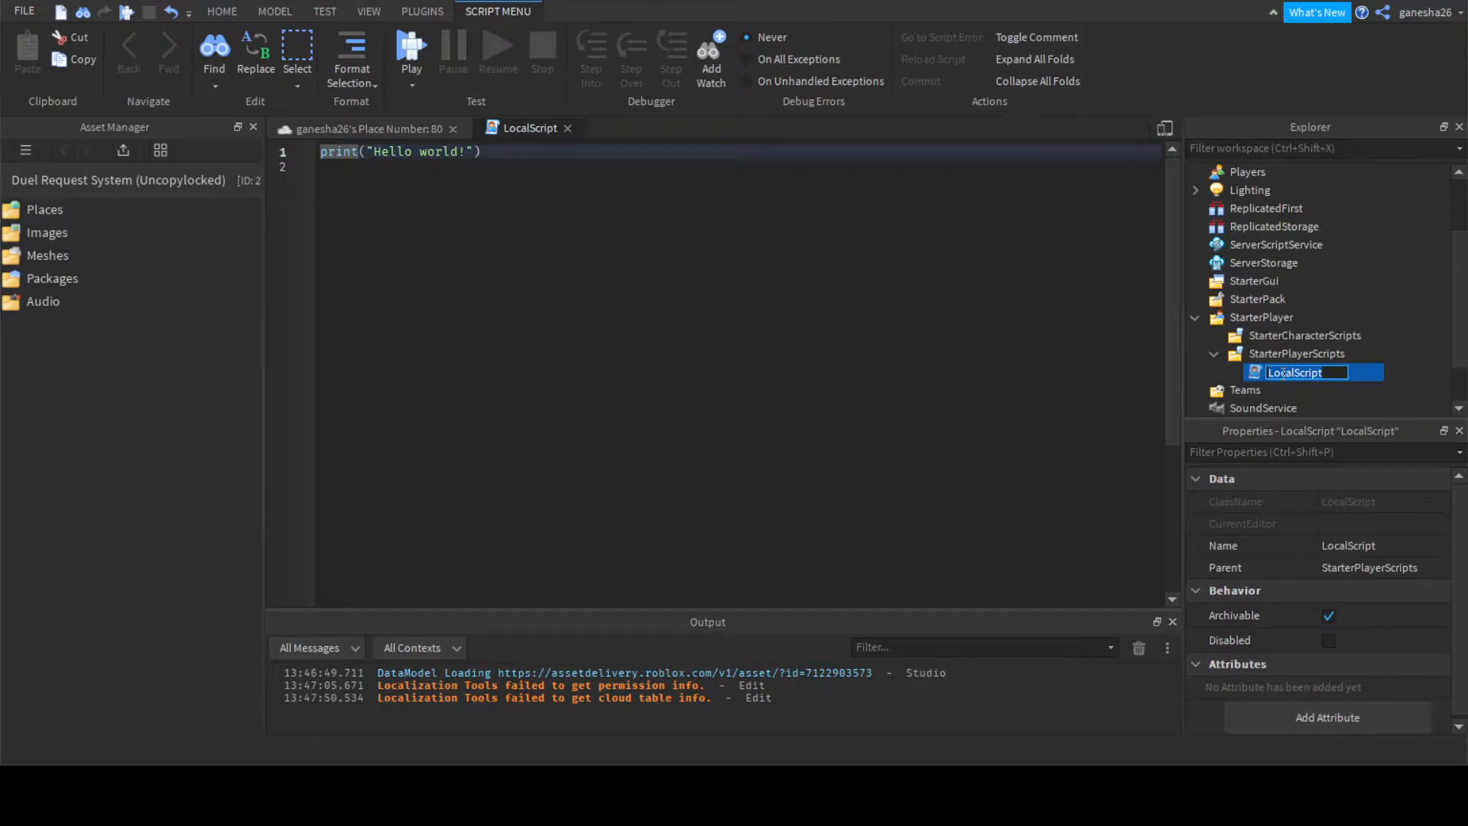
text(DisableReset)
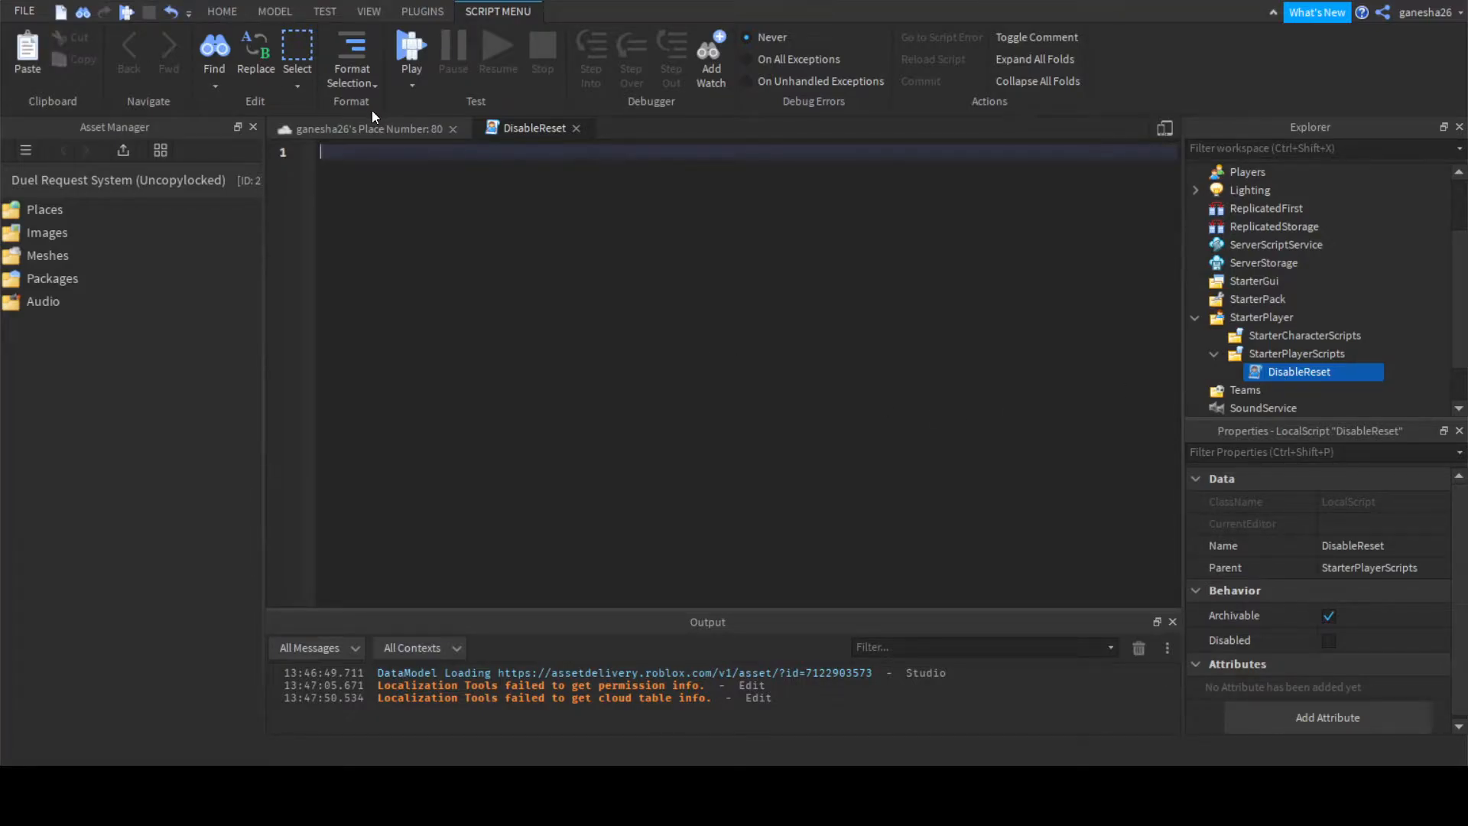
Write StarterGui:SetCore("ResetButtonCallback", false) to disable character resetting.
text(local sta)
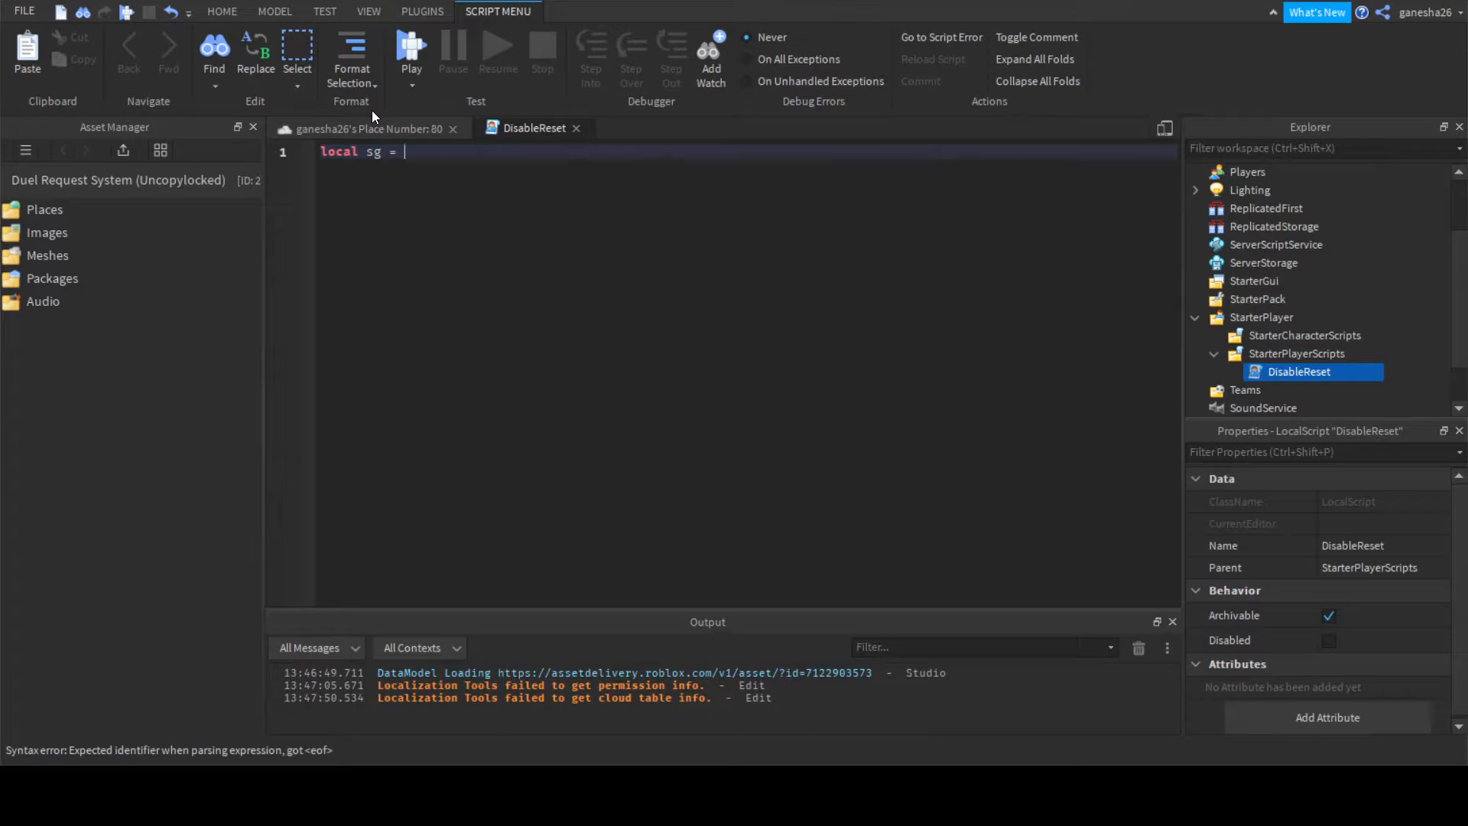
text(game:Get)
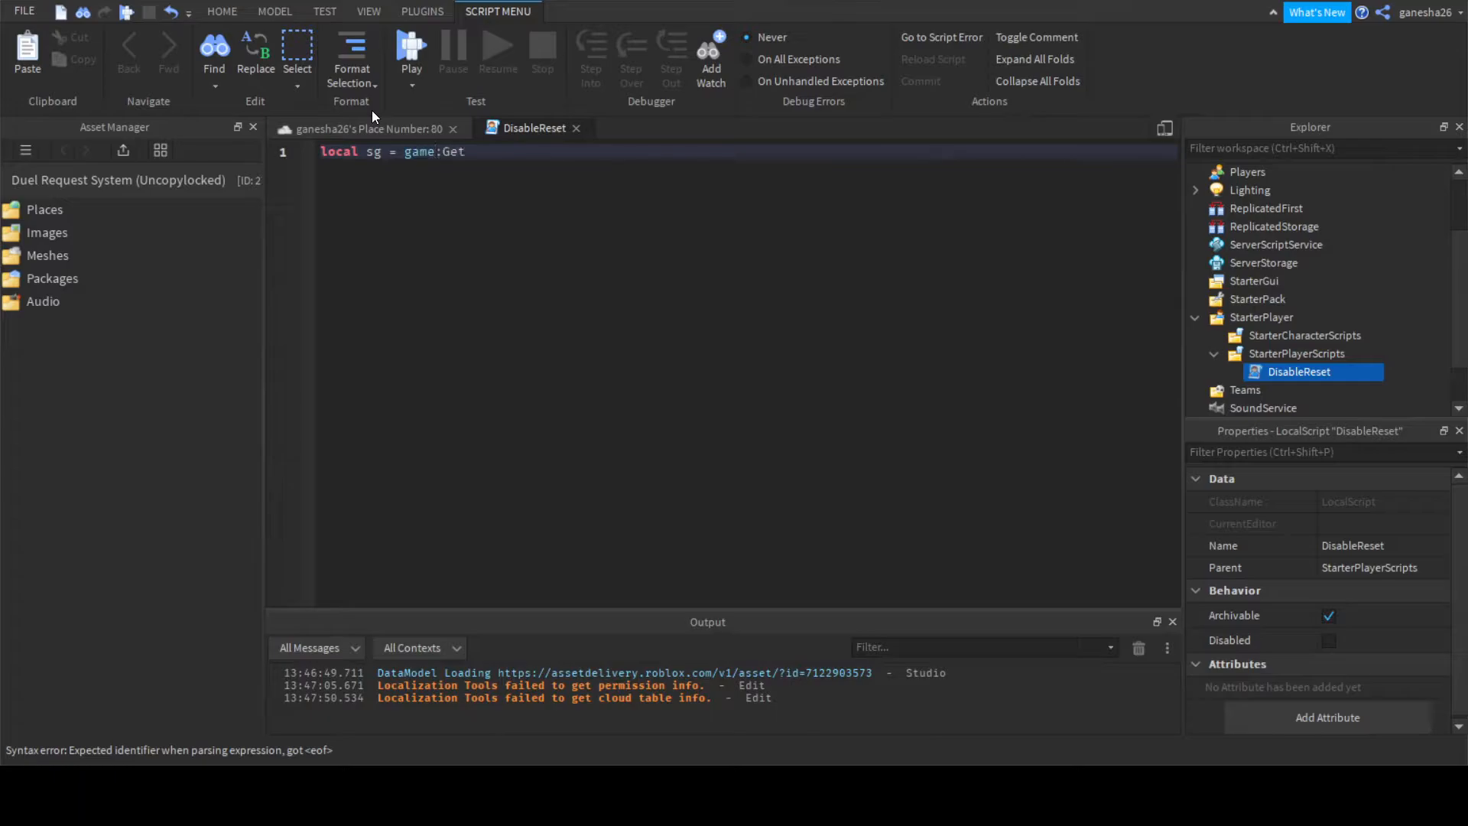
text(Service(StarterGui")
text(sg)
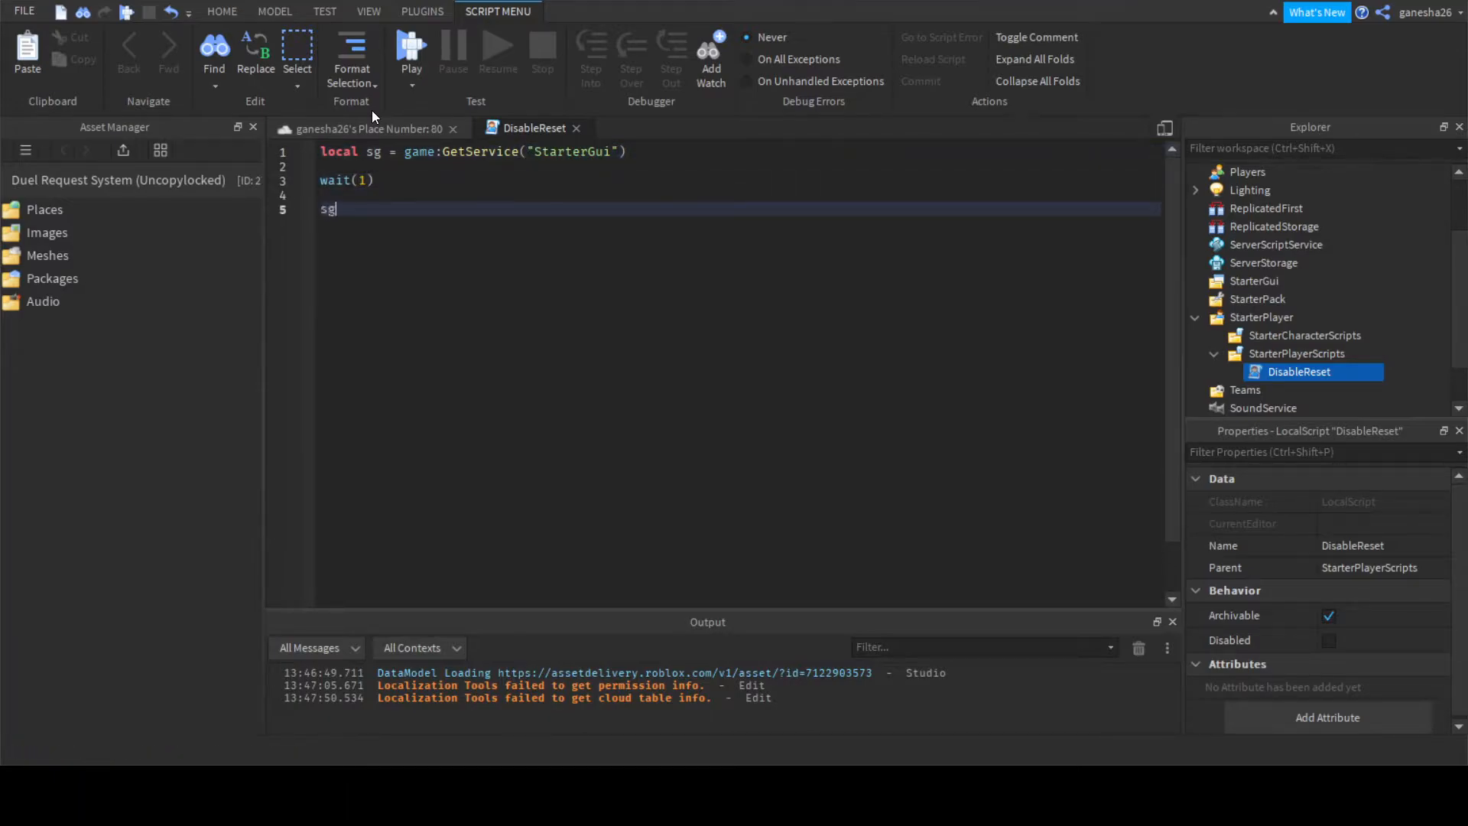
text(:SetCore()
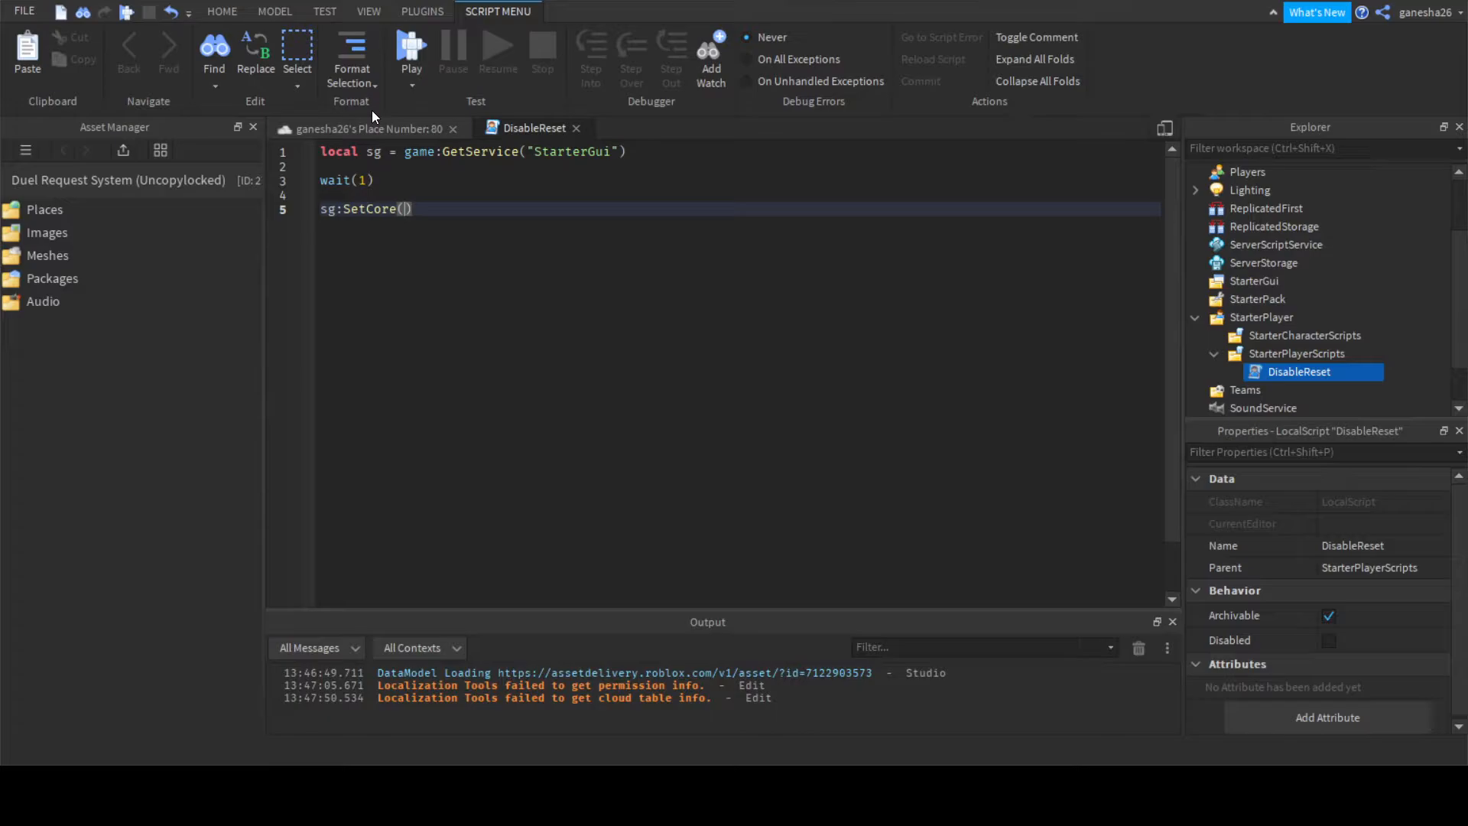
text("Reset")
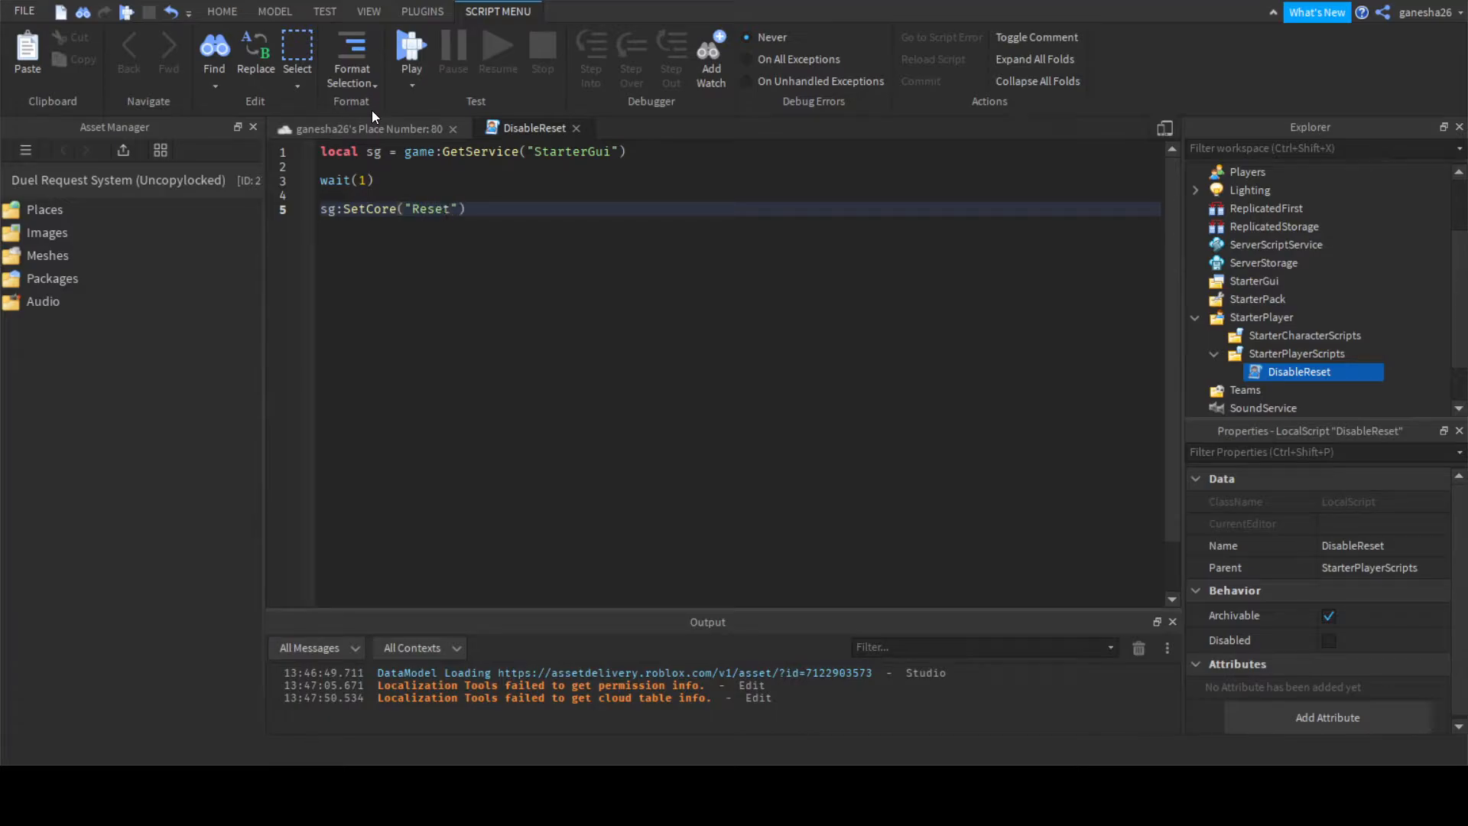
text(Button)
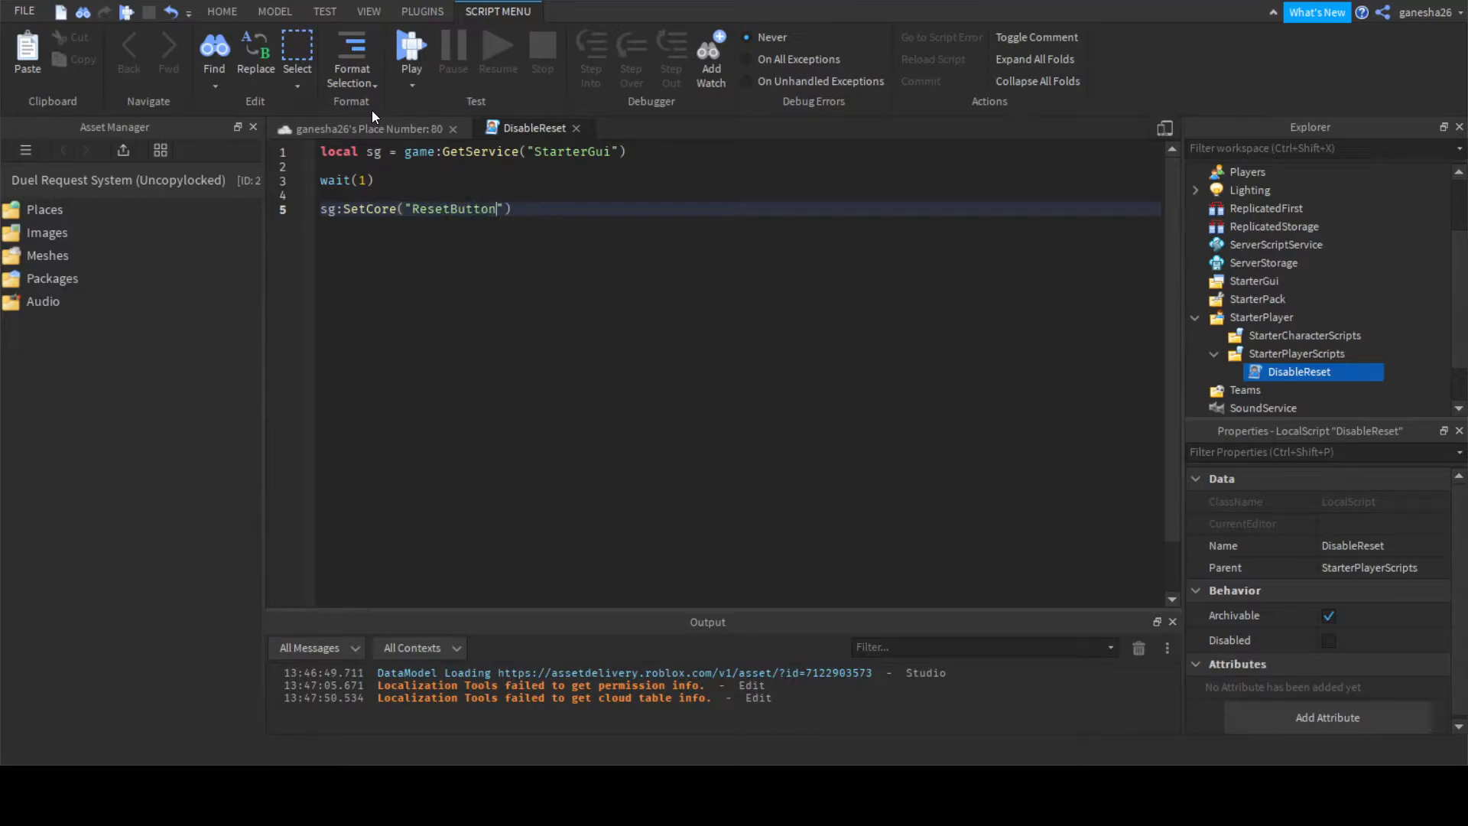
text(Callback)
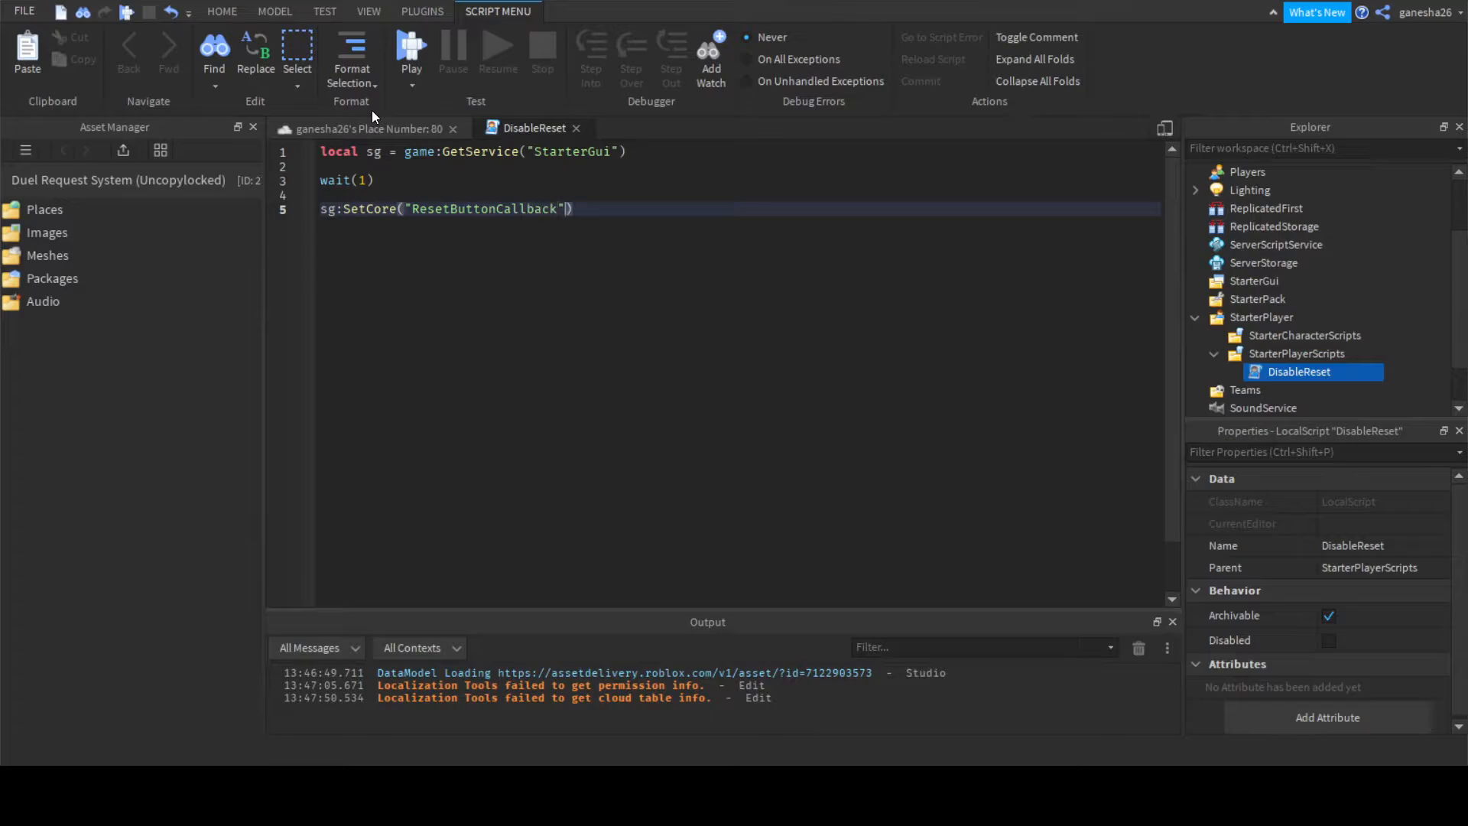
text(, false)
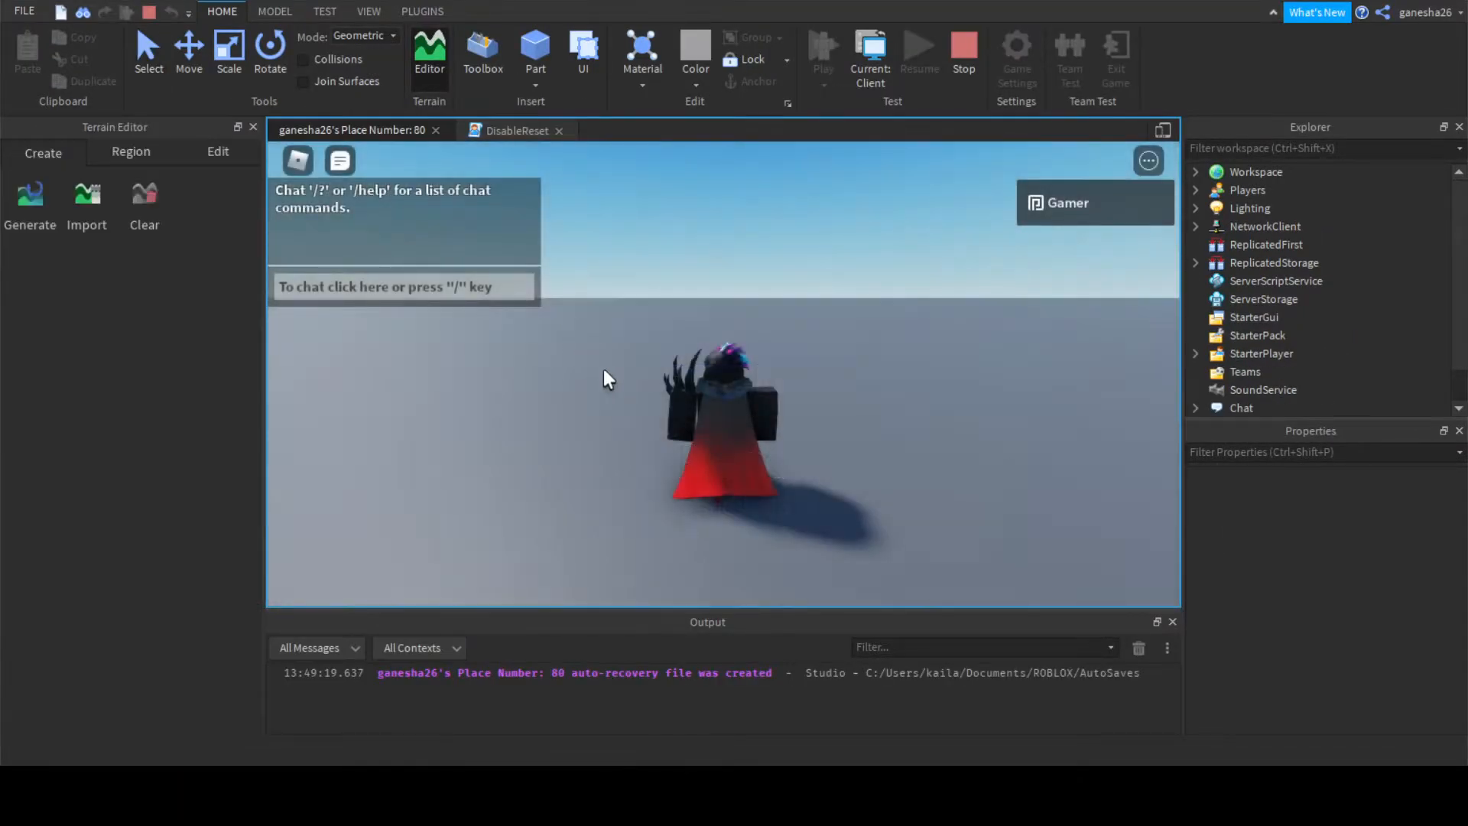
Confirm Reset Character is greyed out in the in-game menu, then stop the playtest.
key(Escape)
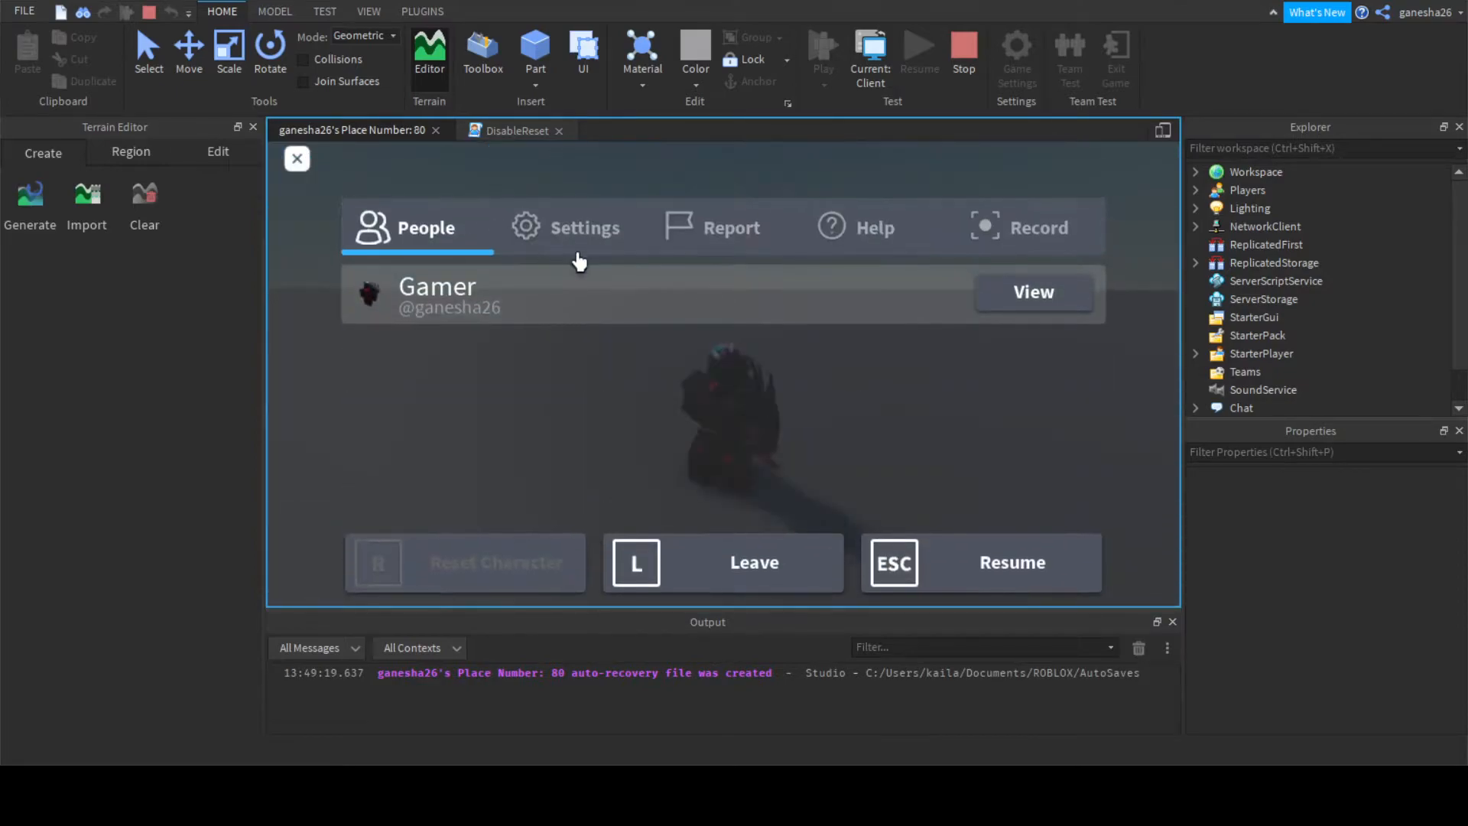
click(585, 226)
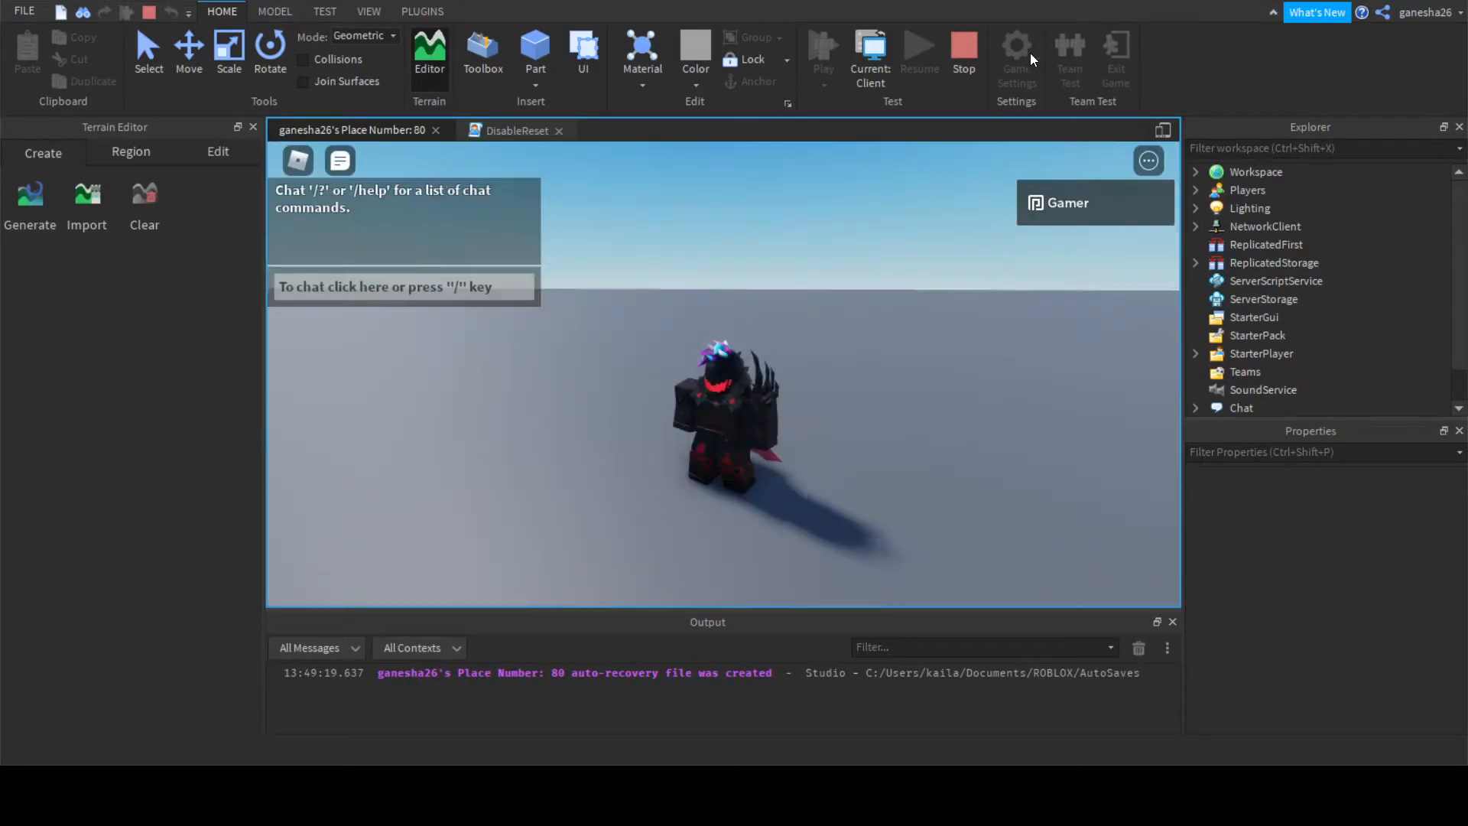
click(525, 128)
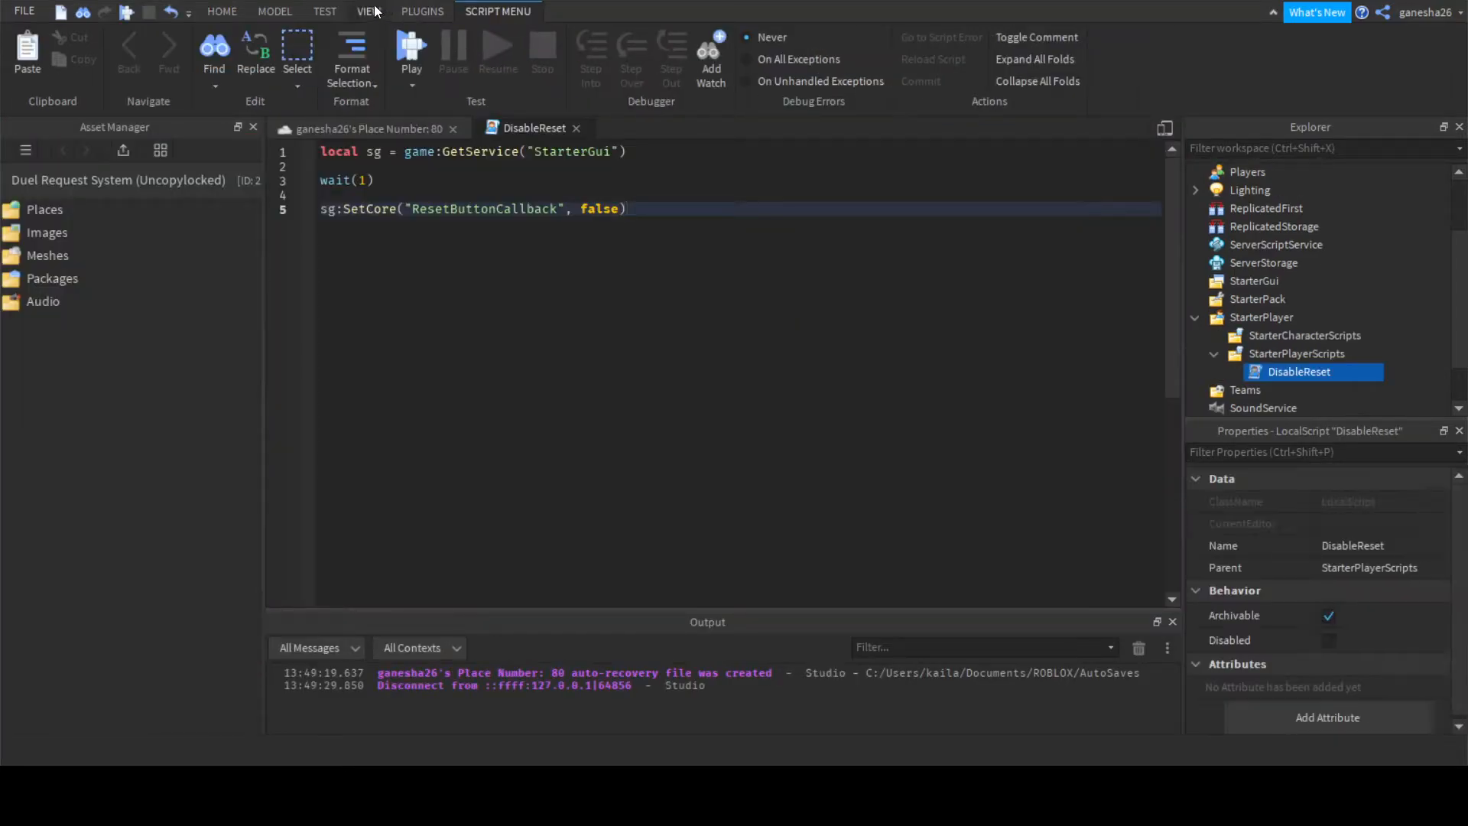
click(325, 11)
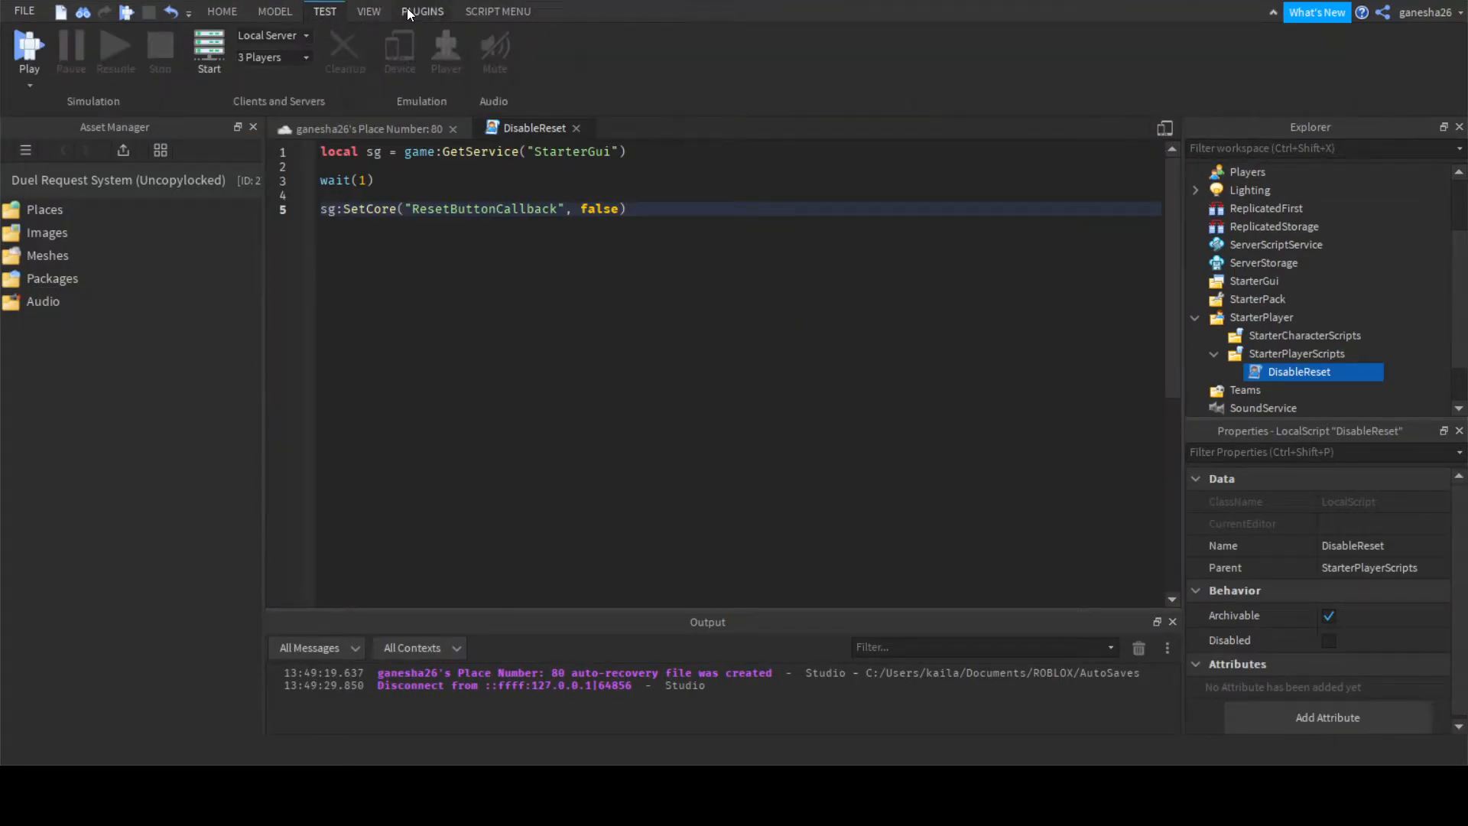
Close the DisableReset script tab to return to the place viewport.
click(222, 11)
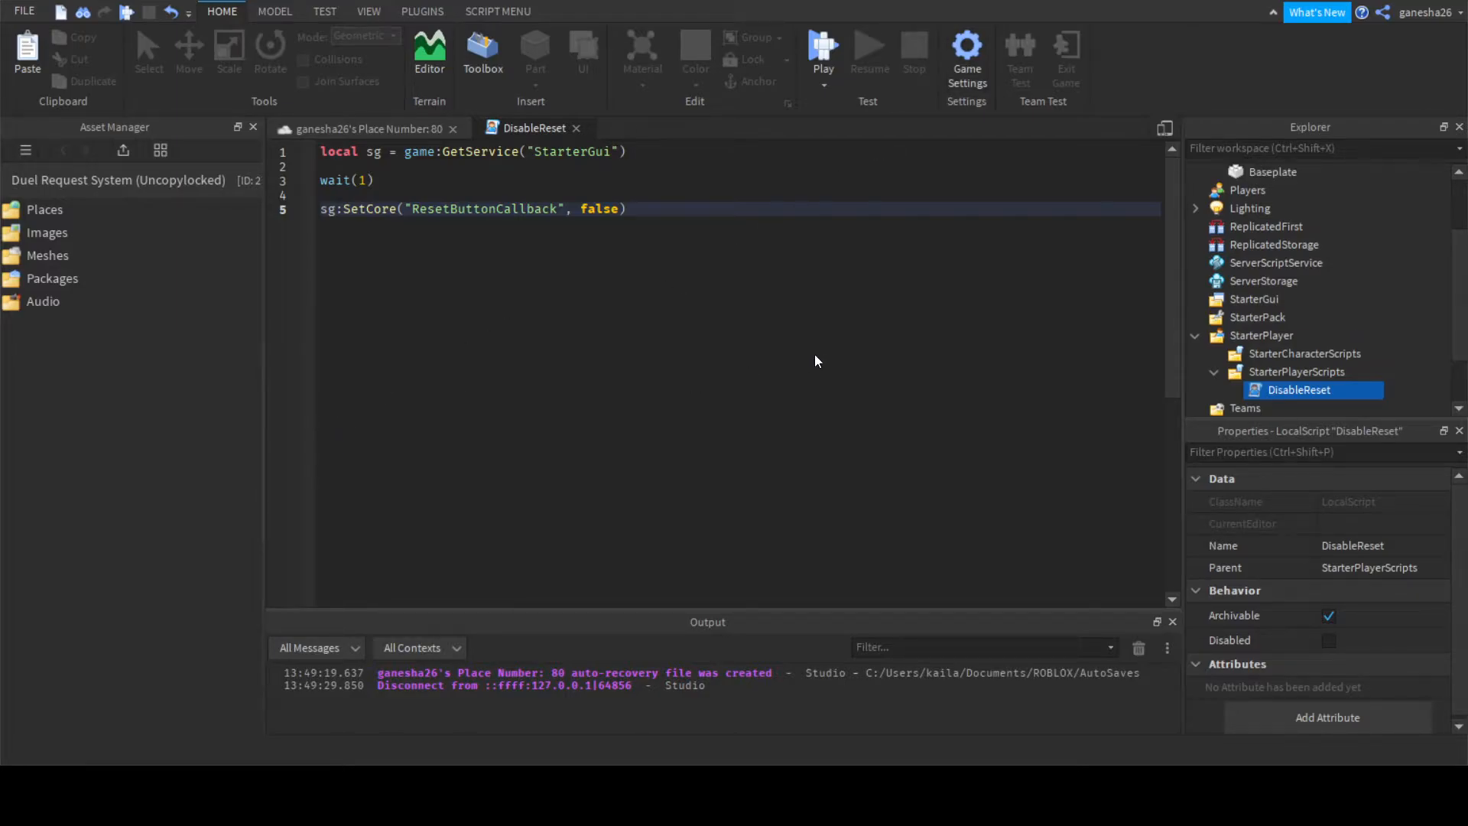
mouse_move(1134, 632)
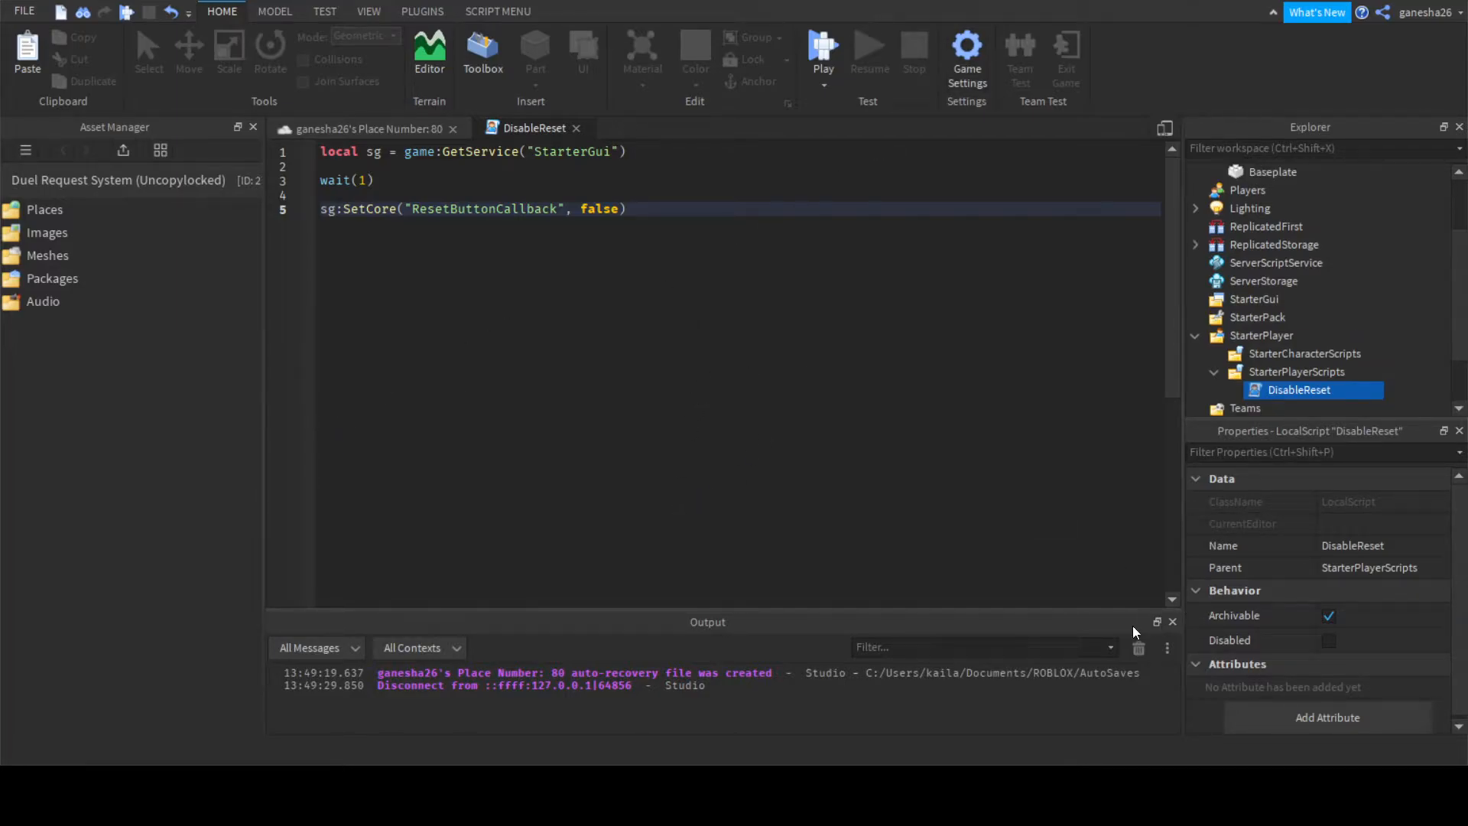
mouse_move(1079, 665)
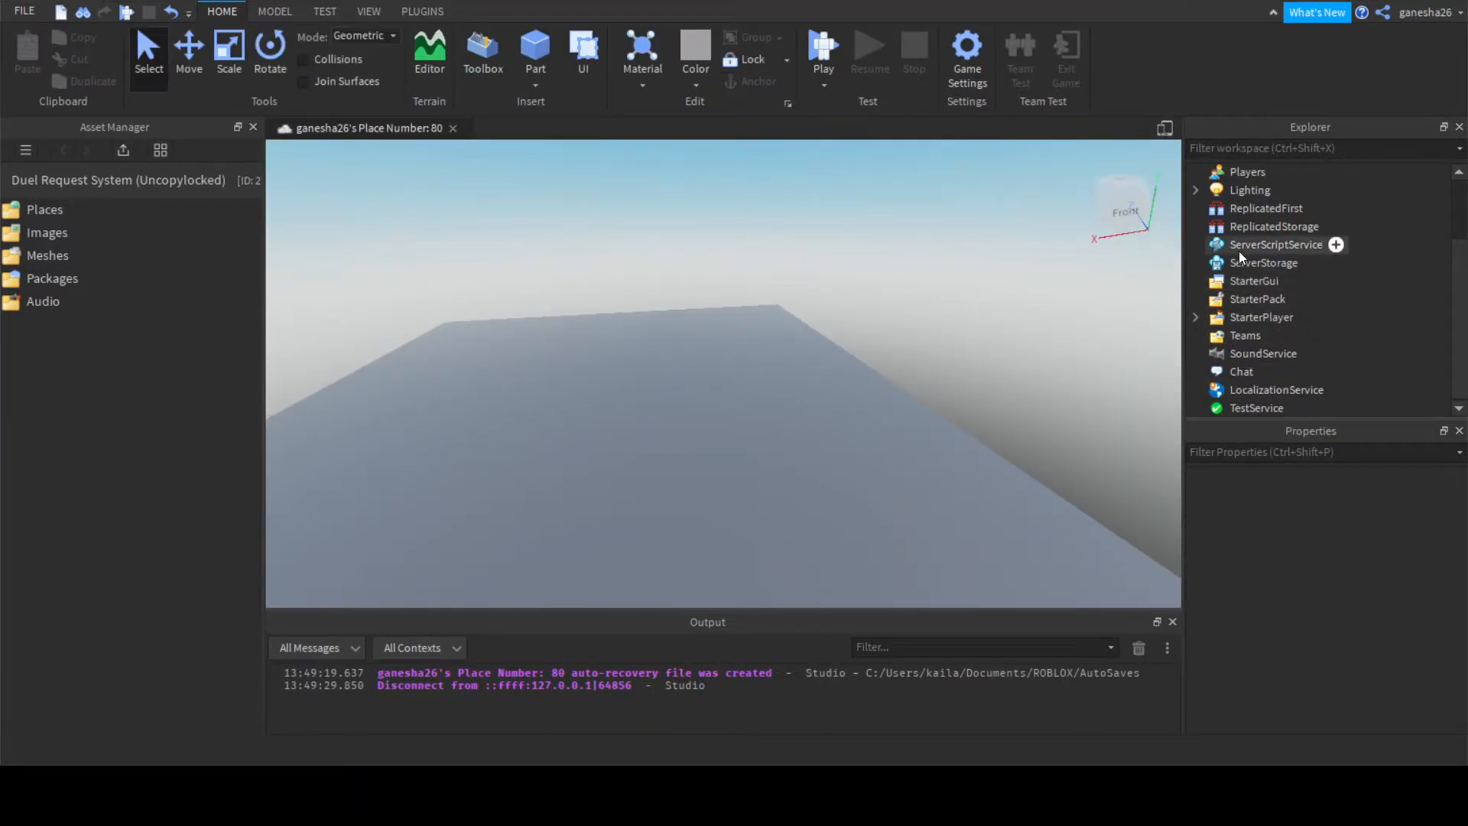
Add RemoteEvents Start and StartTime under ReplicatedStorage, then select ServerScriptService.
click(1273, 316)
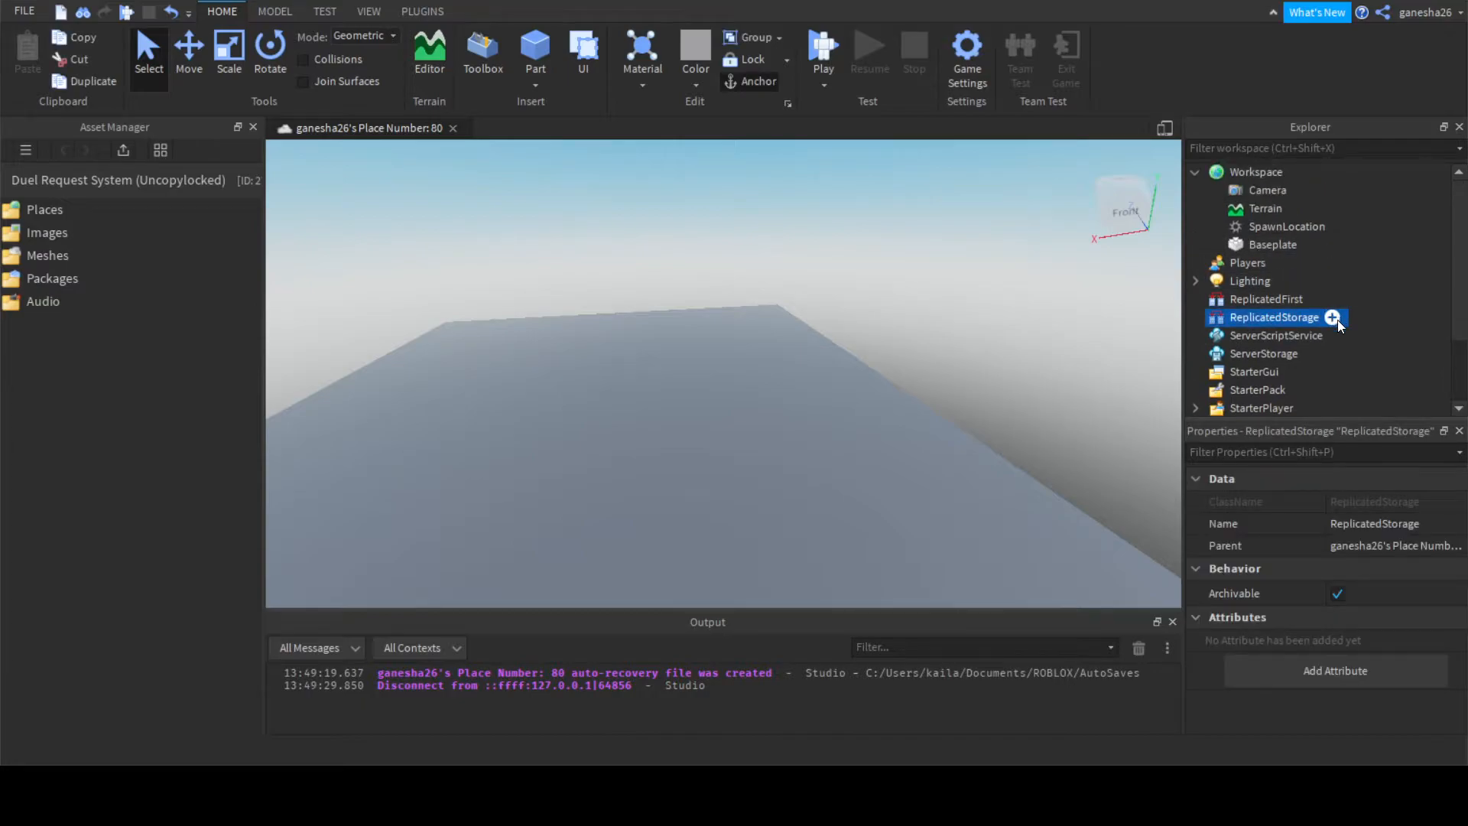
click(1333, 317)
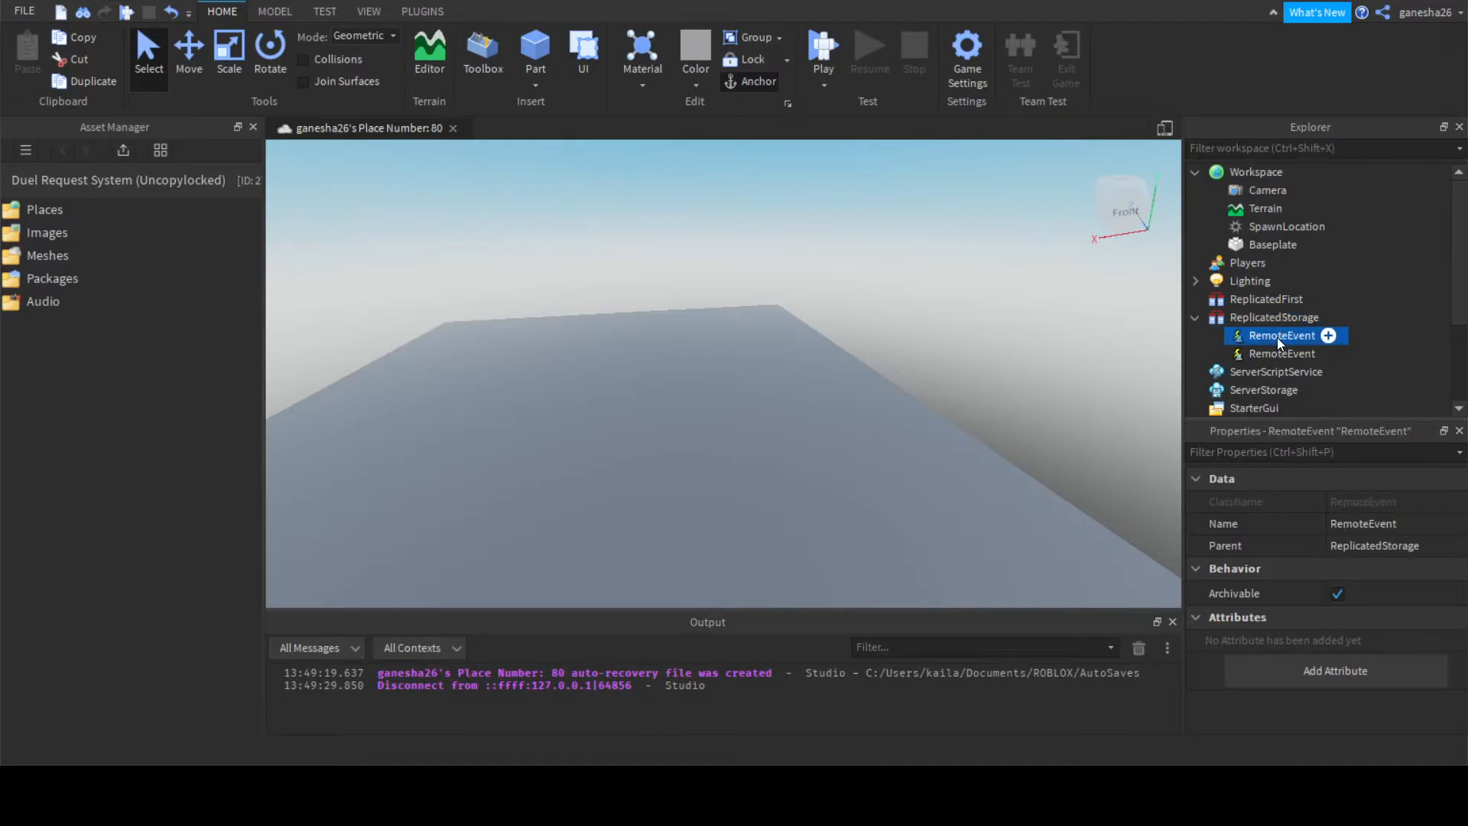
double_click(1280, 334)
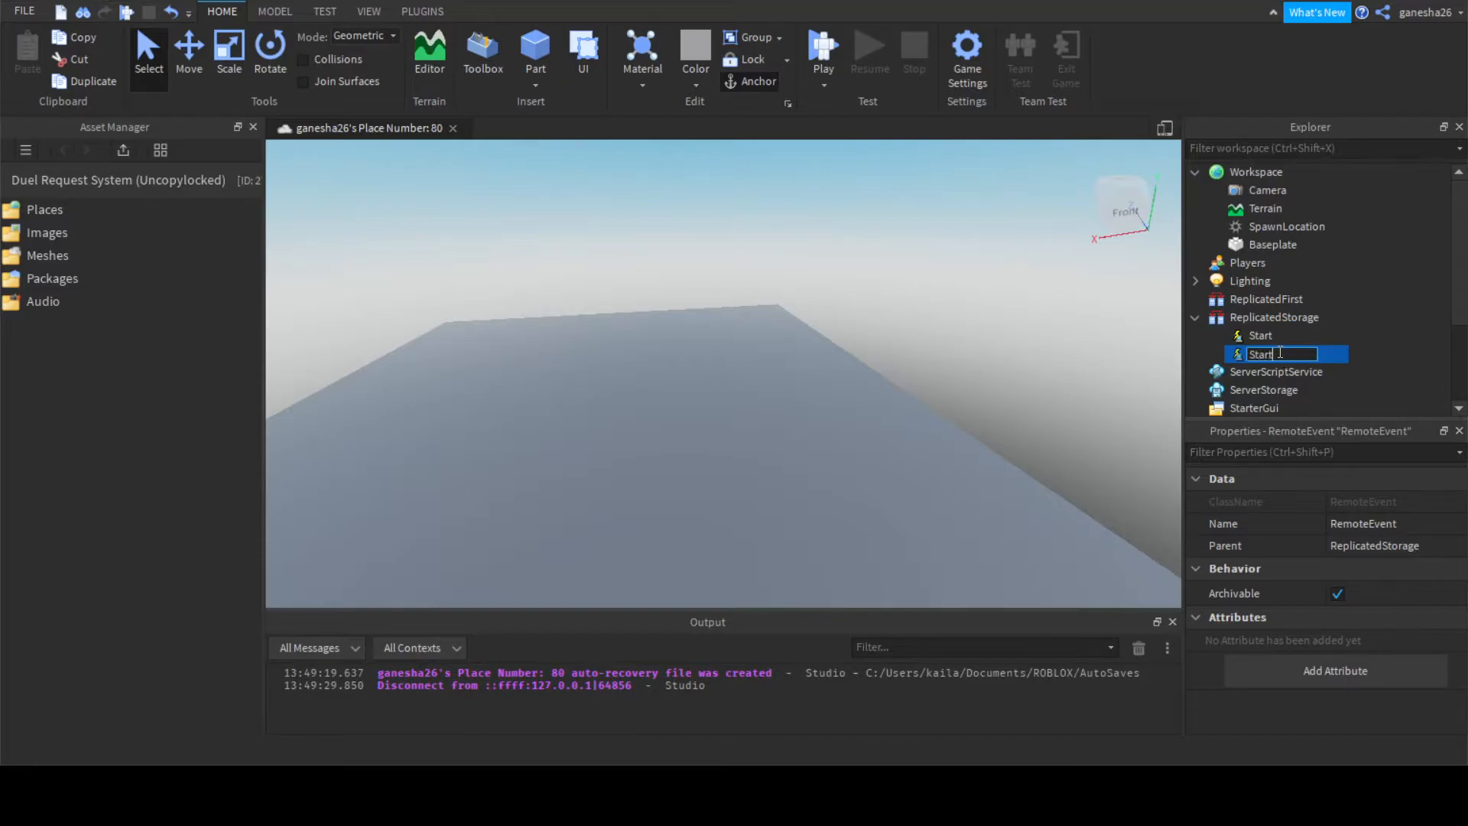
text(StartTime)
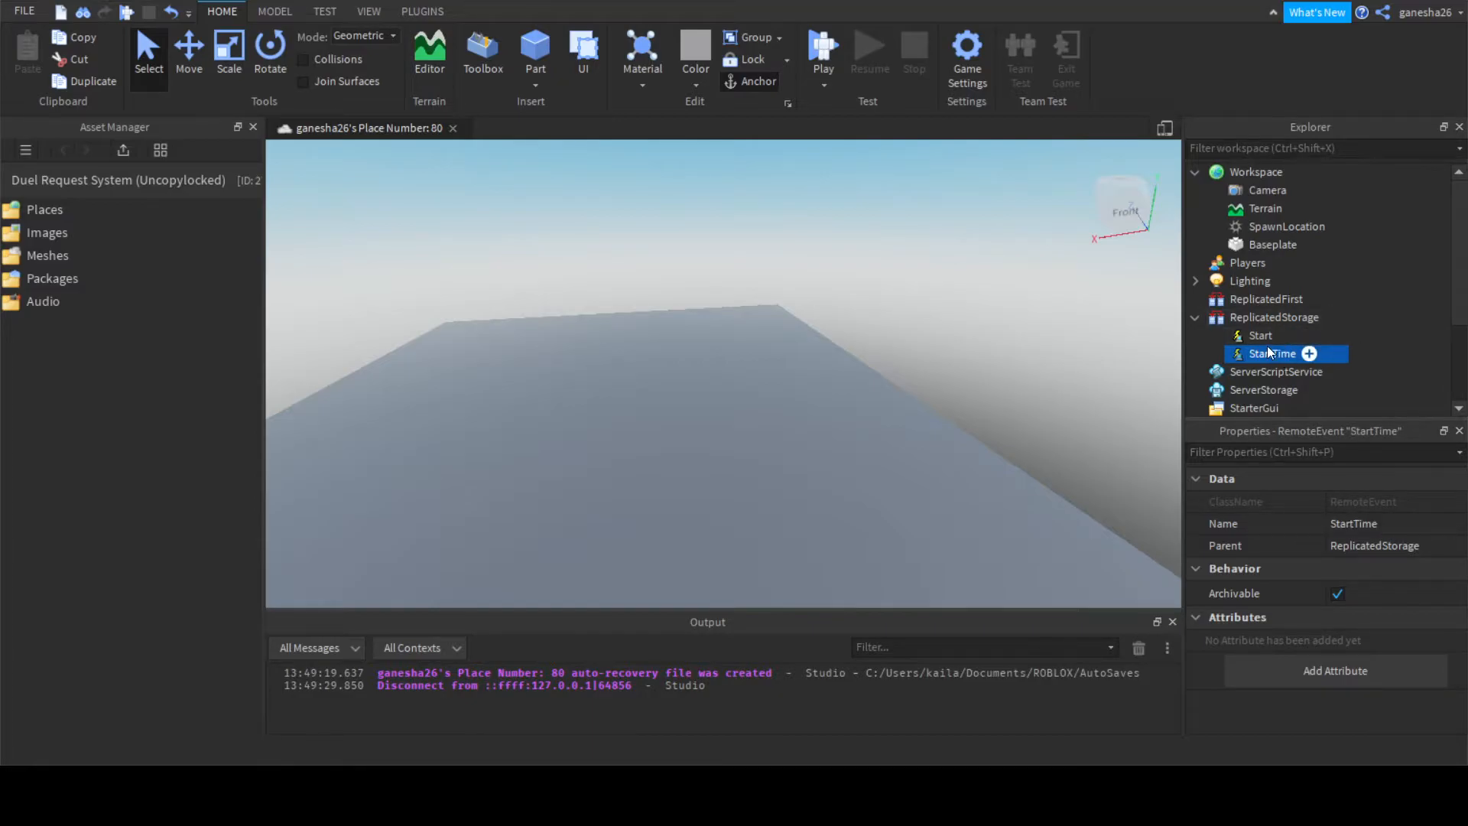
click(1275, 320)
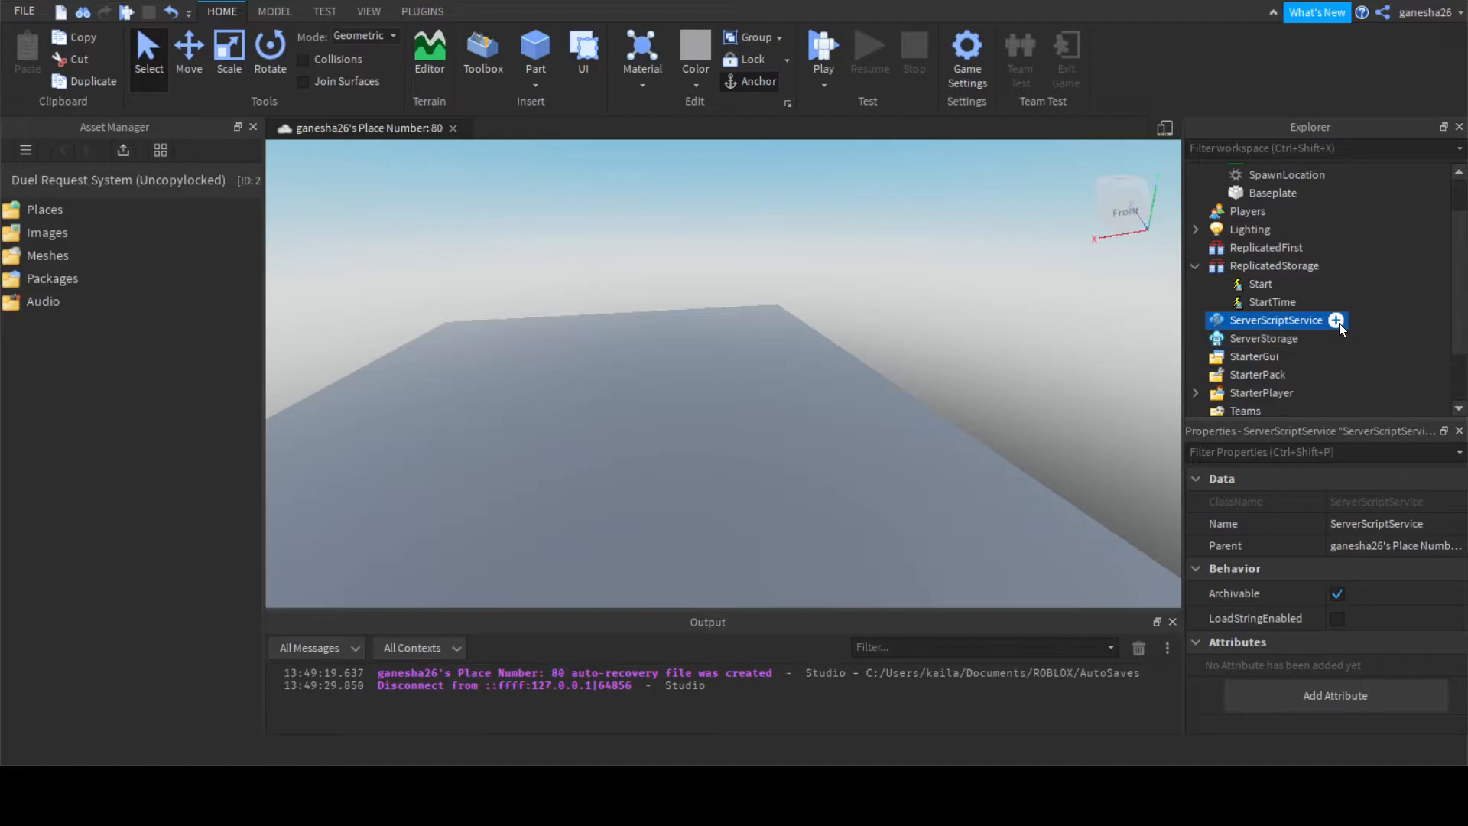
Insert a Script in ServerScriptService, rename it Start, and begin with wait(5).
click(1336, 319)
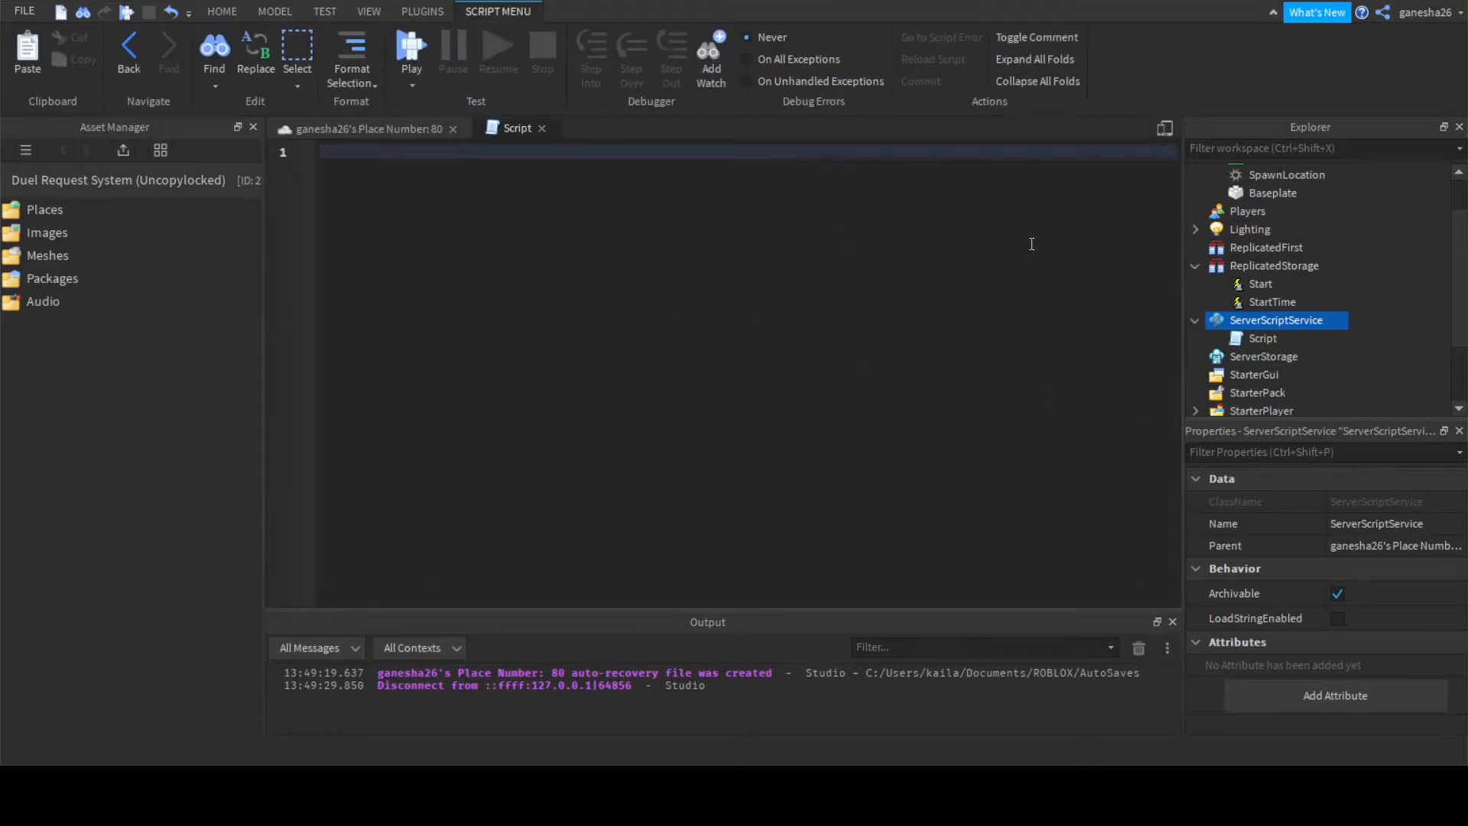
click(1263, 338)
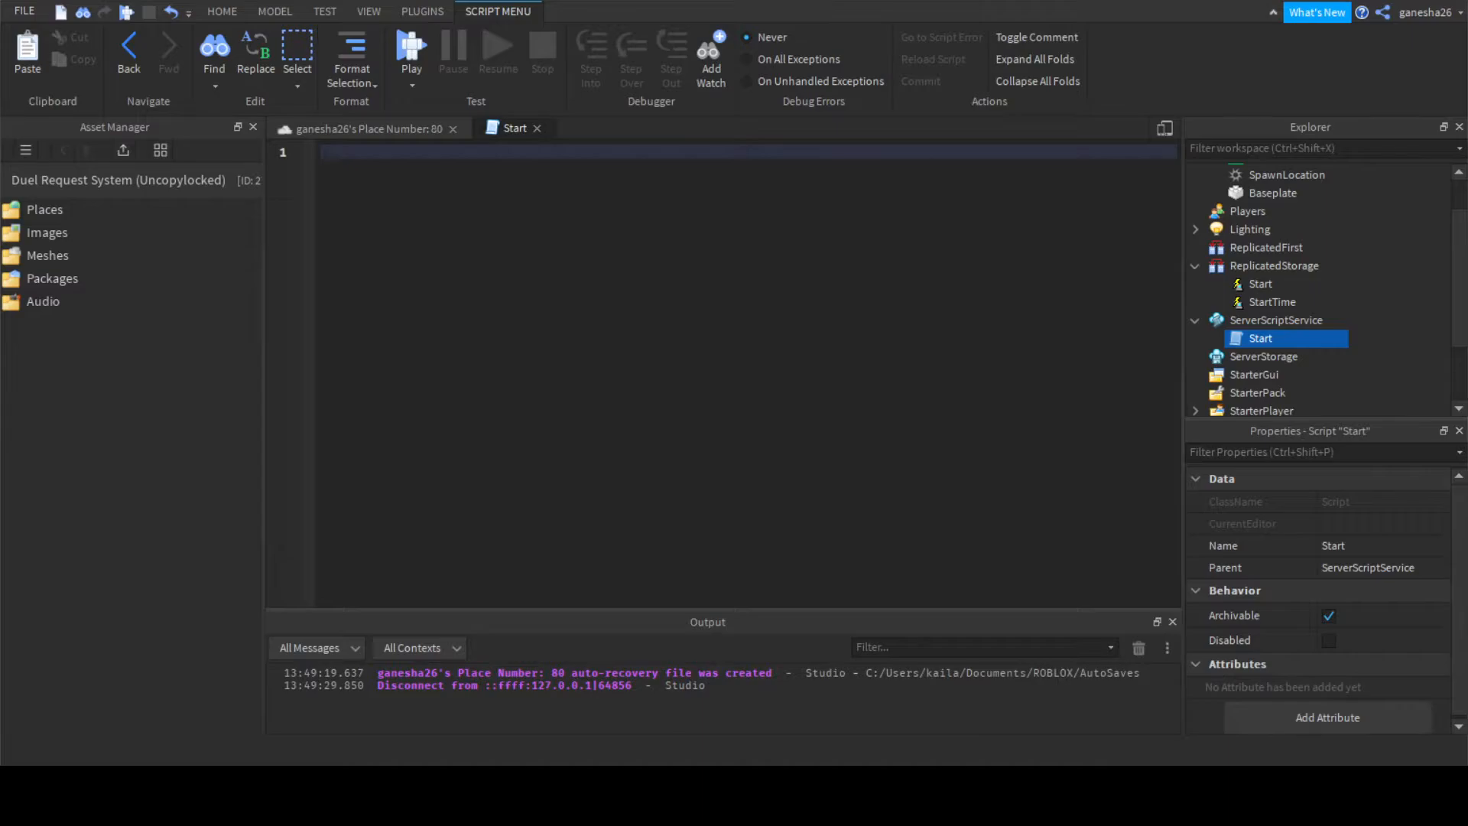
text(wait(5))
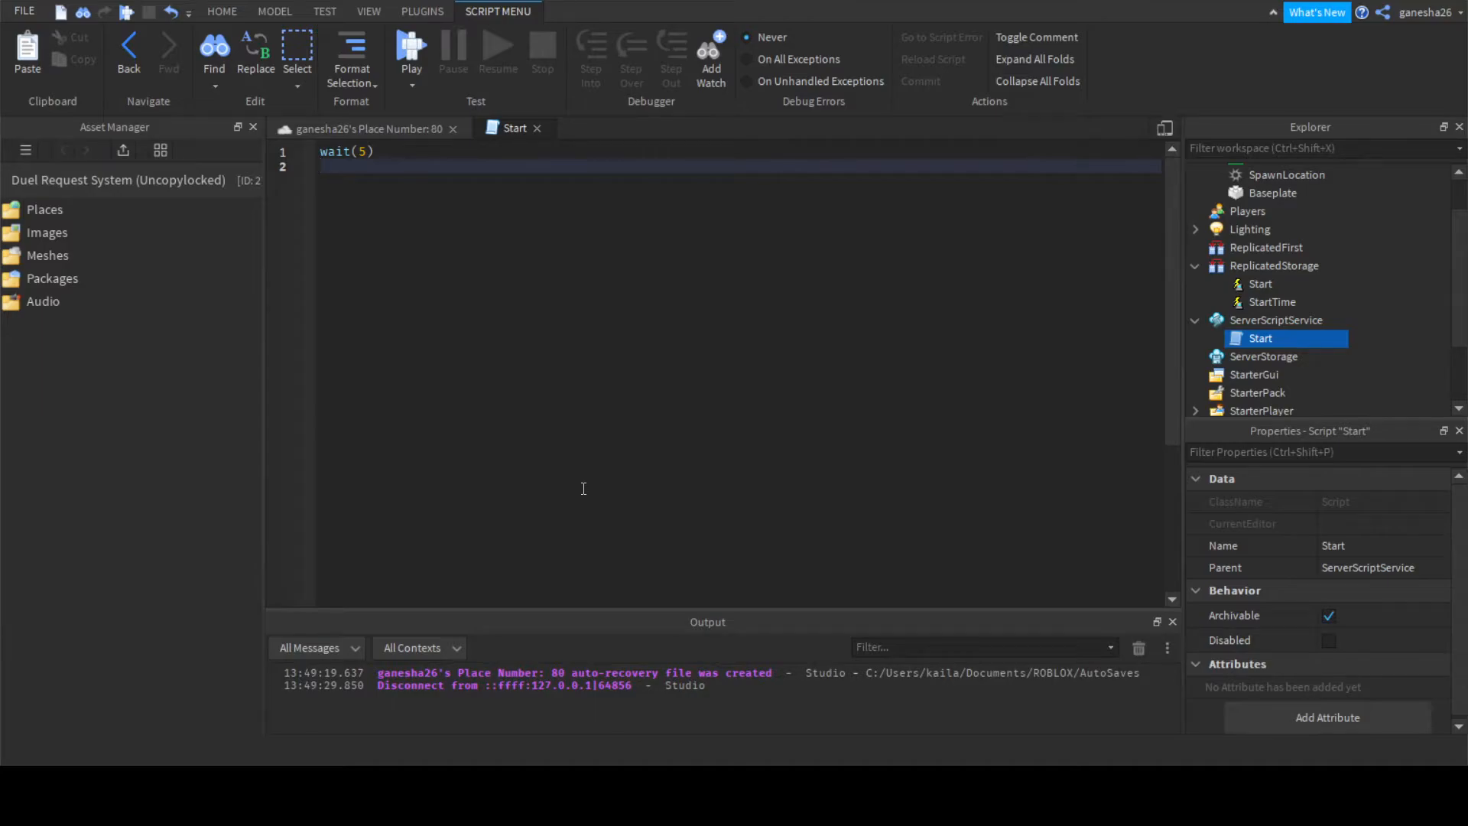
Declare local timer = 5 in the Start script.
text(l)
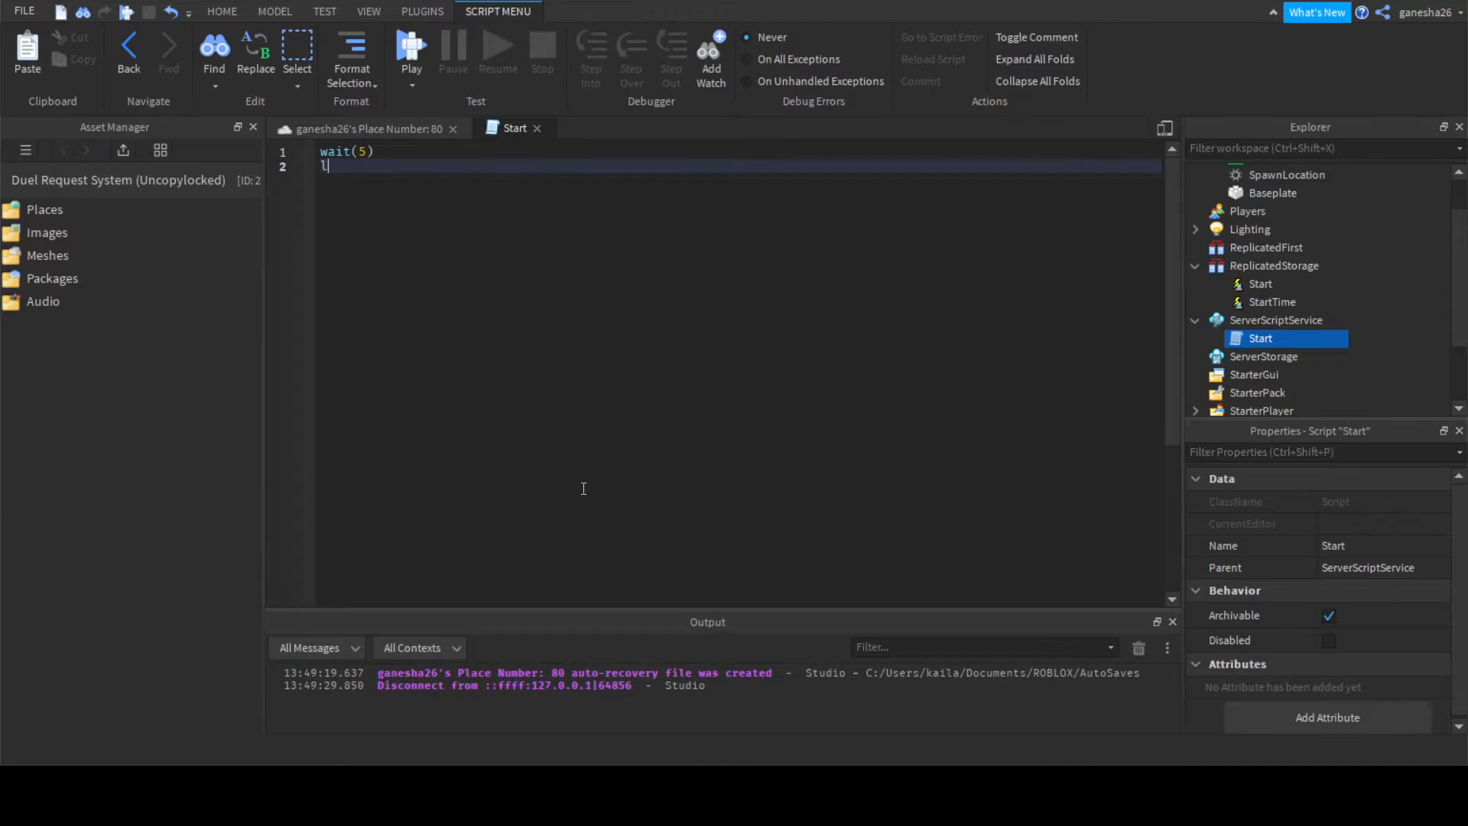
text(ocal)
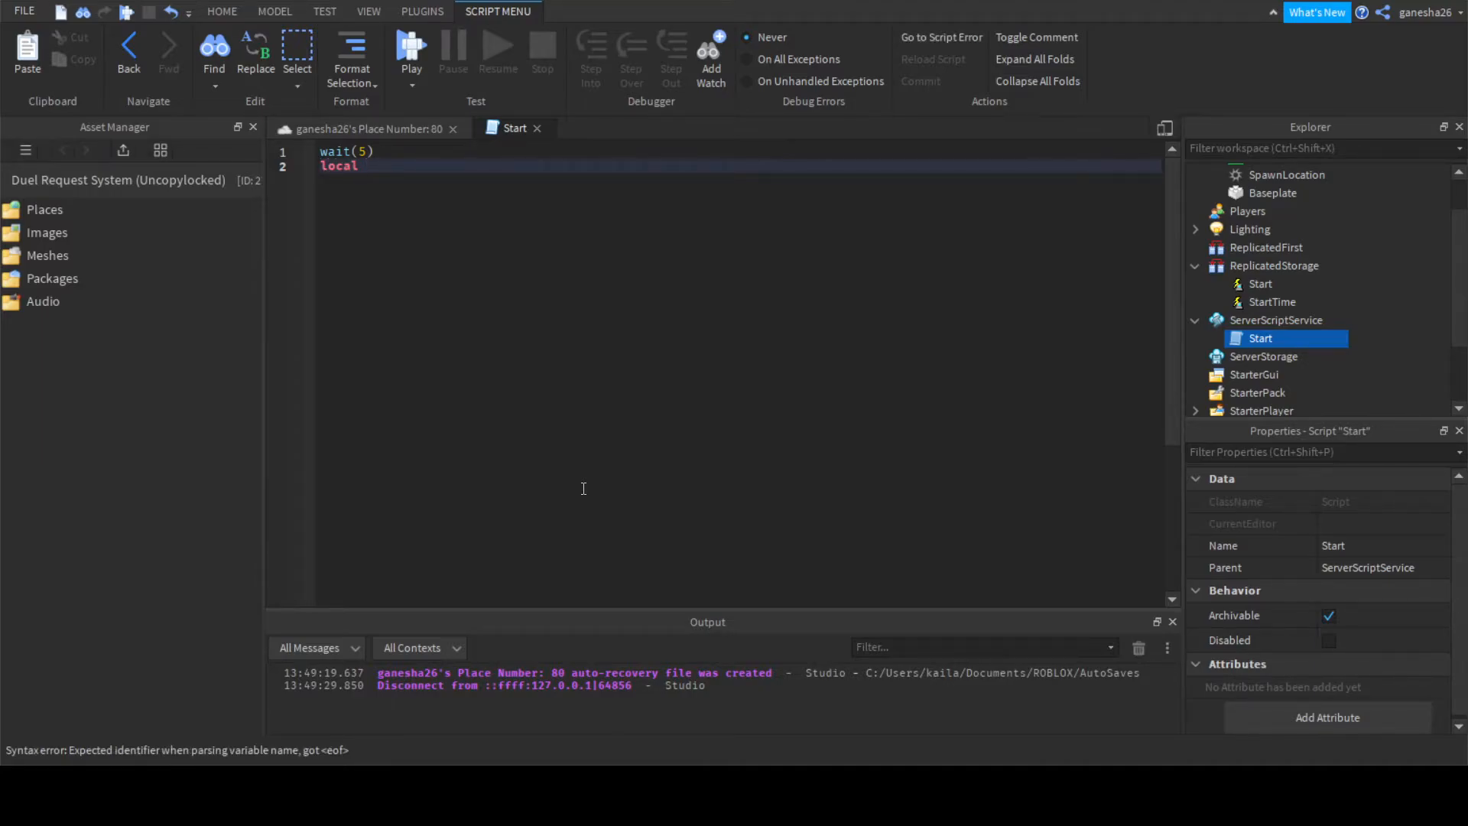
text(tim)
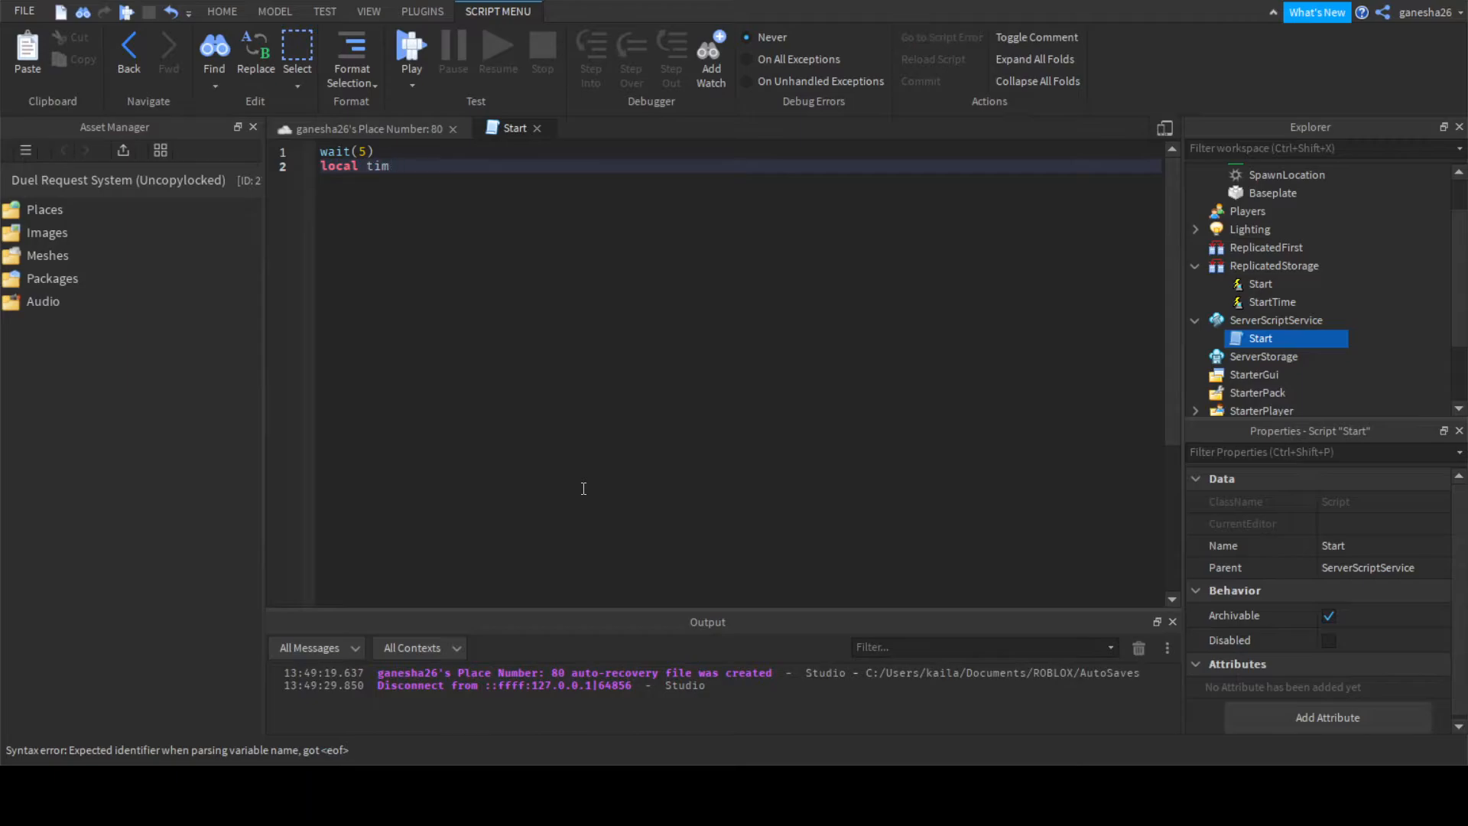
key(Backspace)
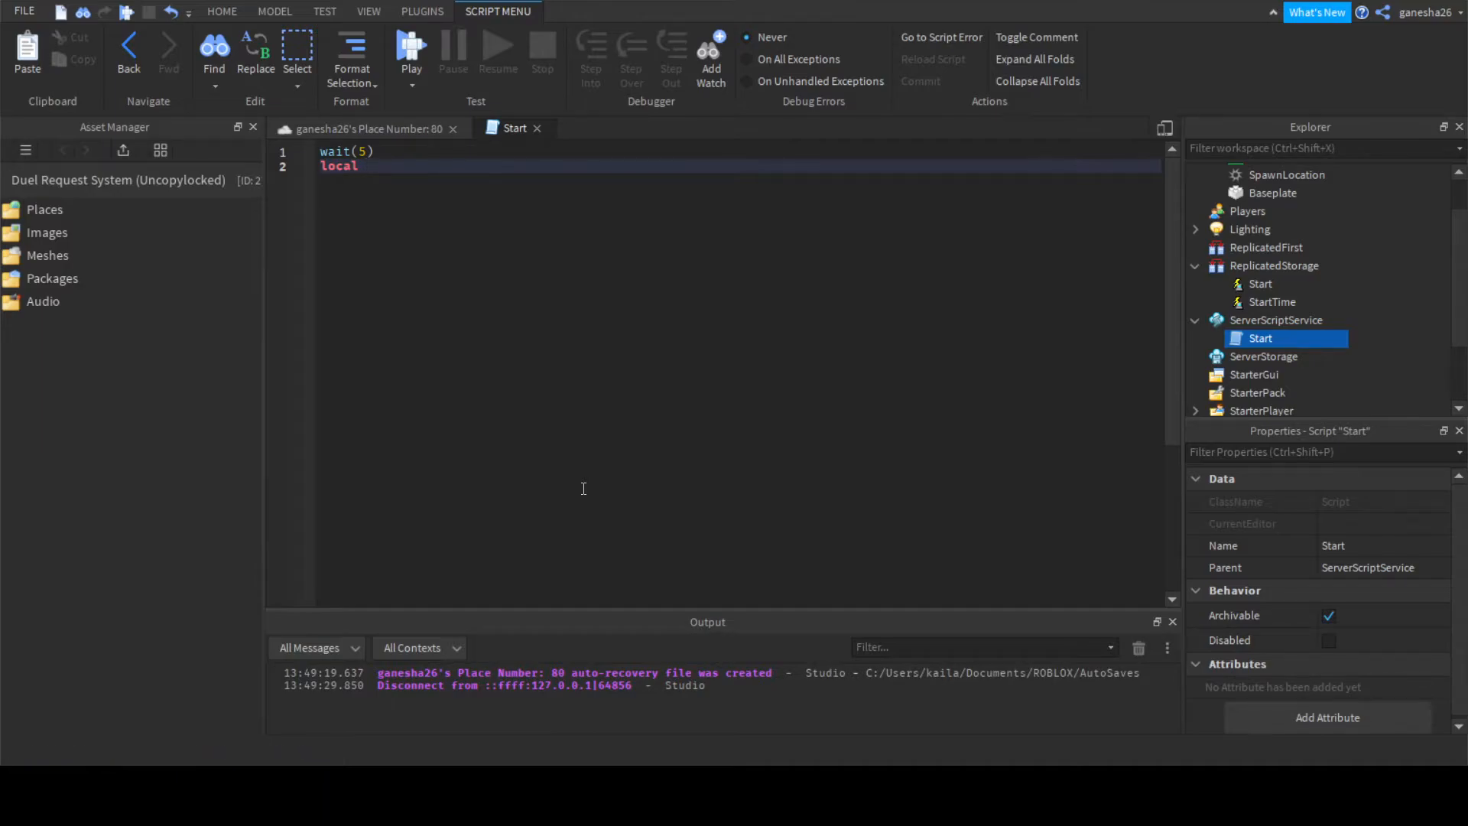
text(timer =)
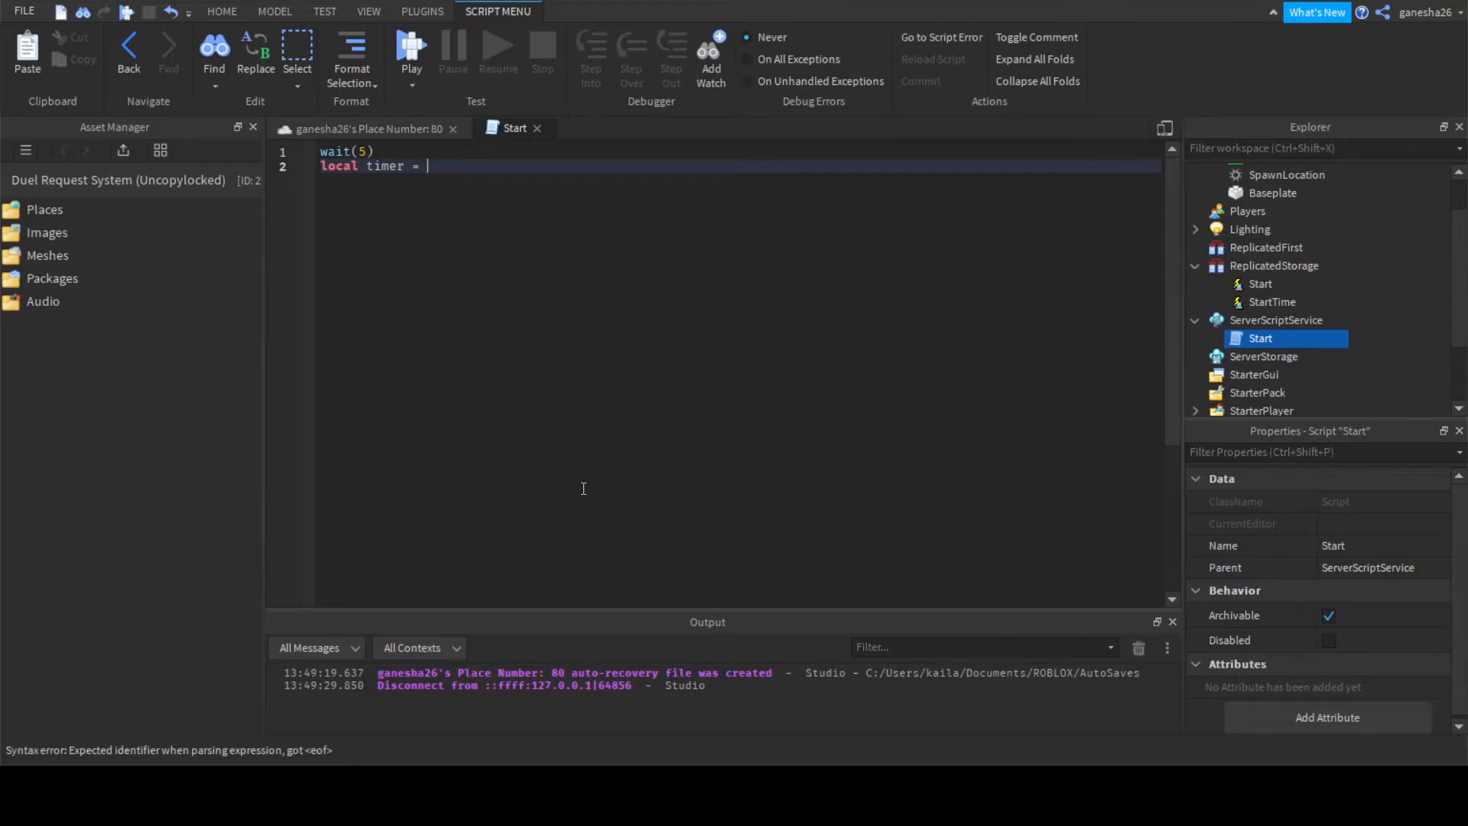
text(5)
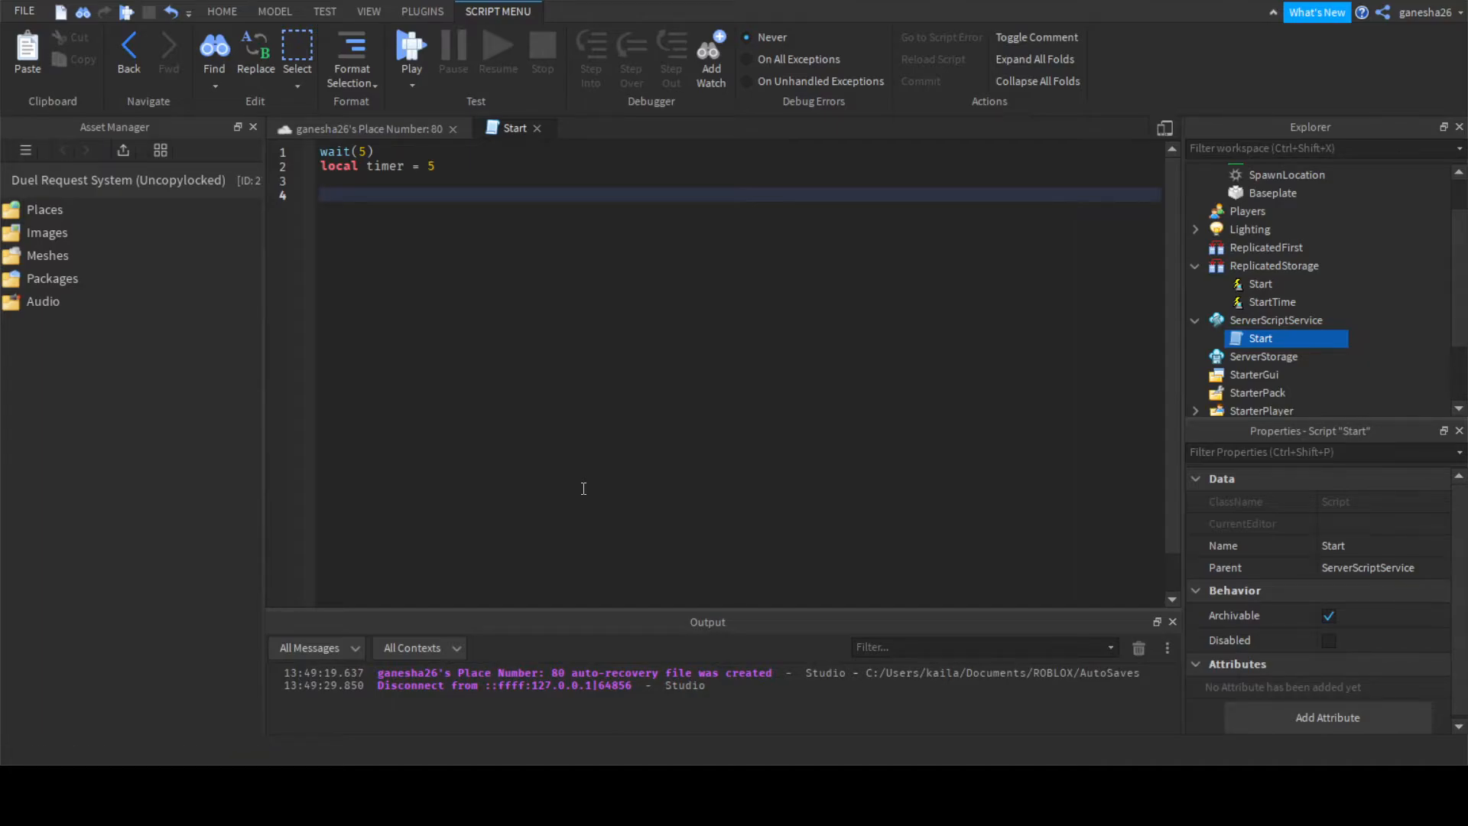
Write the countdown loop 'for i = timer, 1, -1 do … end' and move into its body.
text(for i =)
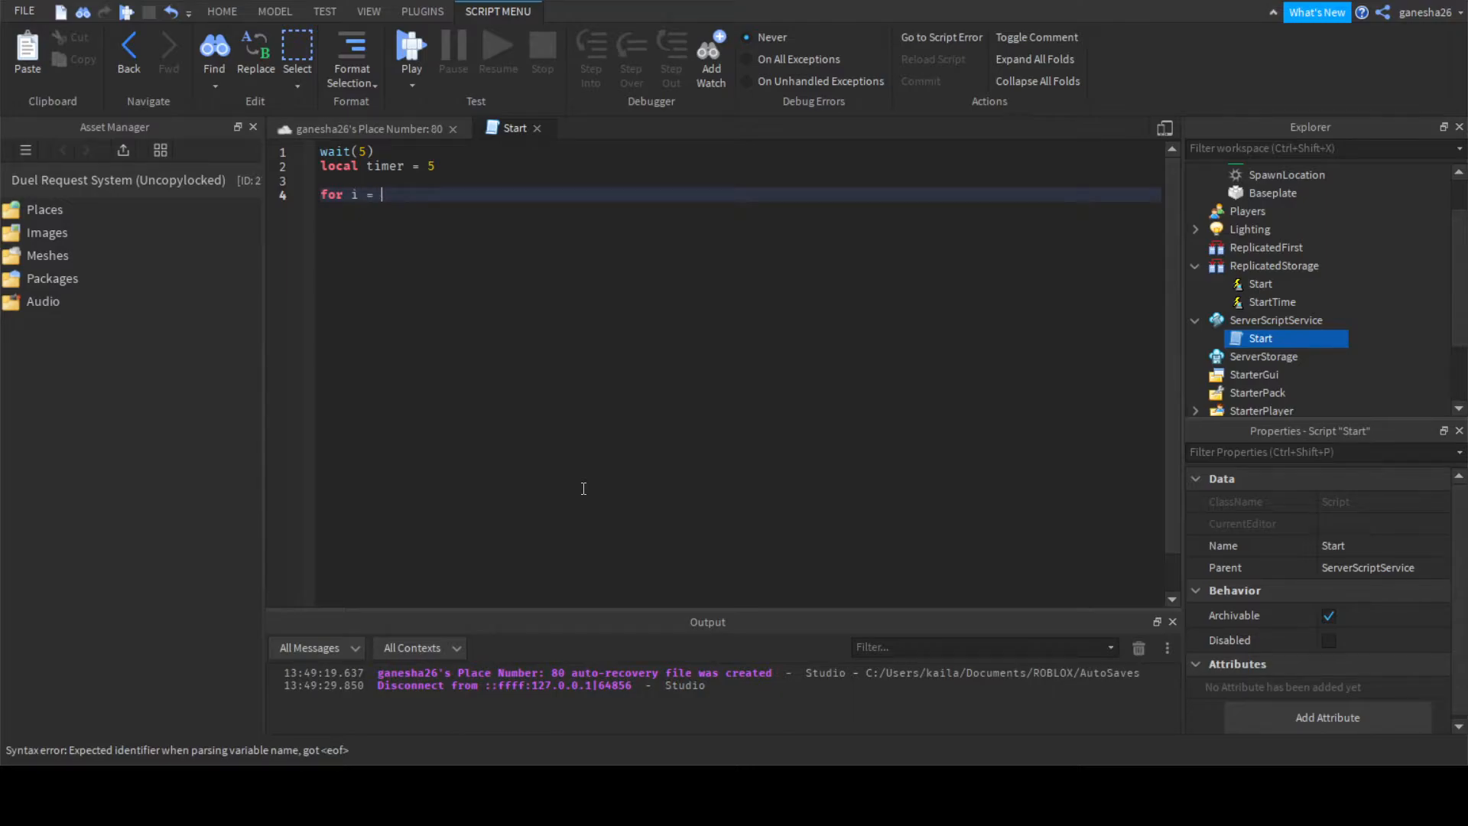
text(TweenI)
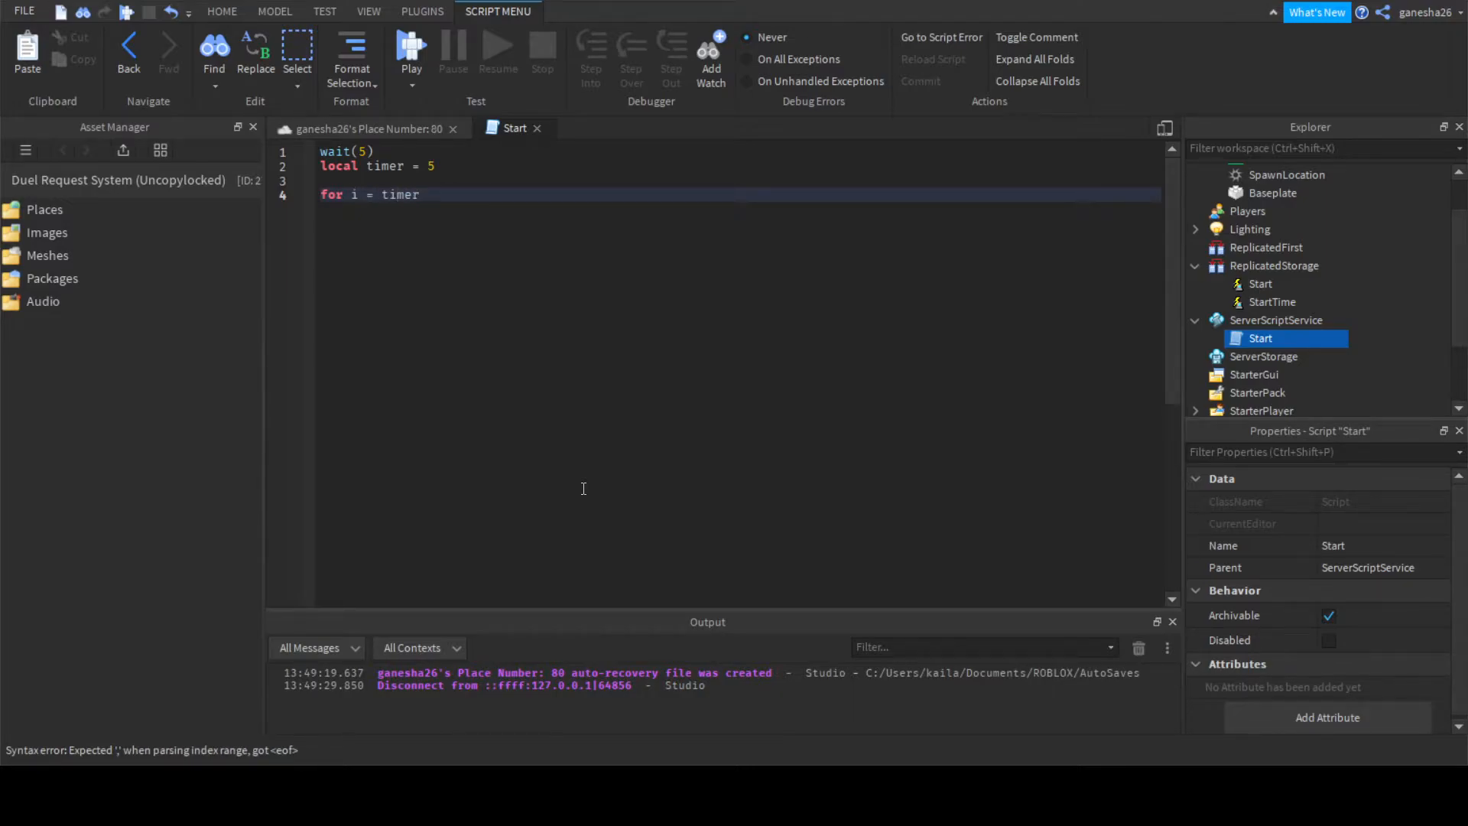
text(,)
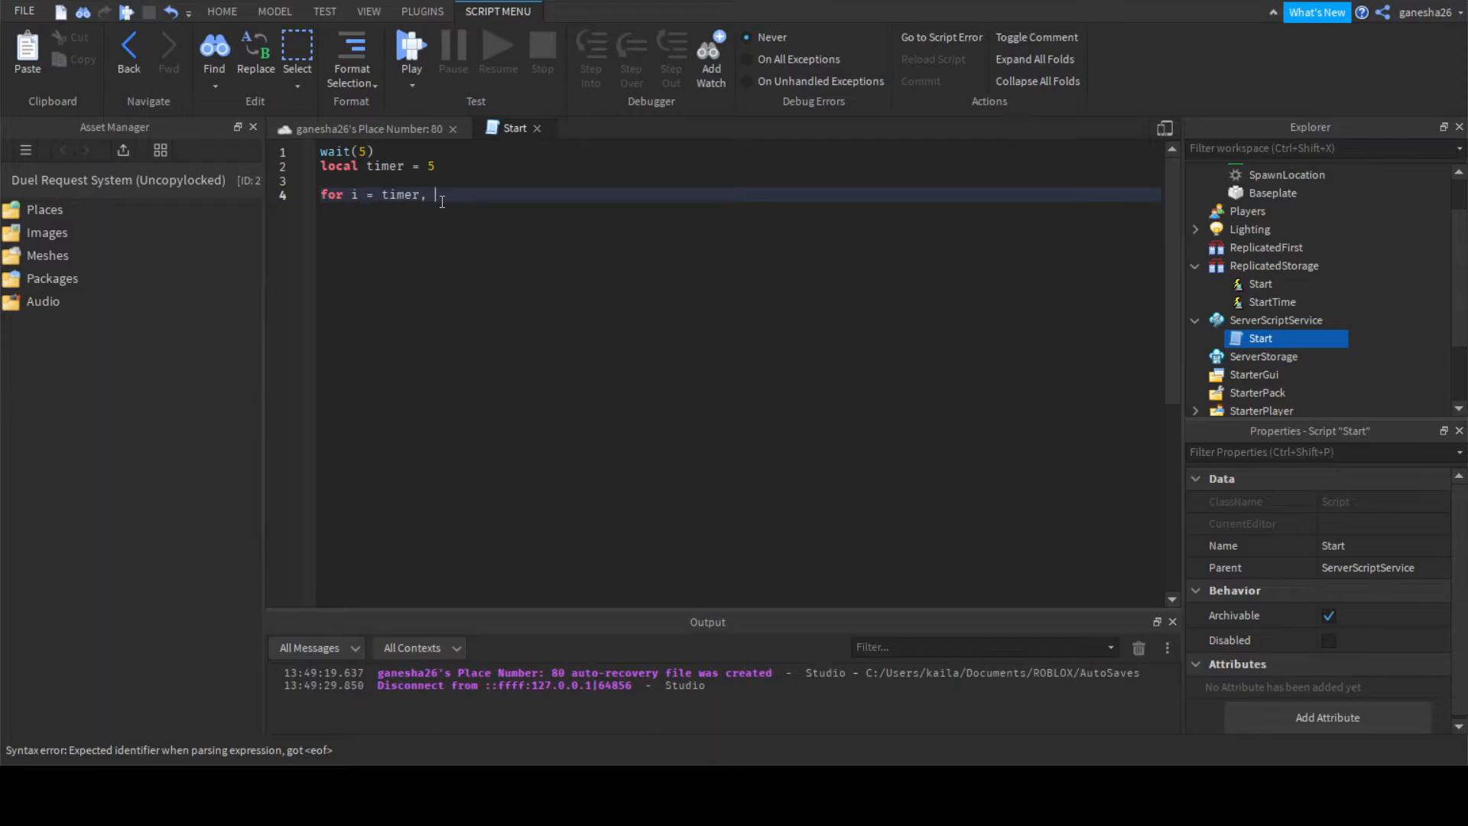
text(1,)
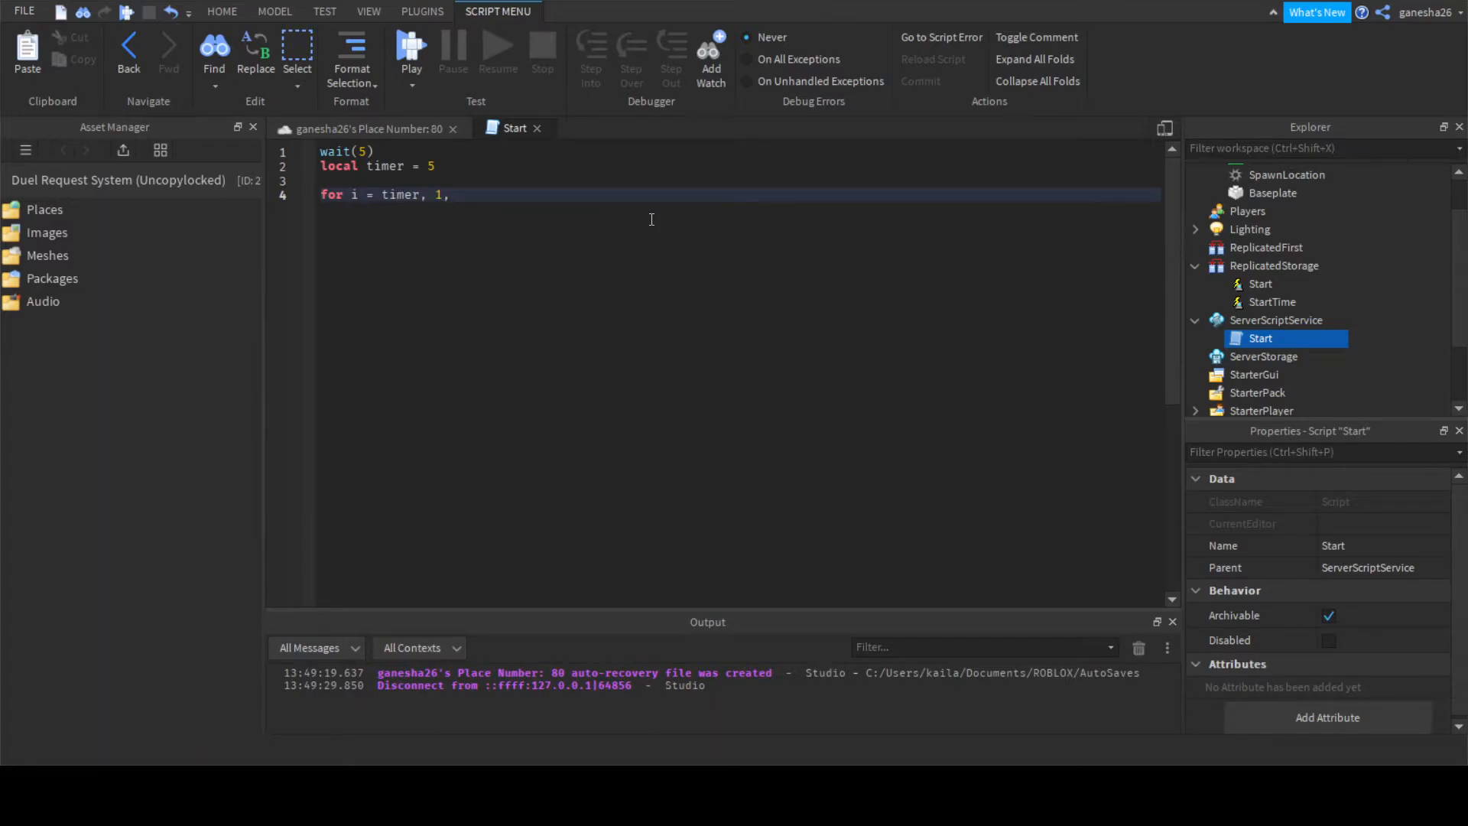
text(-1 do)
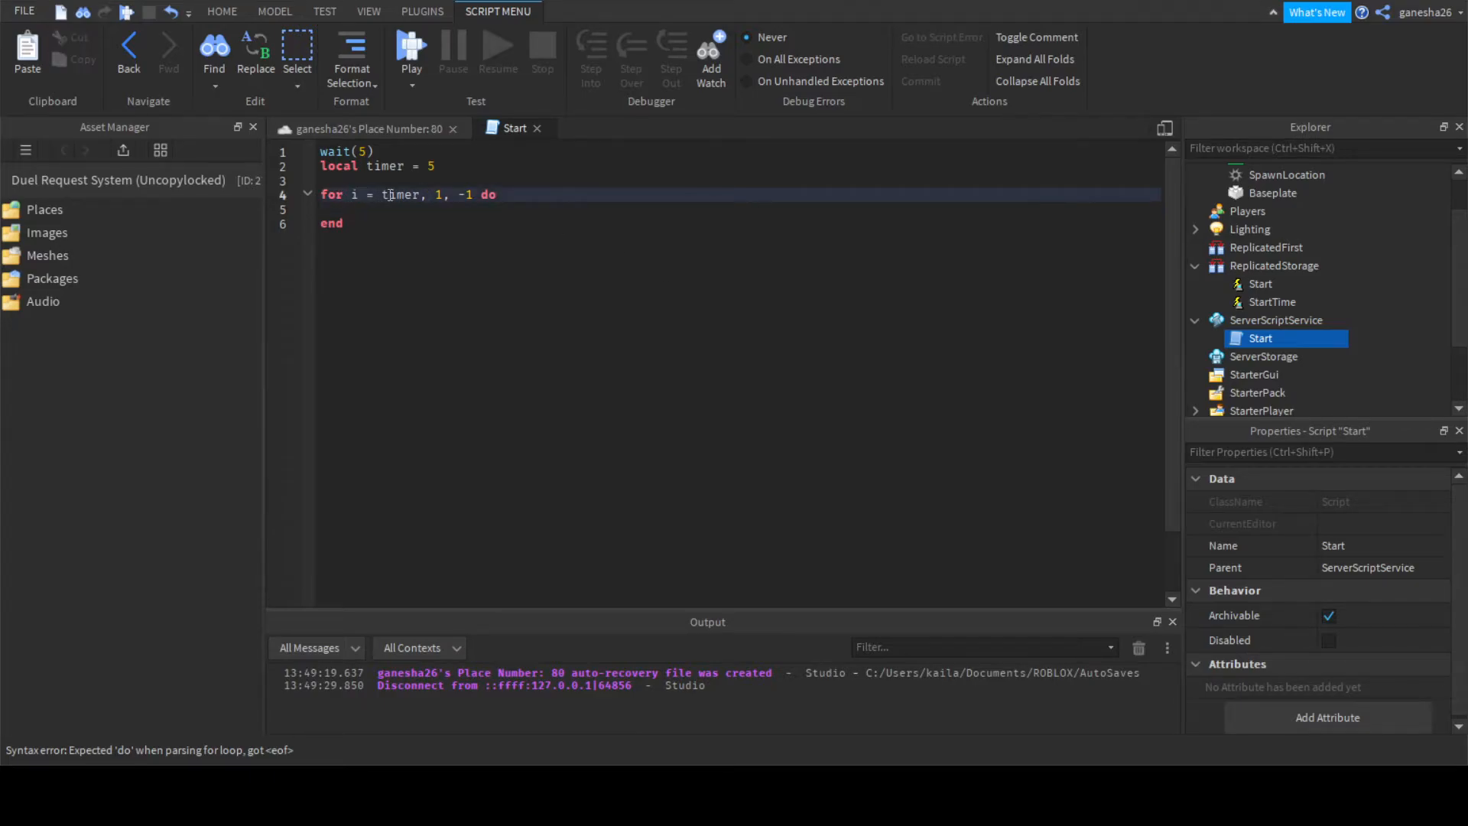
double_click(399, 194)
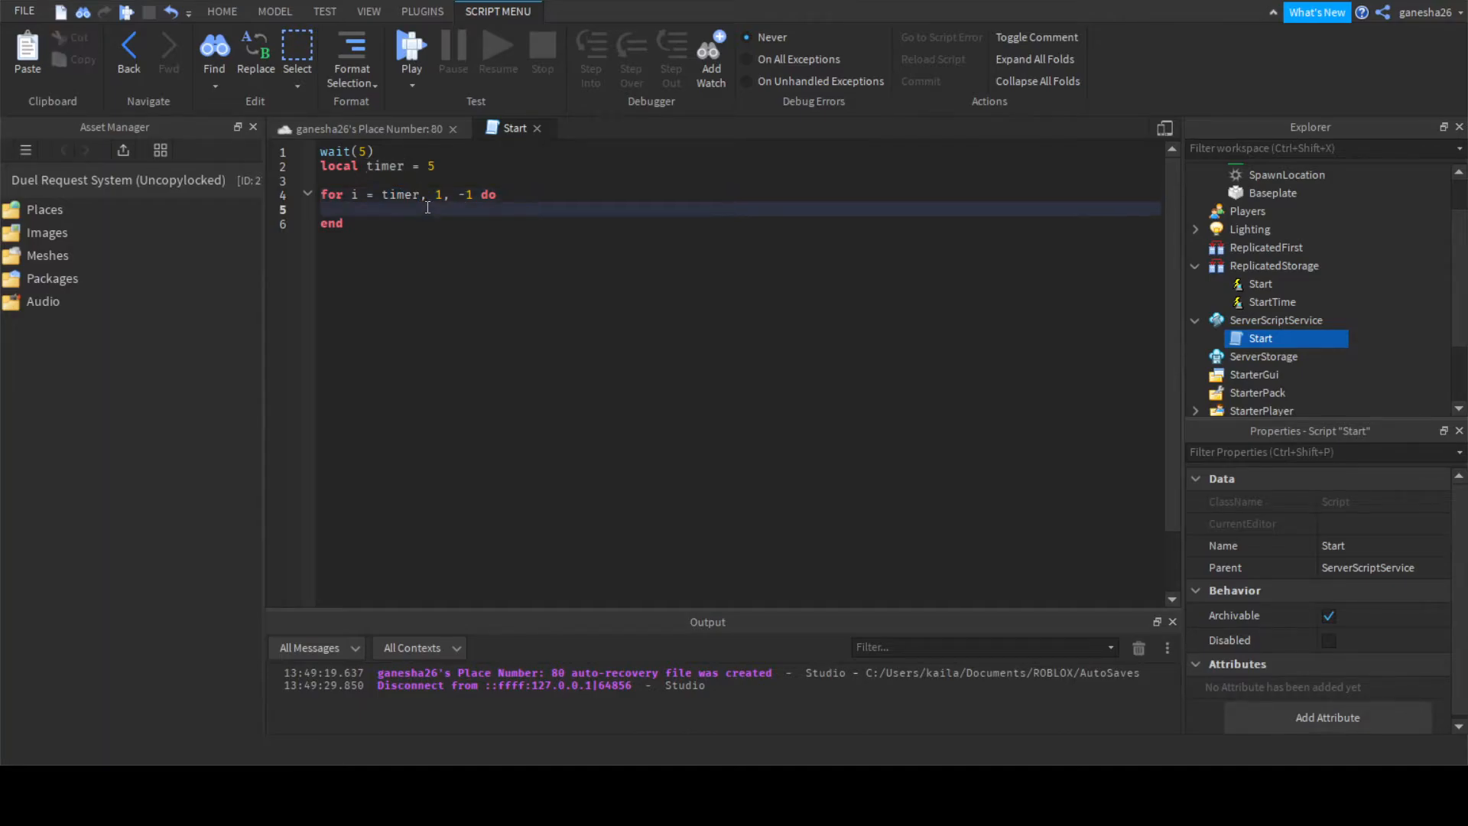
click(354, 195)
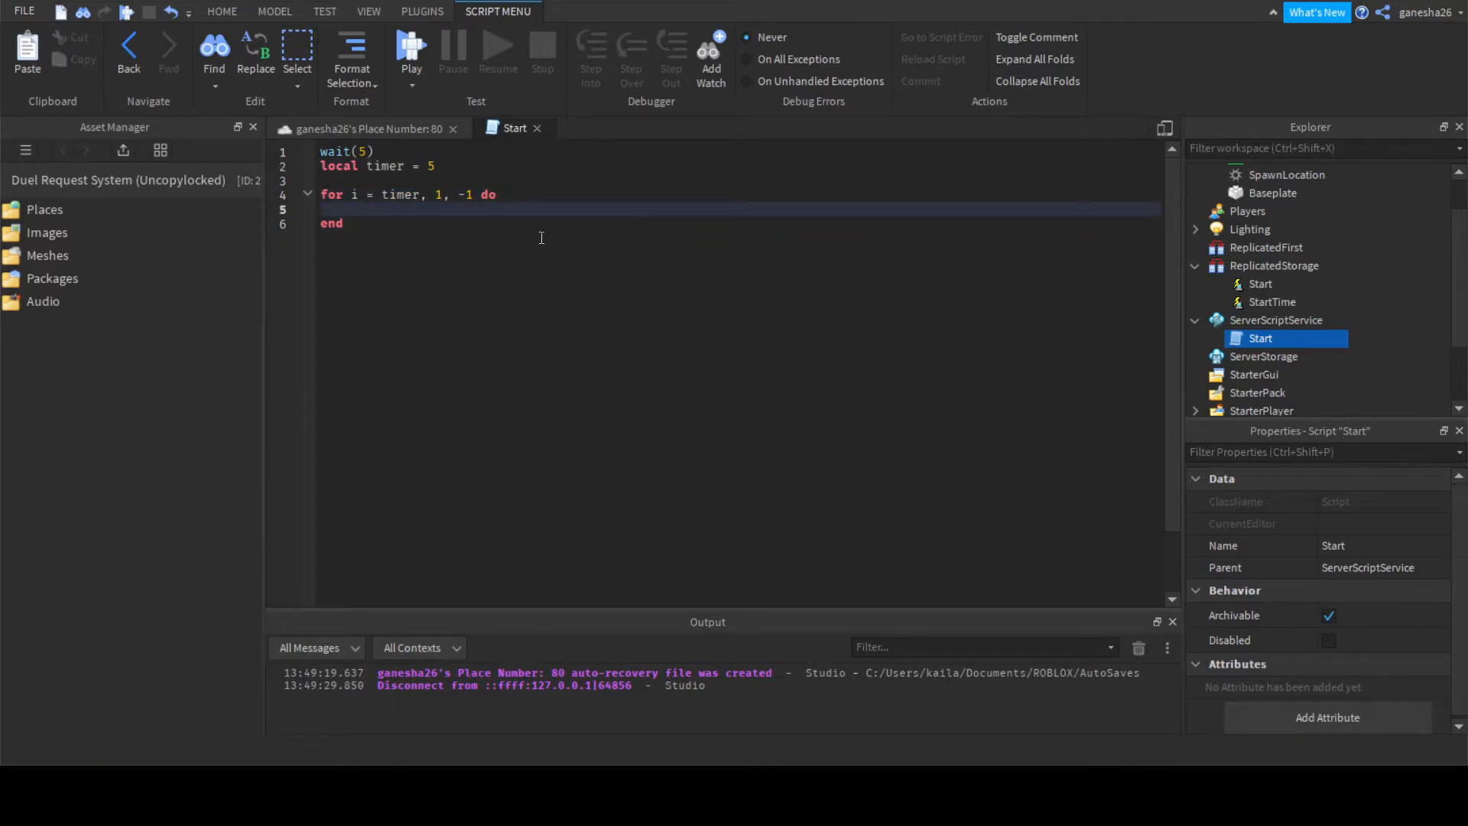
mouse_move(513, 283)
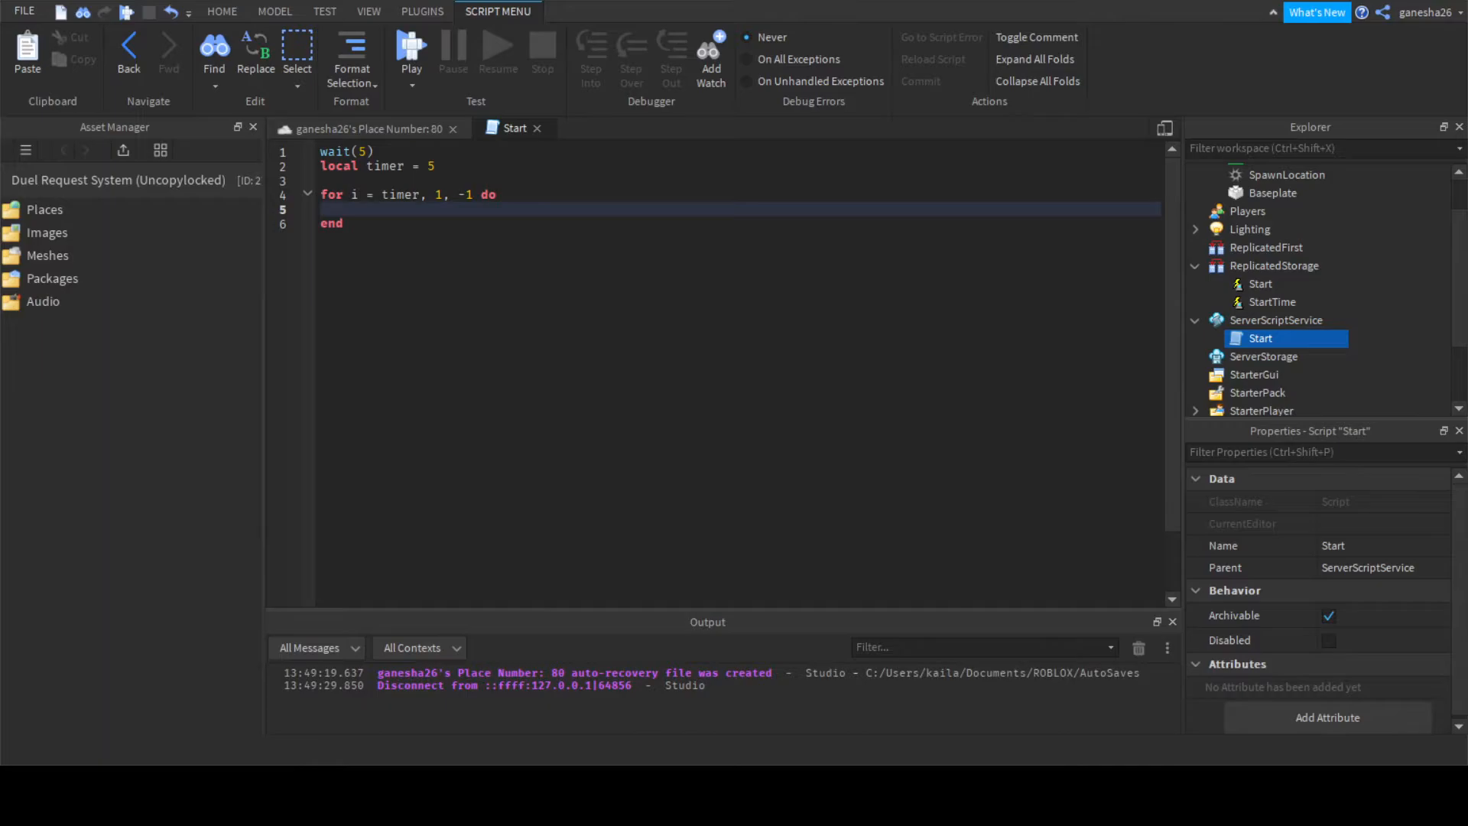
Inside the loop, fire StartTime to all clients with i, then wait(1).
text(game.ReplicatedStorage)
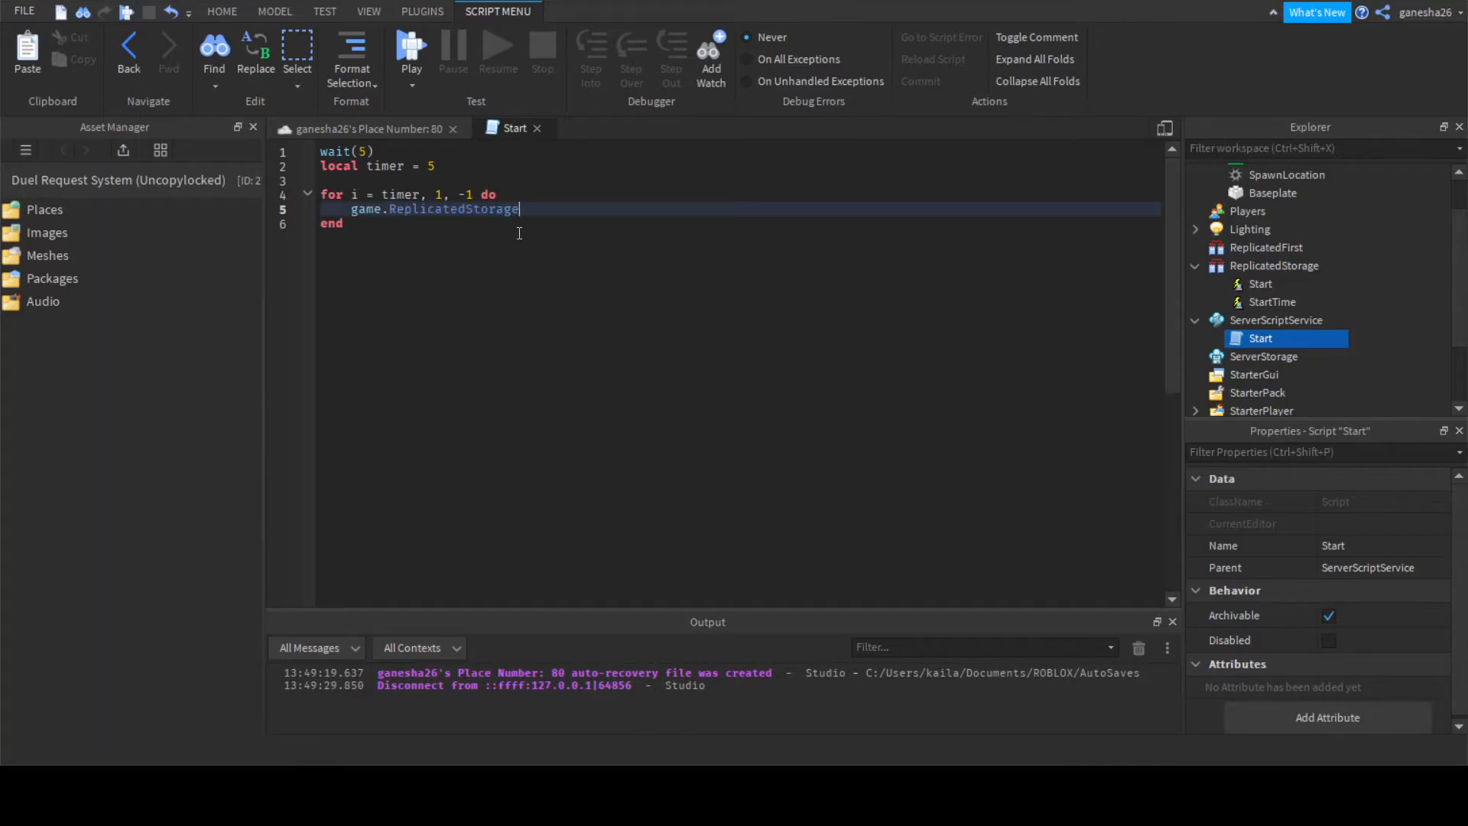
text(.)
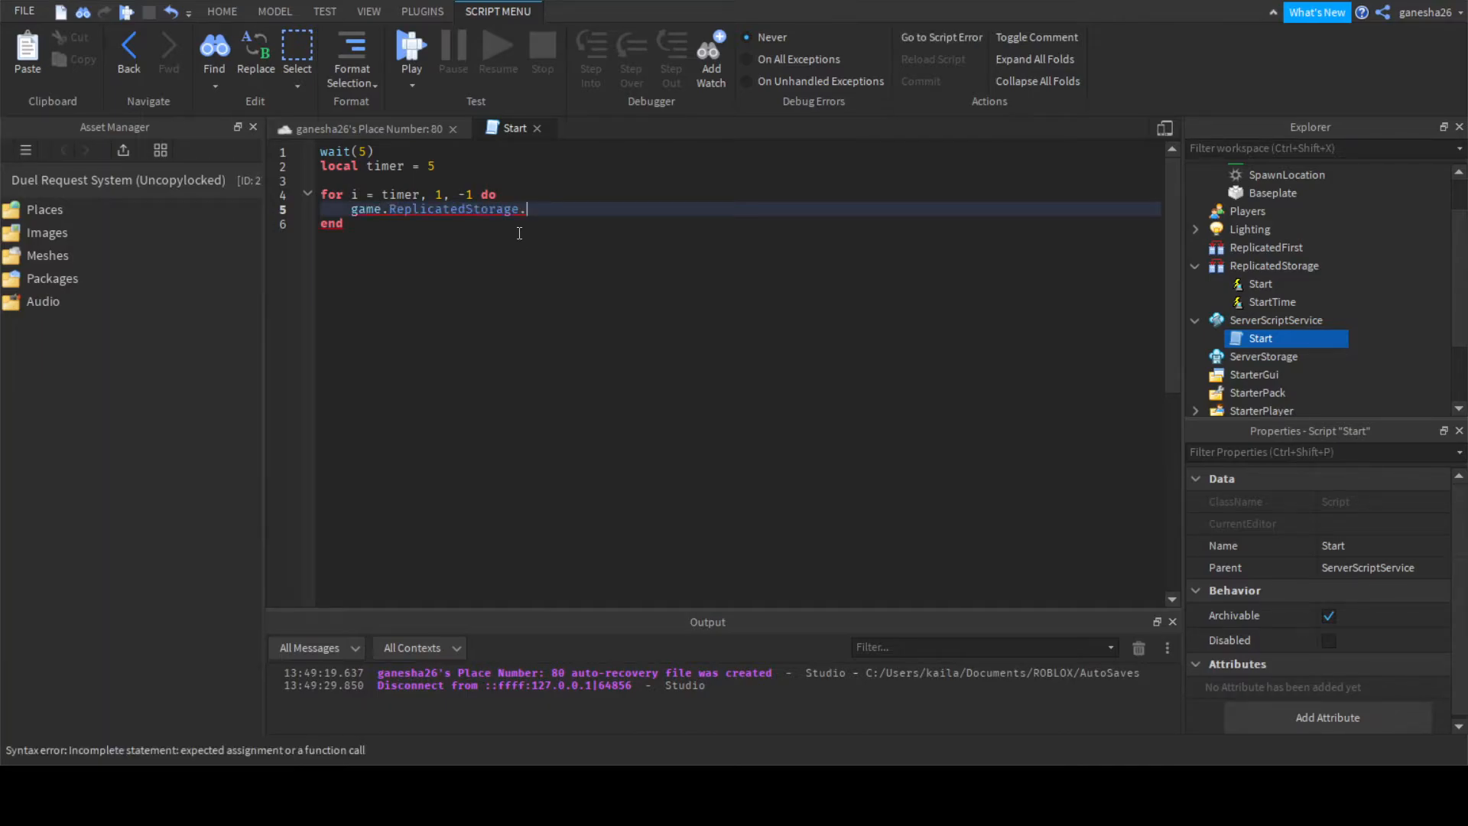
text(St)
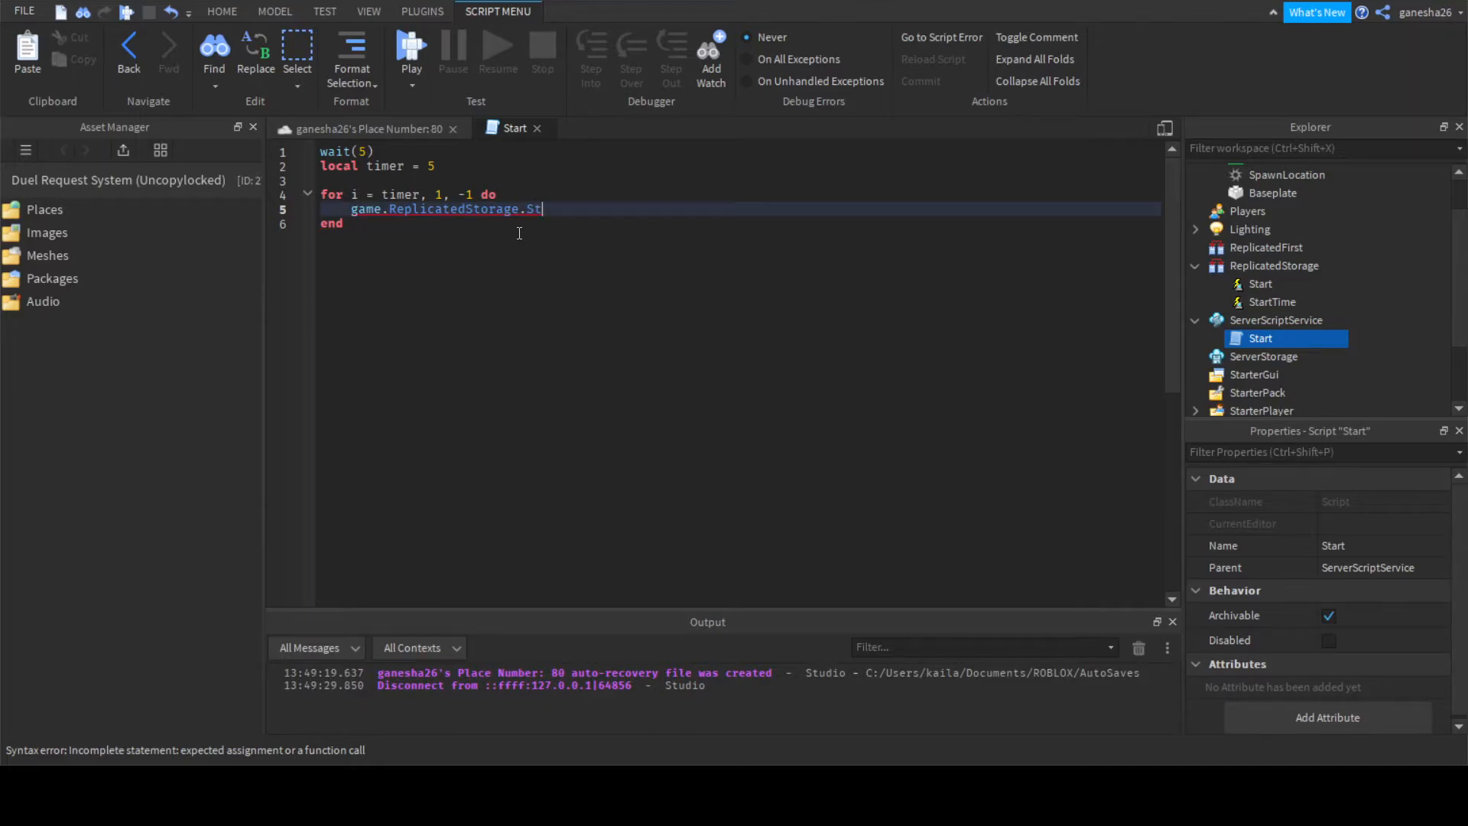
text(a)
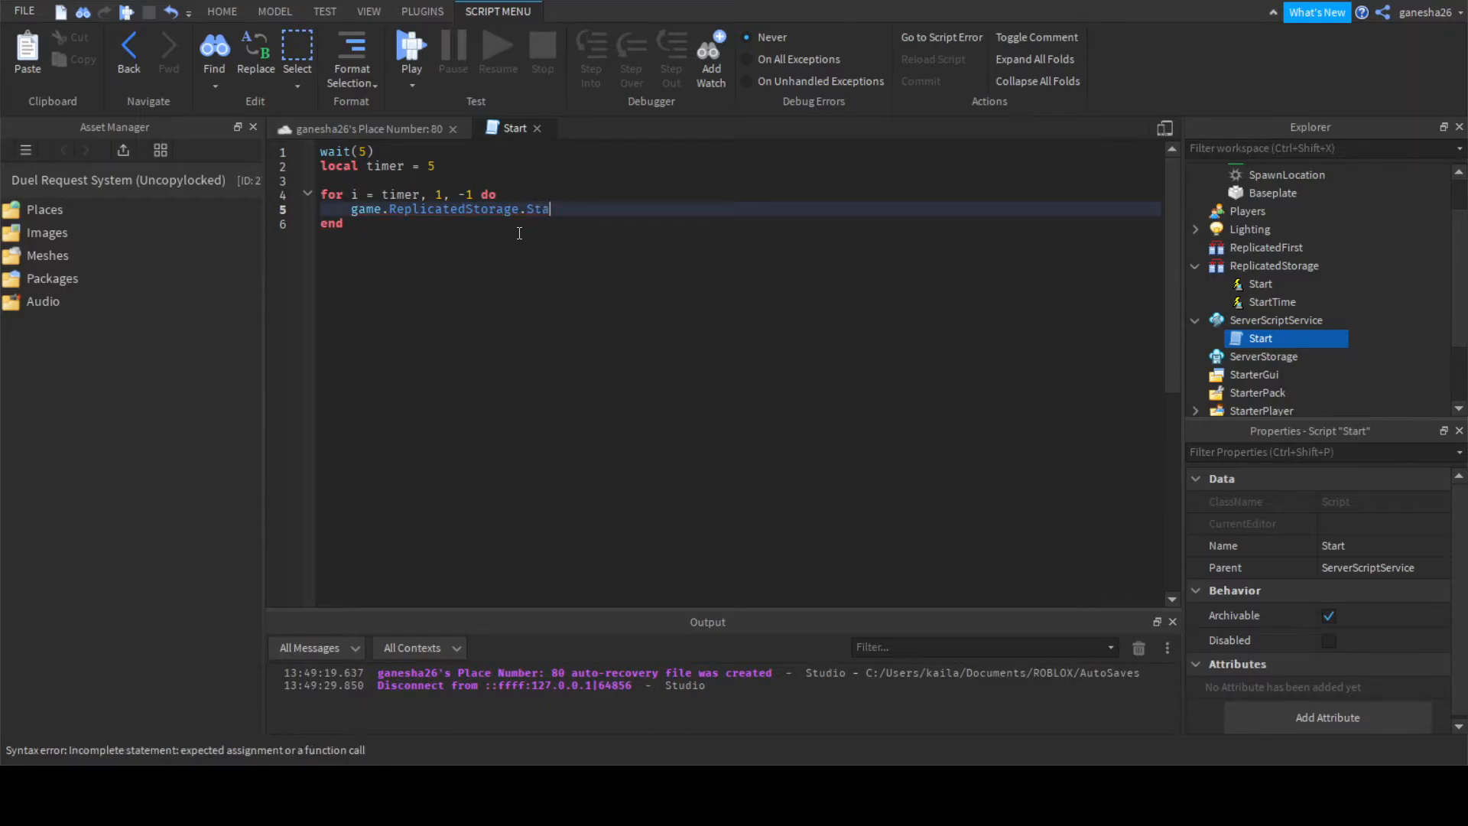
text(rtTime;)
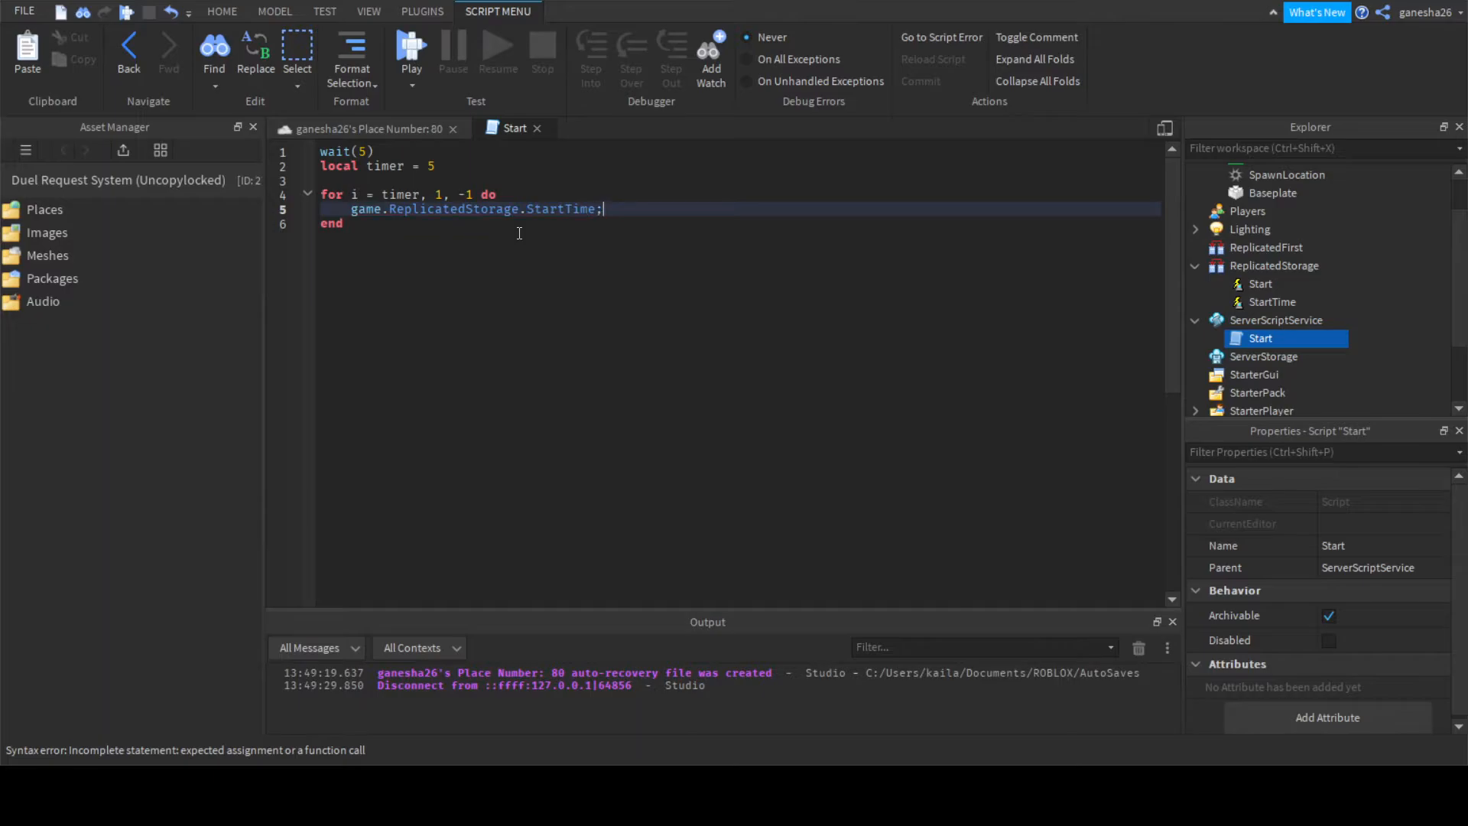
text(:Fi)
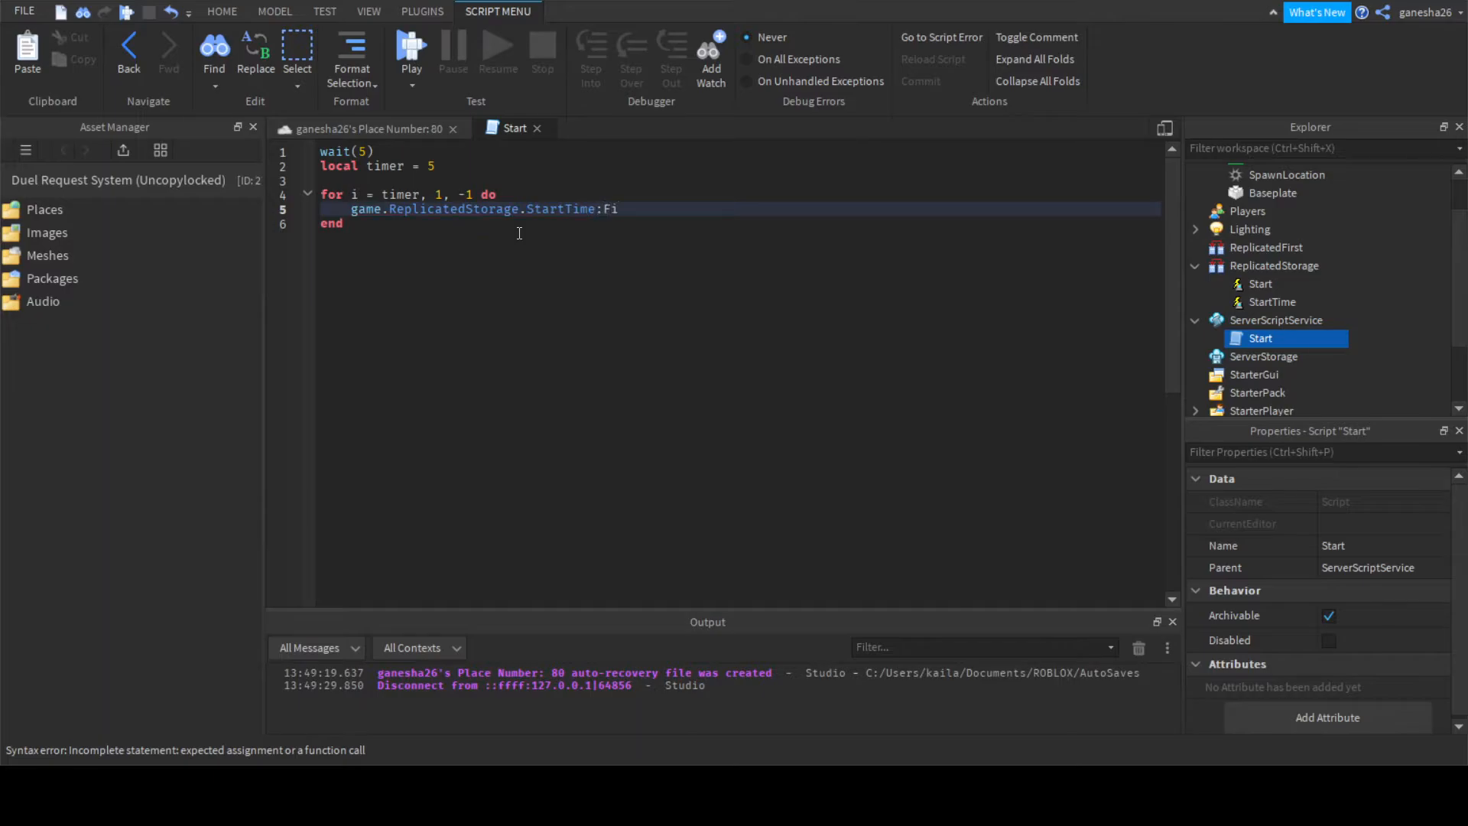
text(reAllClients())
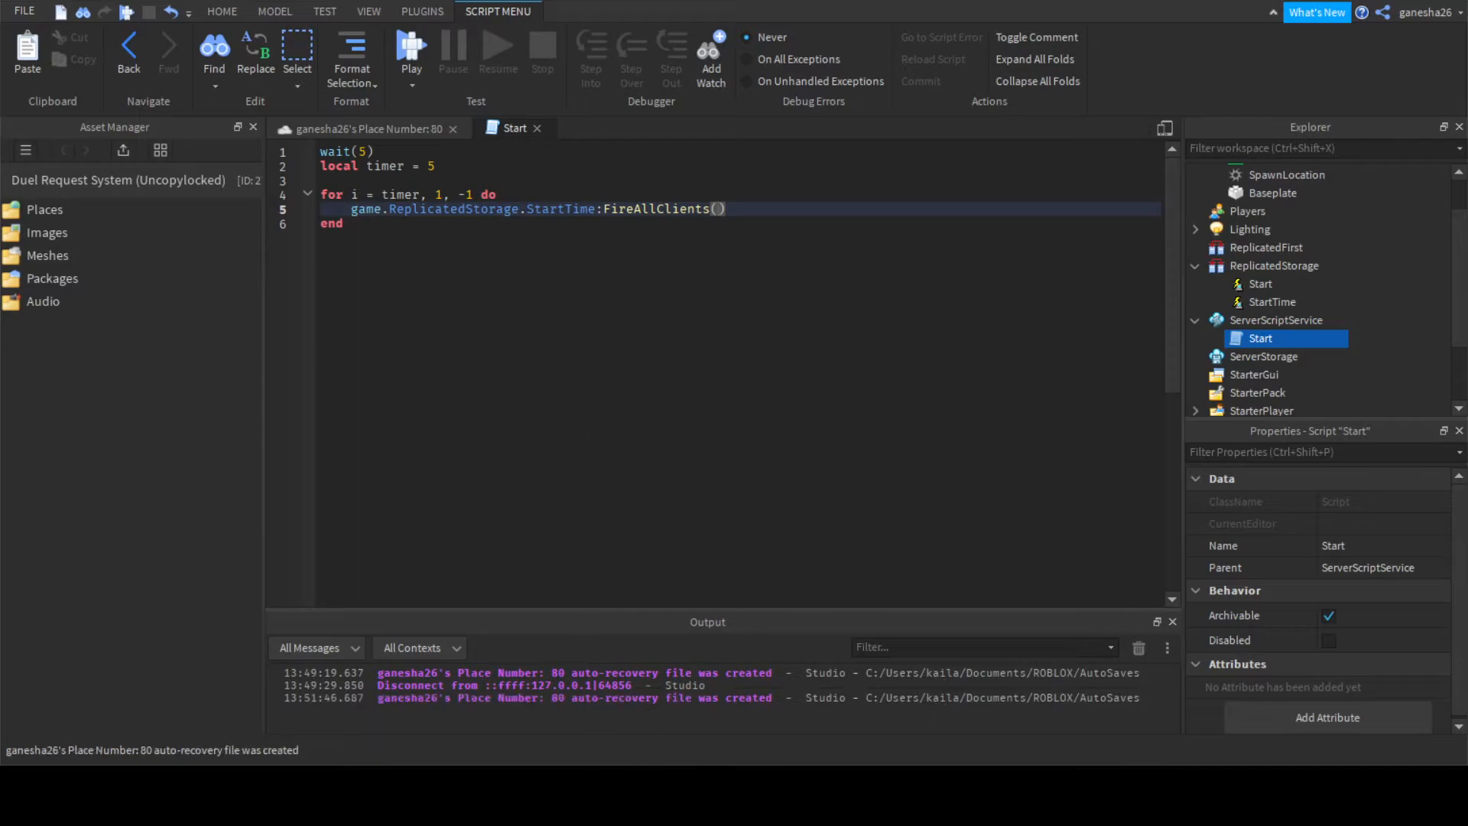
text(i)
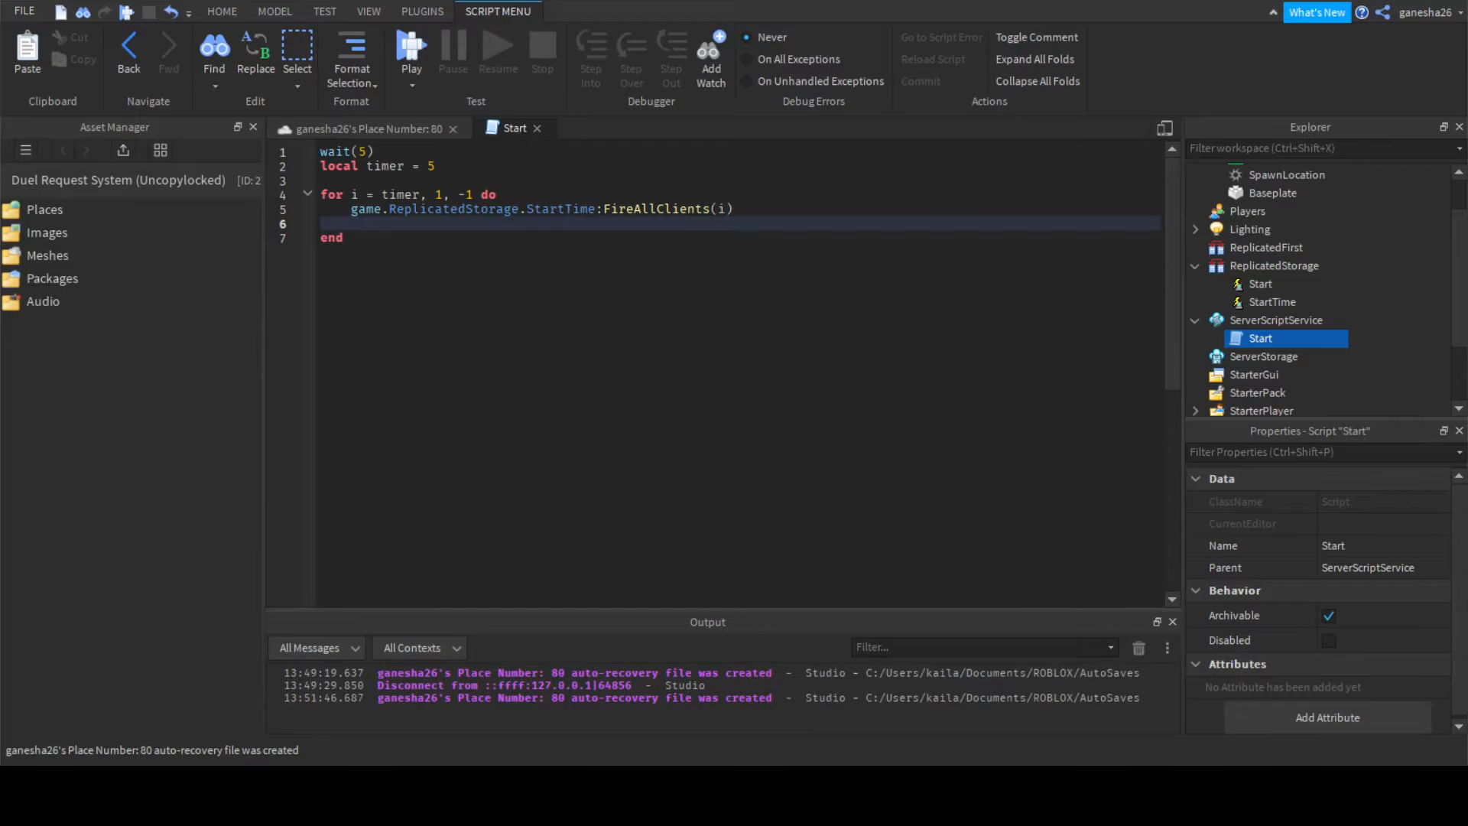
text(wait(1))
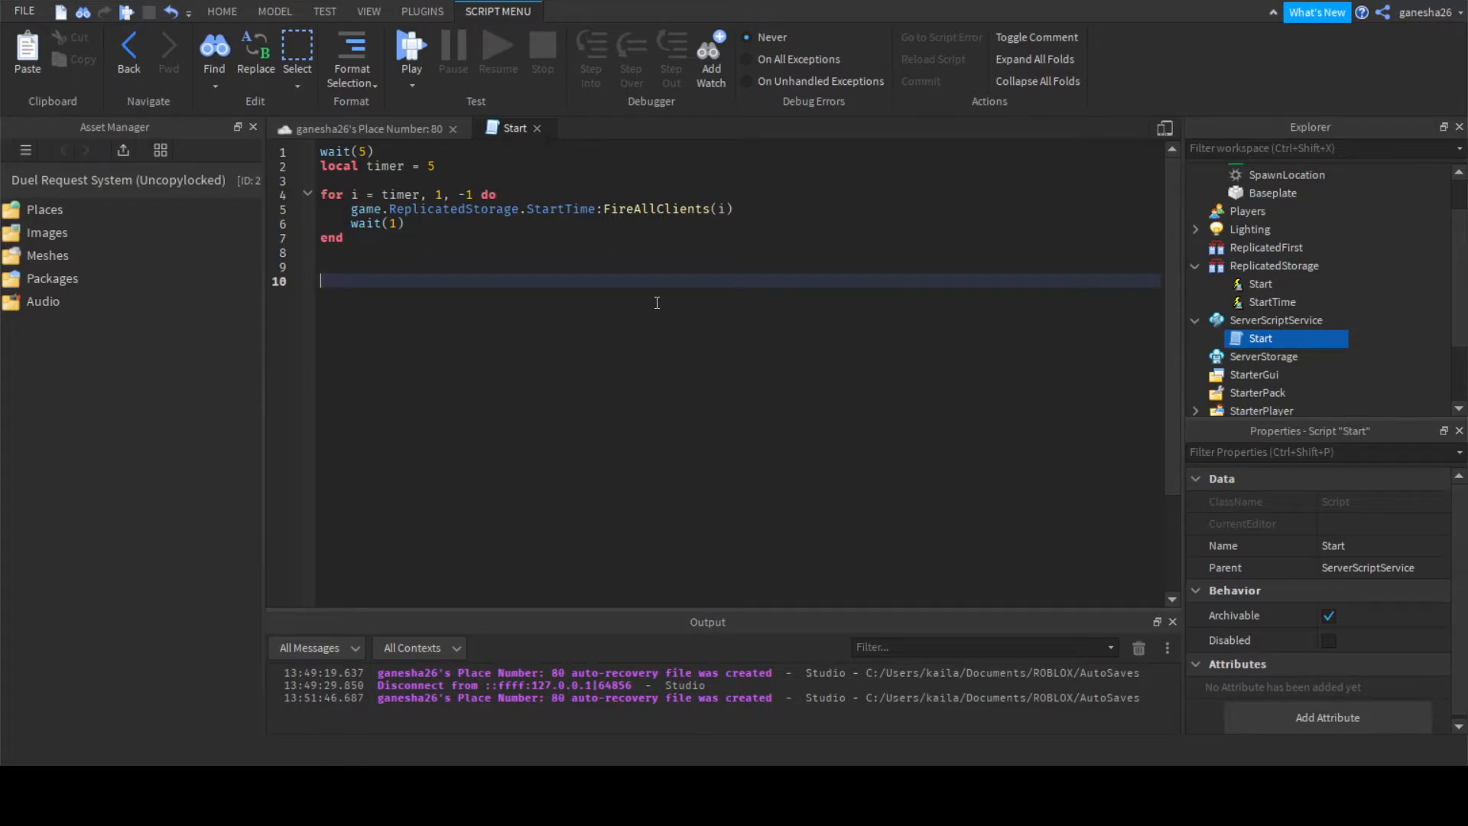
After the loop, fire game.ReplicatedStorage.Start:FireAllClients().
text(game.R)
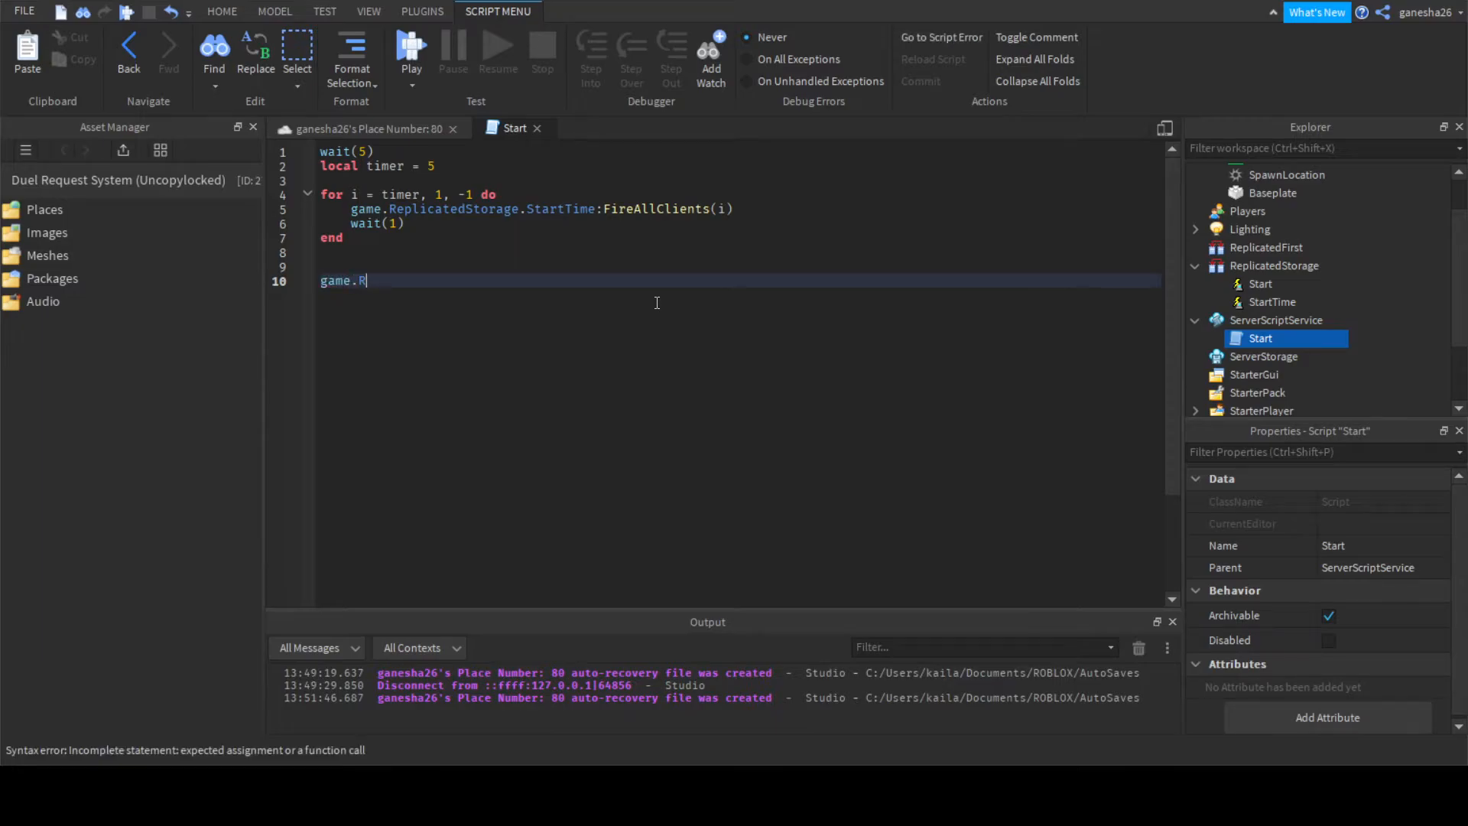
text(eplicatedStorage.Start:)
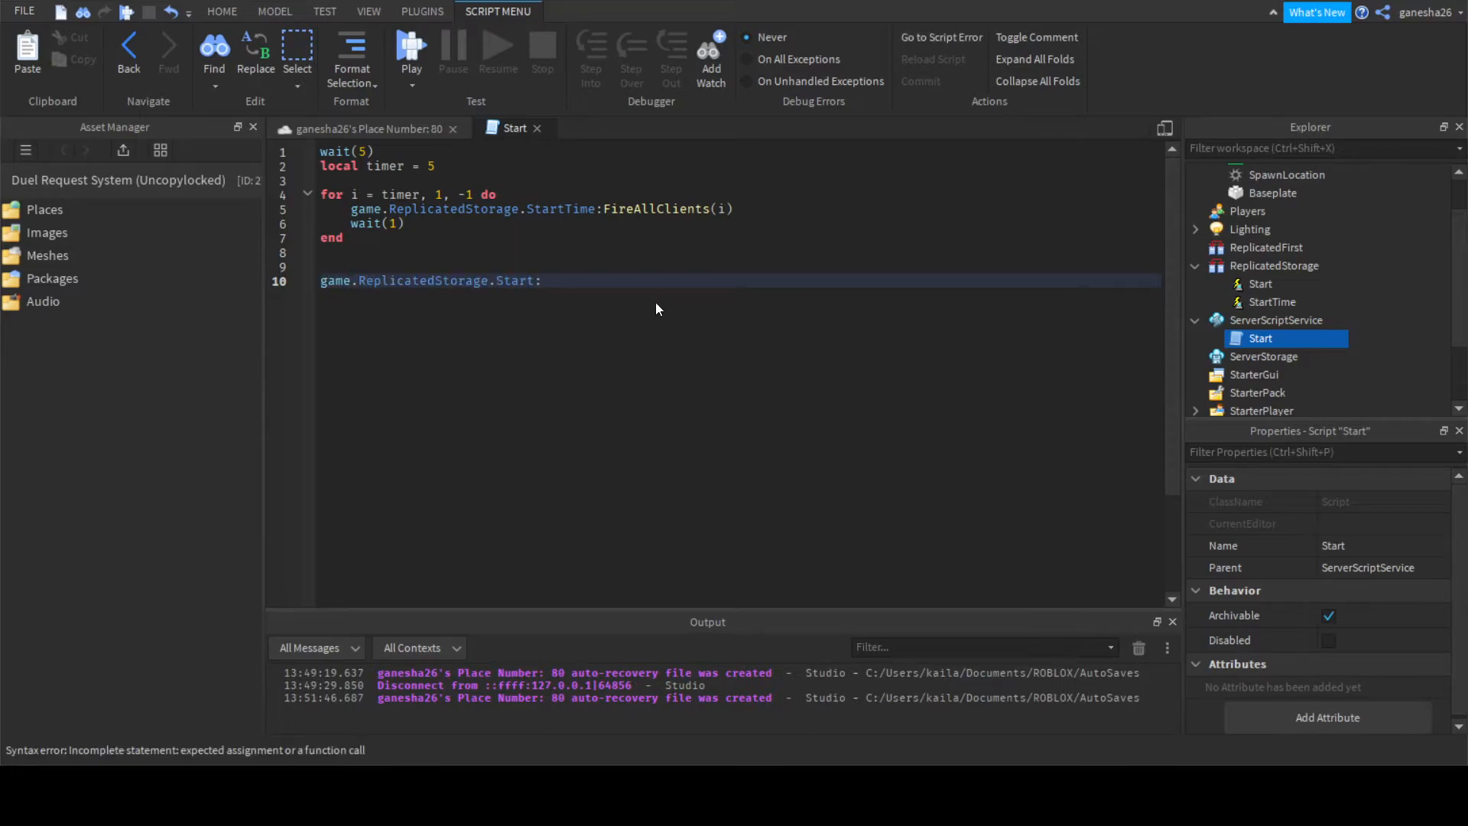
text(FireAllClients())
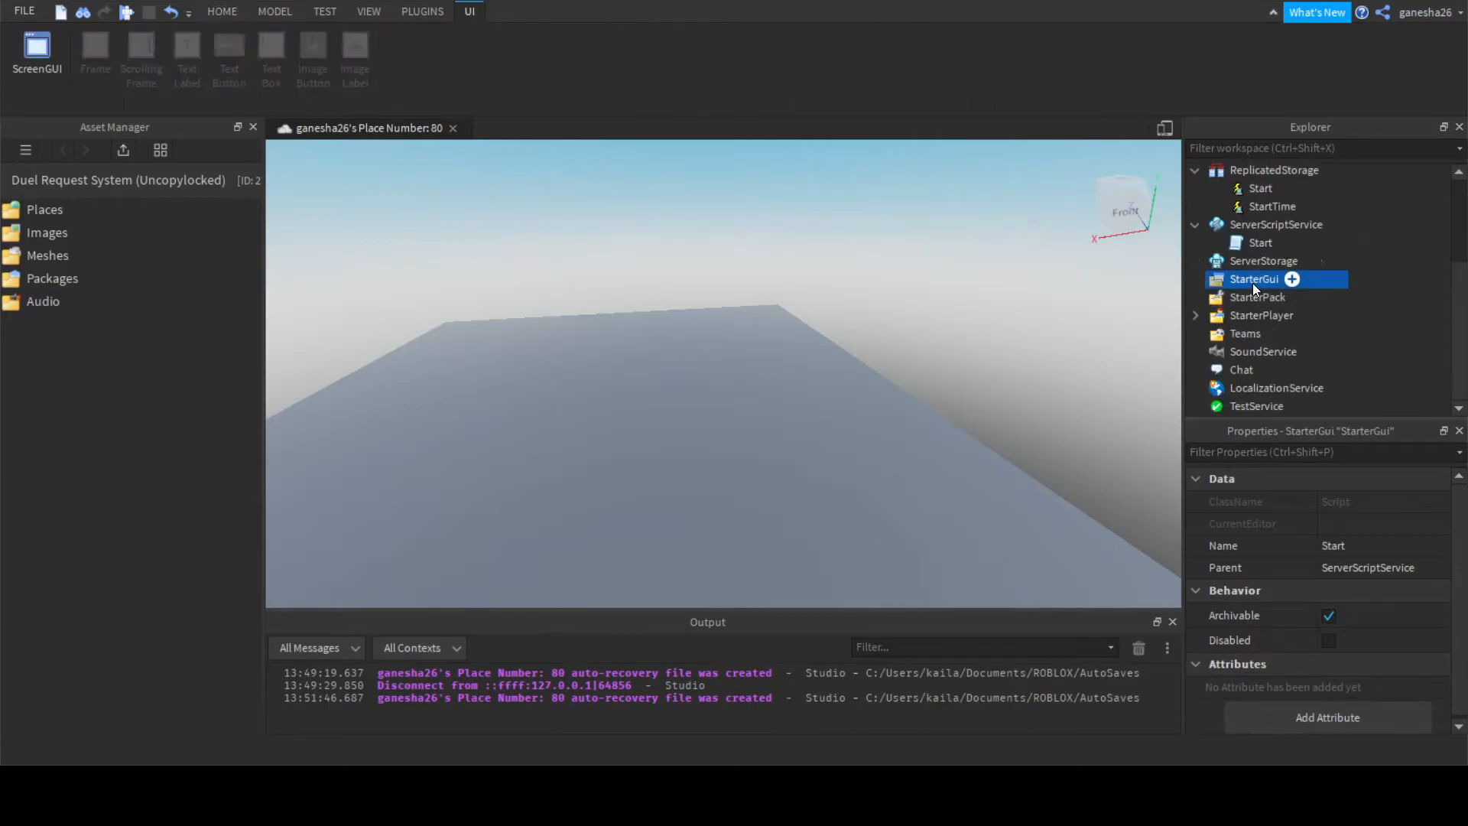
Insert a ScreenGui as StartGui under StarterGui, drop its Frame, and add a TextLabel.
click(1255, 279)
text(StartGui)
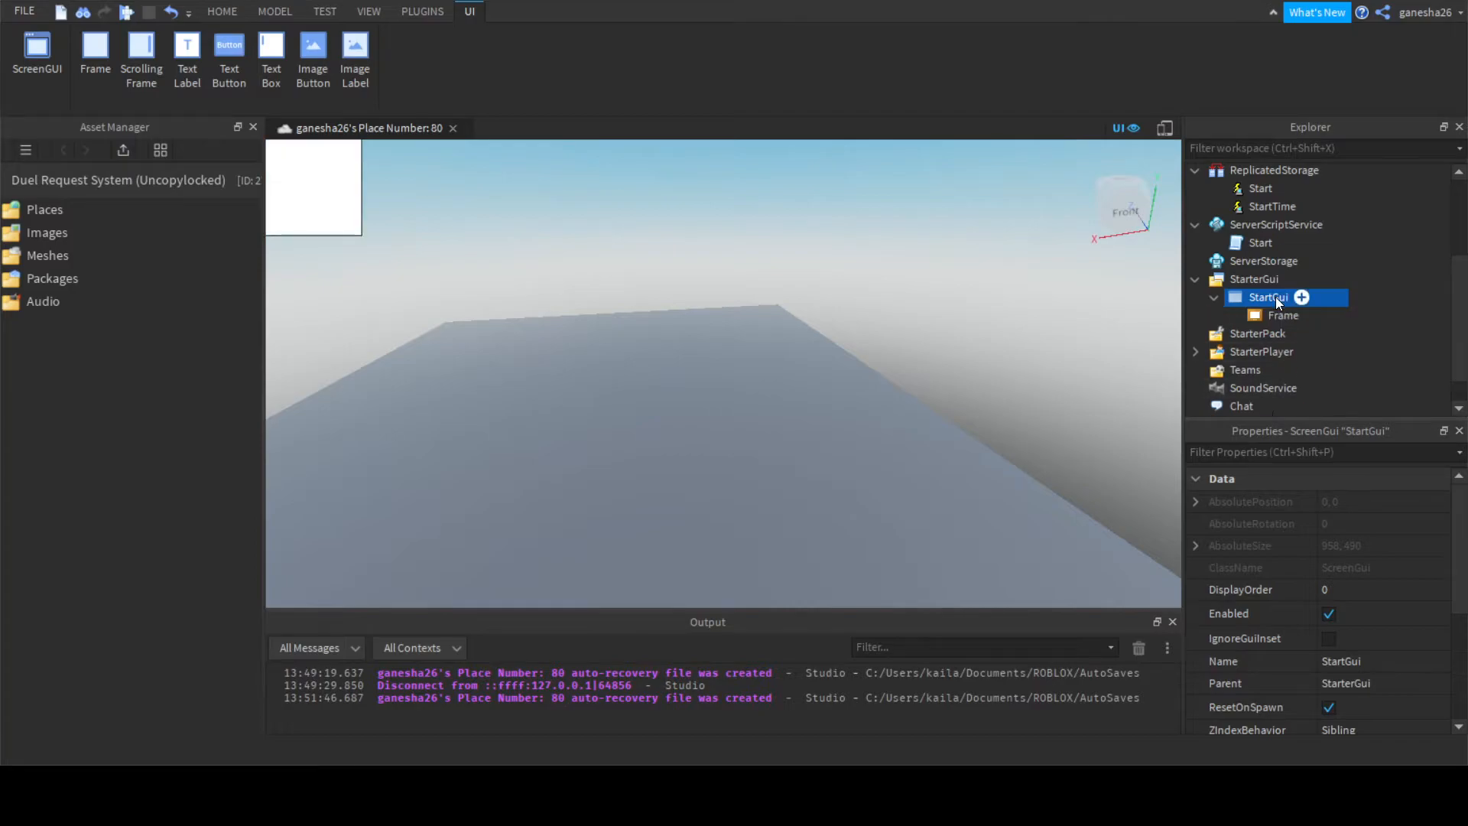
click(1284, 315)
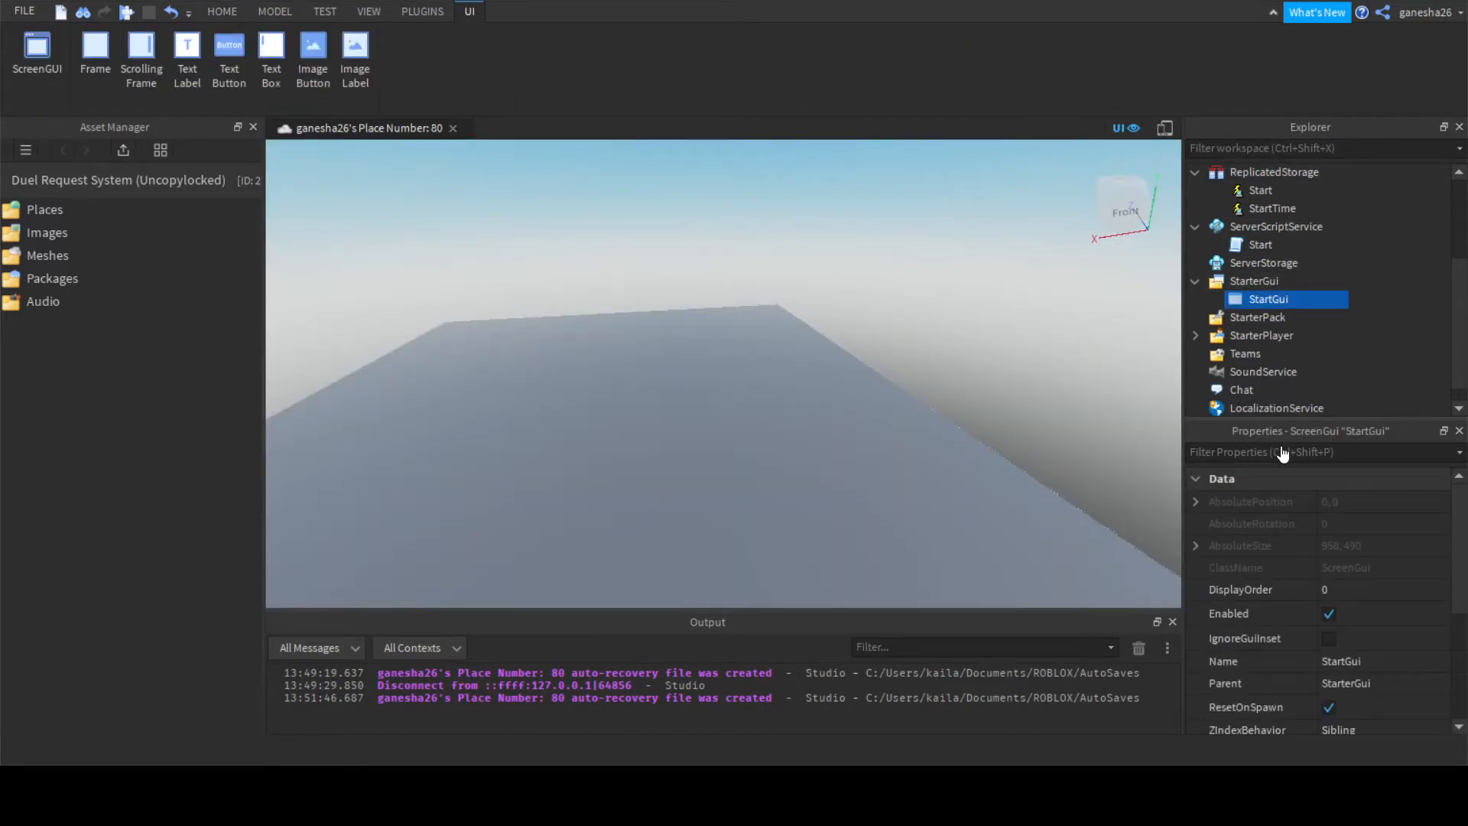
click(187, 56)
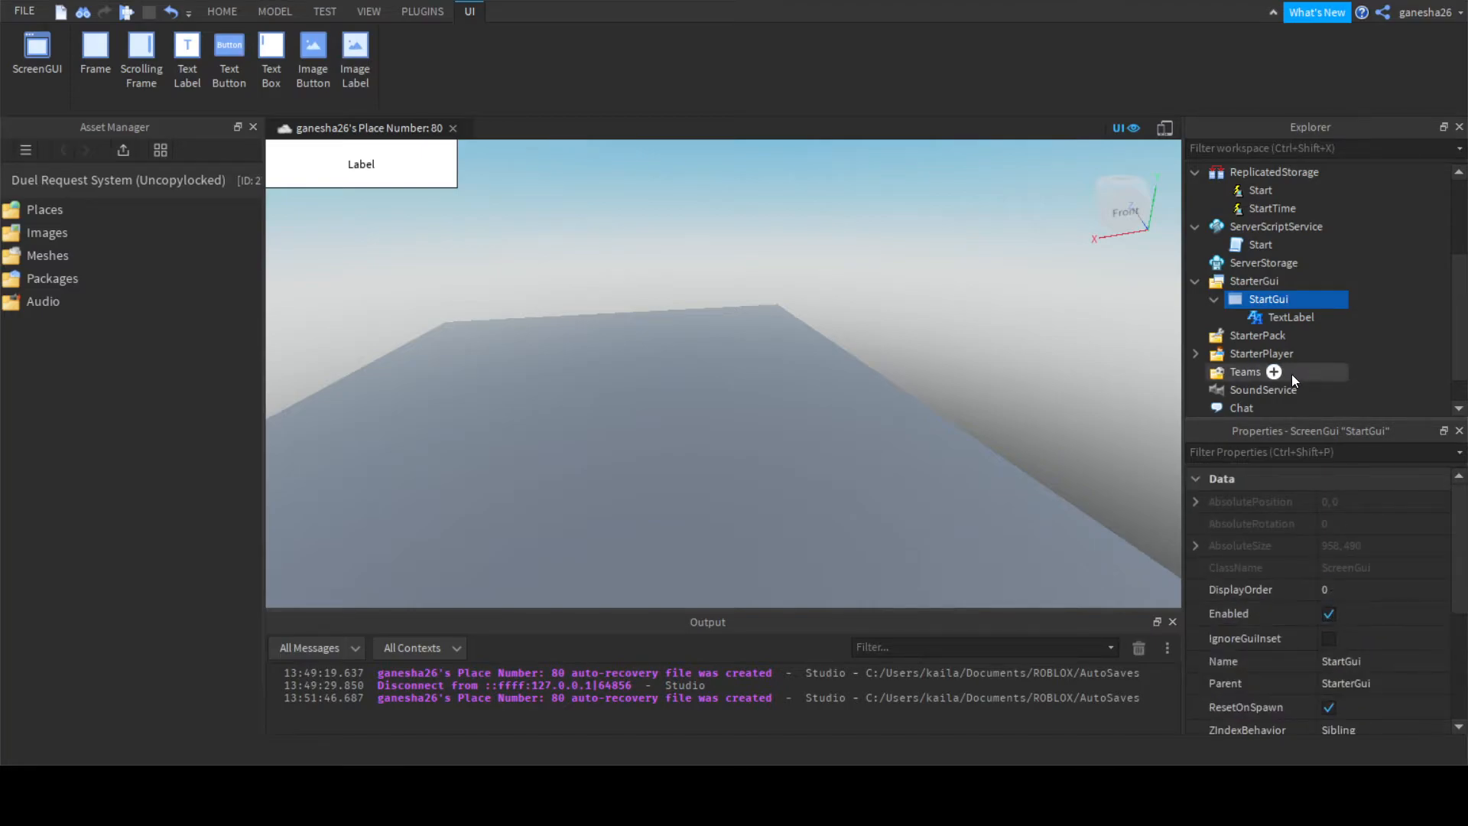
Give the TextLabel size {1,0},{1,0} and enable TextScaled so it fills the screen.
click(1292, 316)
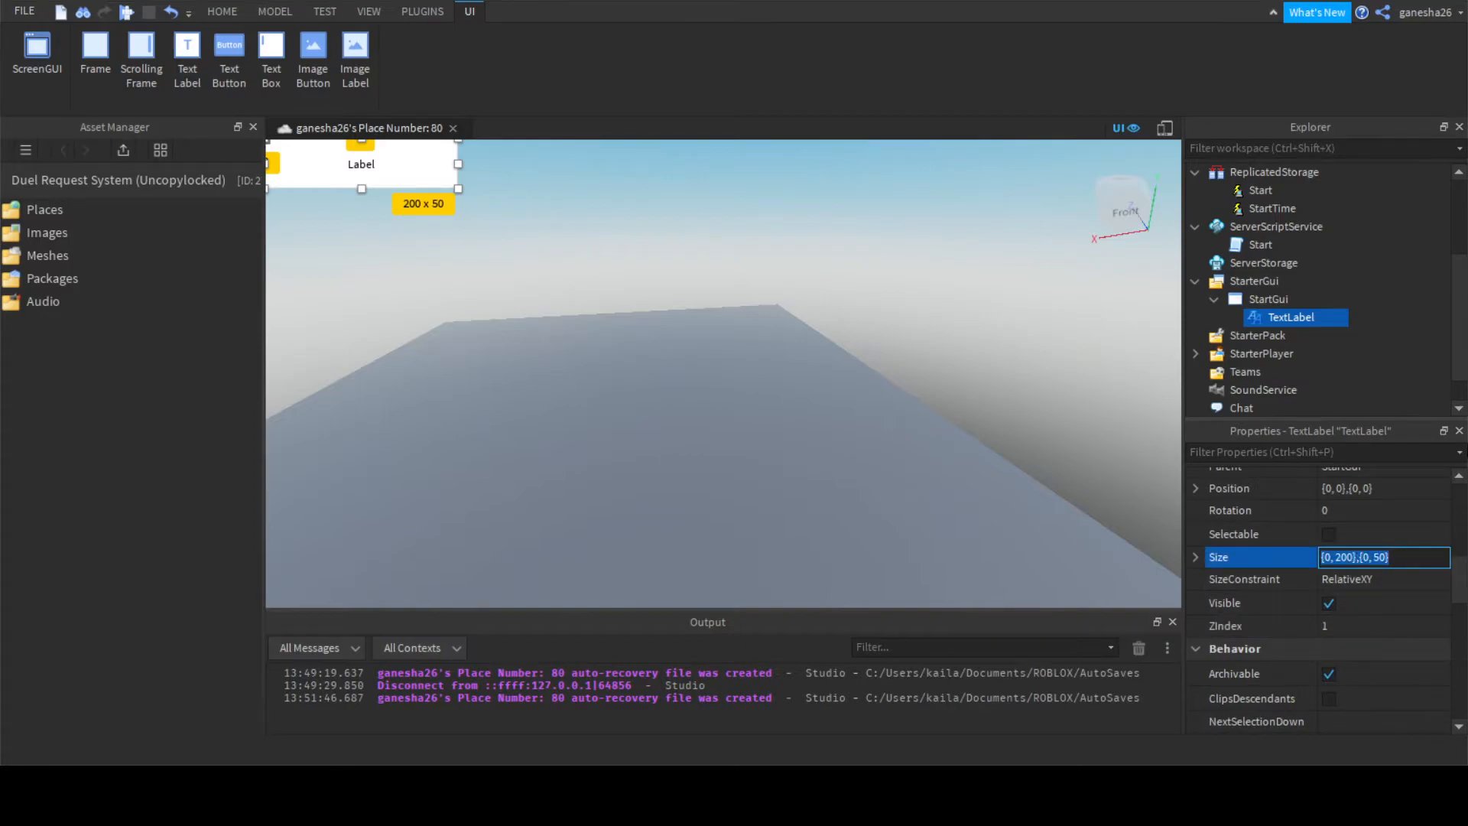
text(1,0,1,)
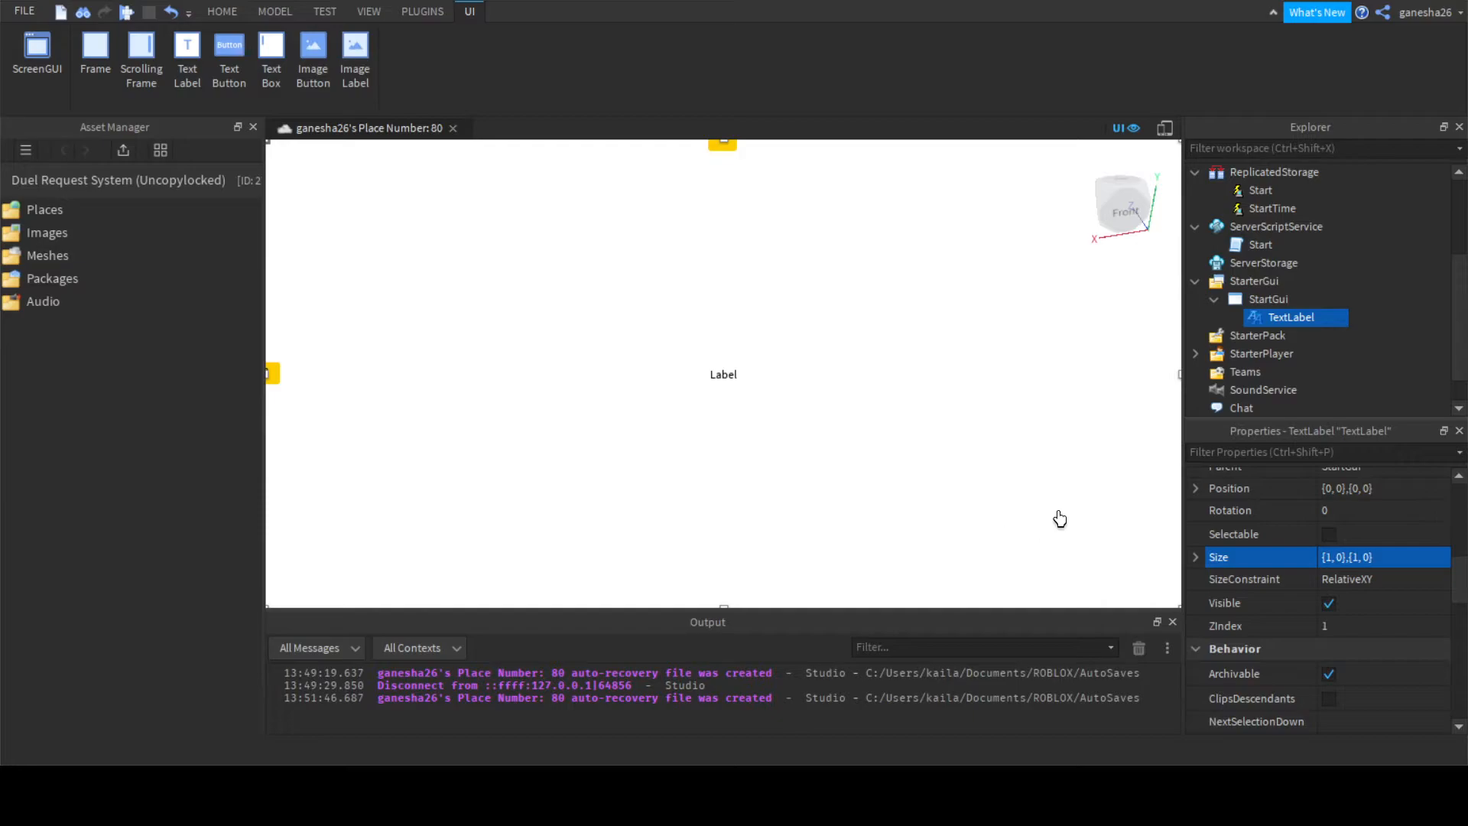
scroll(down, 3)
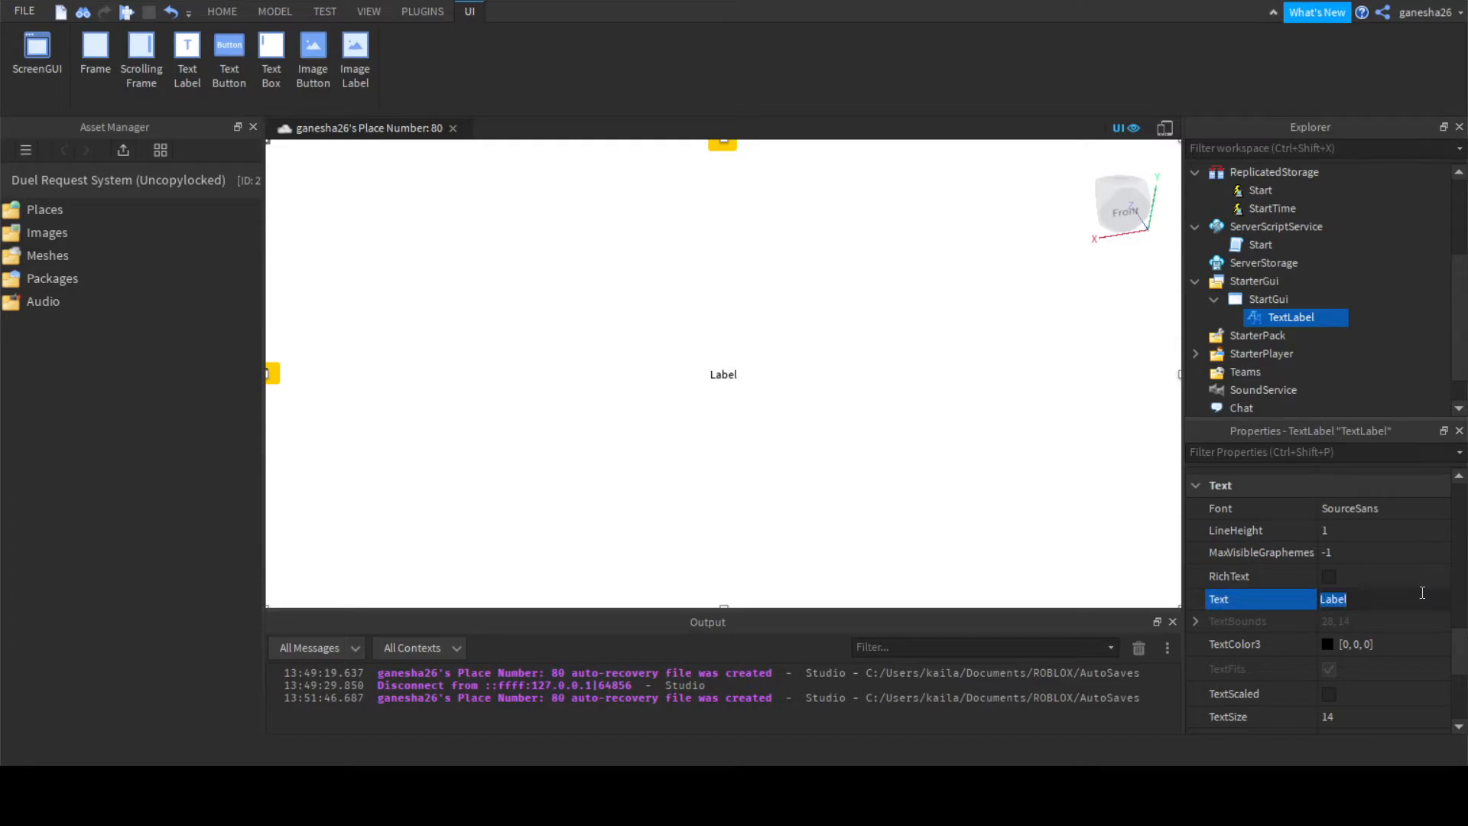
text(5)
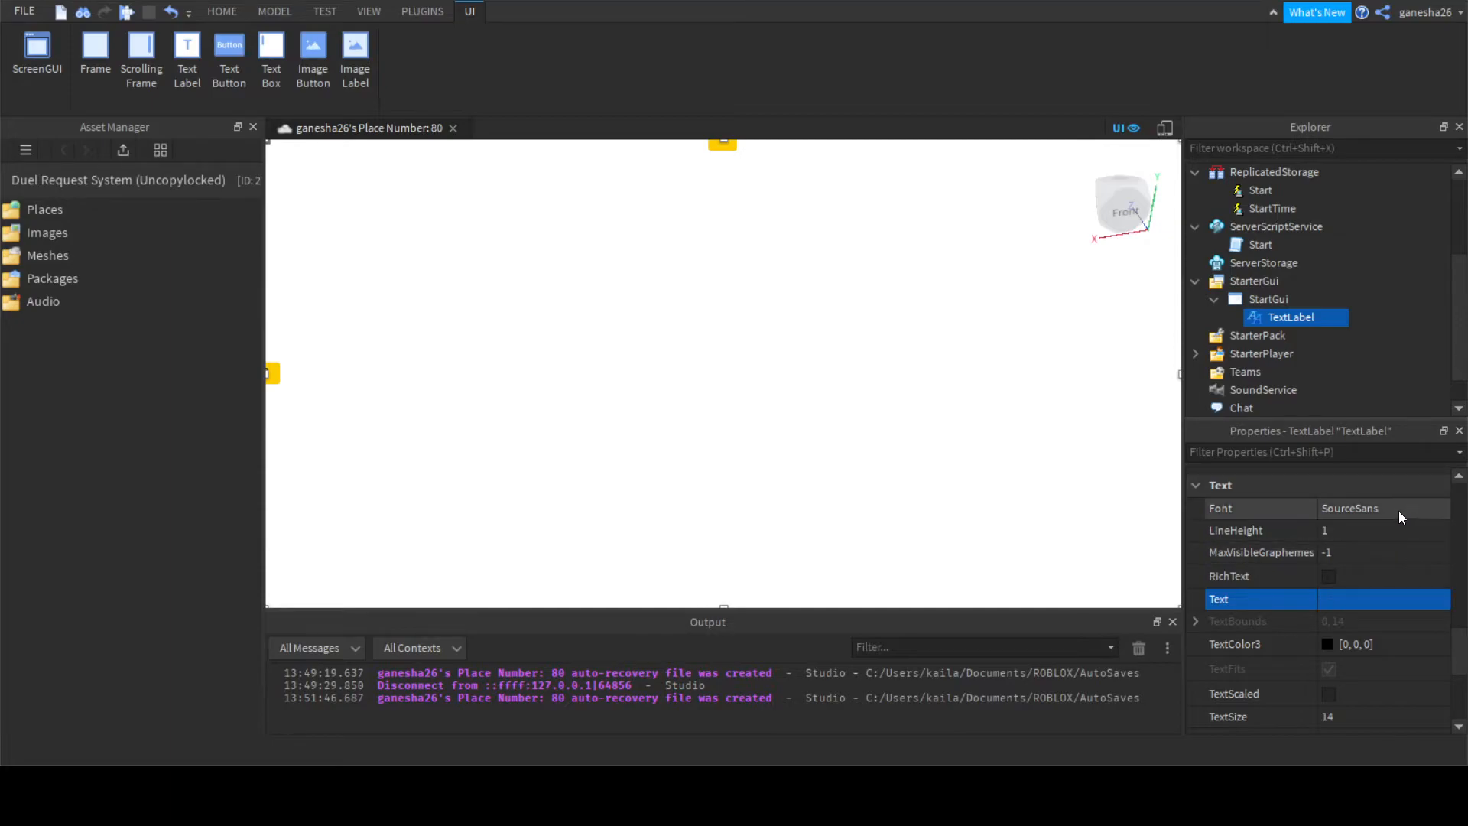
scroll(down, 3)
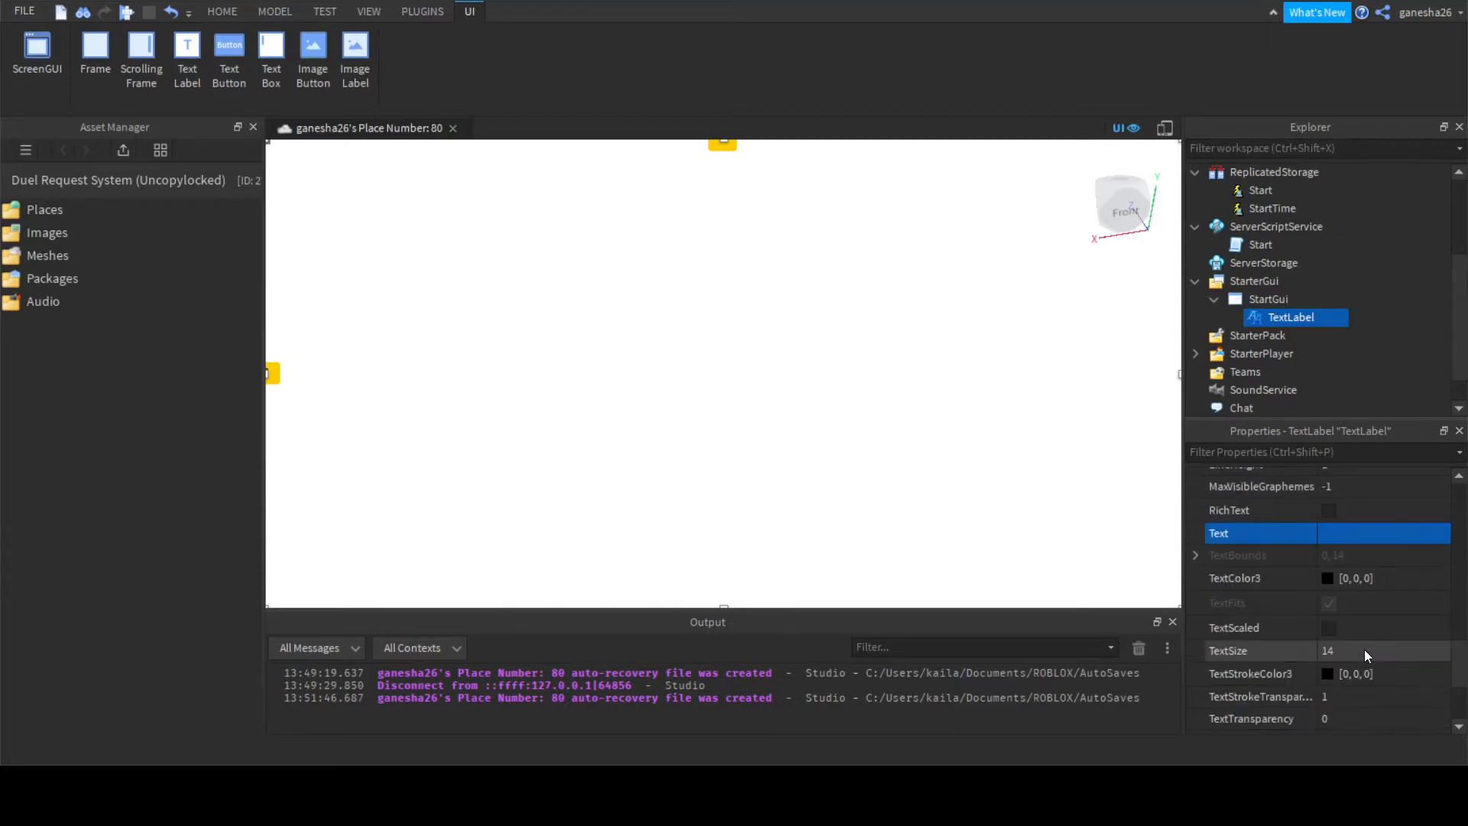
click(1328, 627)
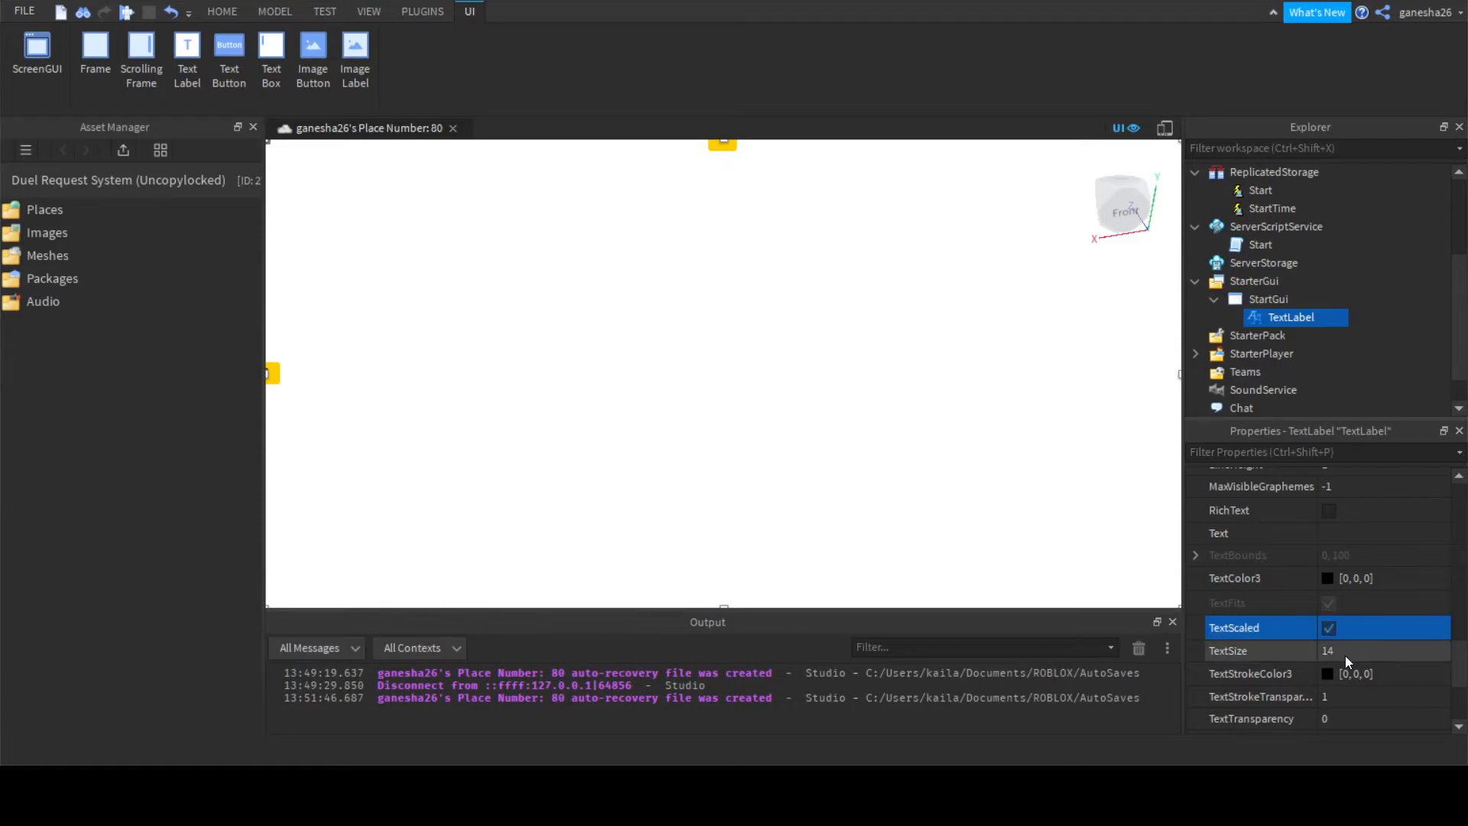
Set BackgroundTransparency to 1, try Text values 5 and 3, and toggle RichText on and off.
scroll(down, 3)
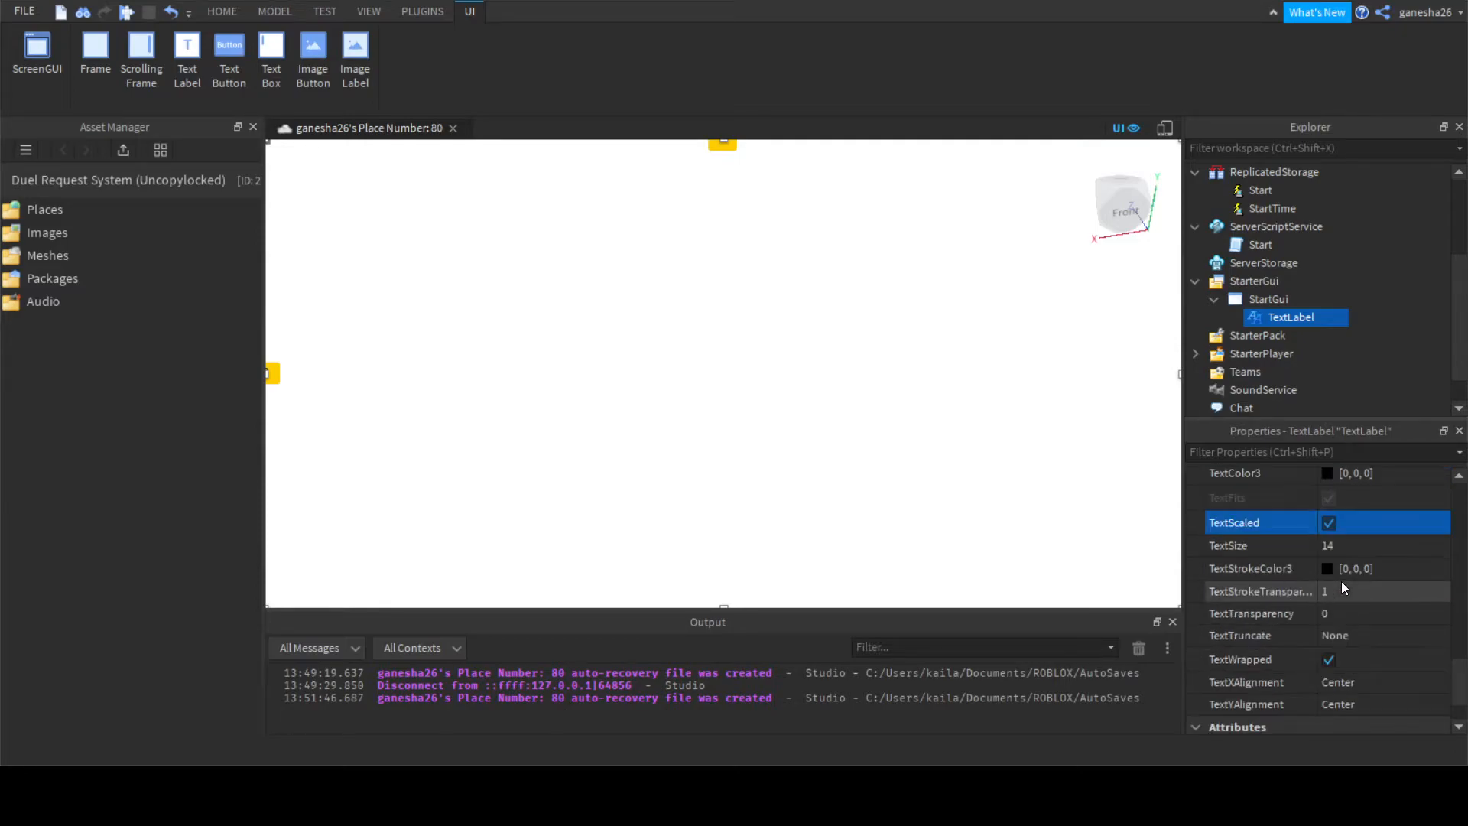
scroll(down, 3)
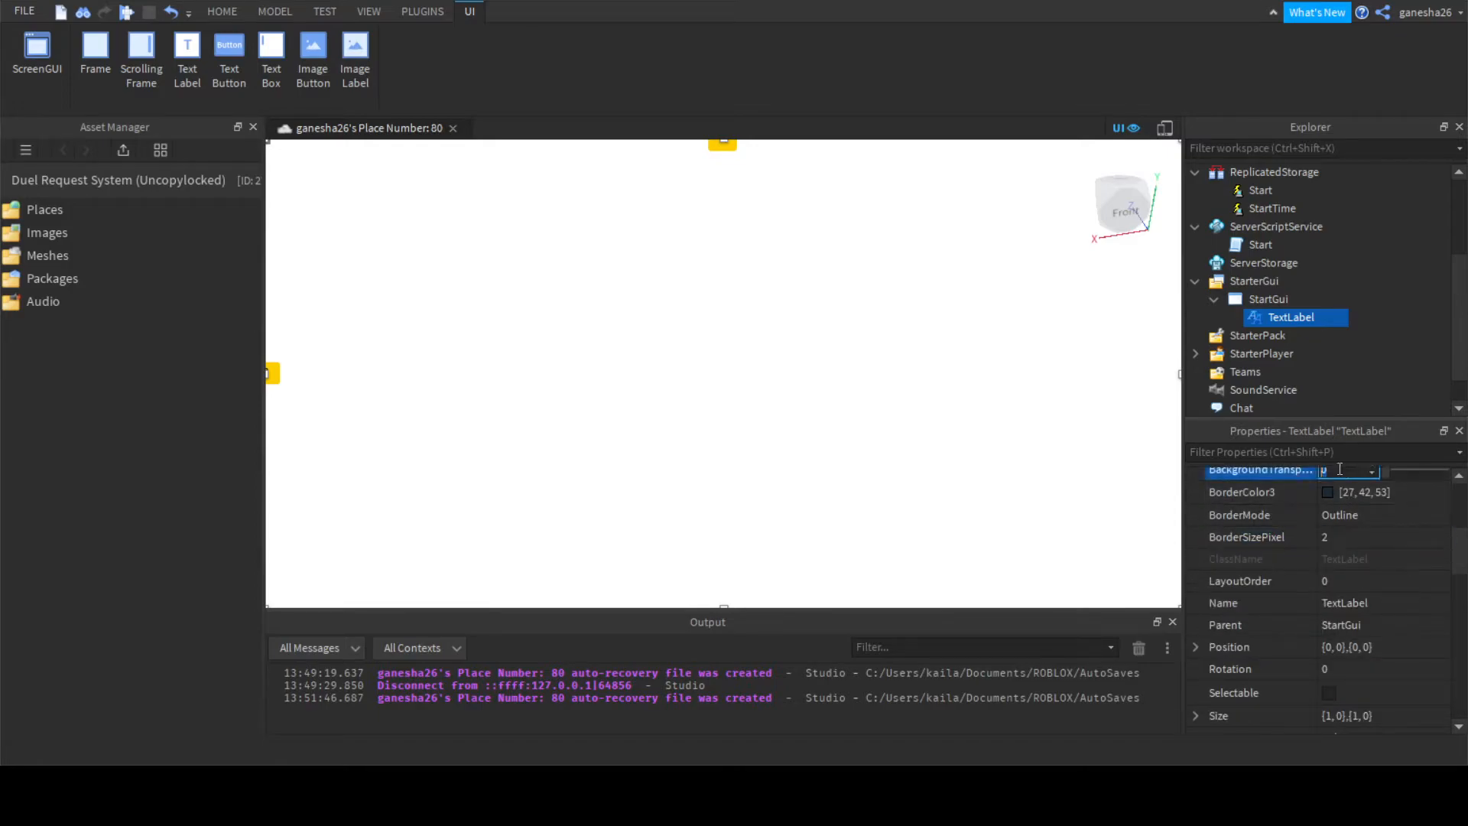
text(1)
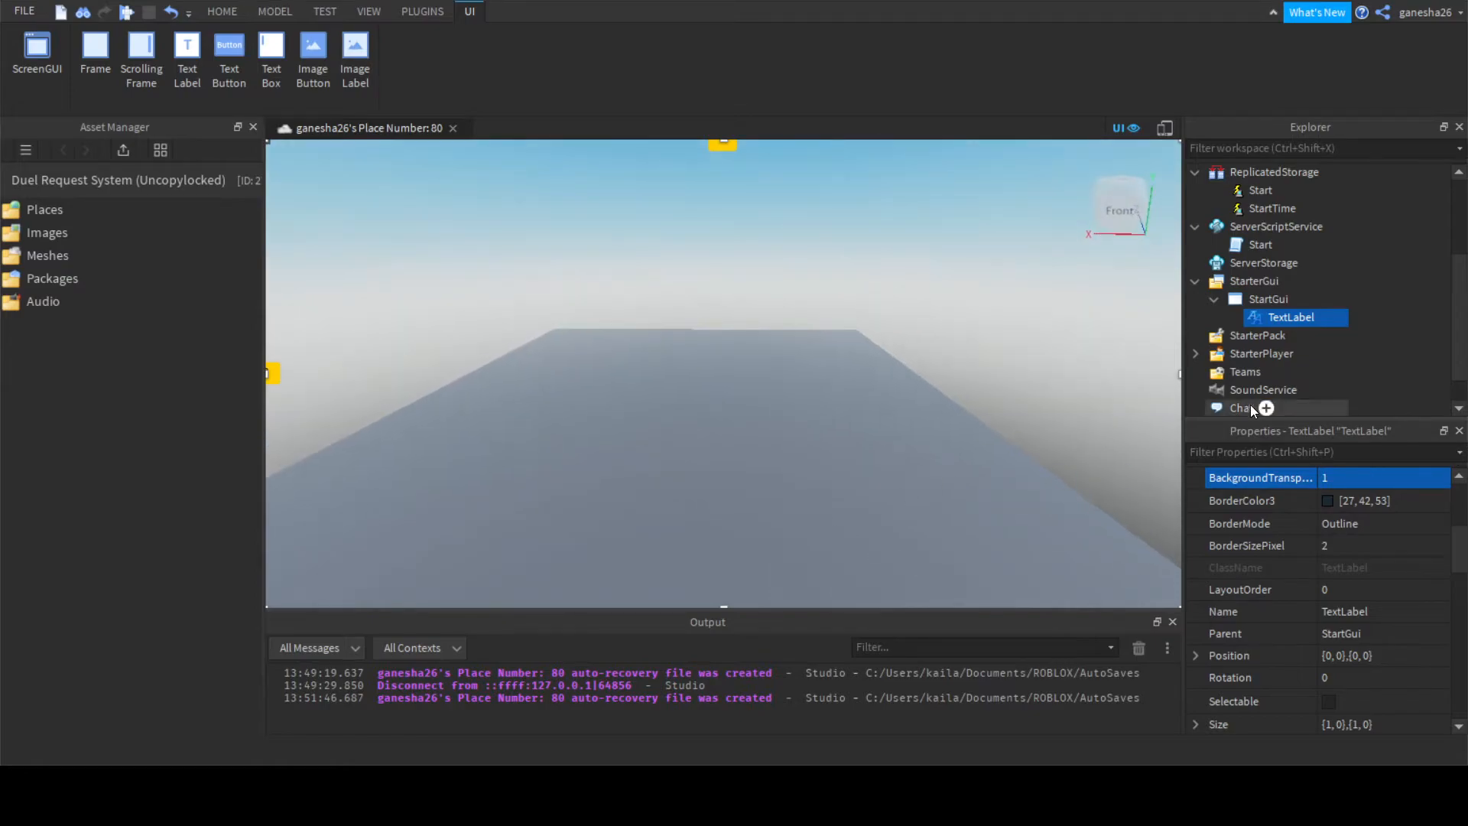
scroll(down, 3)
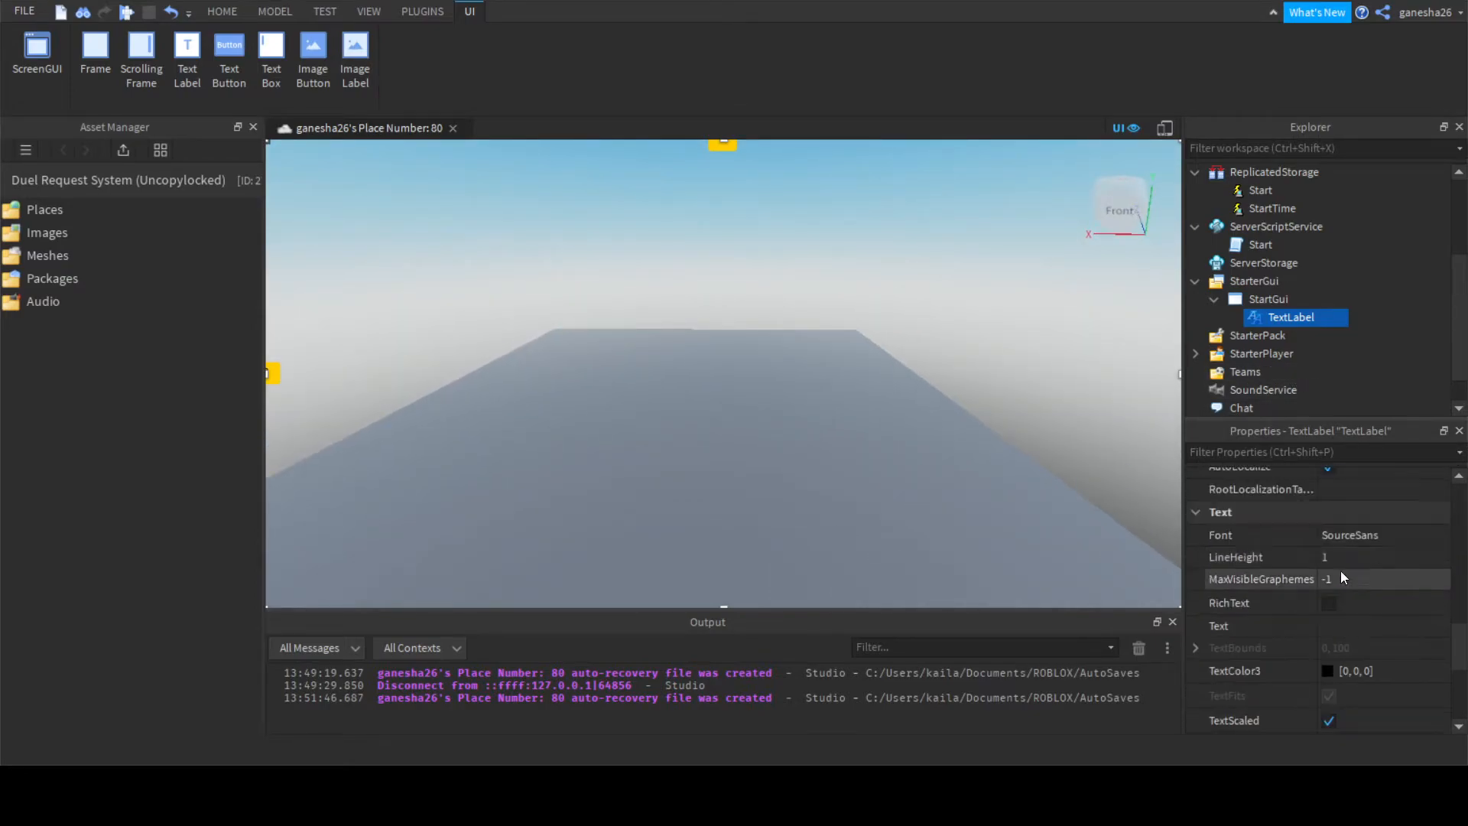
text(5)
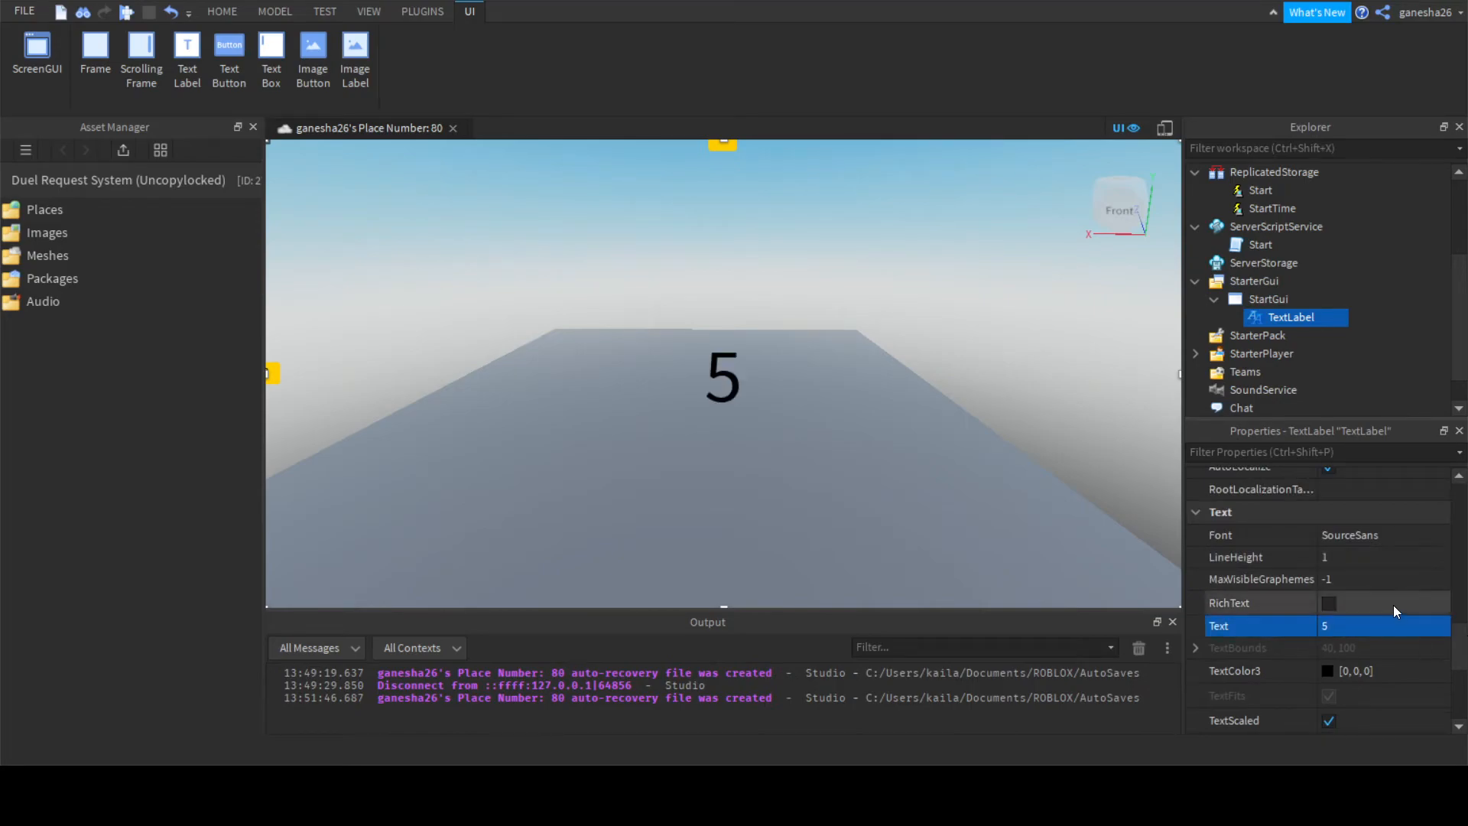
text(3)
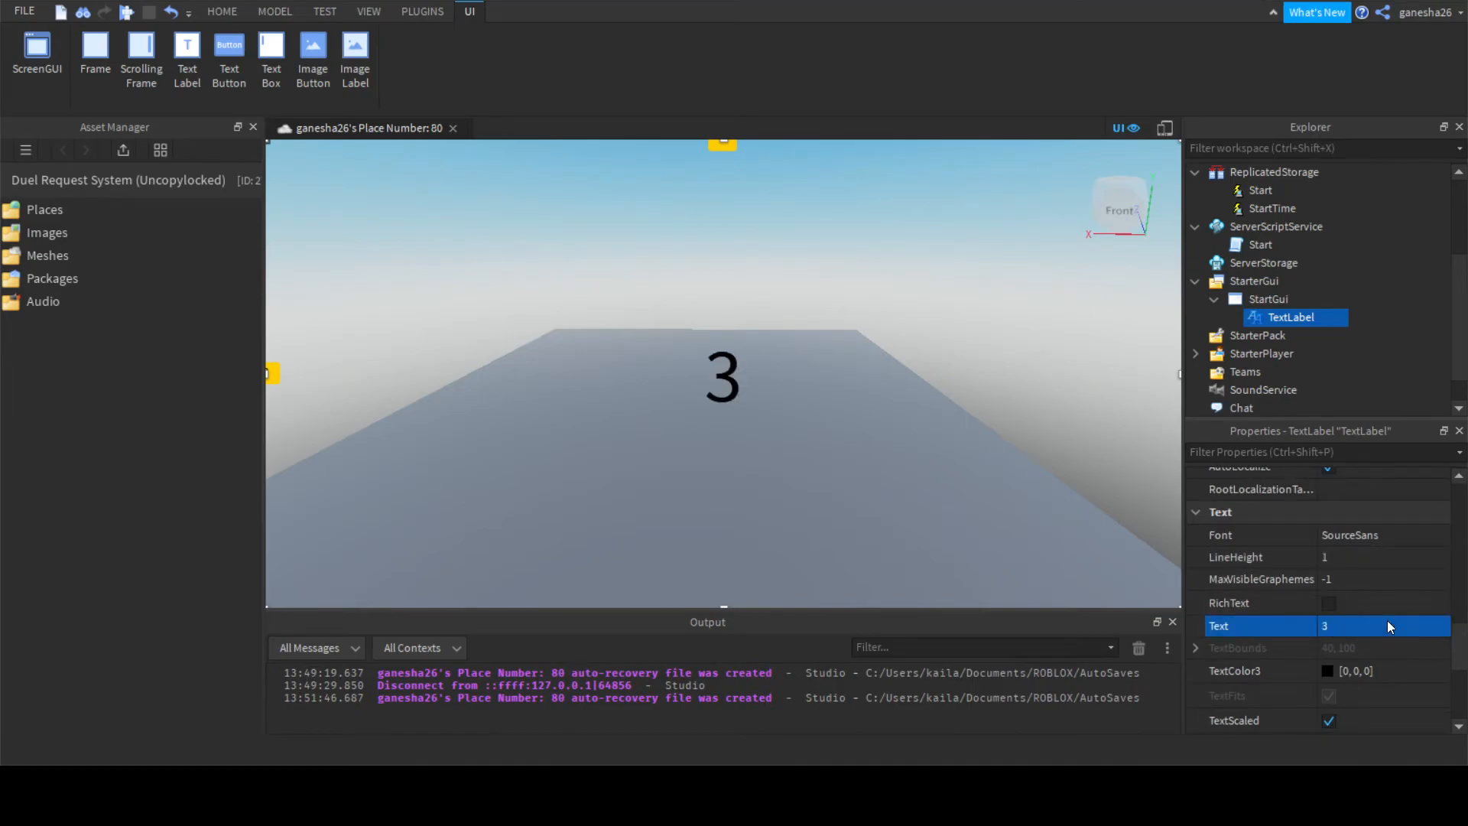
click(1229, 601)
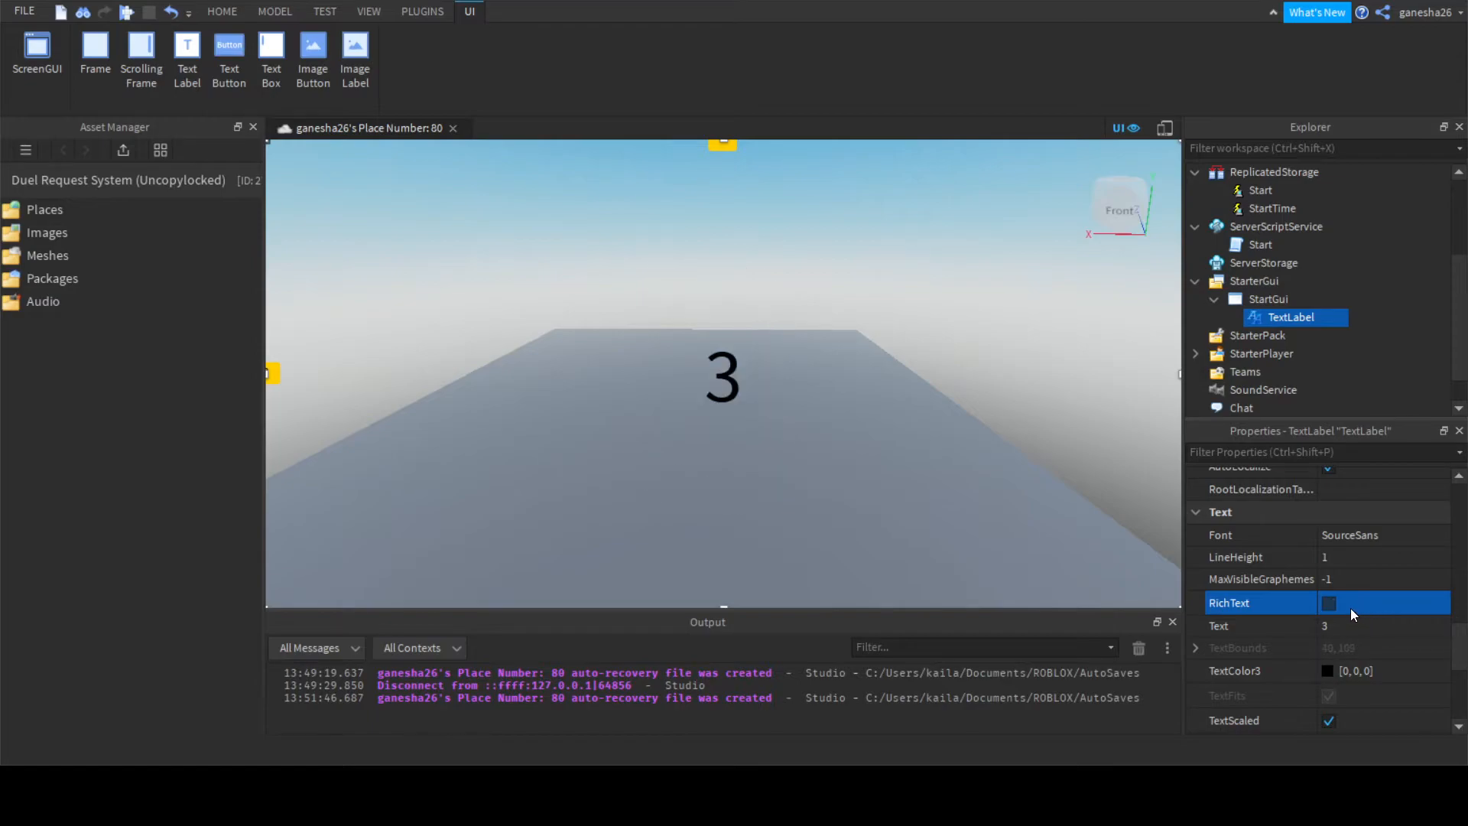
click(1329, 603)
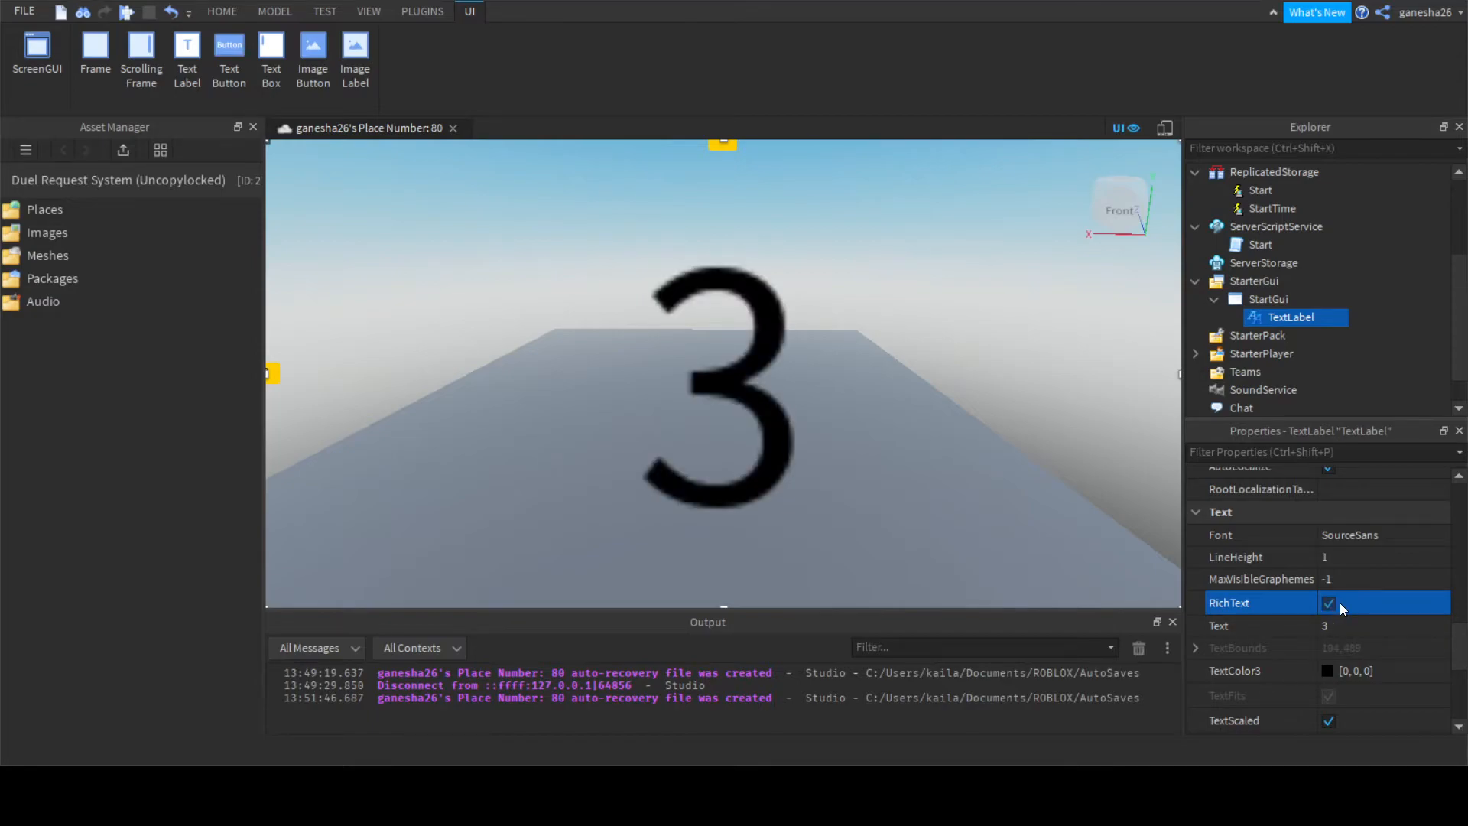
click(1327, 601)
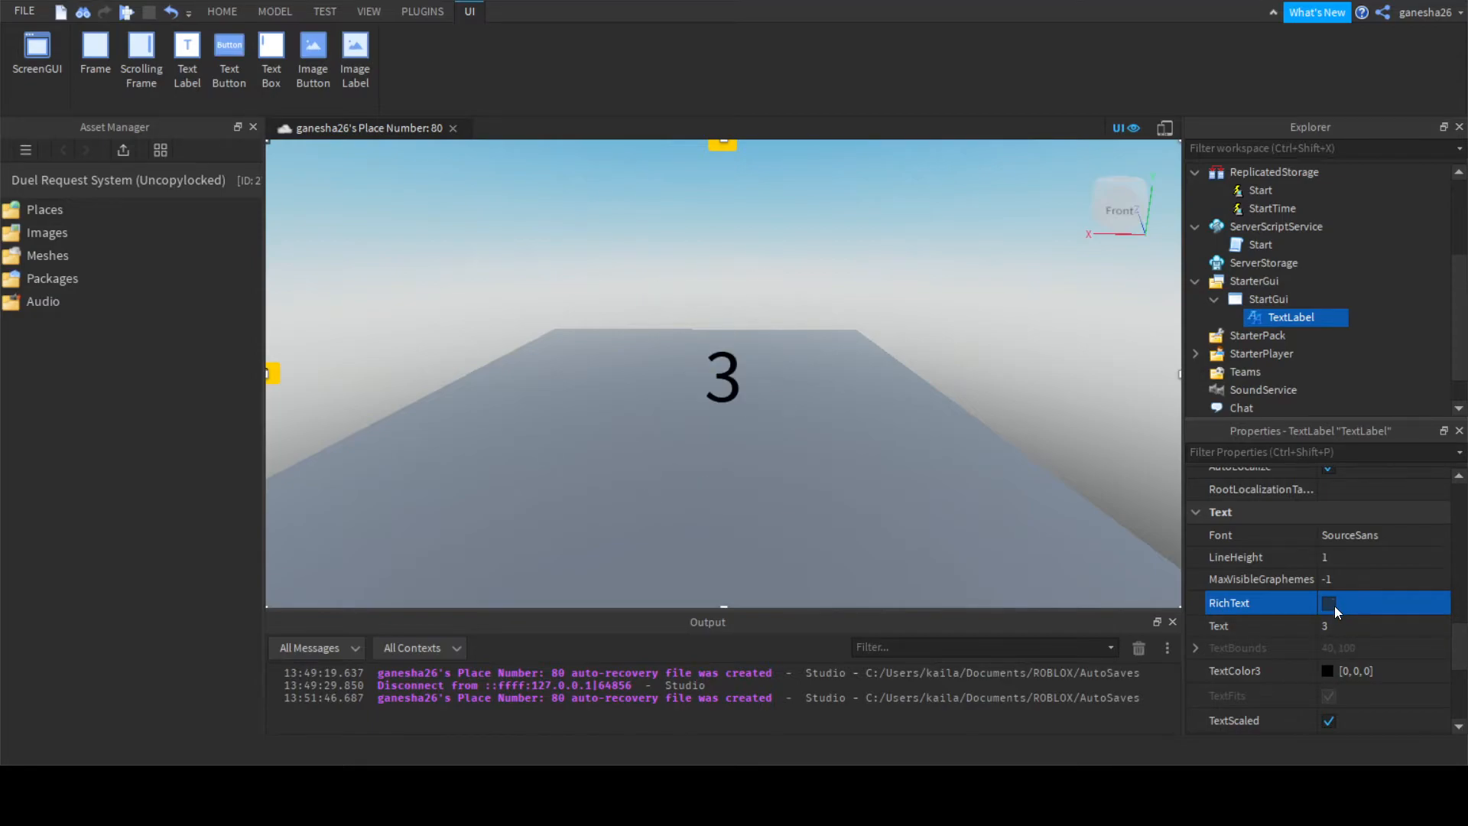
click(1327, 602)
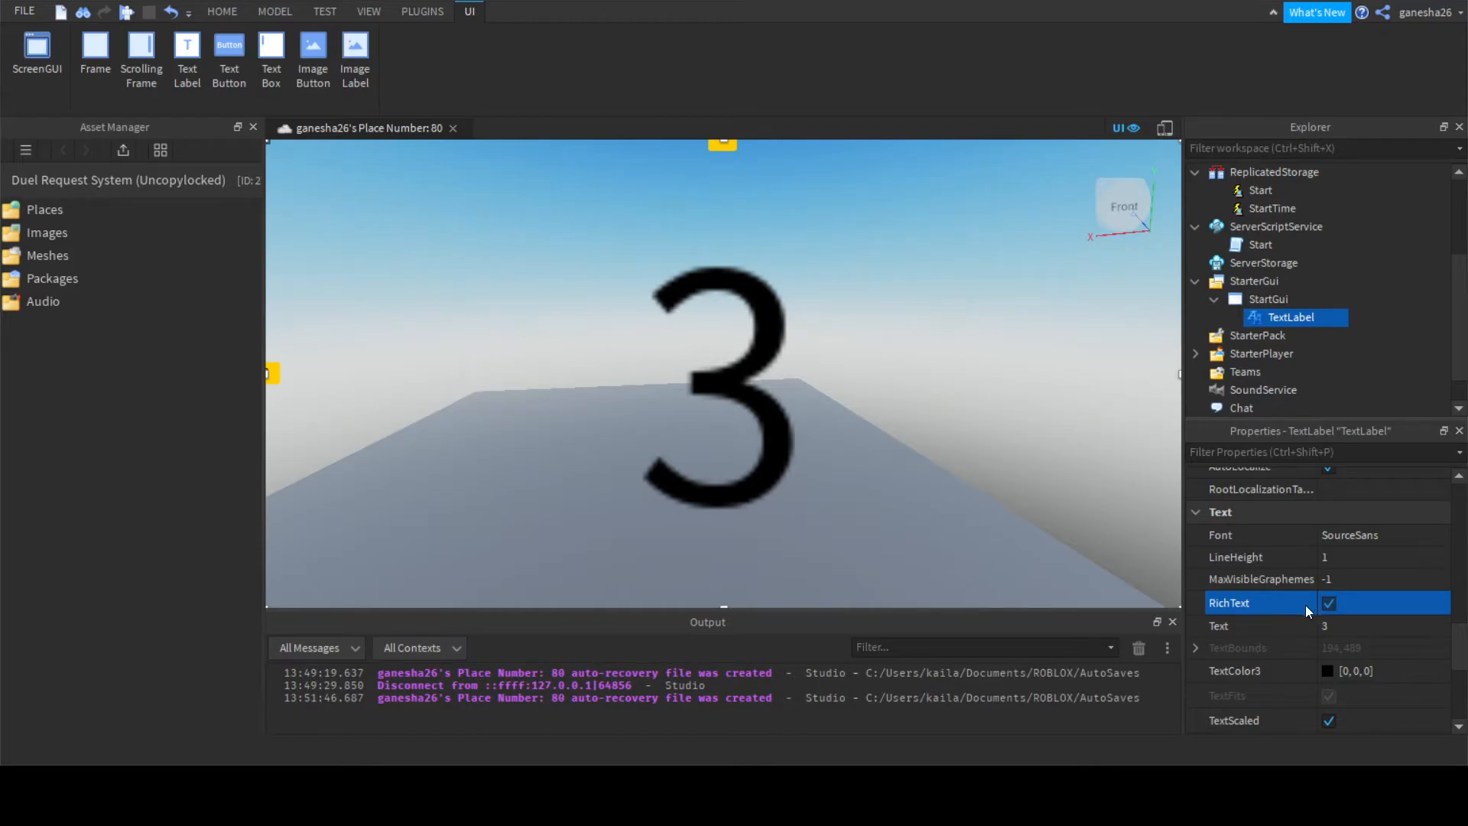
click(1327, 602)
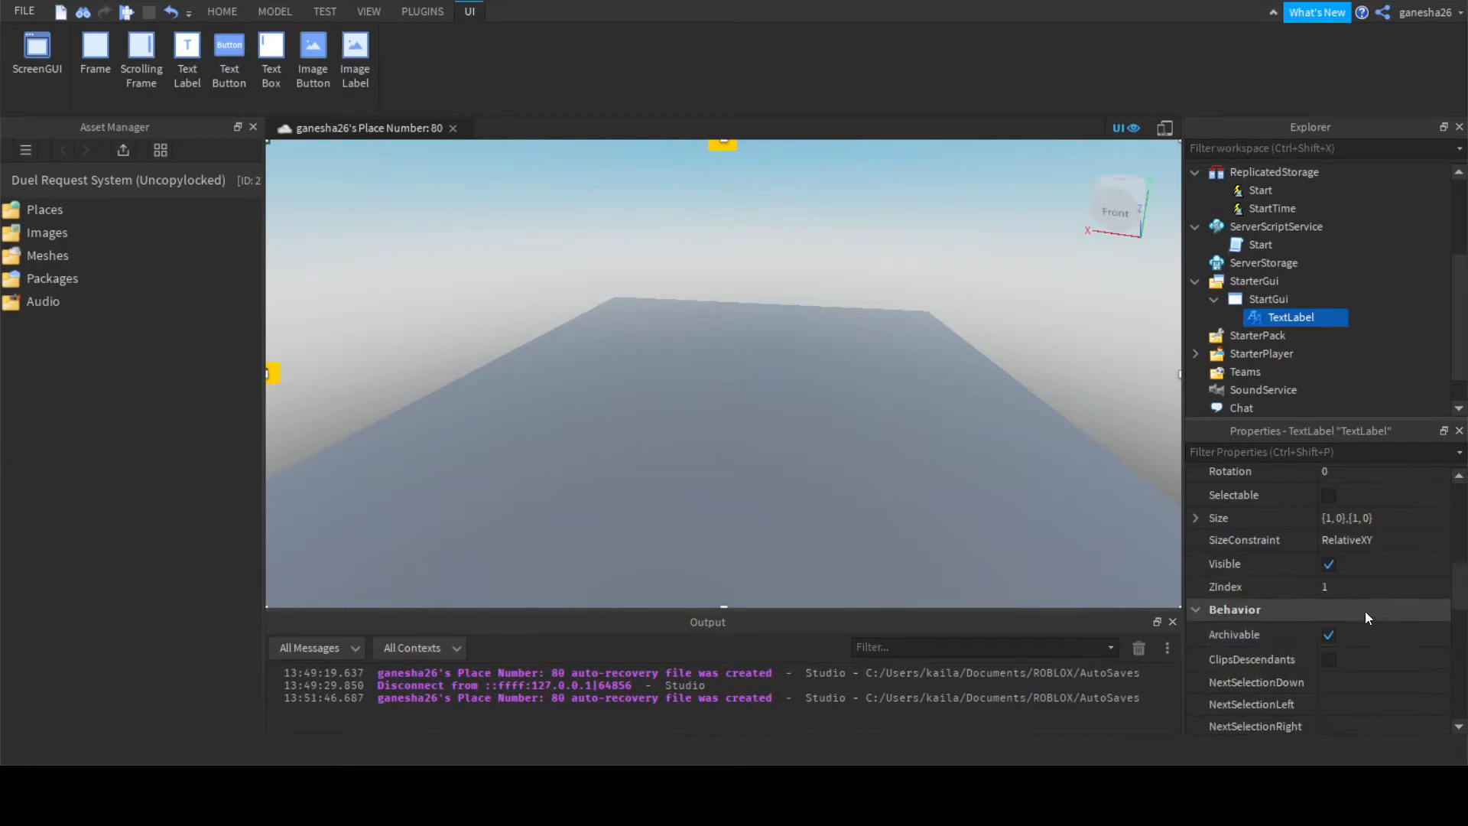
Insert a new LocalScript inside StartGui and open it in the editor.
click(222, 12)
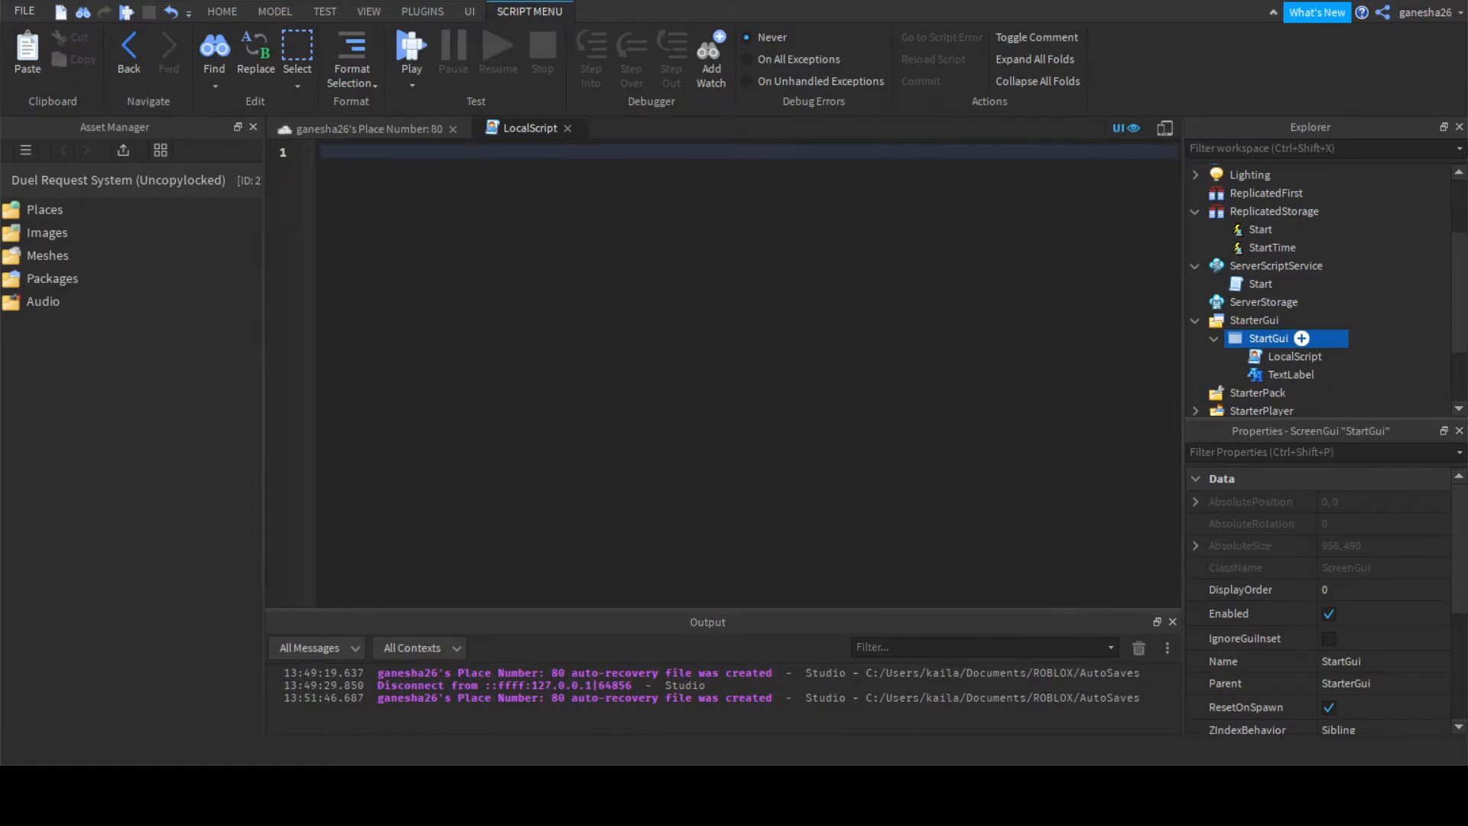
Connect a StartTime.OnClientEvent handler whose parameter is renamed to timeLeft.
text(game.ReplicatedStorage.StartTime)
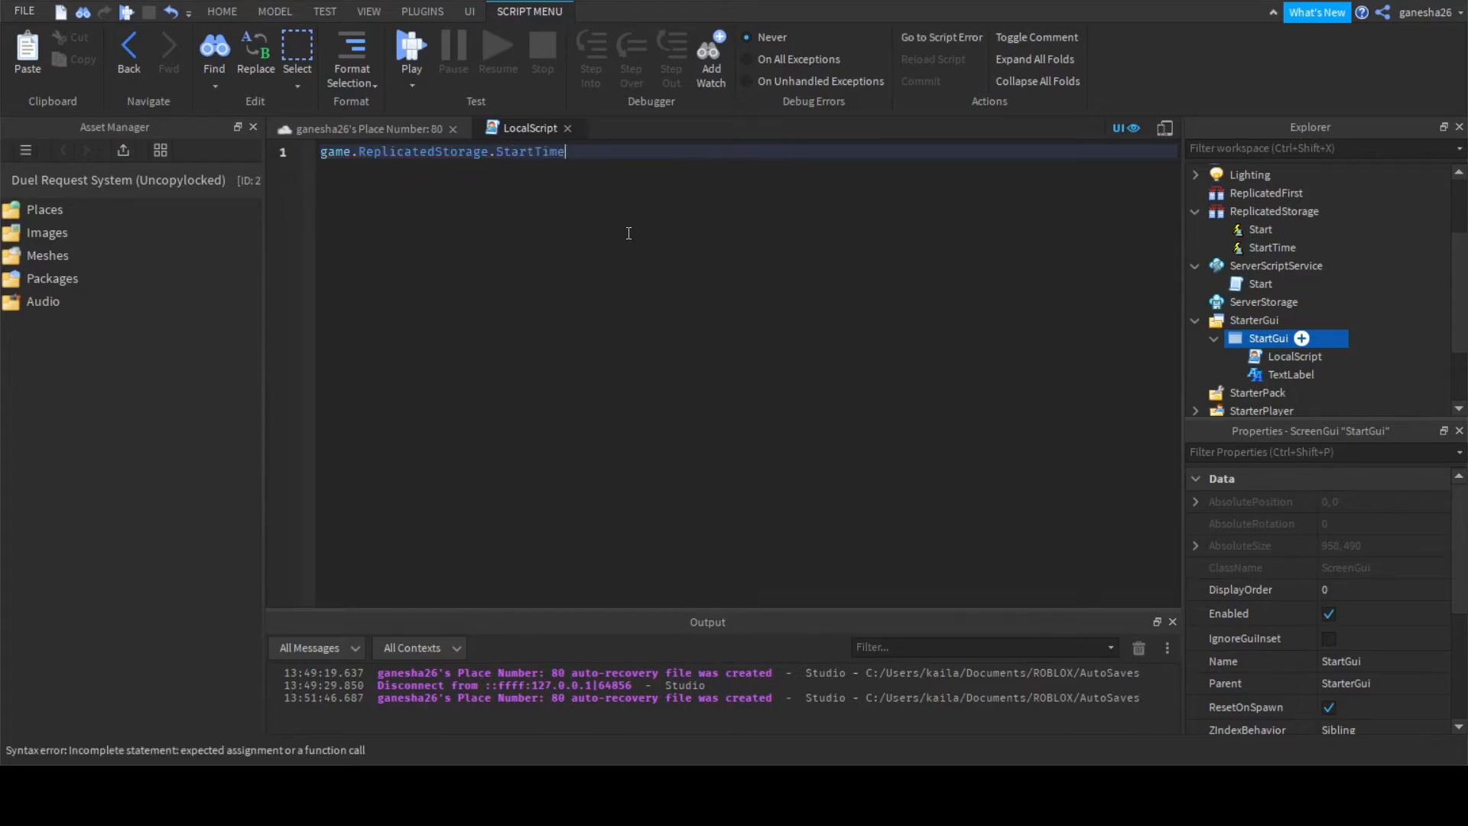
text(.)
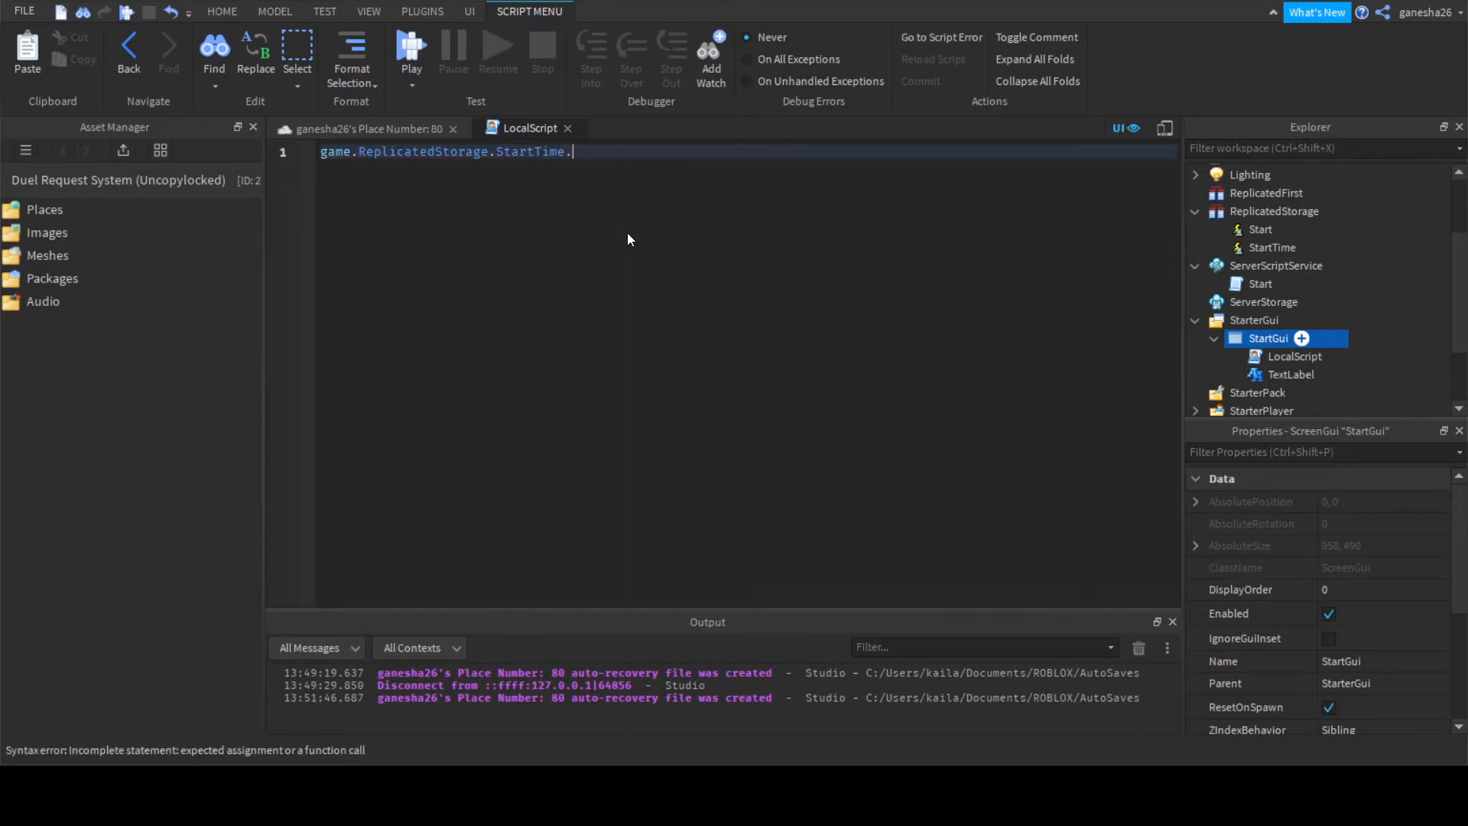
text(OnClientEvent)
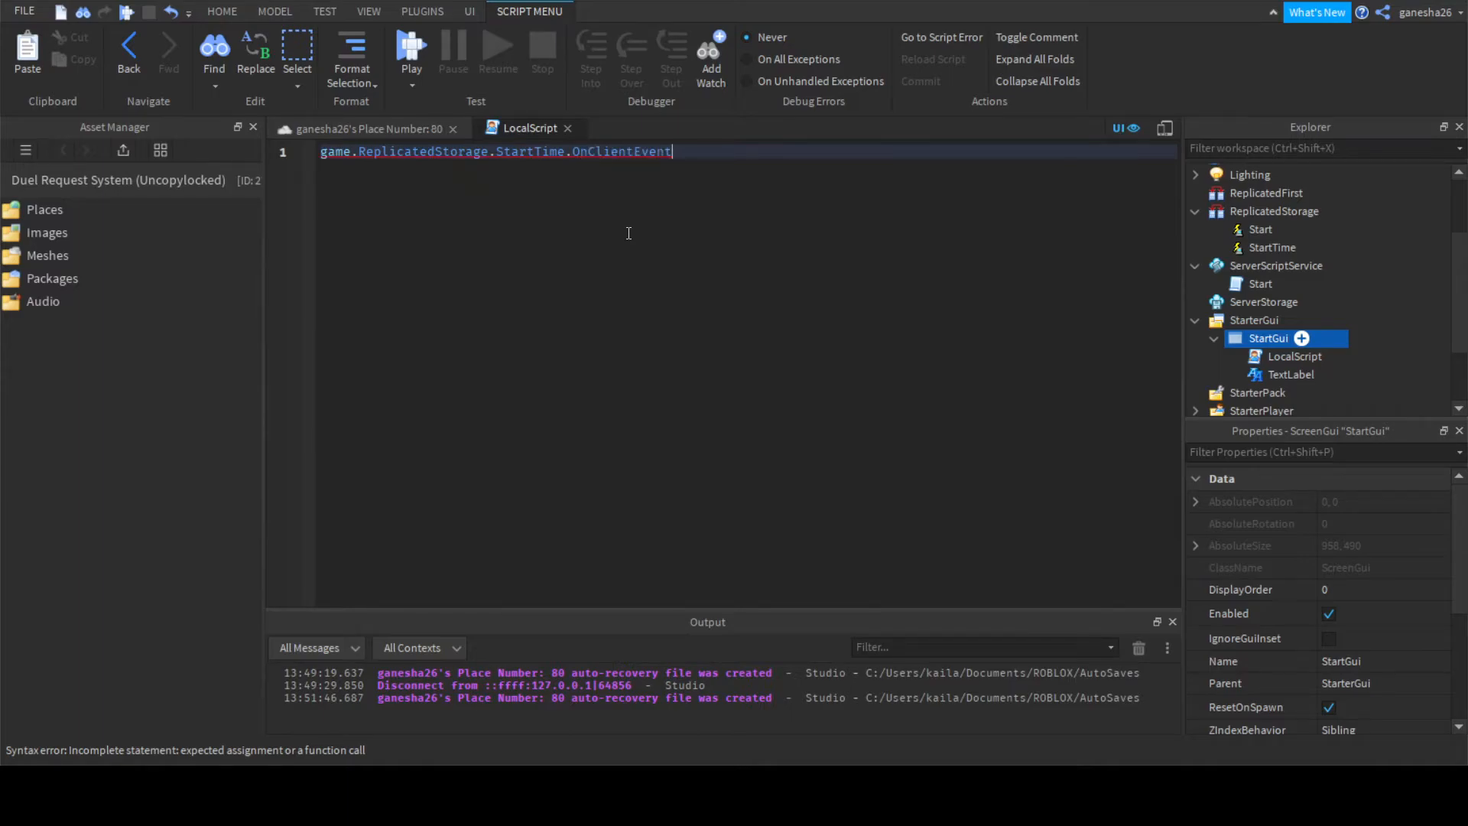
text(:Connect(function())
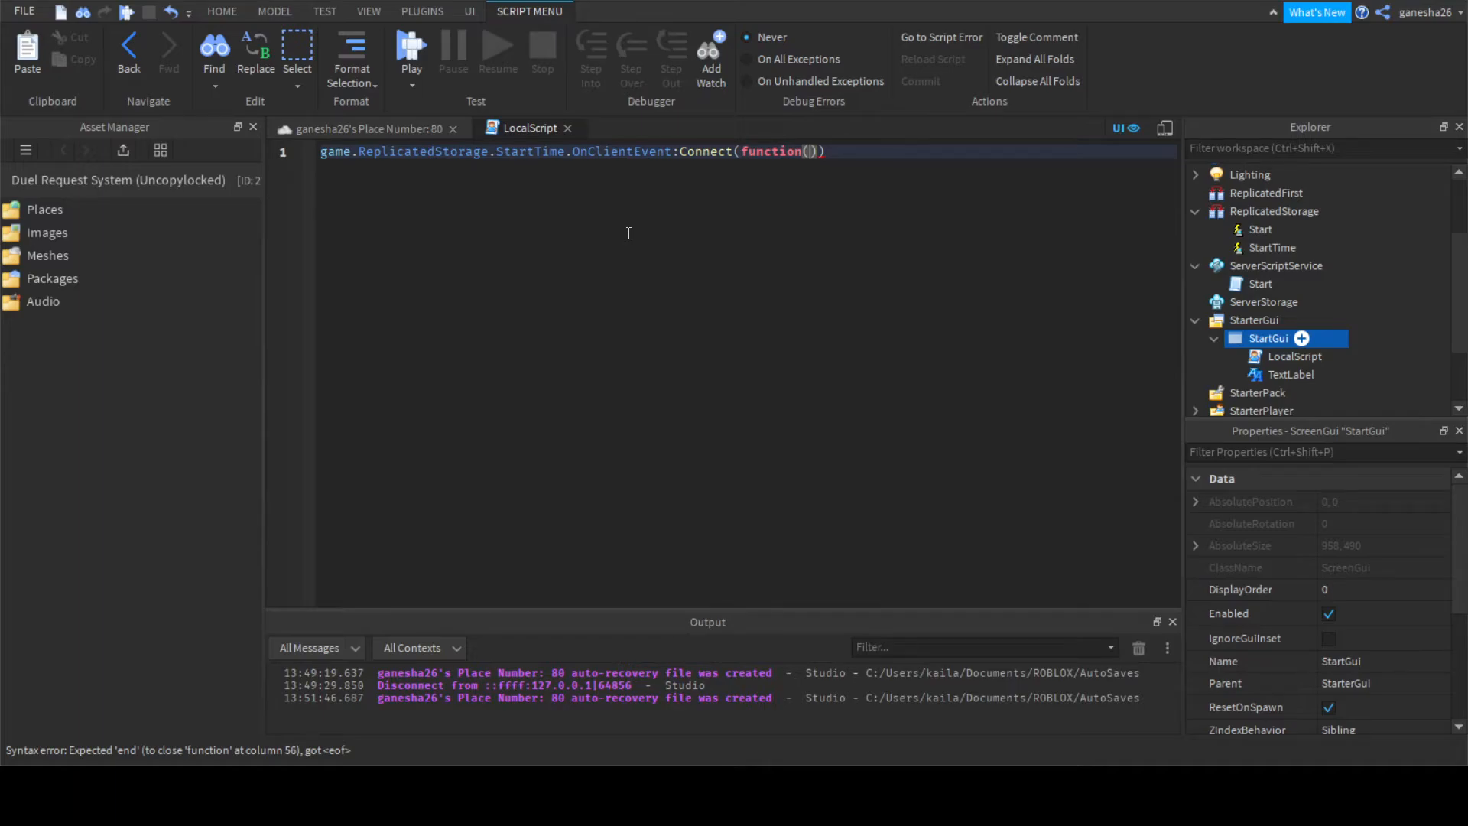
text(tim)
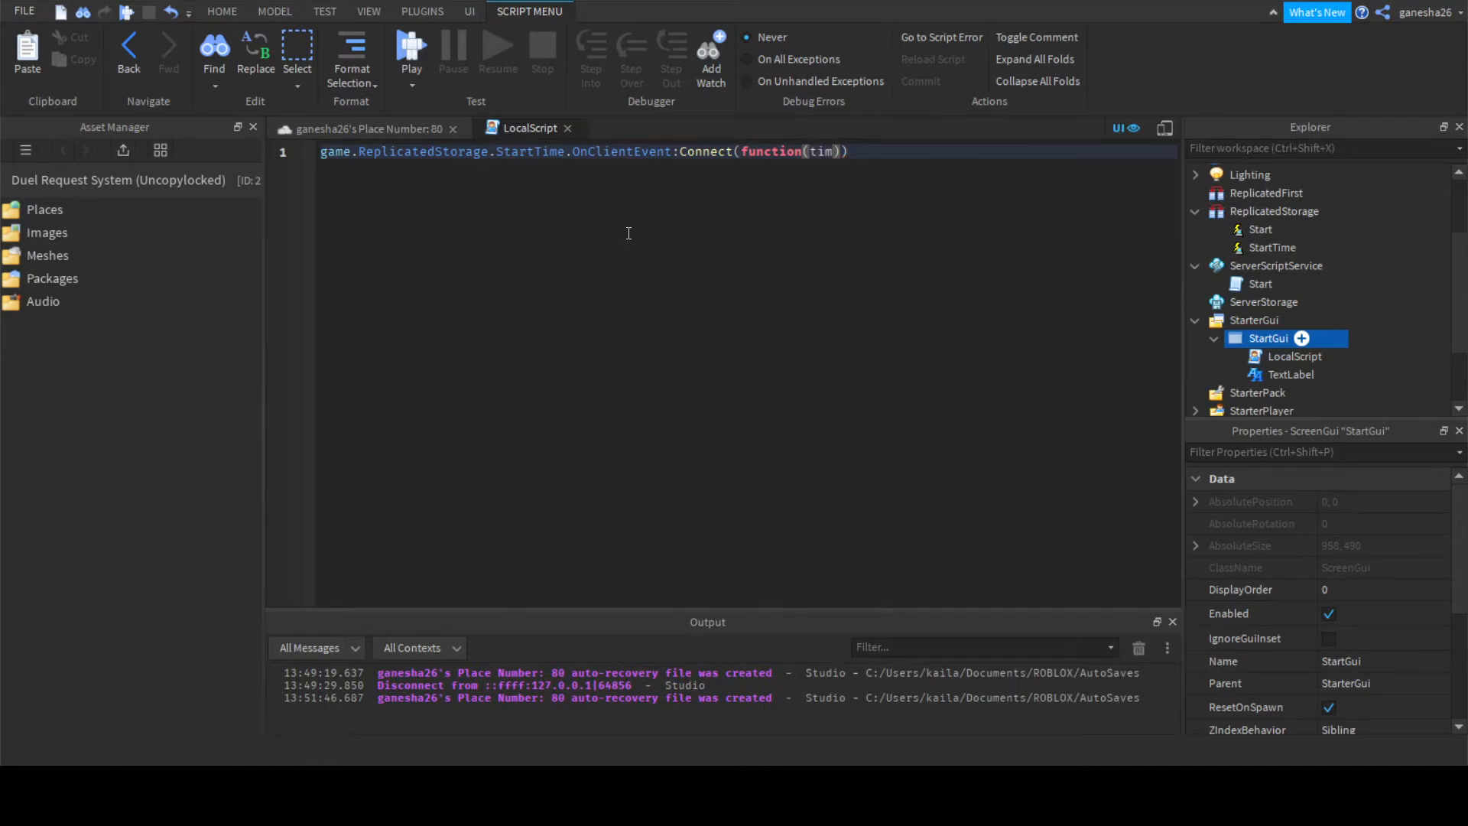
key(Backspace)
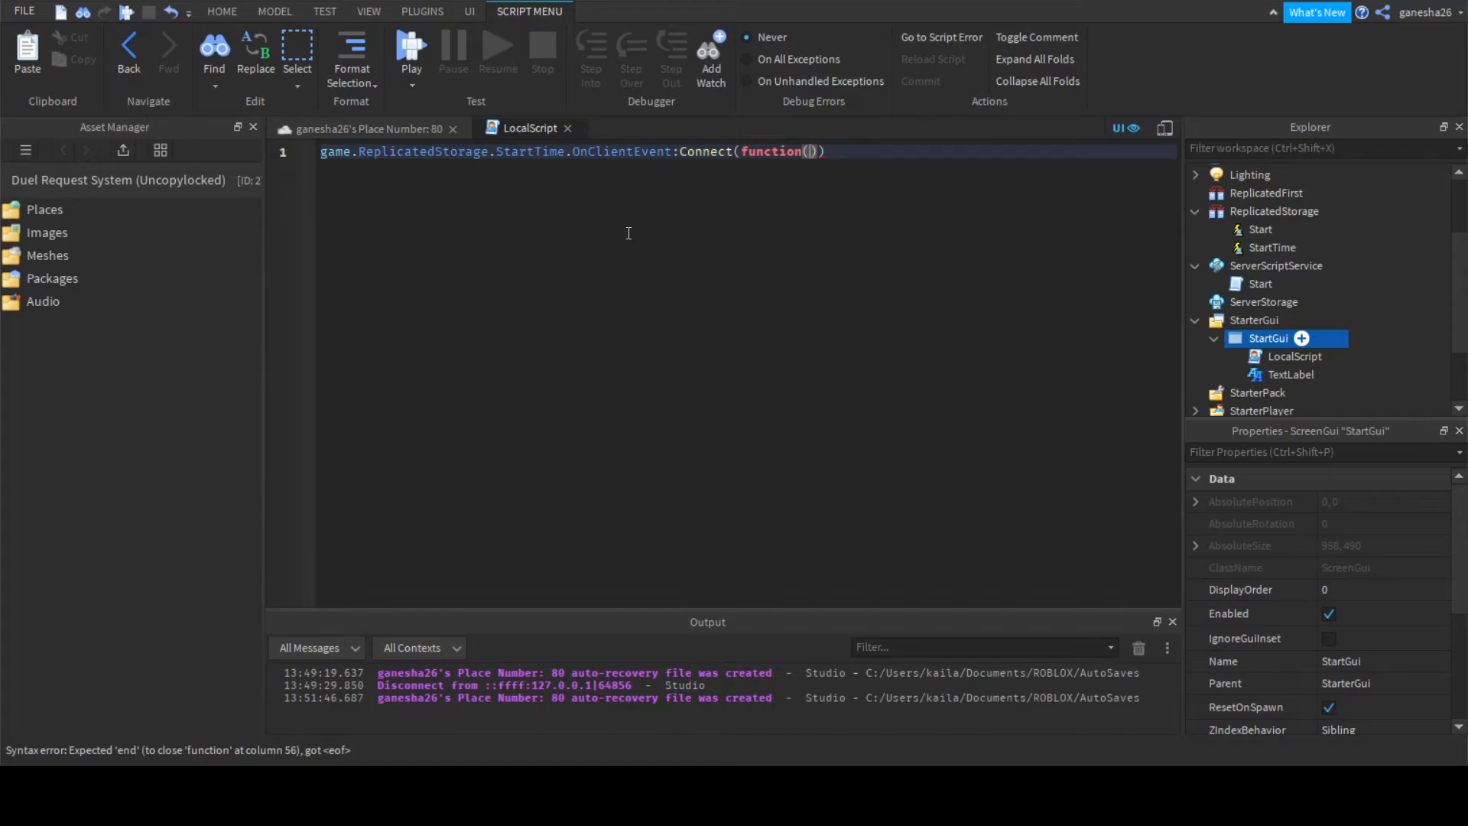
text(timer)
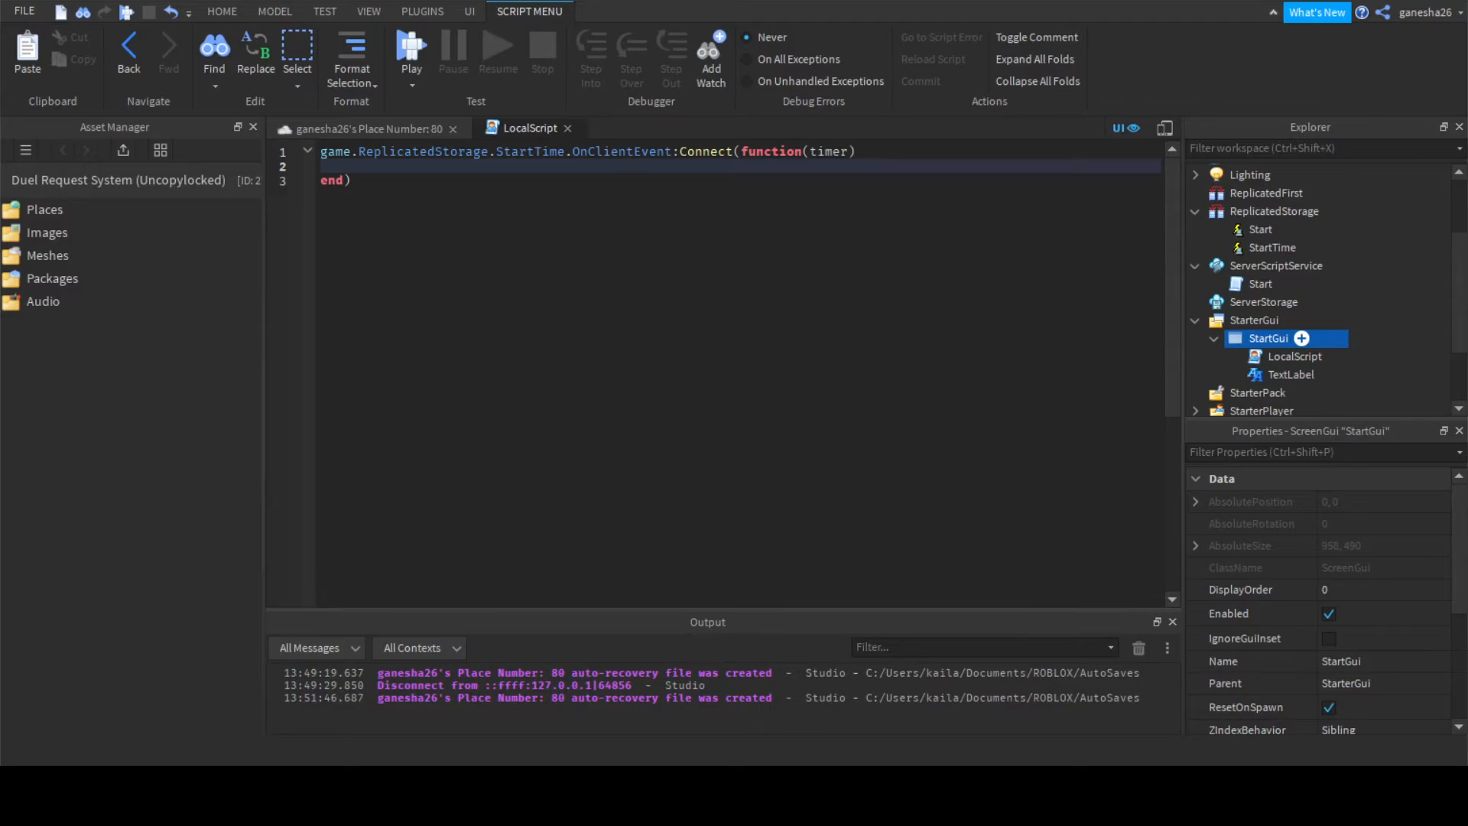
double_click(829, 151)
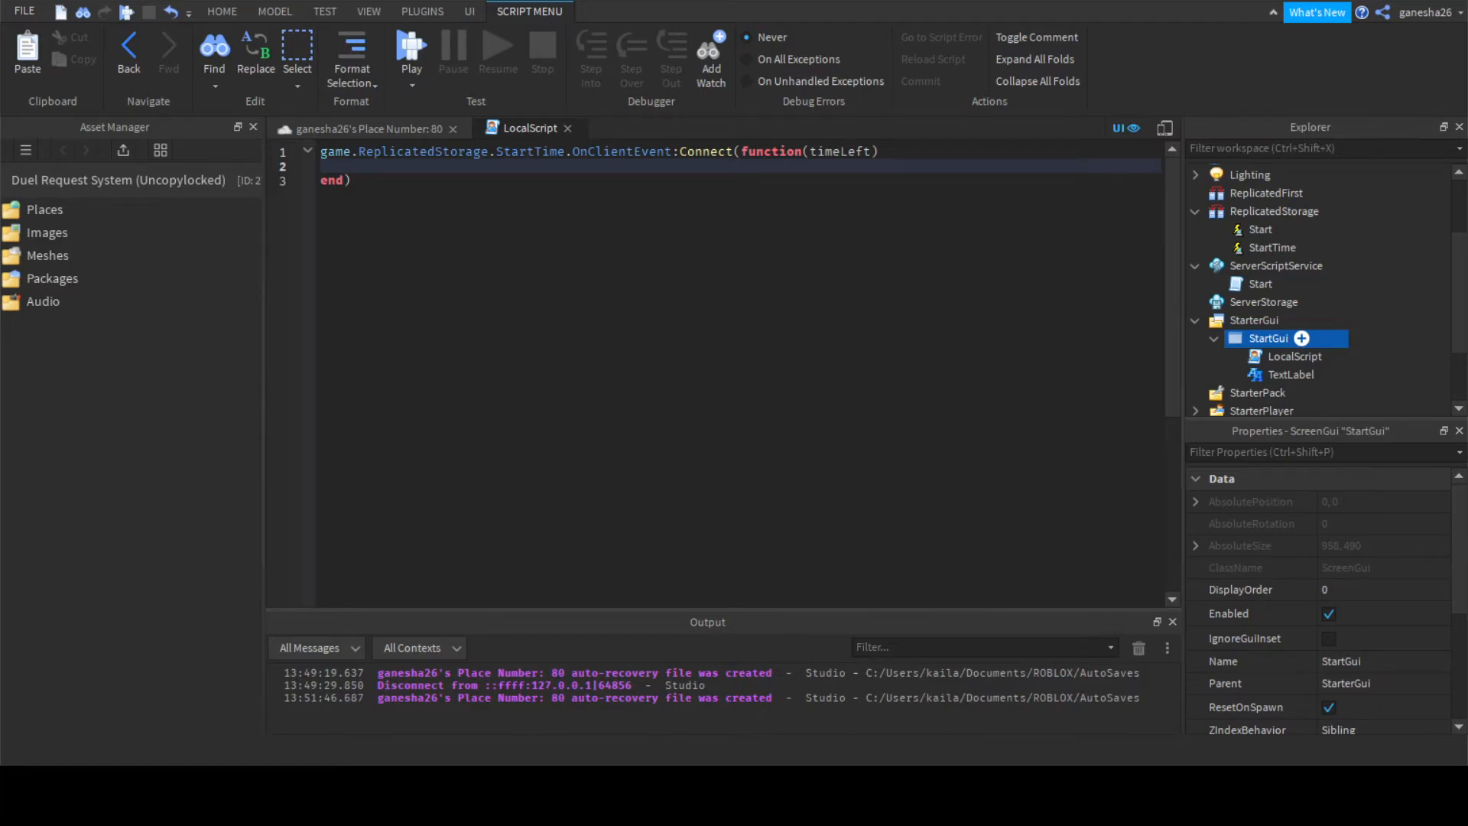
Add script.Parent.TextLabel.Visible = true inside the handler.
text(script.Parent.V)
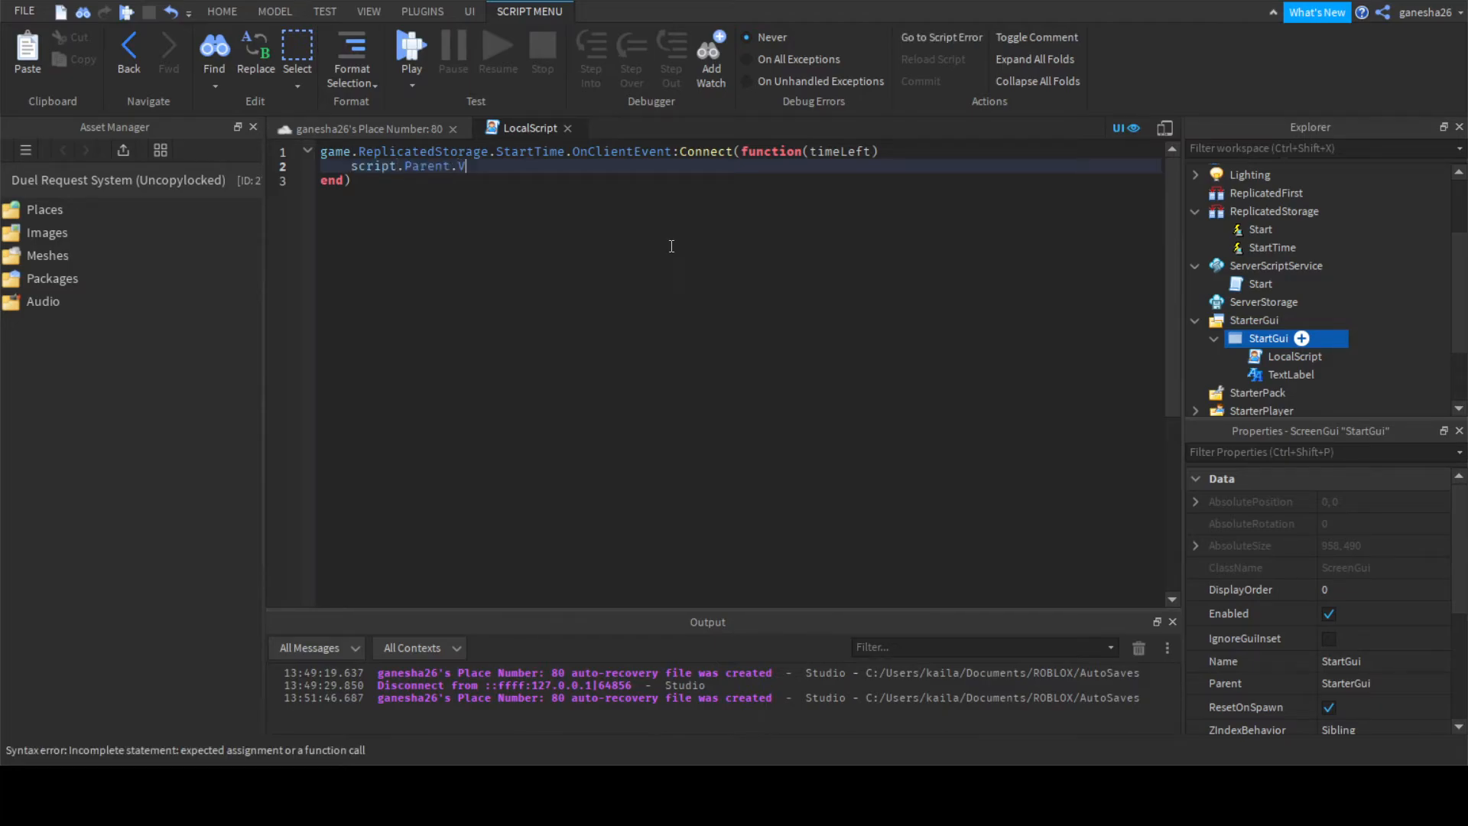
key(Backspace)
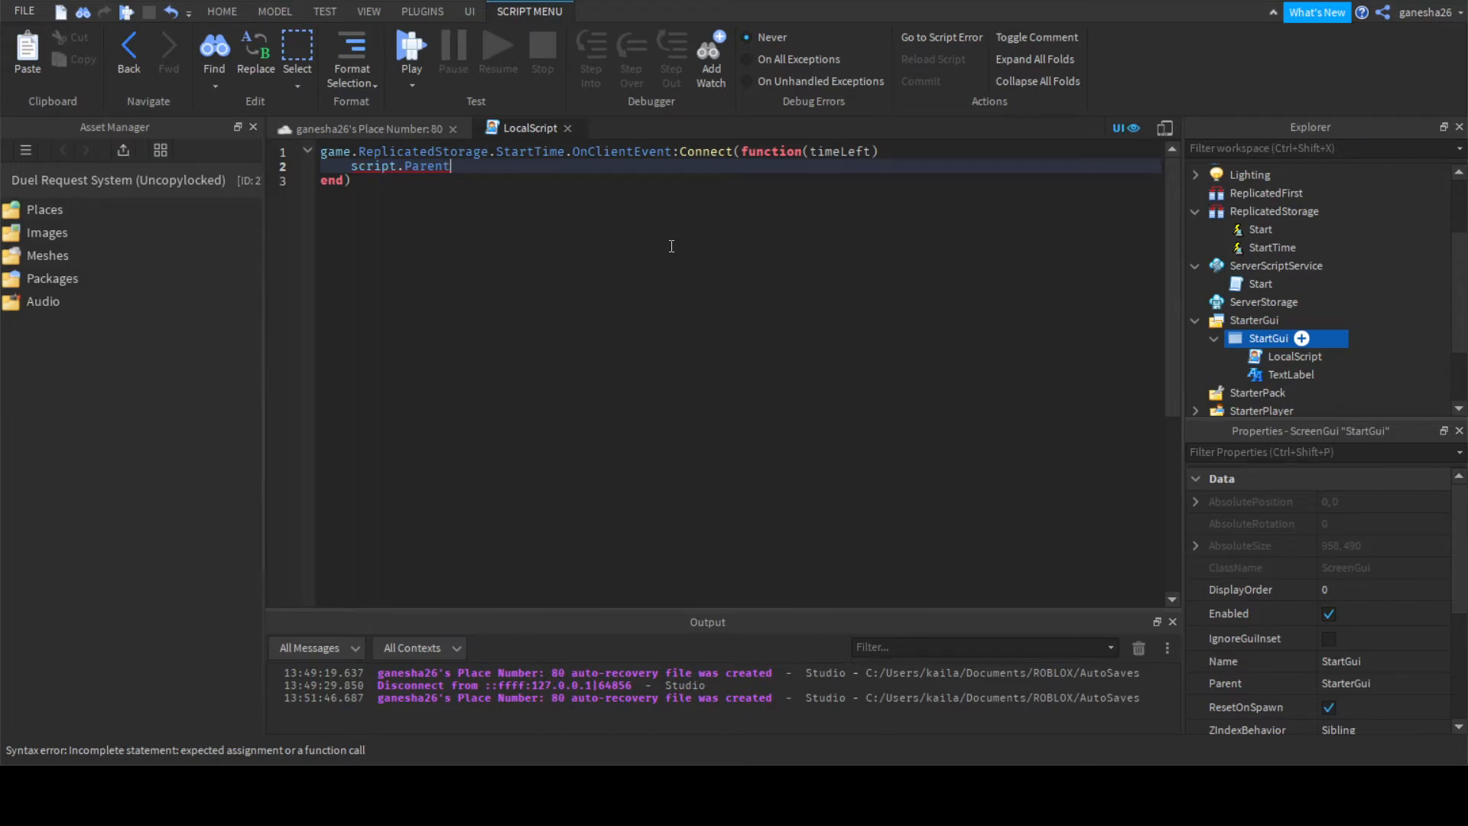
text(.)
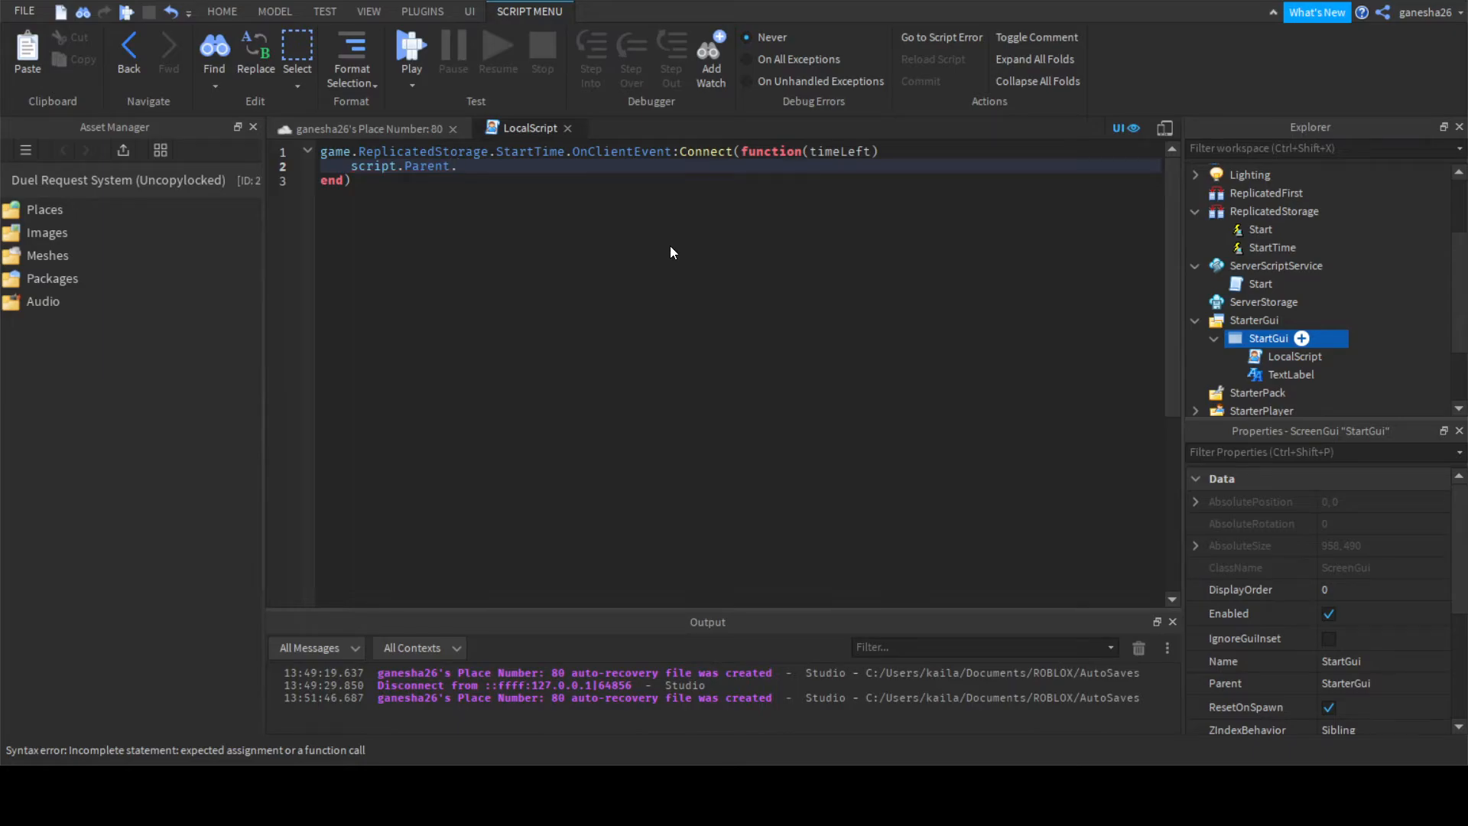
text(TextLabel.)
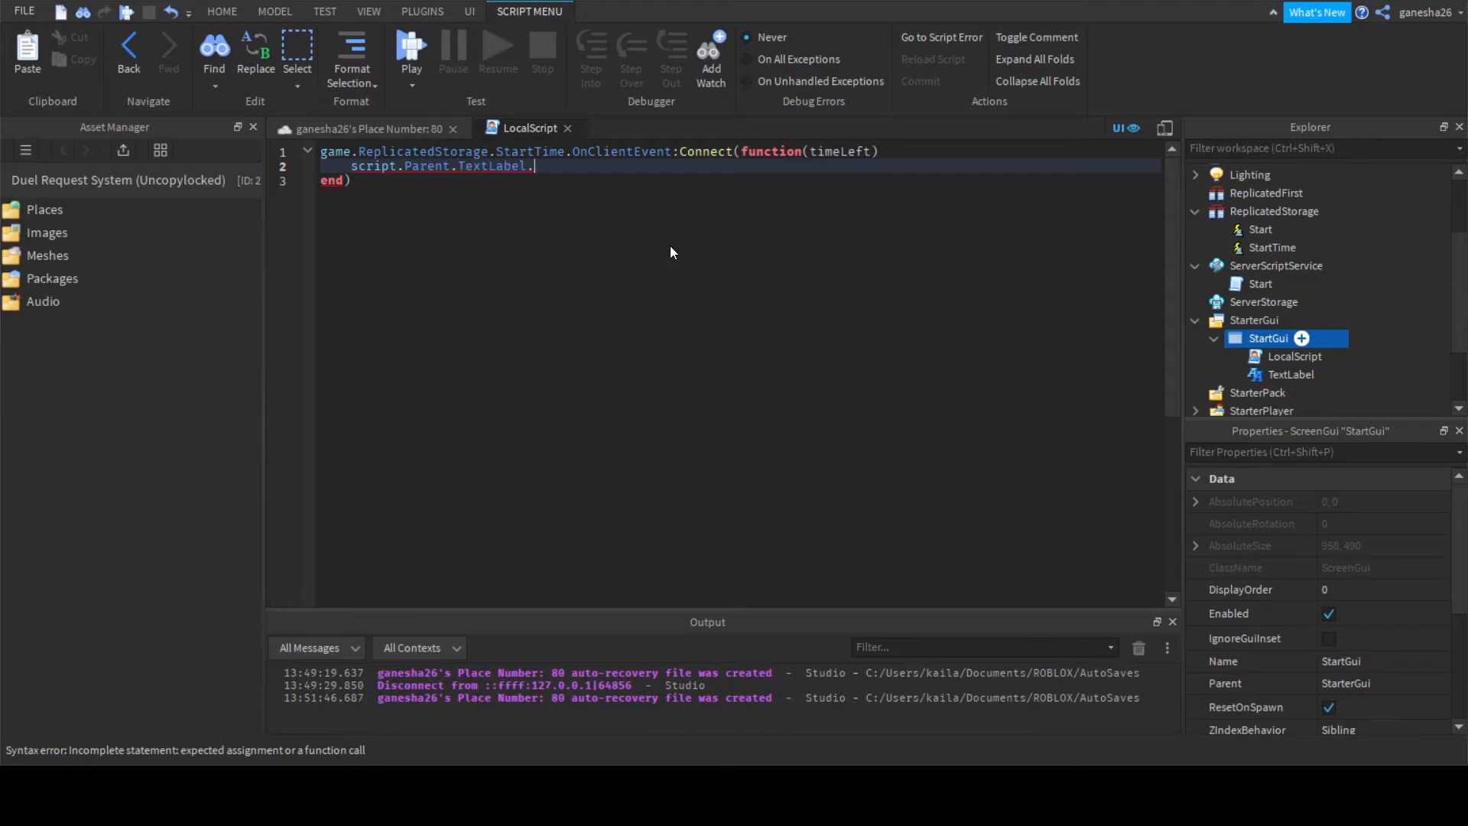
text(Visible = true)
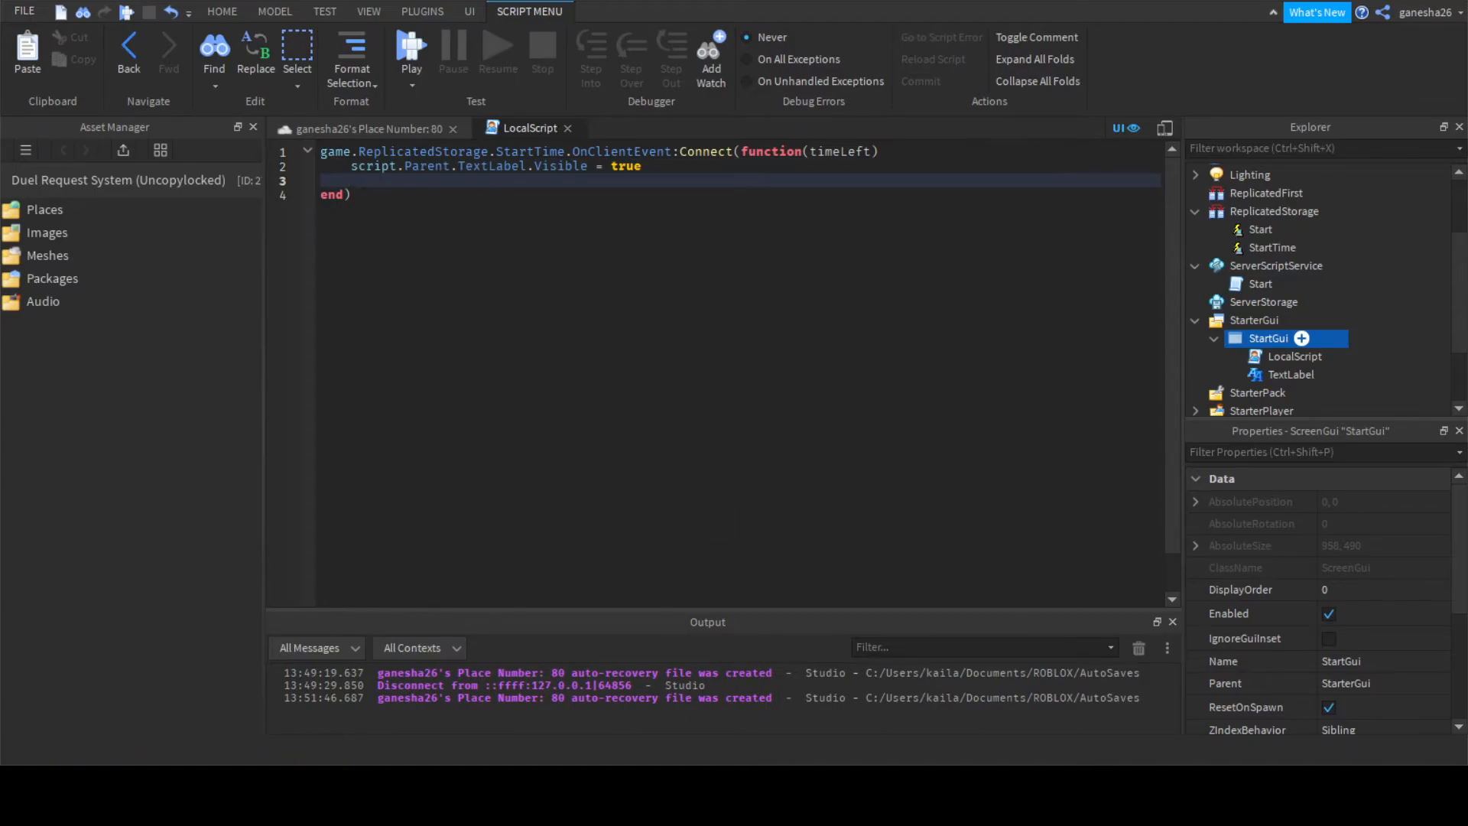
Add script.Parent.TextLabel.Text = tostring(timeLeft) to show the remaining time.
text(script>print())
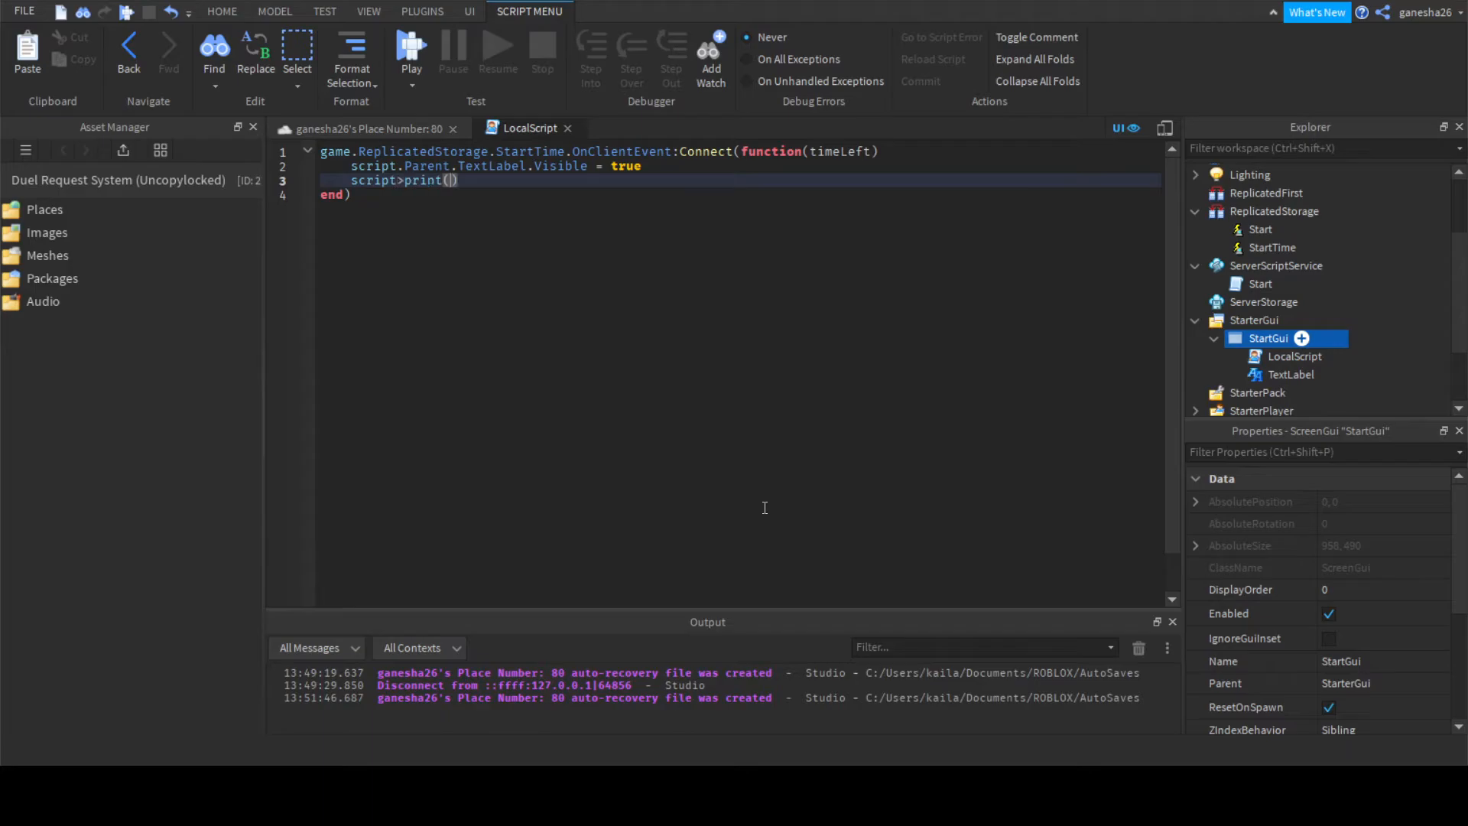
text(script.Parent)
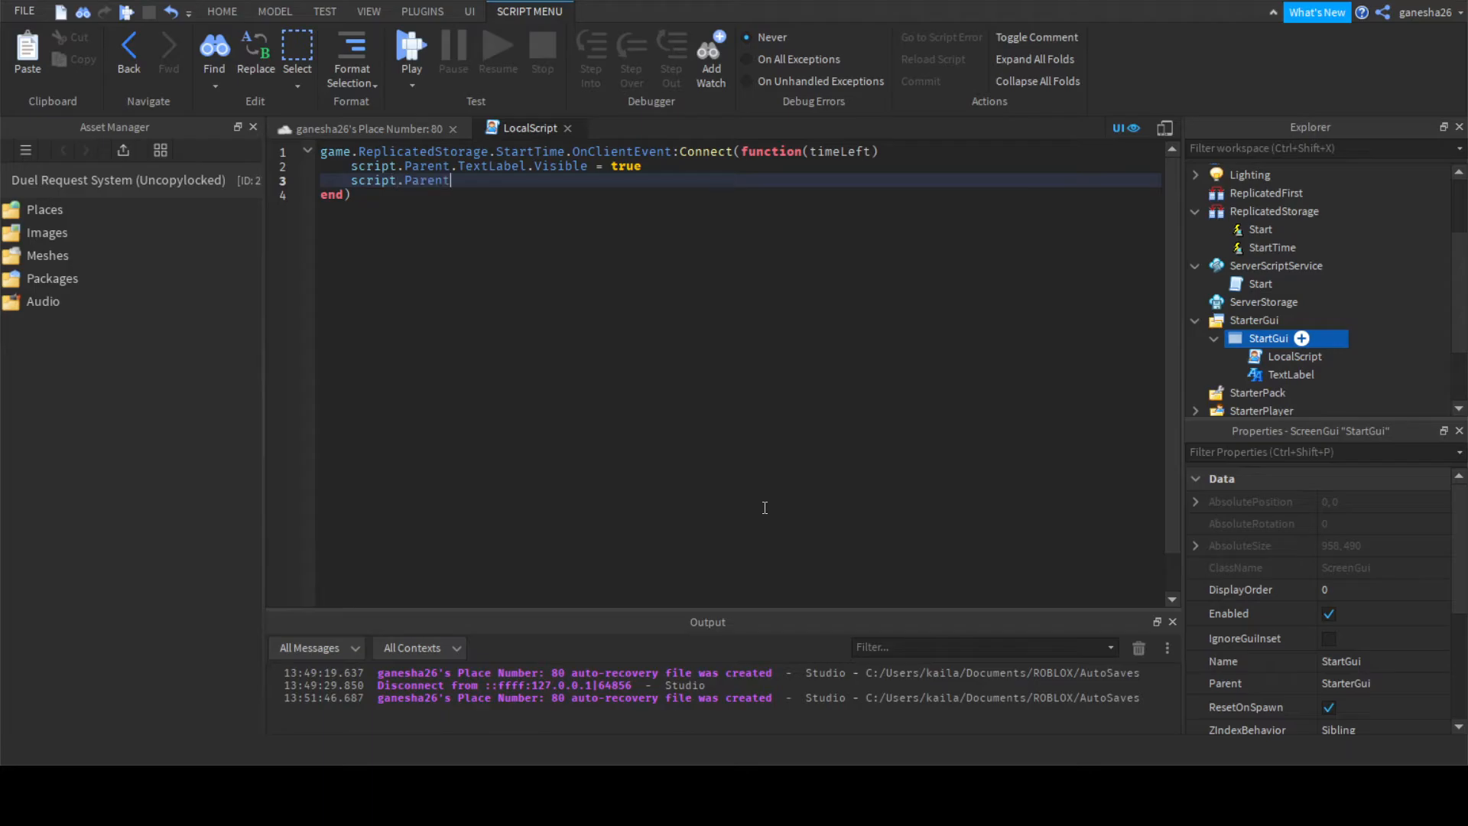
text(.TextLabel.)
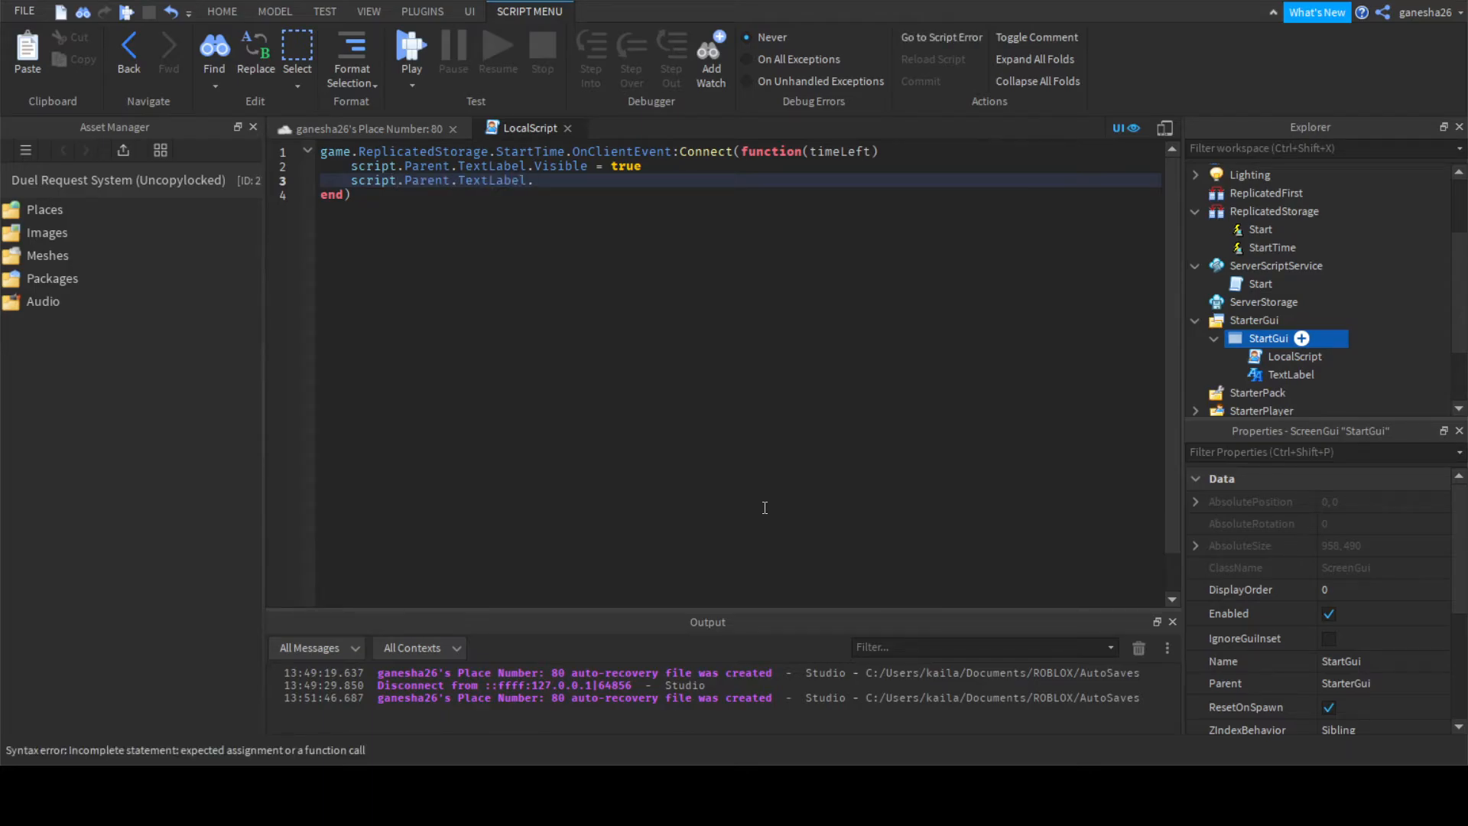
text(.Text =)
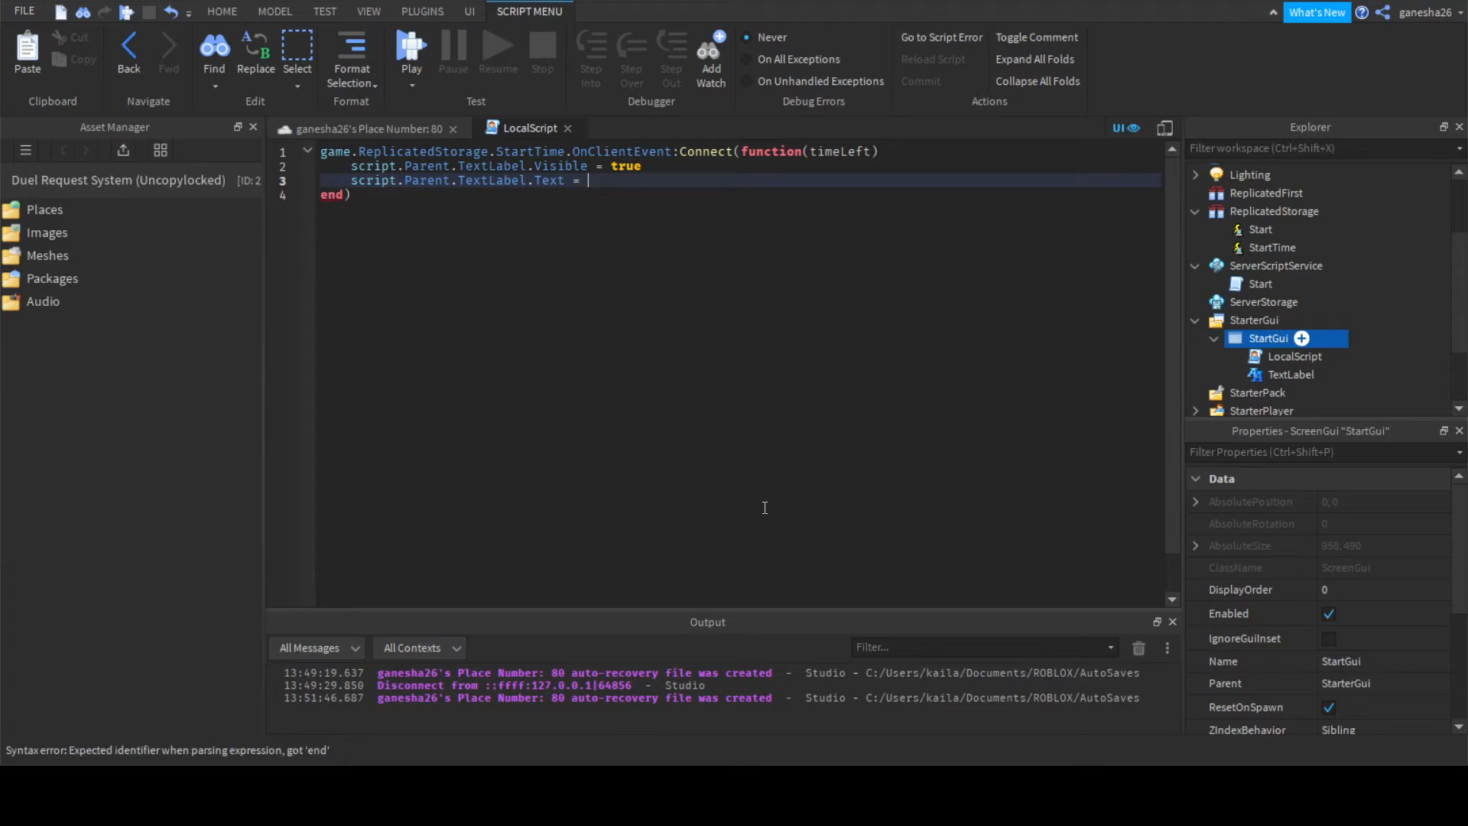
text(tostring())
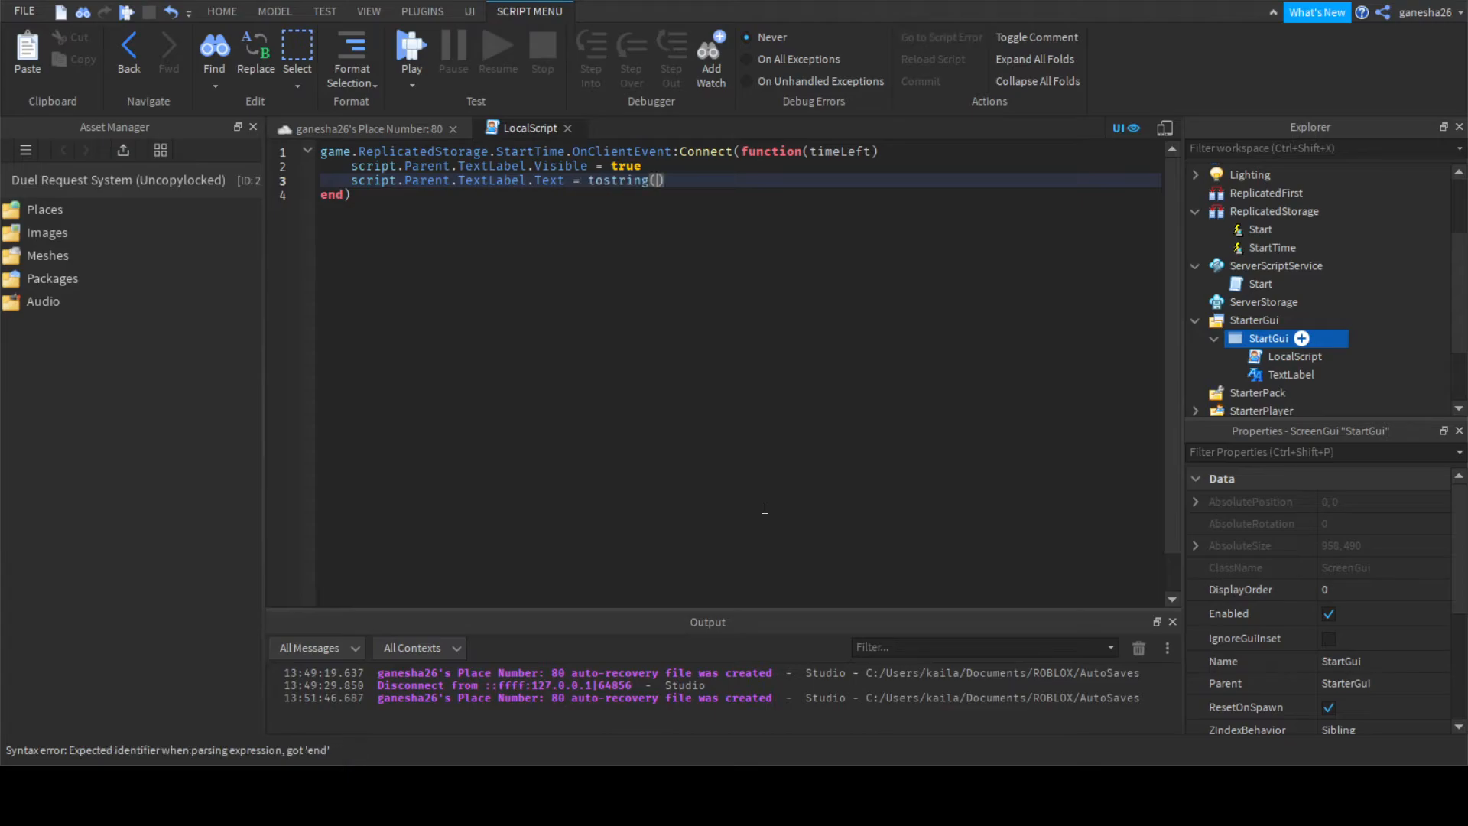
text(timeLeft)
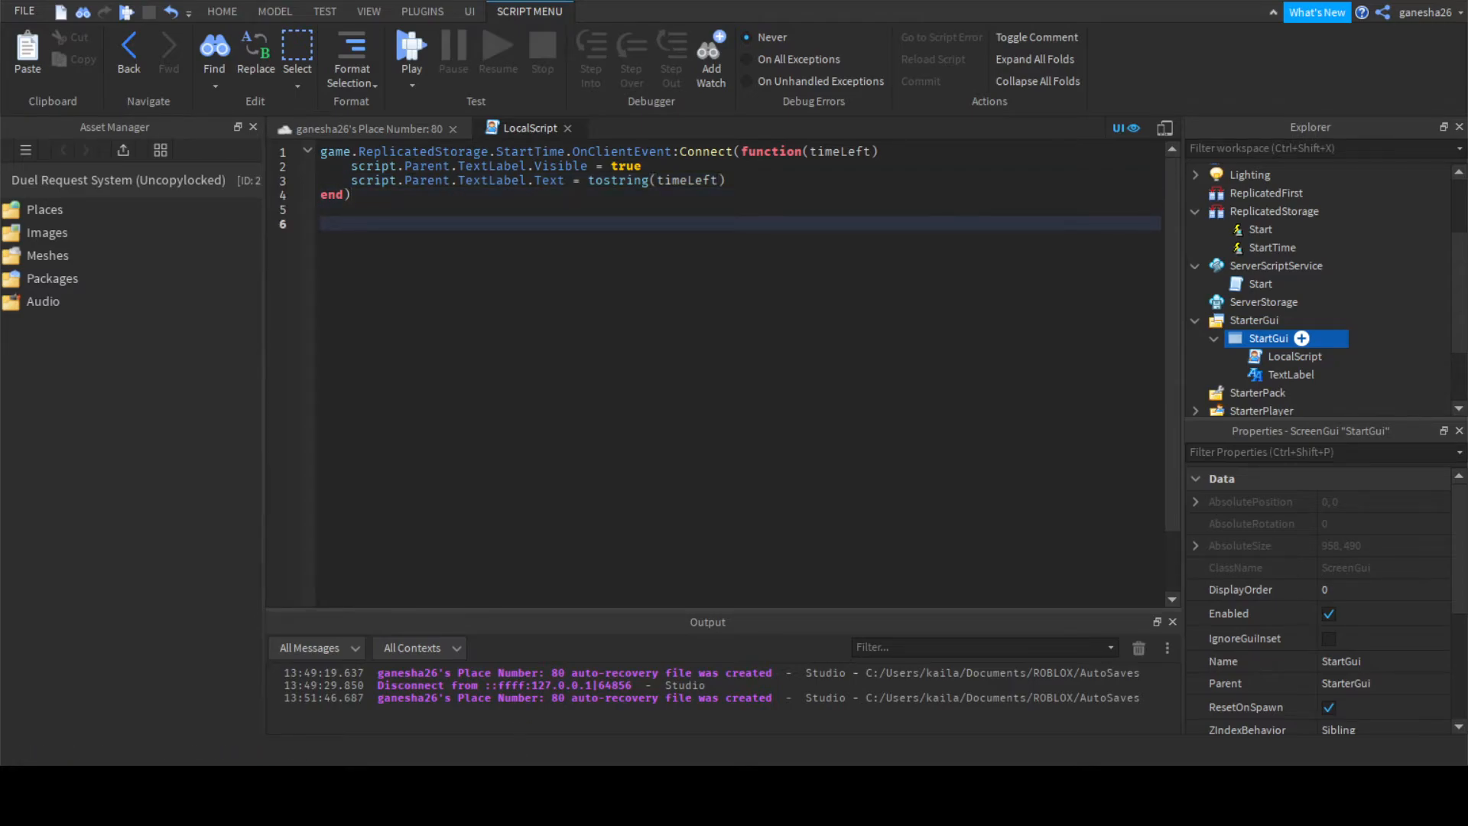
Add a Start.OnClientEvent handler that sets the TextLabel text to "Fight!".
text(game)
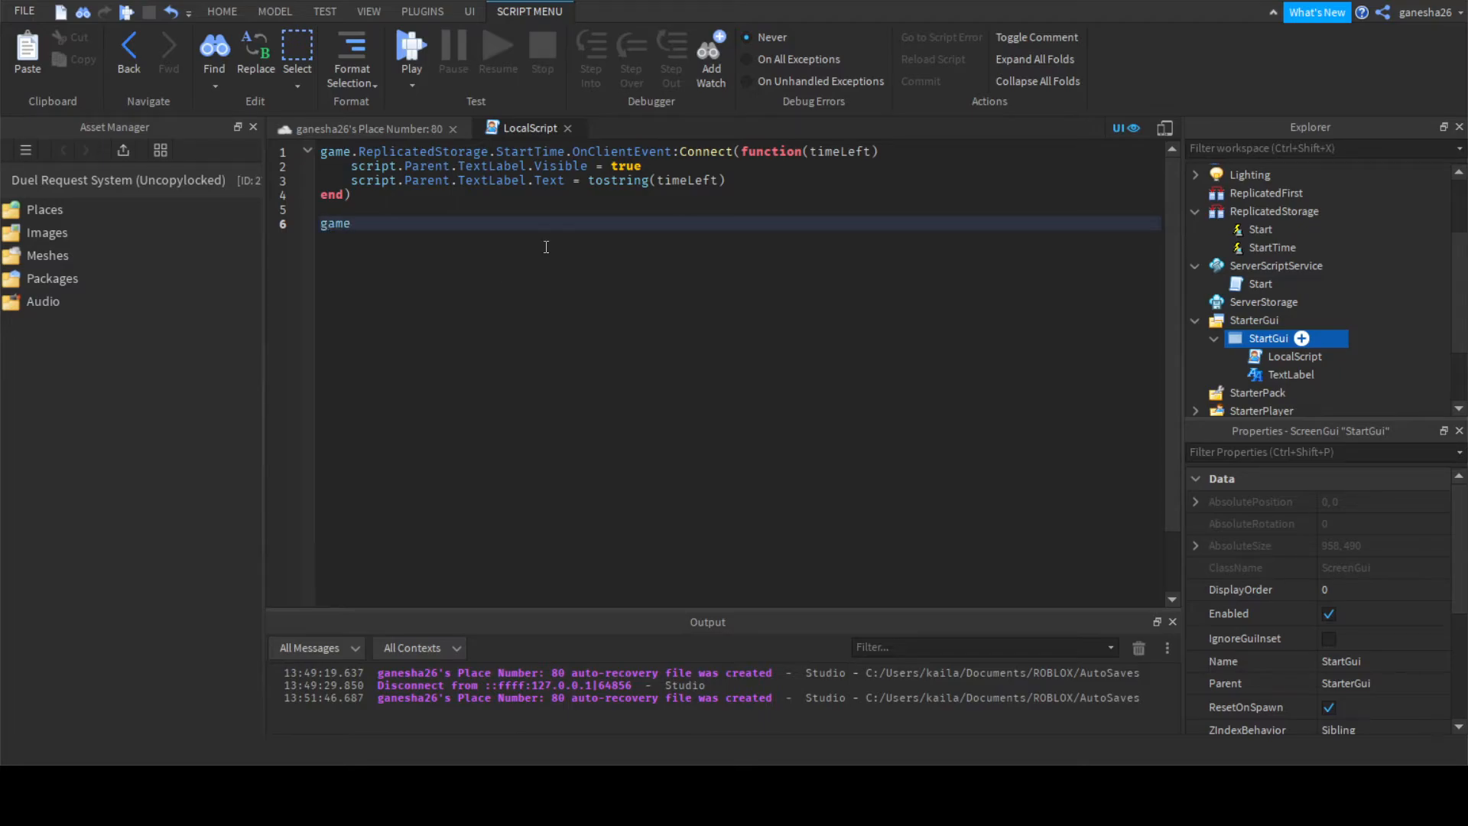
text(.ReplicatedStorage.St)
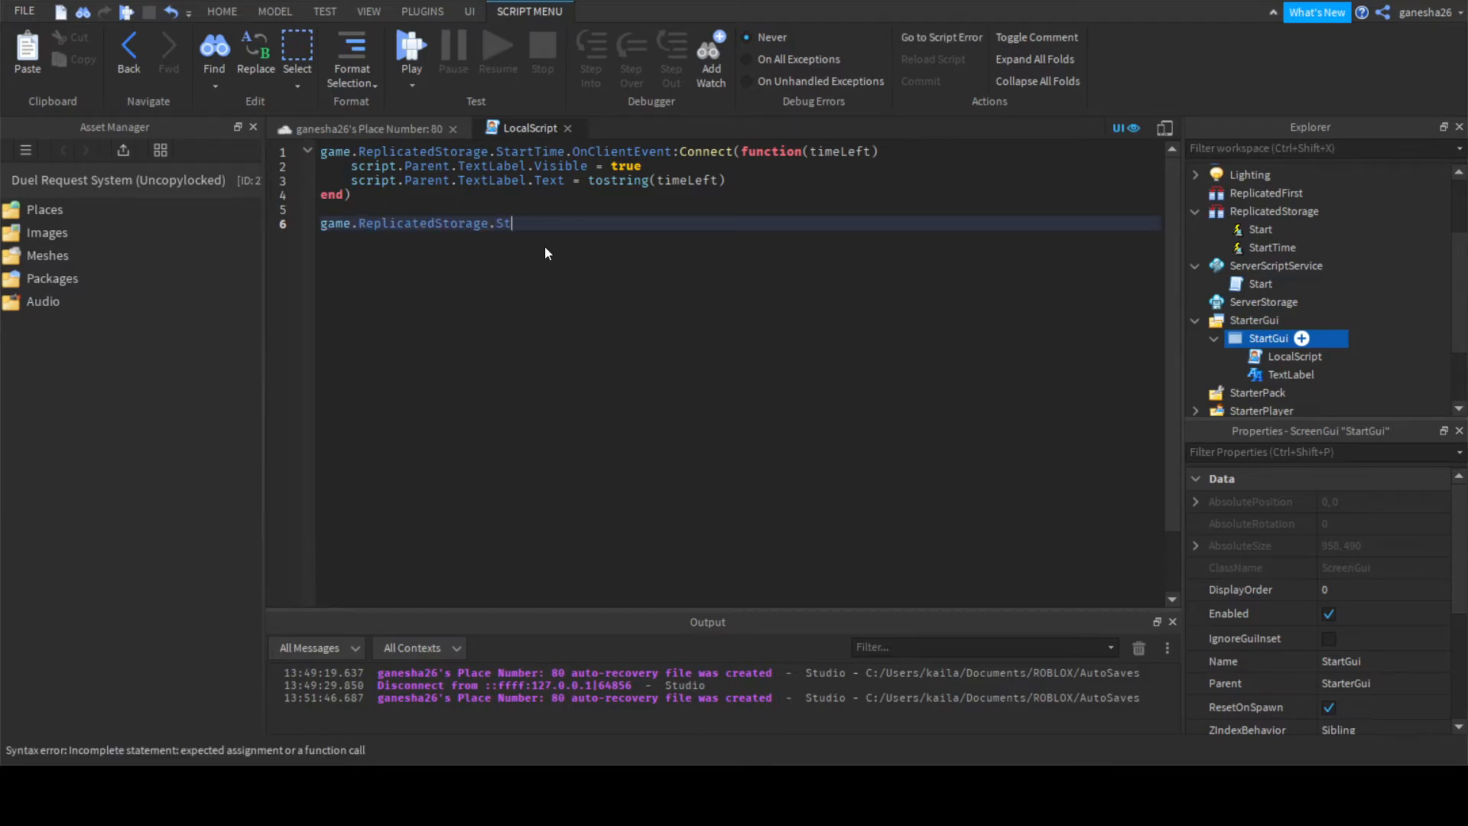
text(art.0)
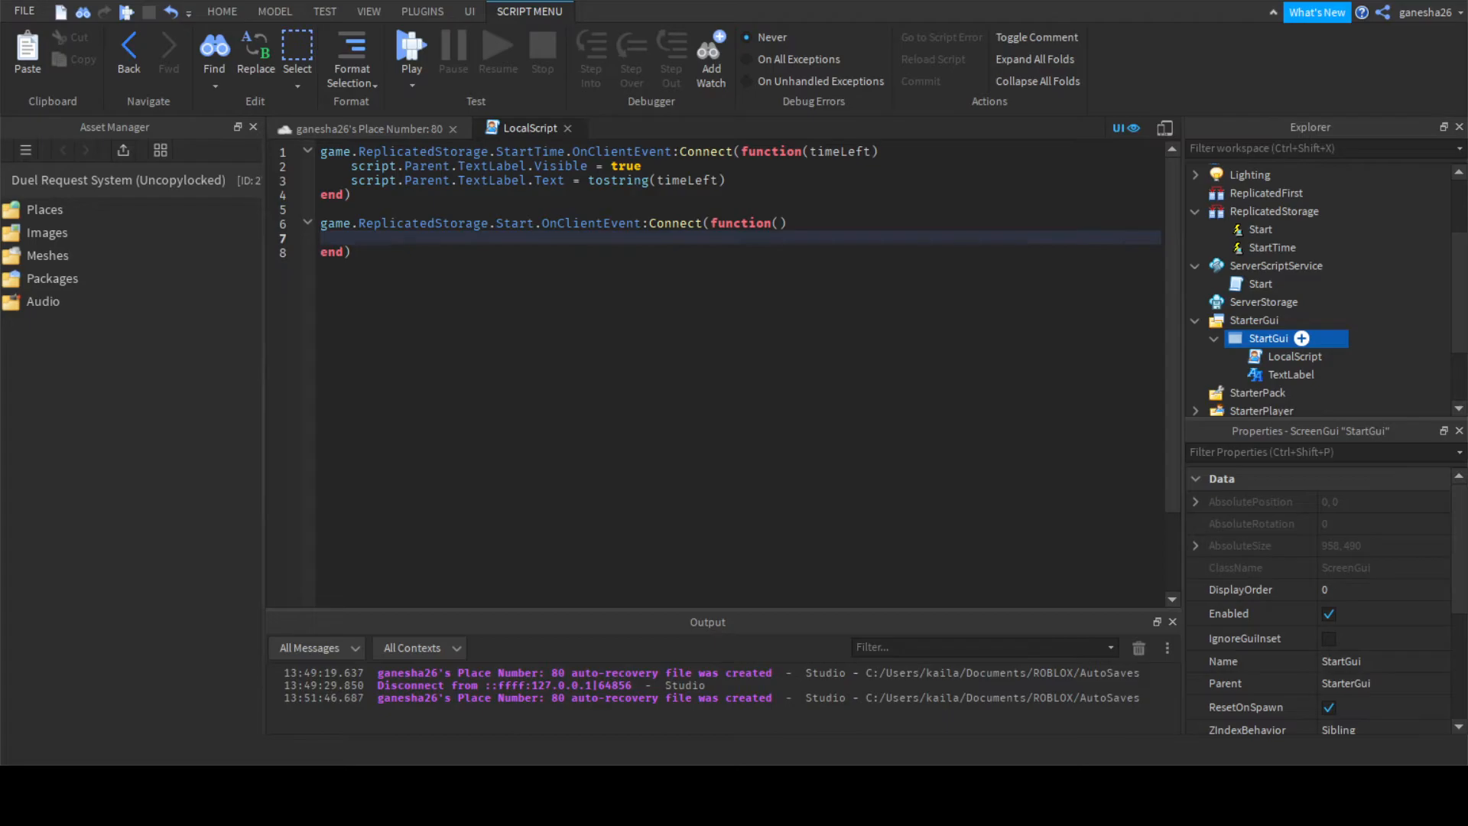
text(script.Parent.TextLabel.T)
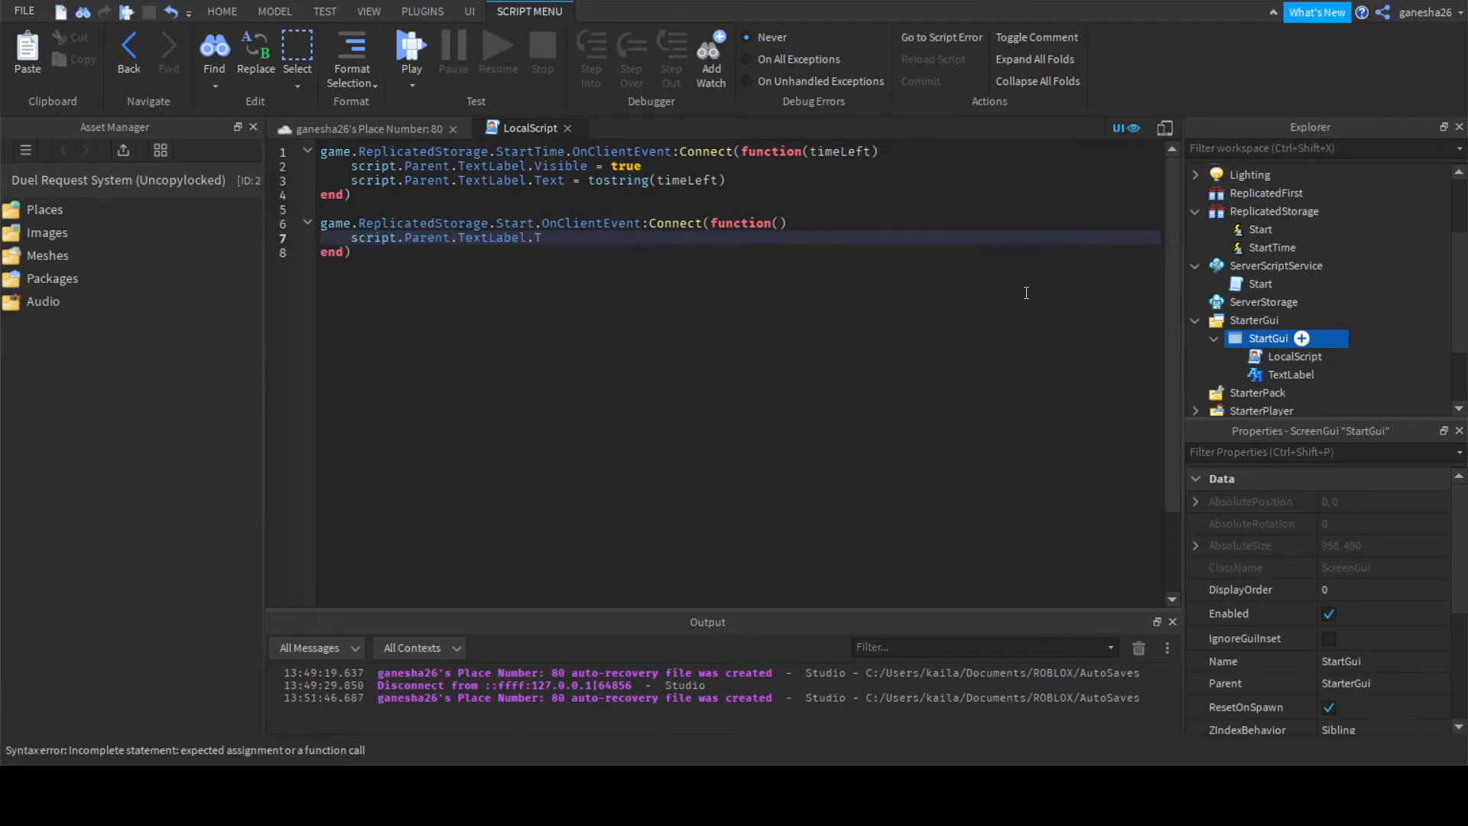
text(ext = "F")
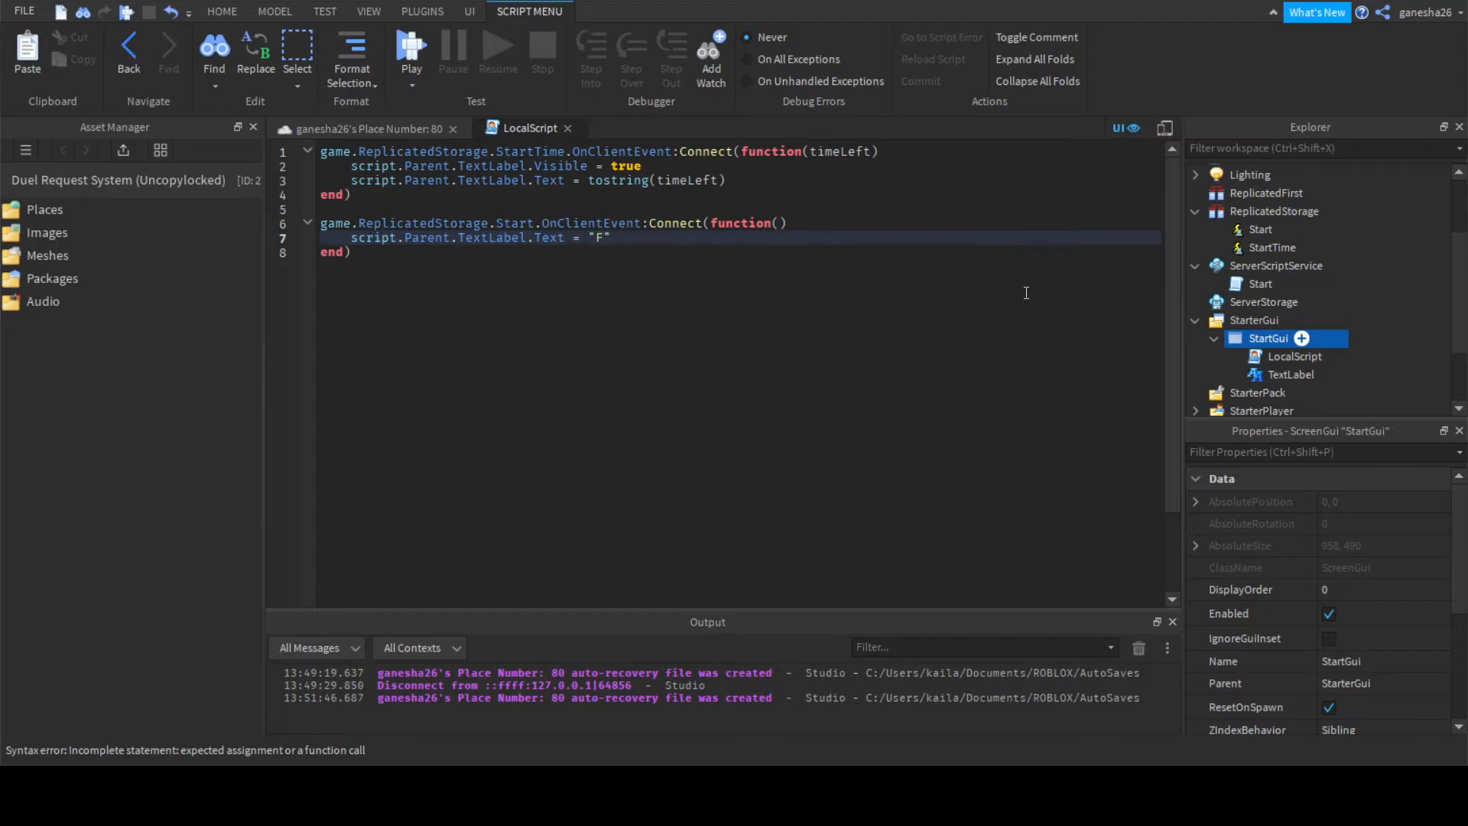
text(ight!)
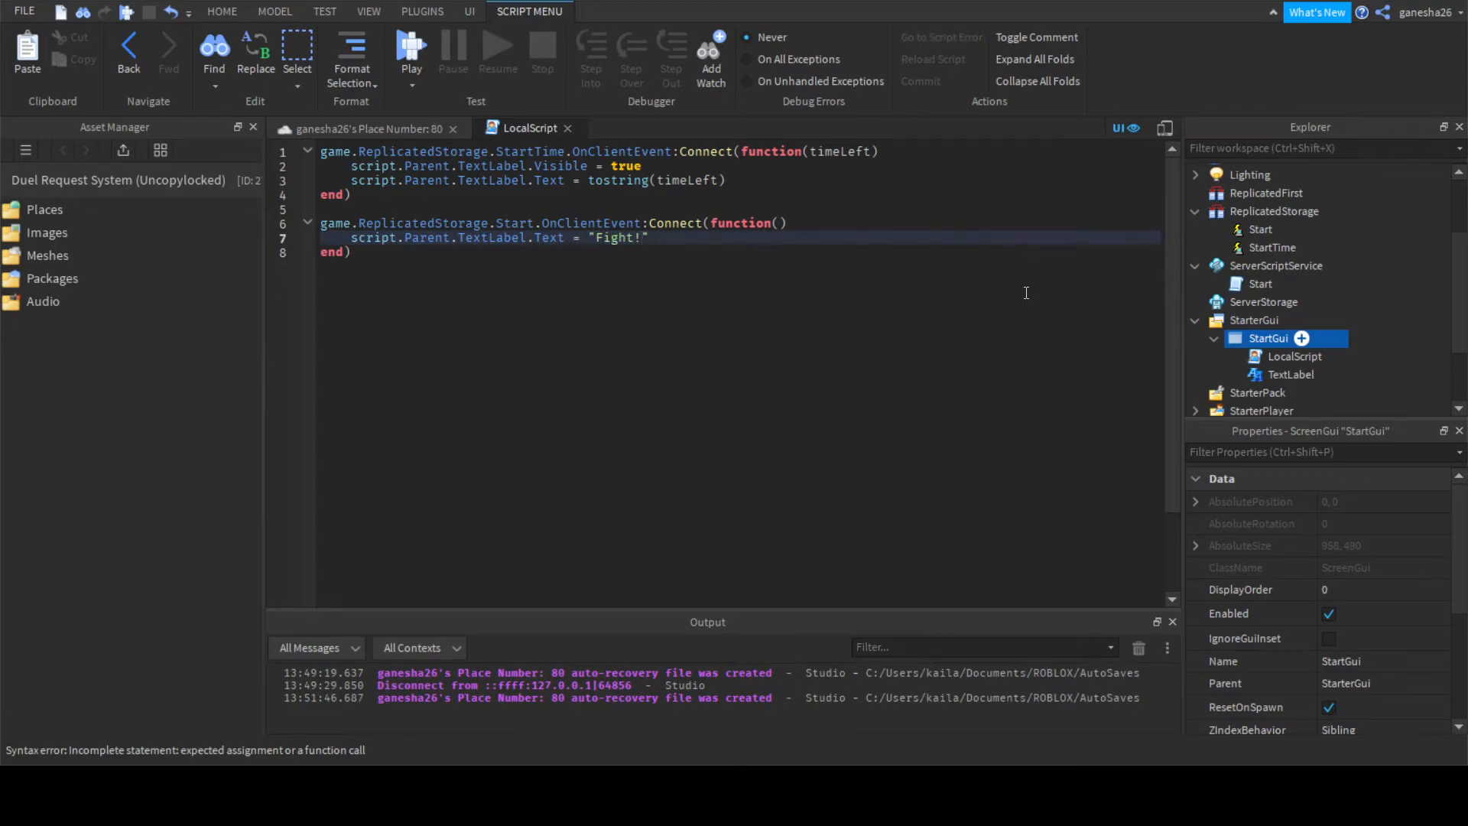
double_click(623, 237)
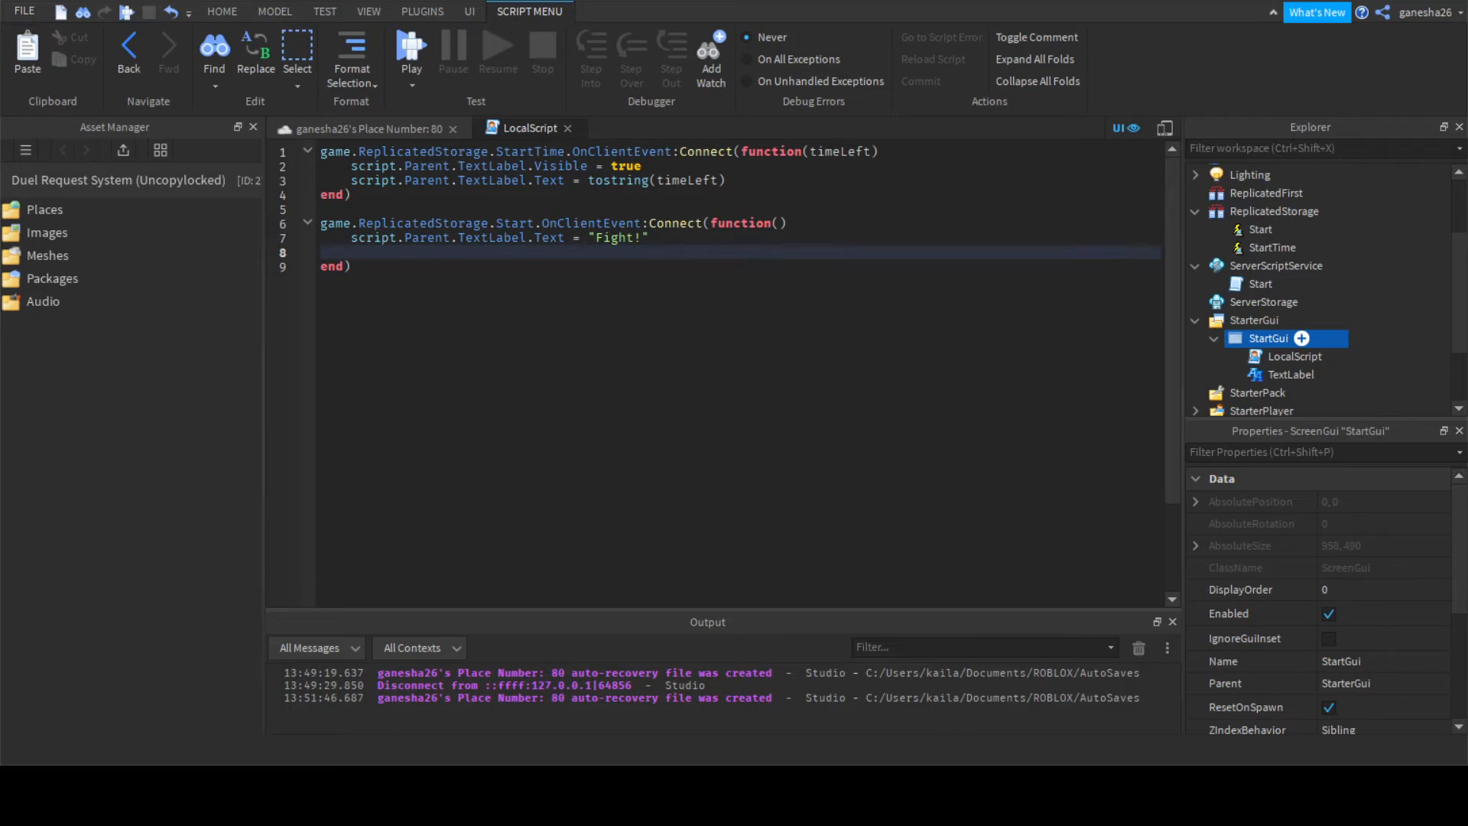
Follow it with Start:FireServer(), wait(3), and a TextLabel.Visible line.
text(game)
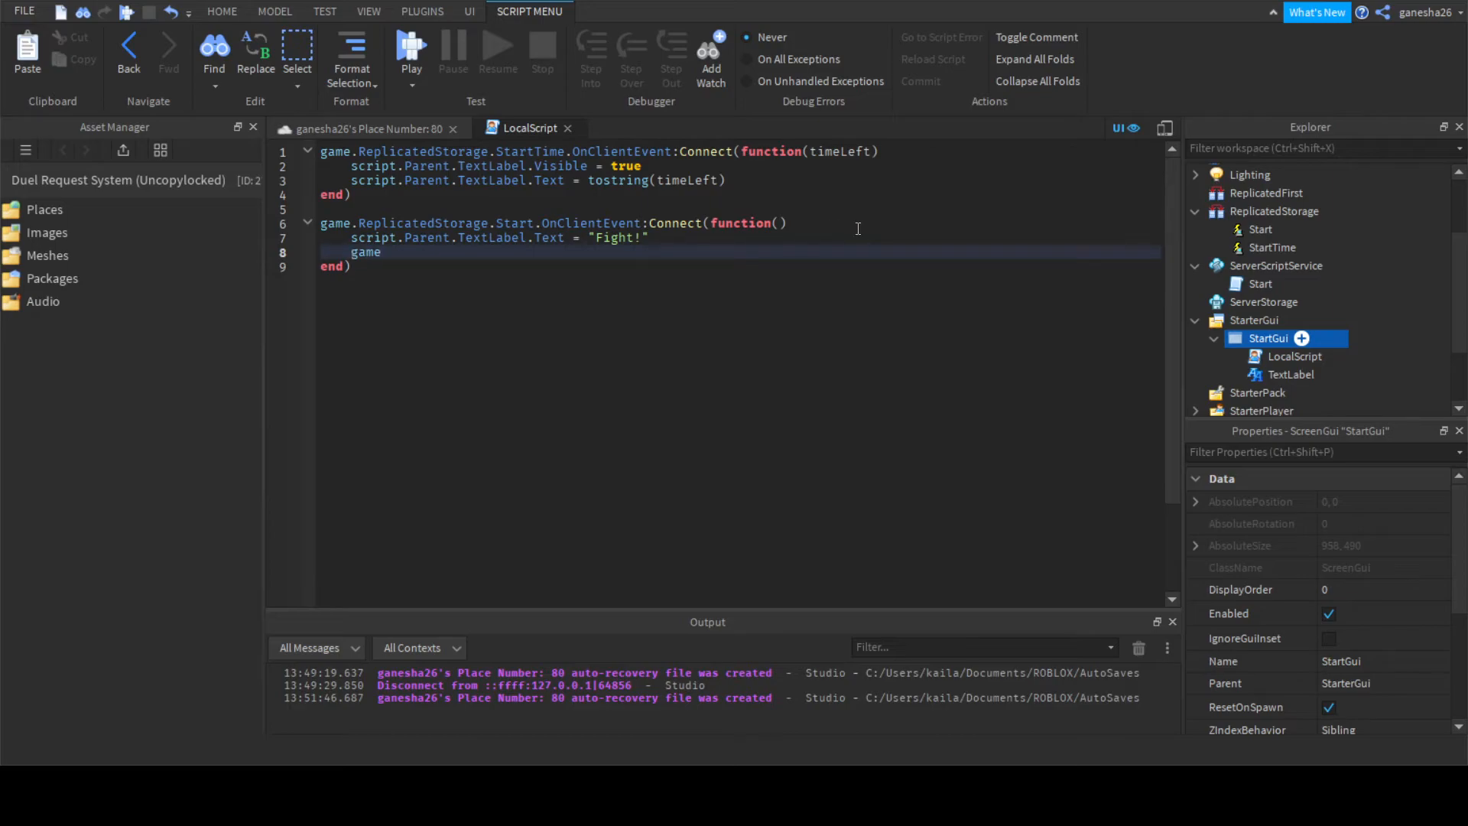
text(.ReplicatedStorage.)
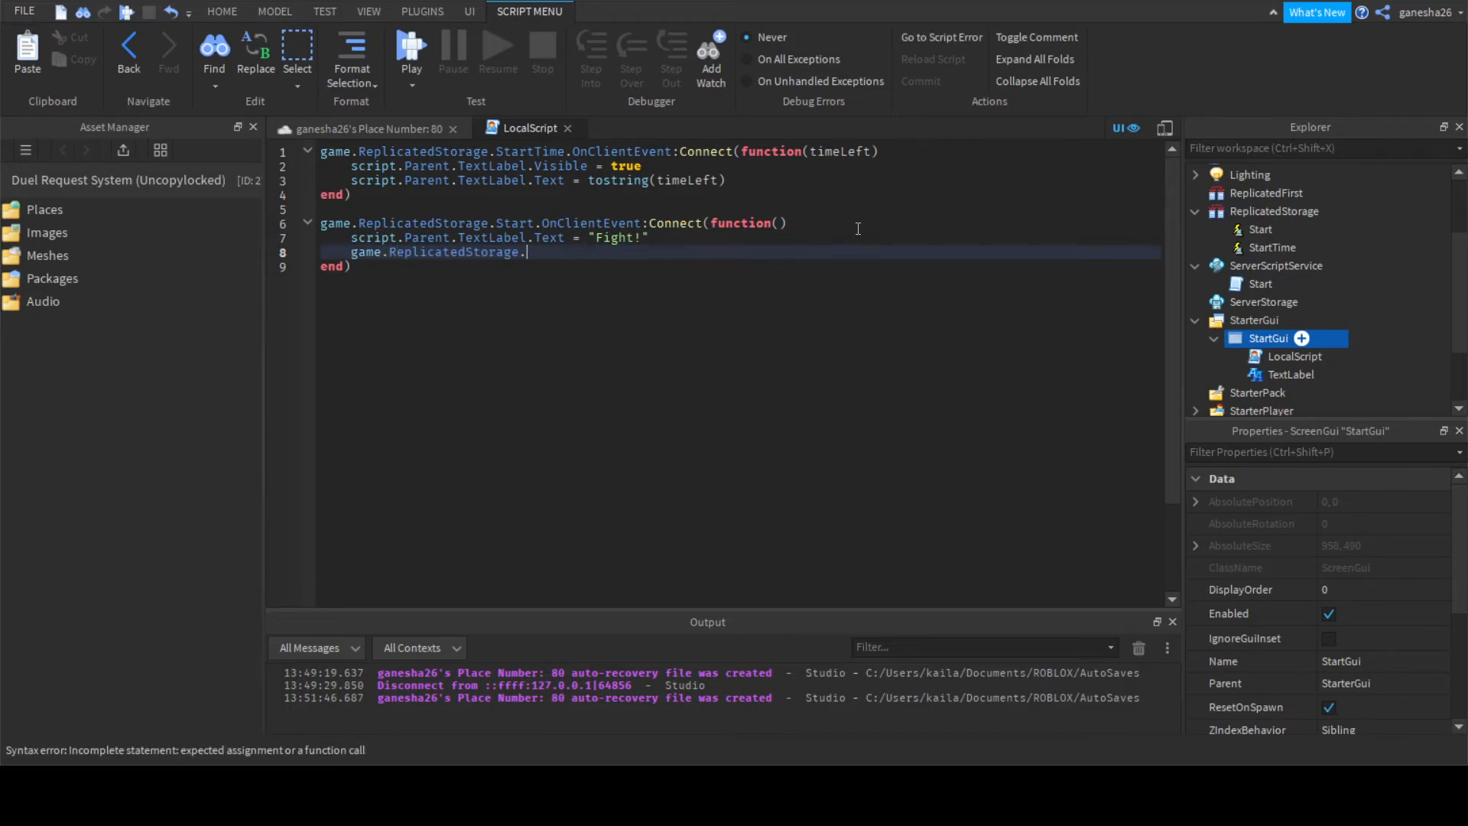
text(Start:)
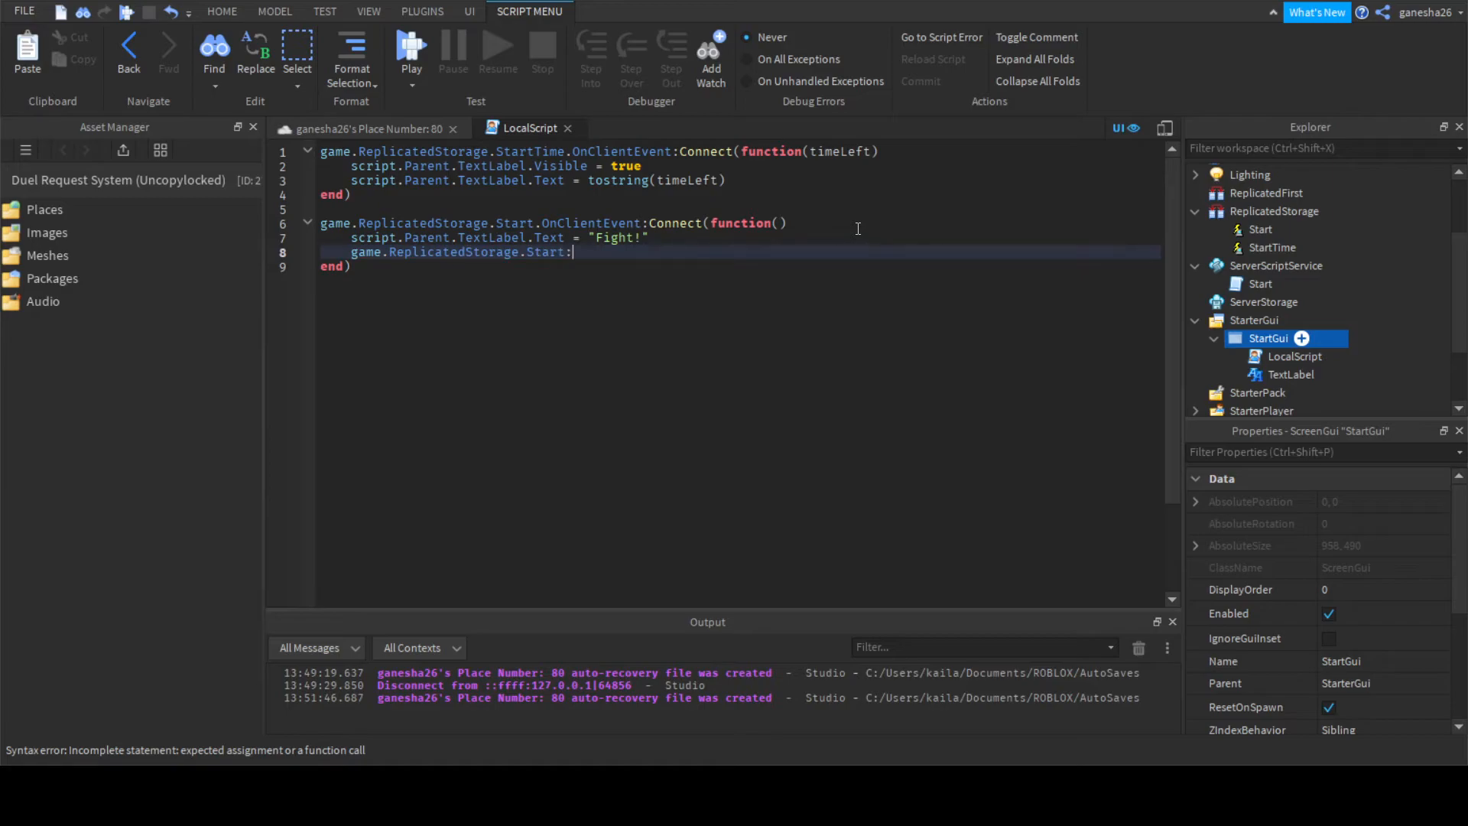
text(FireServer())
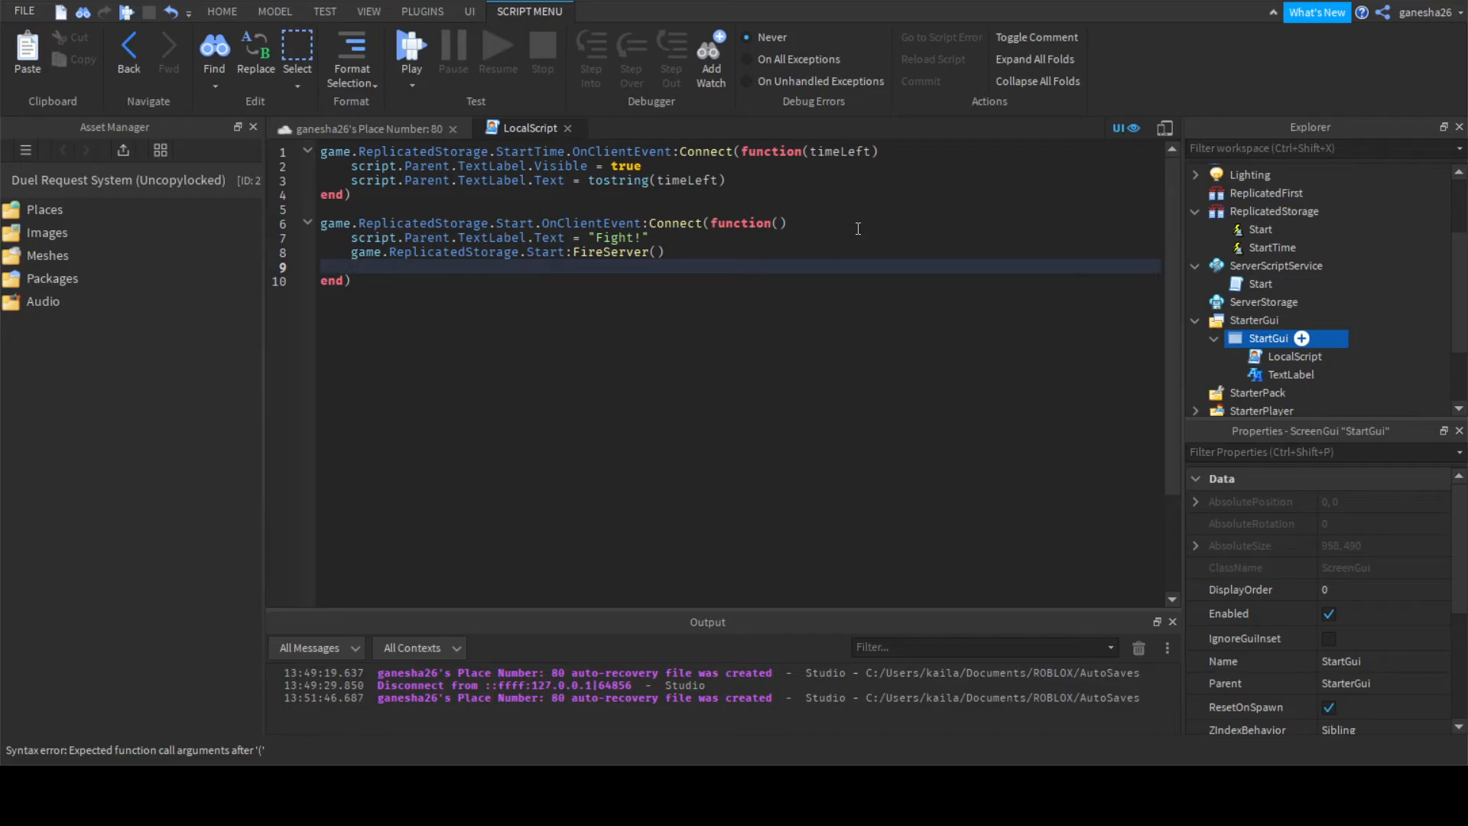
text(wait())
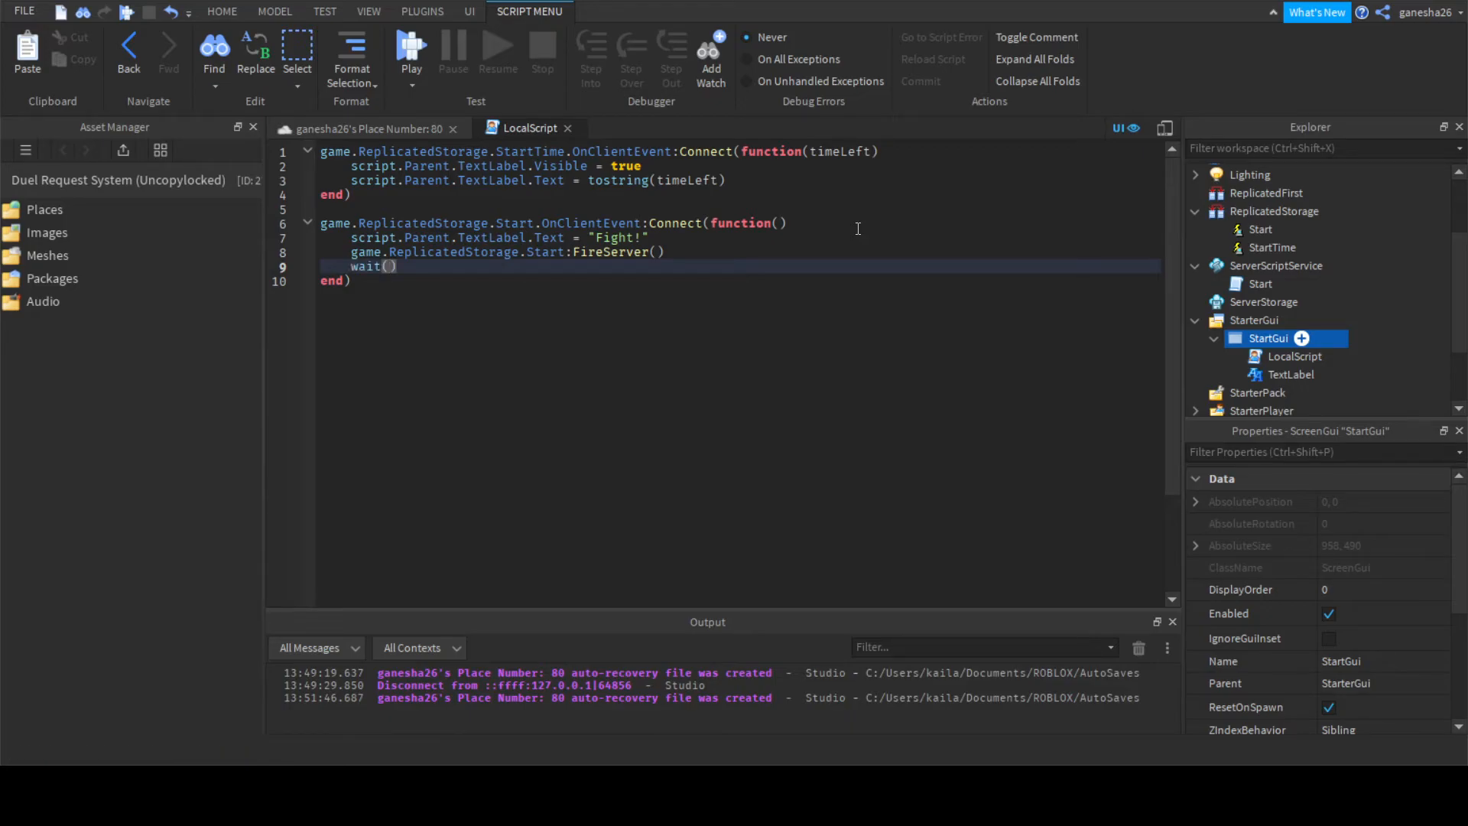
text(3)
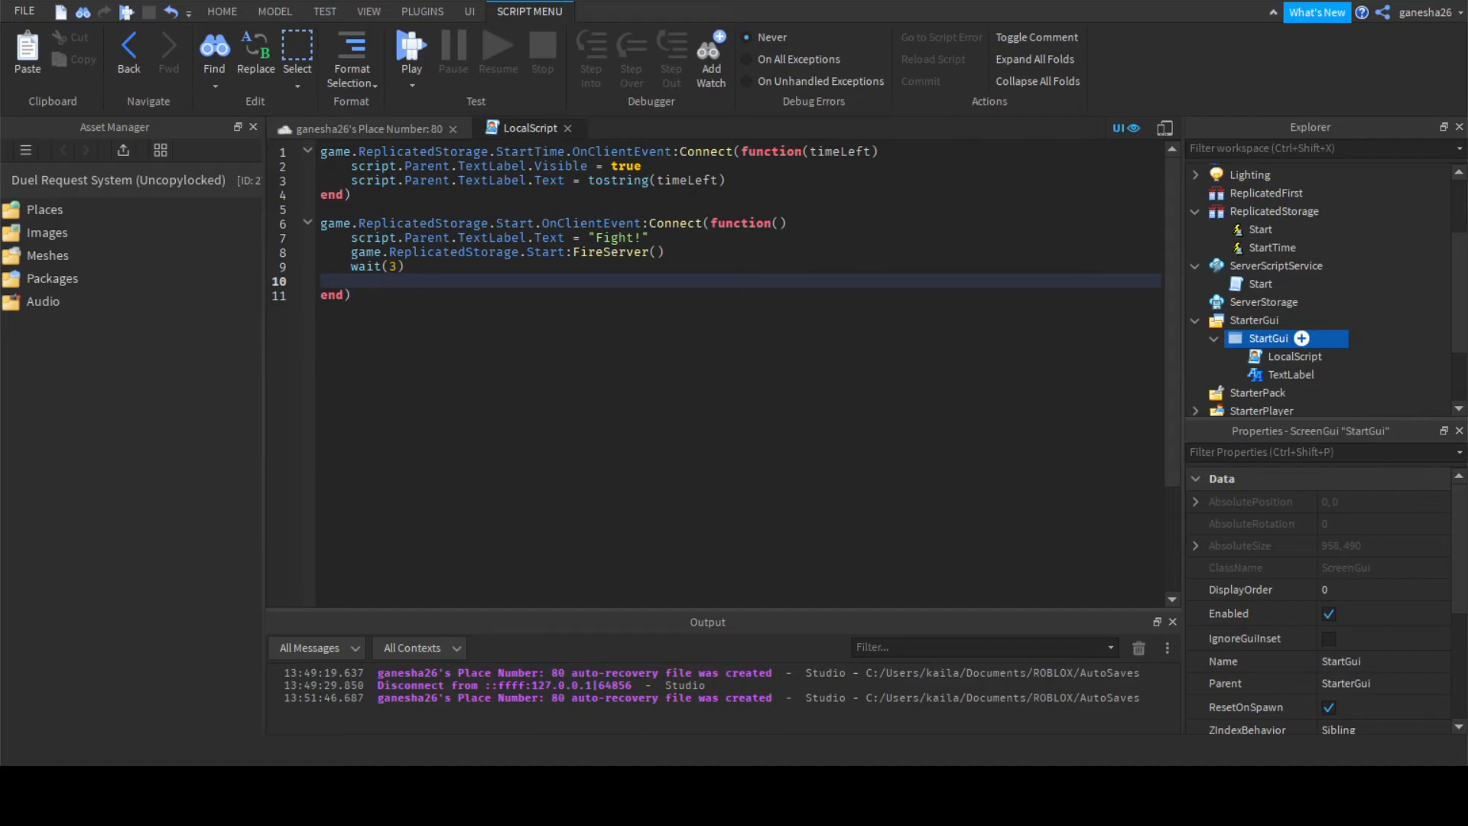
mouse_move(589, 302)
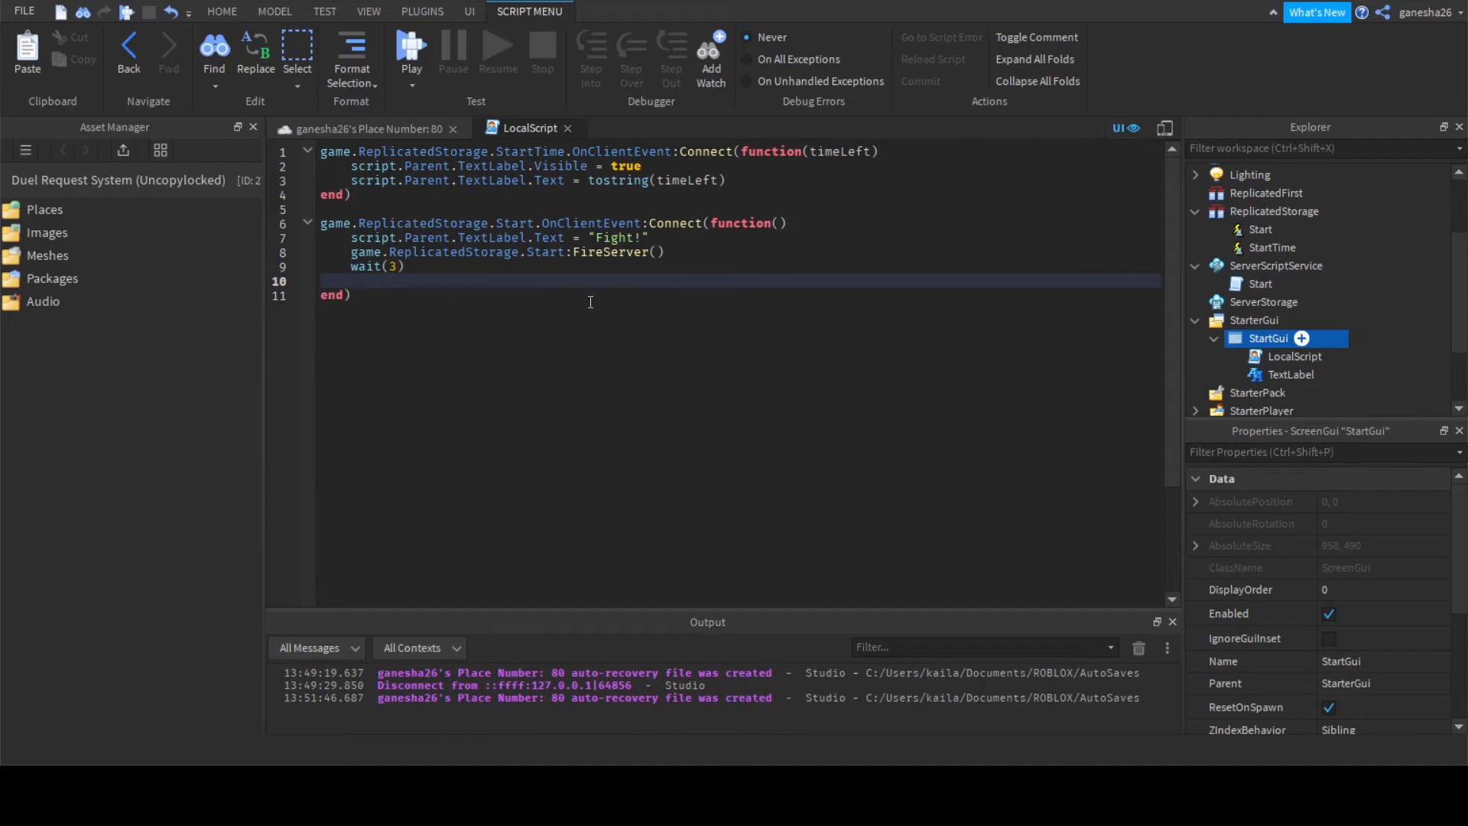
text(script.Parent.TextLabel)
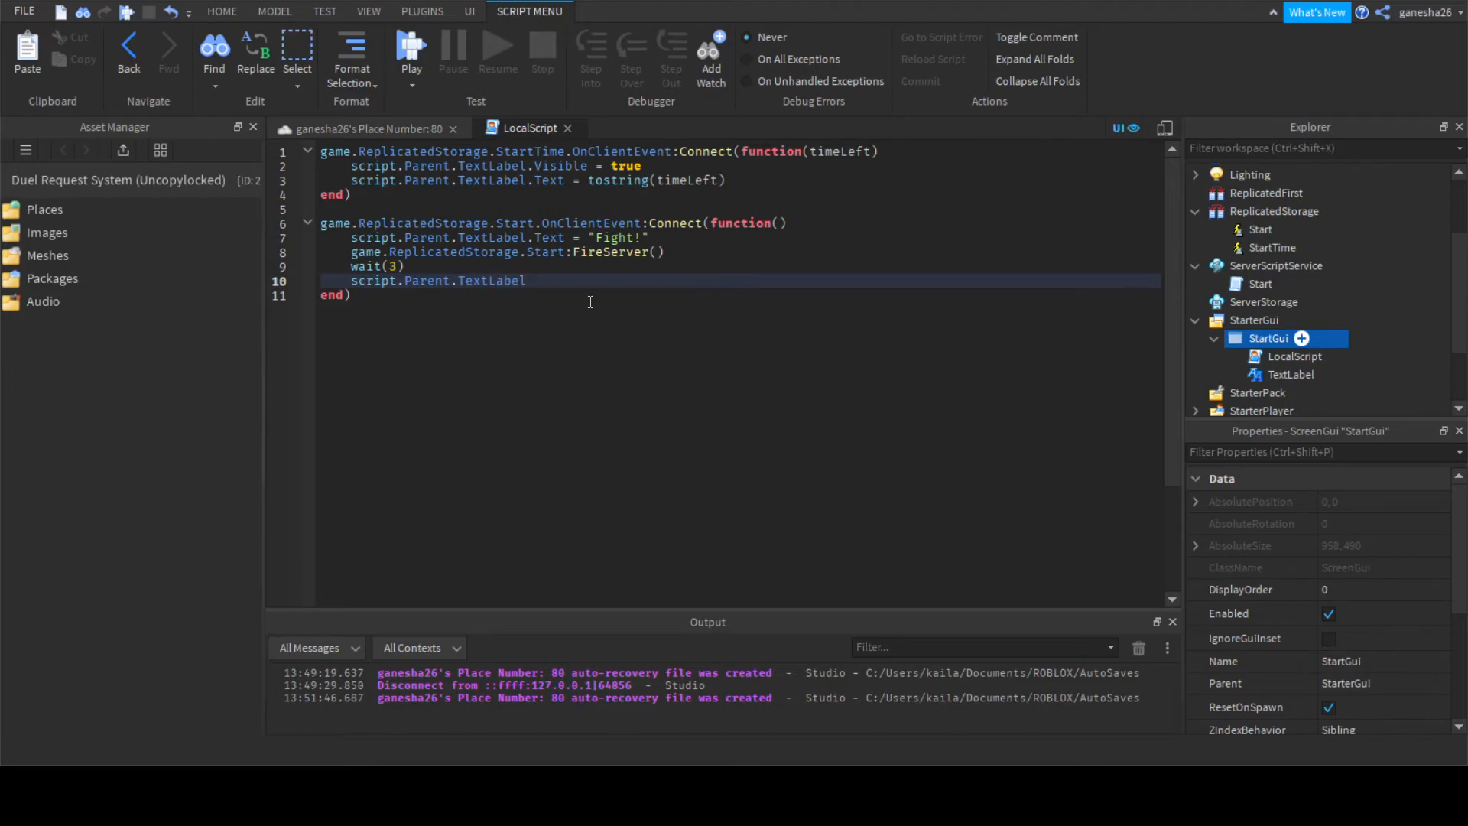
text(.Visible)
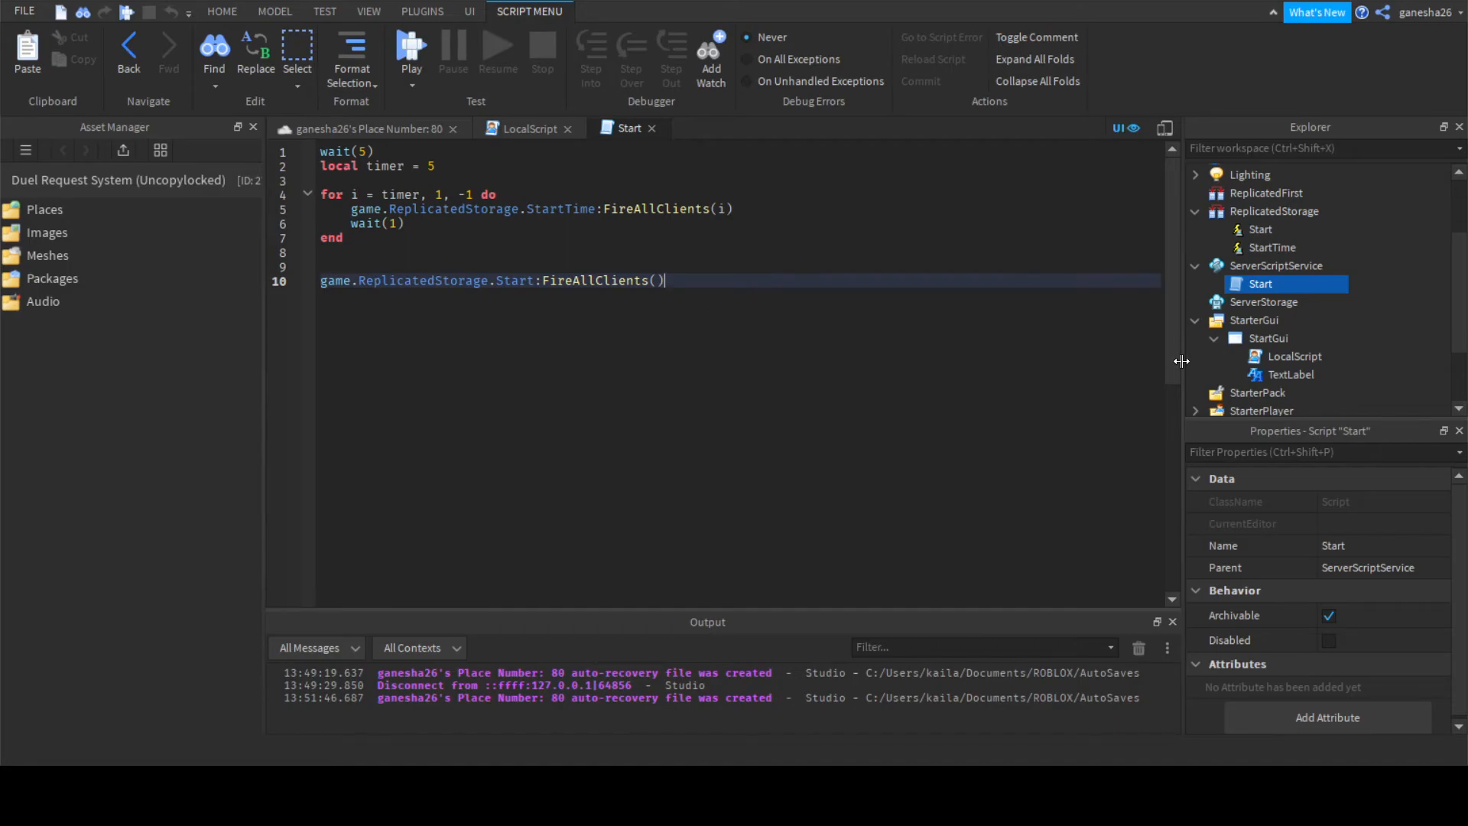
Write game.ReplicatedStorage.Start.OnServerEvent:Connect(function(plr) in the Start script.
text(game.R)
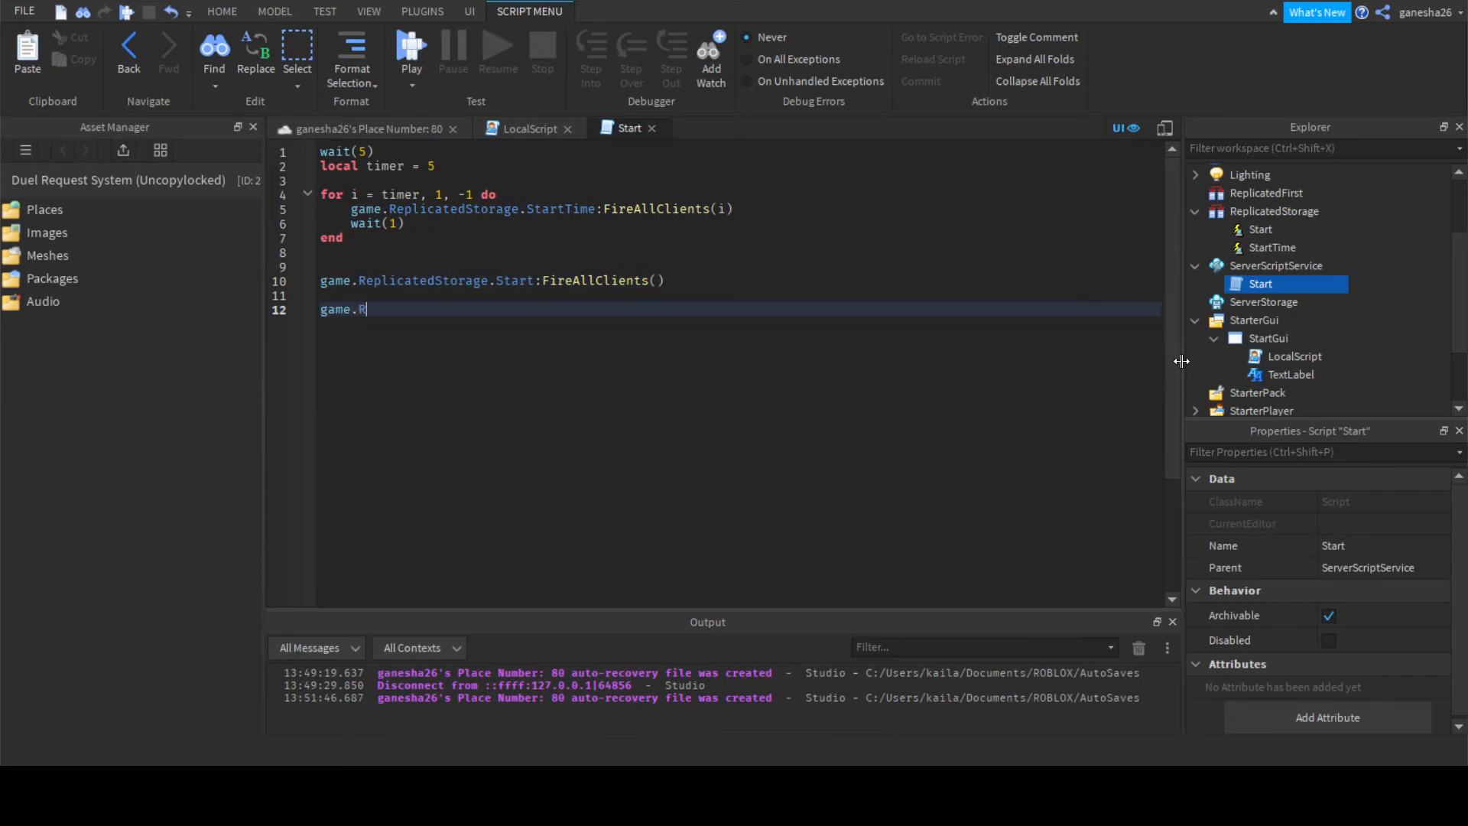
text(eplicatedStorage.Start)
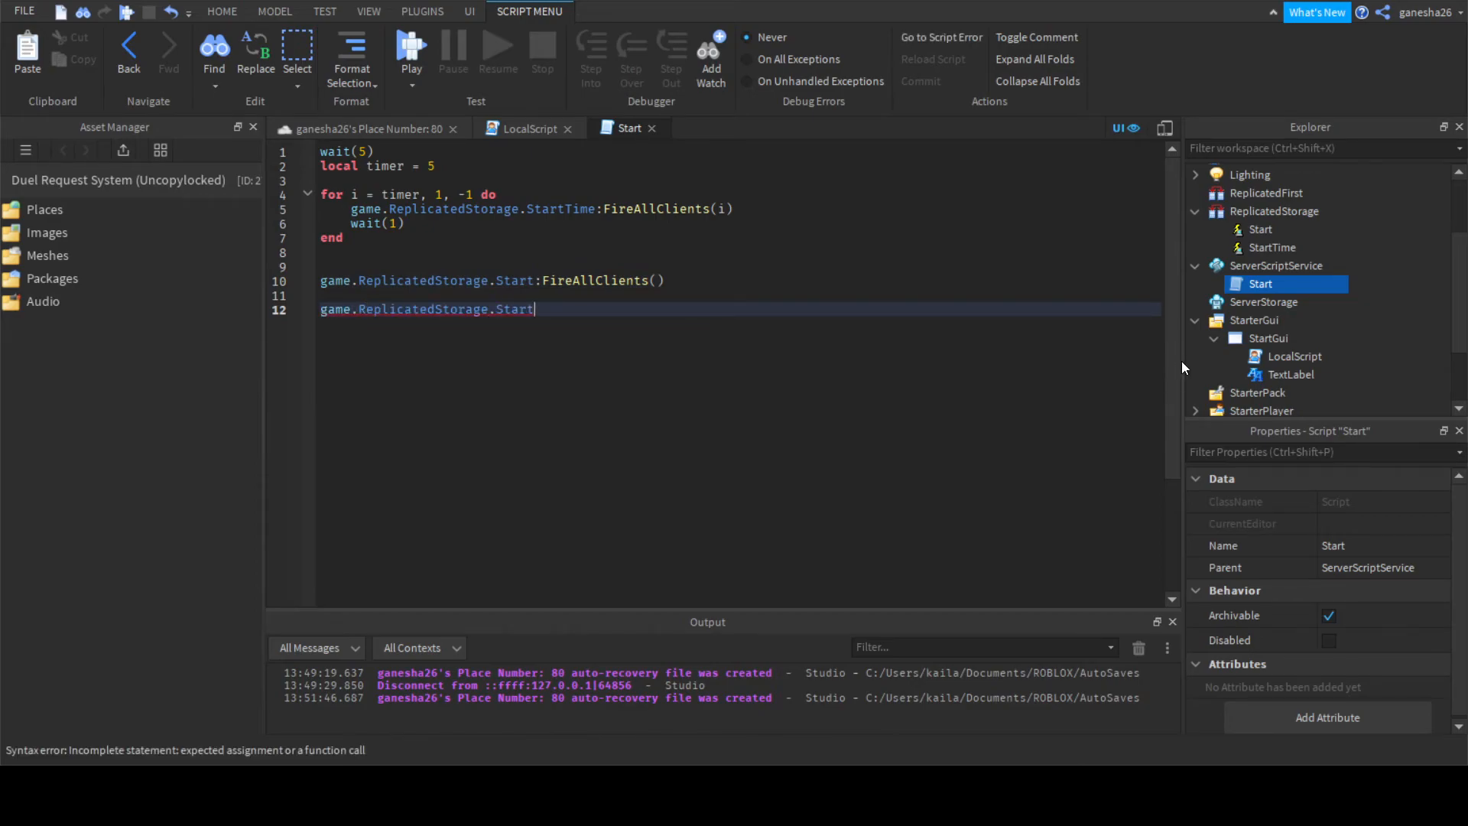
text(.O)
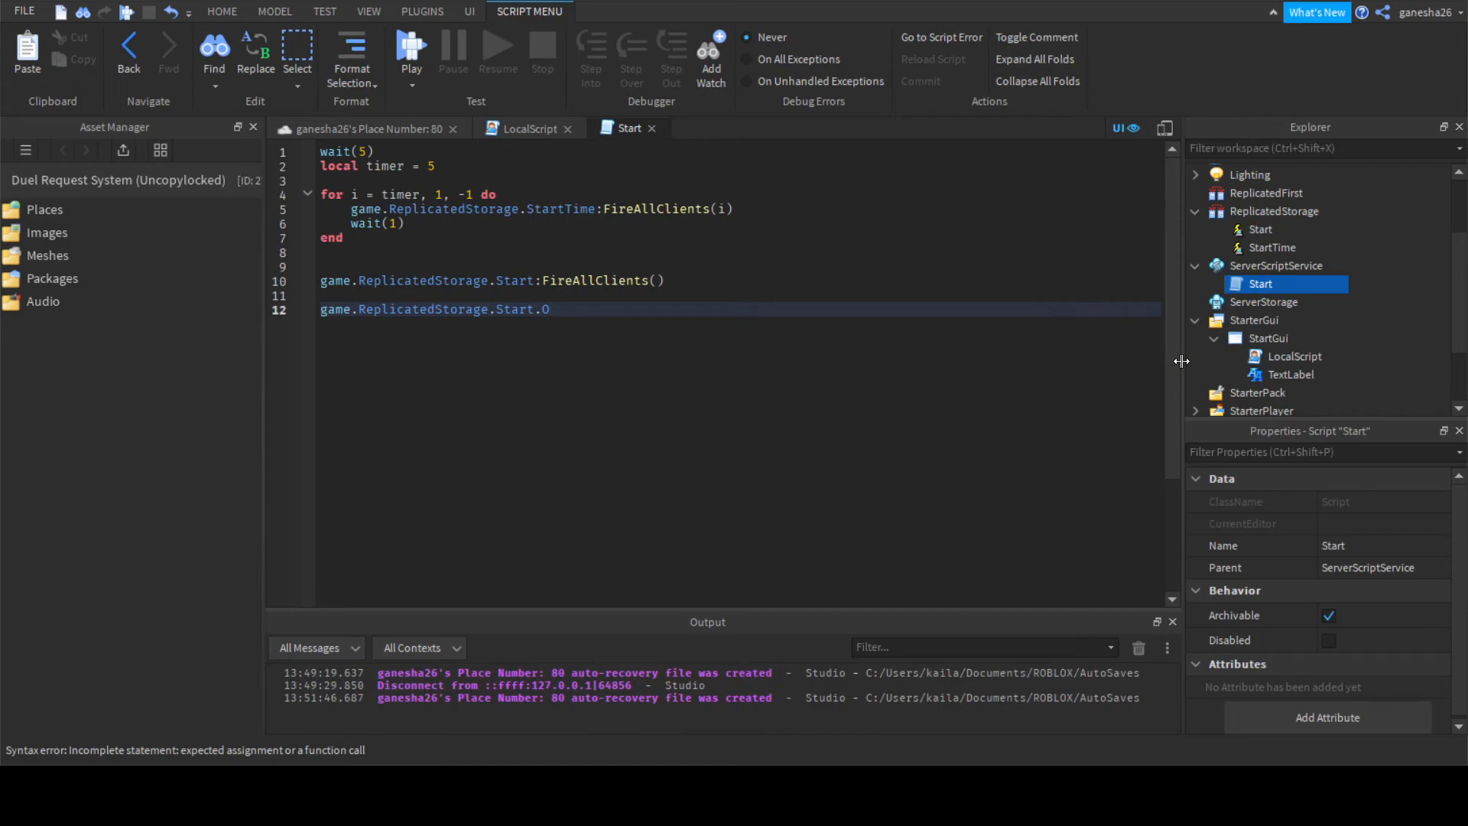
text(nServerEvent:Co)
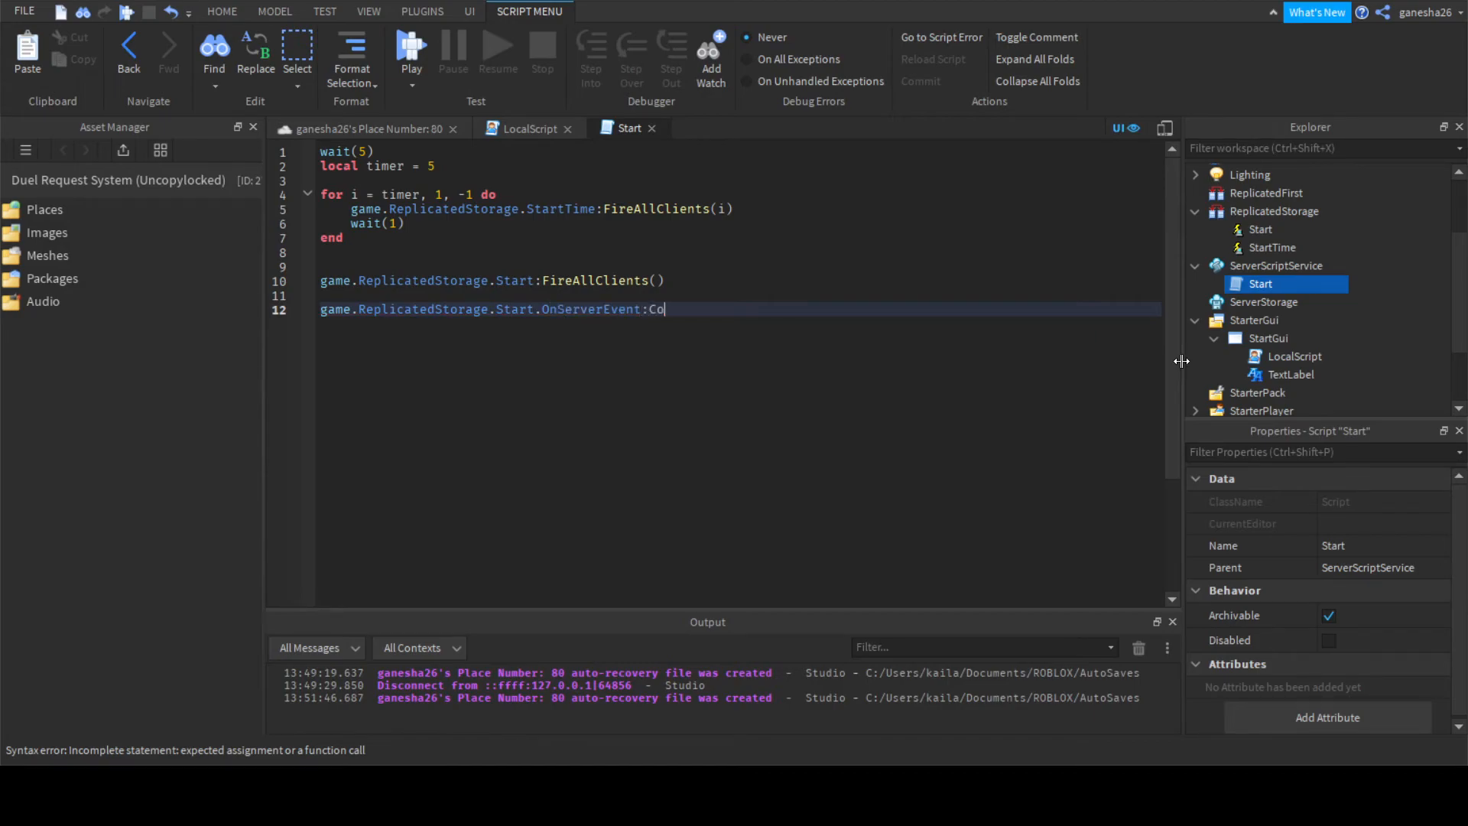
text(nnect(function(plr))
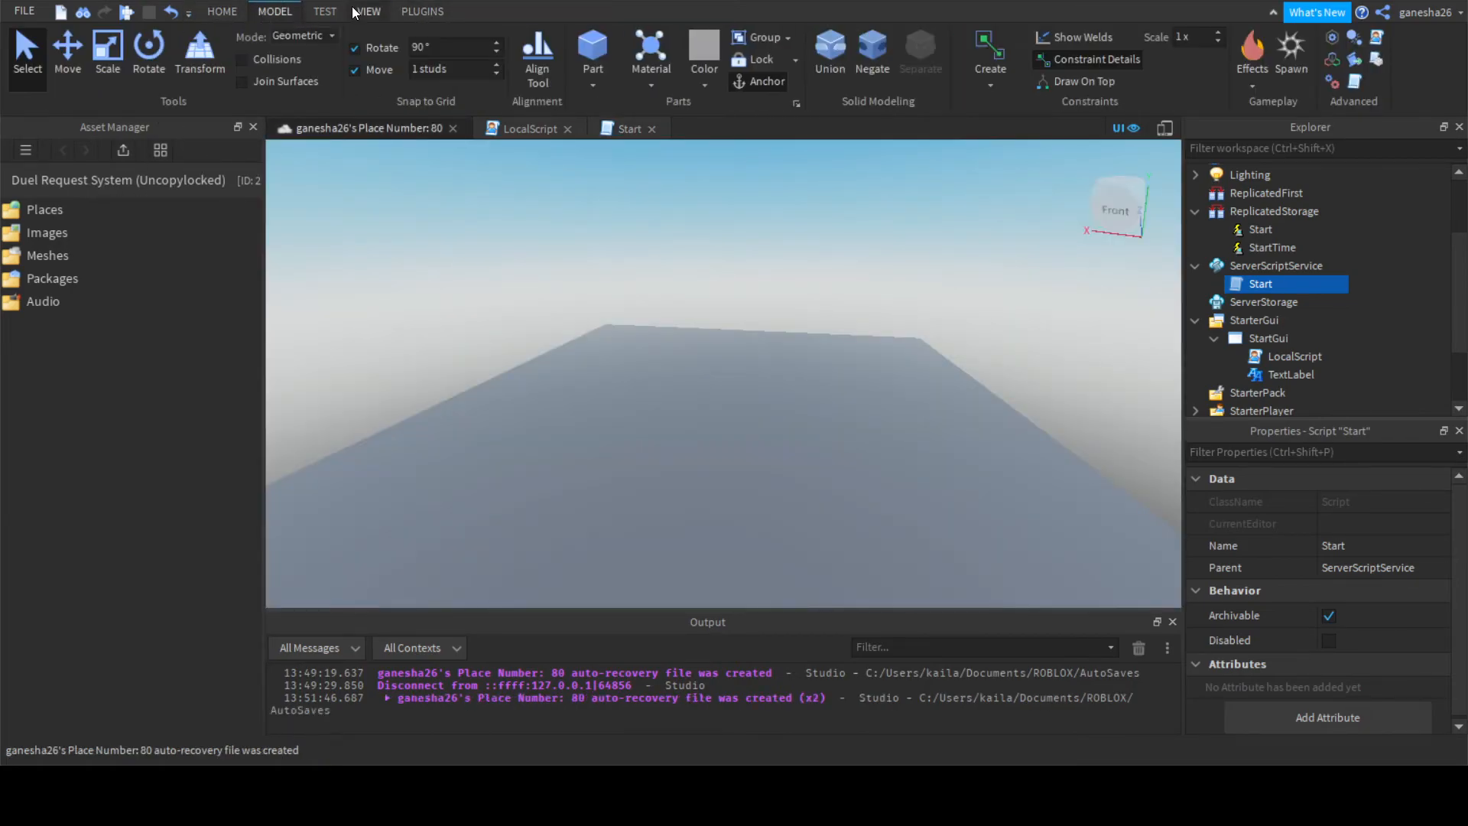
Open the Toolbox from the View tab and search the models for "sword".
click(368, 11)
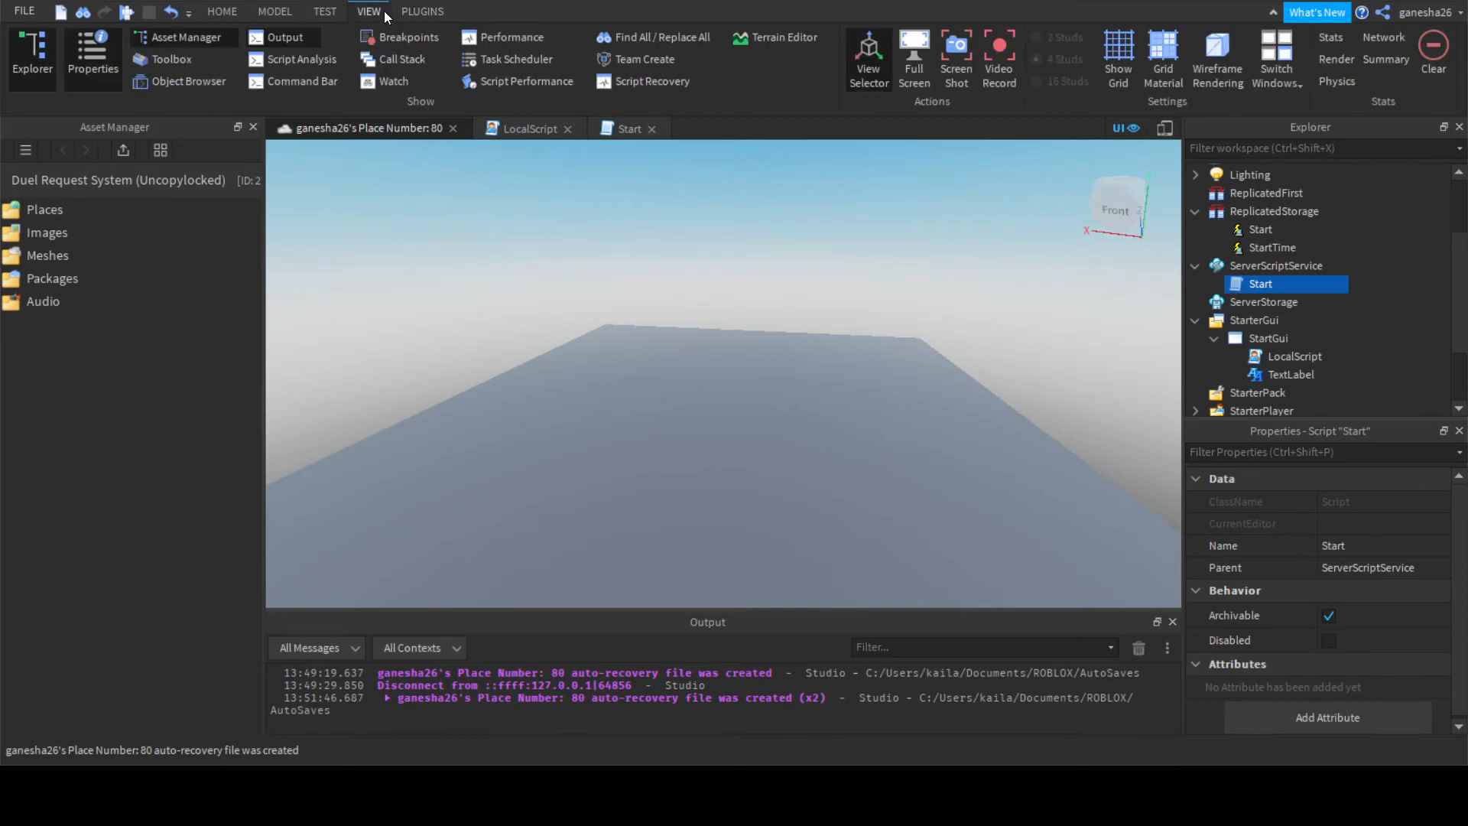
click(171, 59)
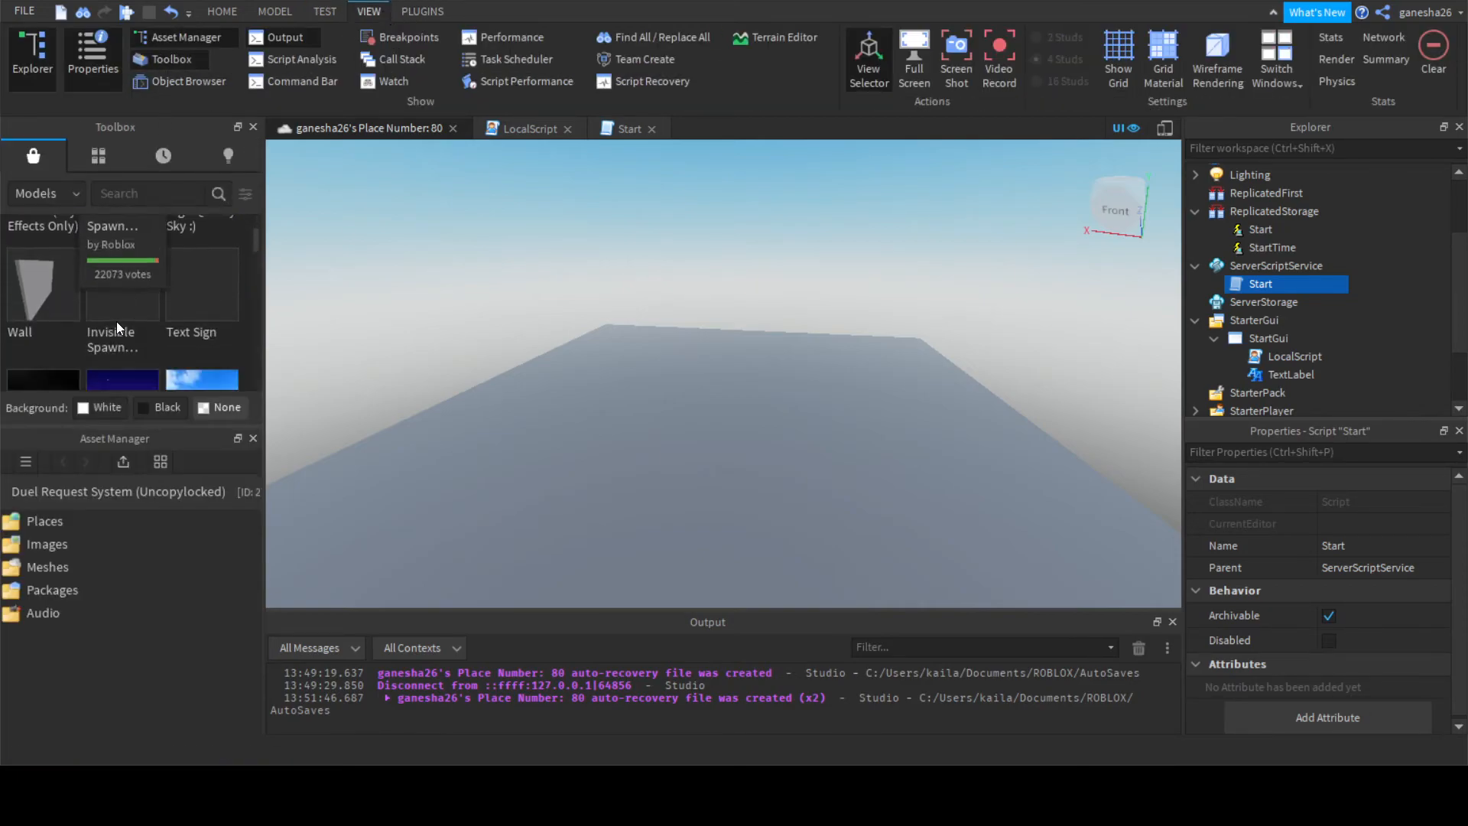
click(150, 194)
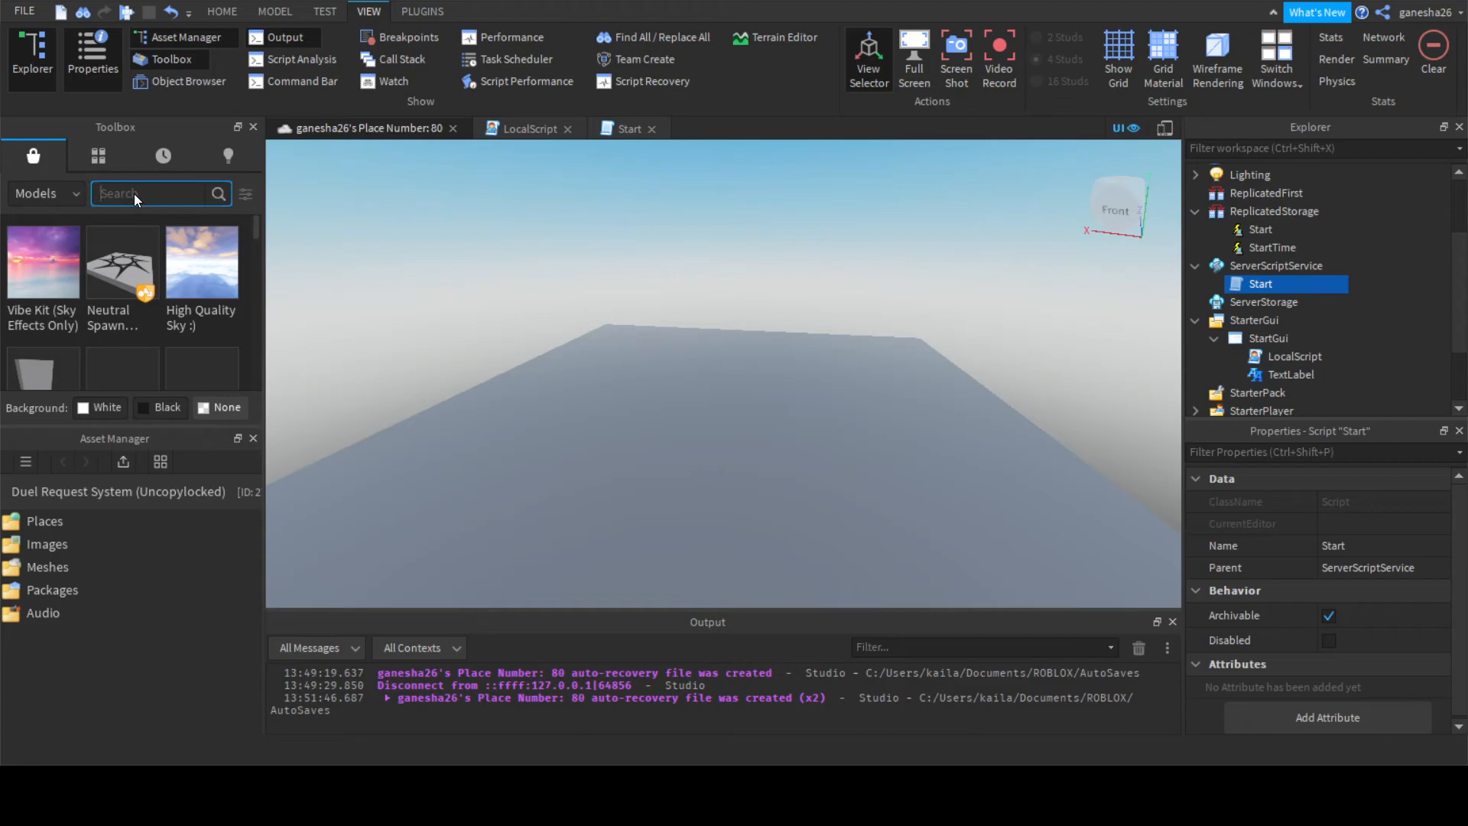
text(sword)
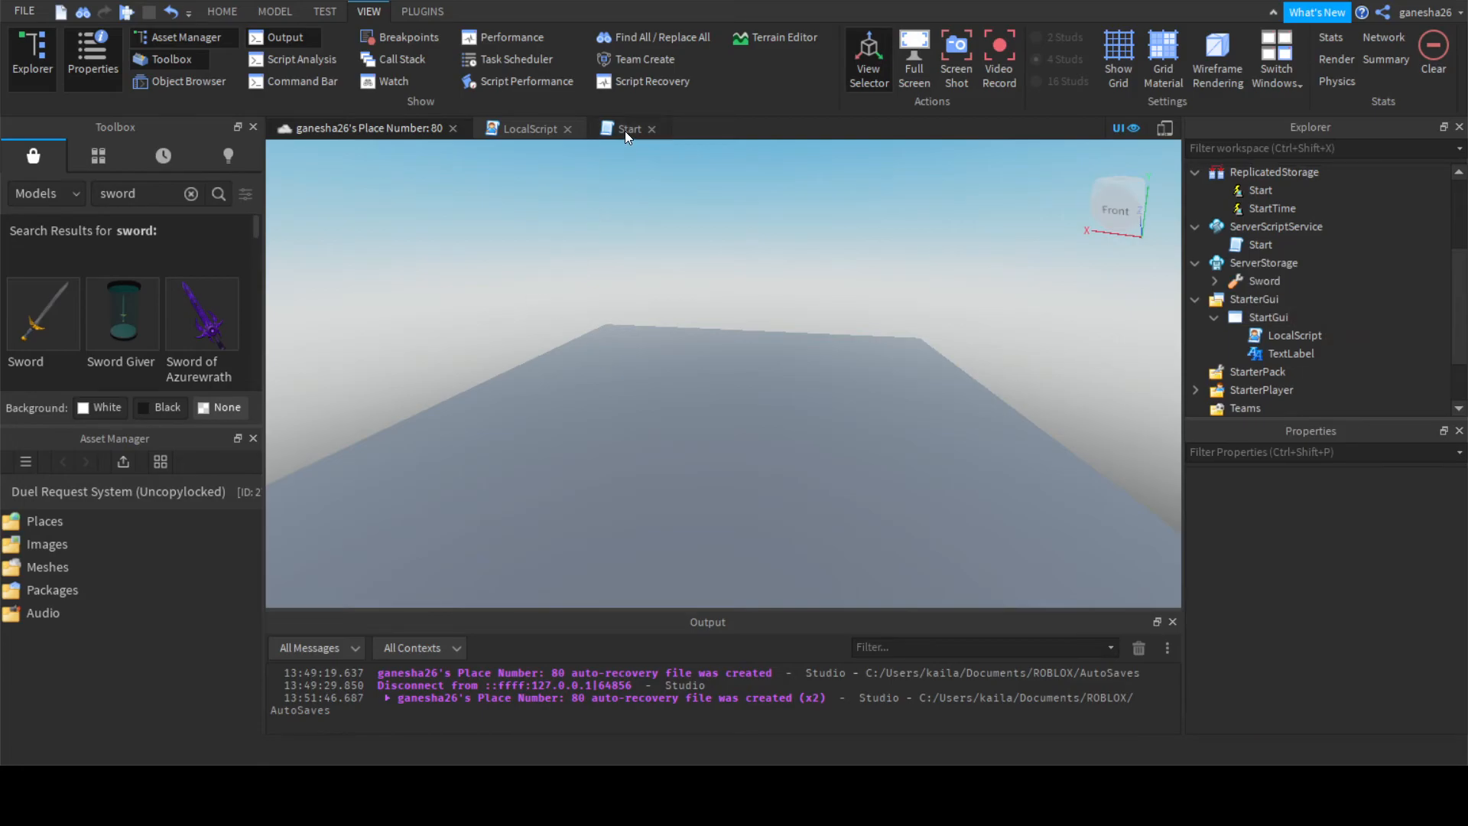
In the Start handler add local sword = game.ServerStorage.Sword:Clone().
click(629, 128)
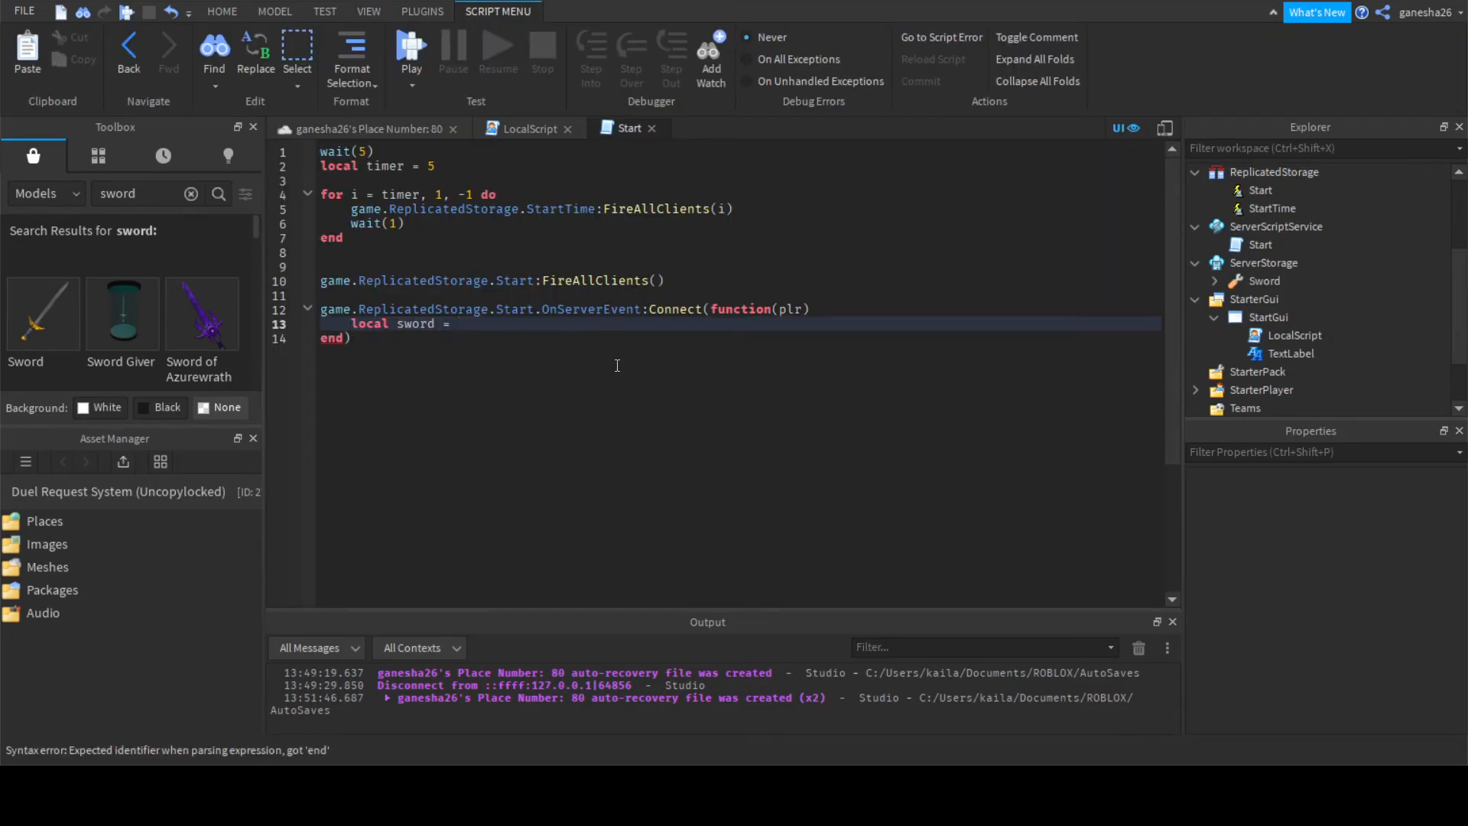
text(game.)
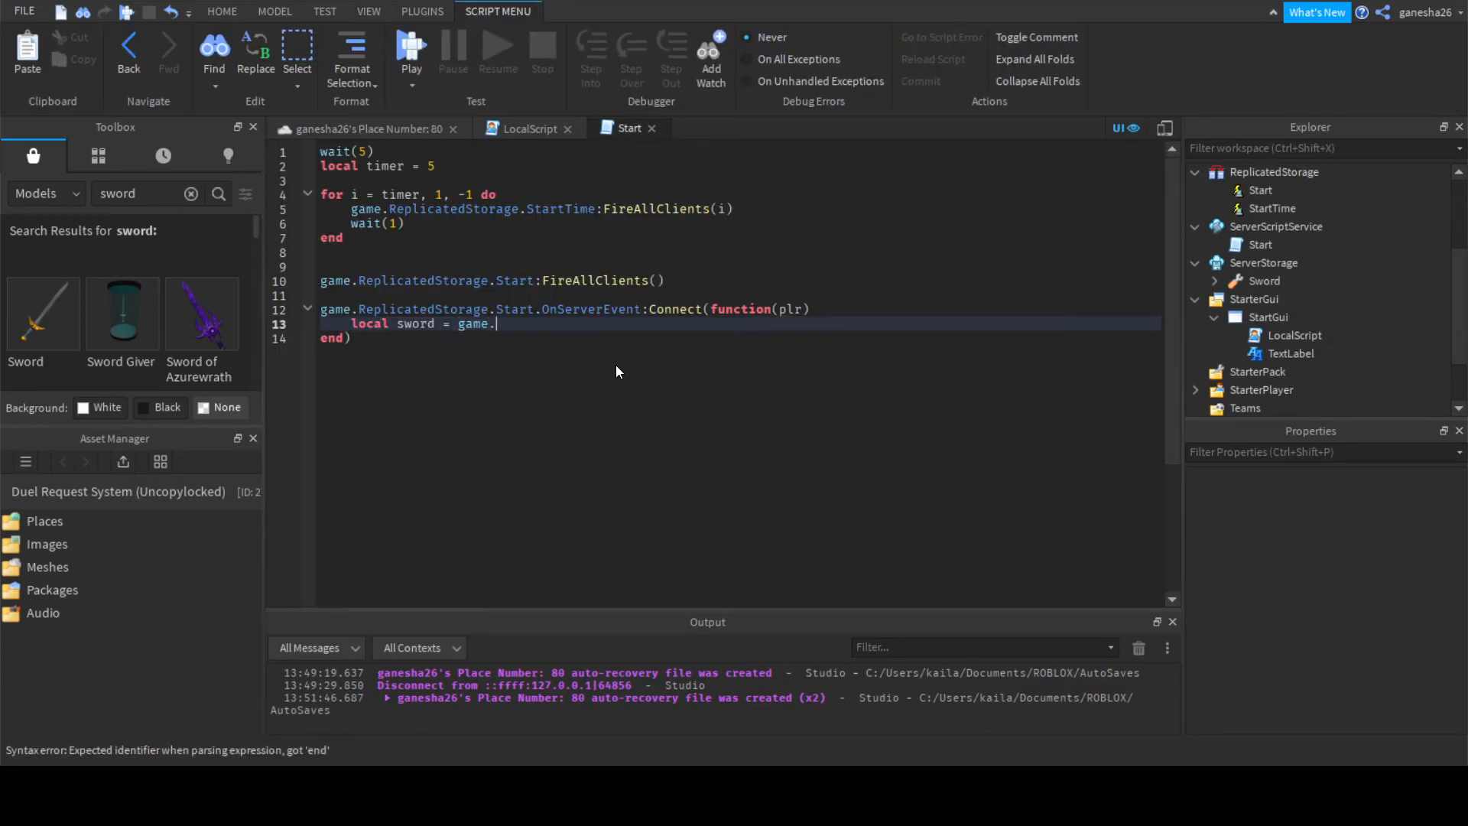
text(ServerStorage.)
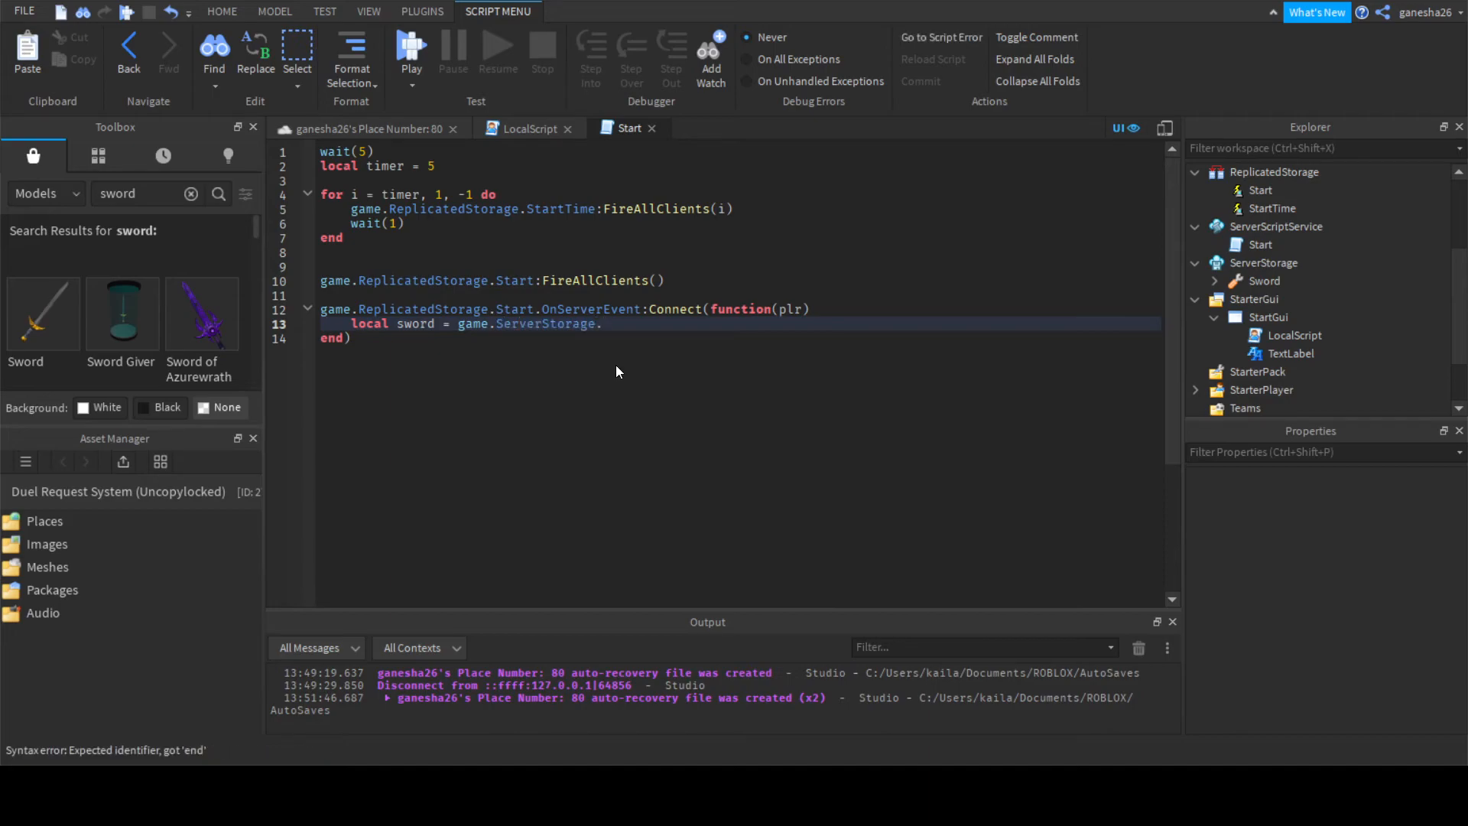
text(Sword:)
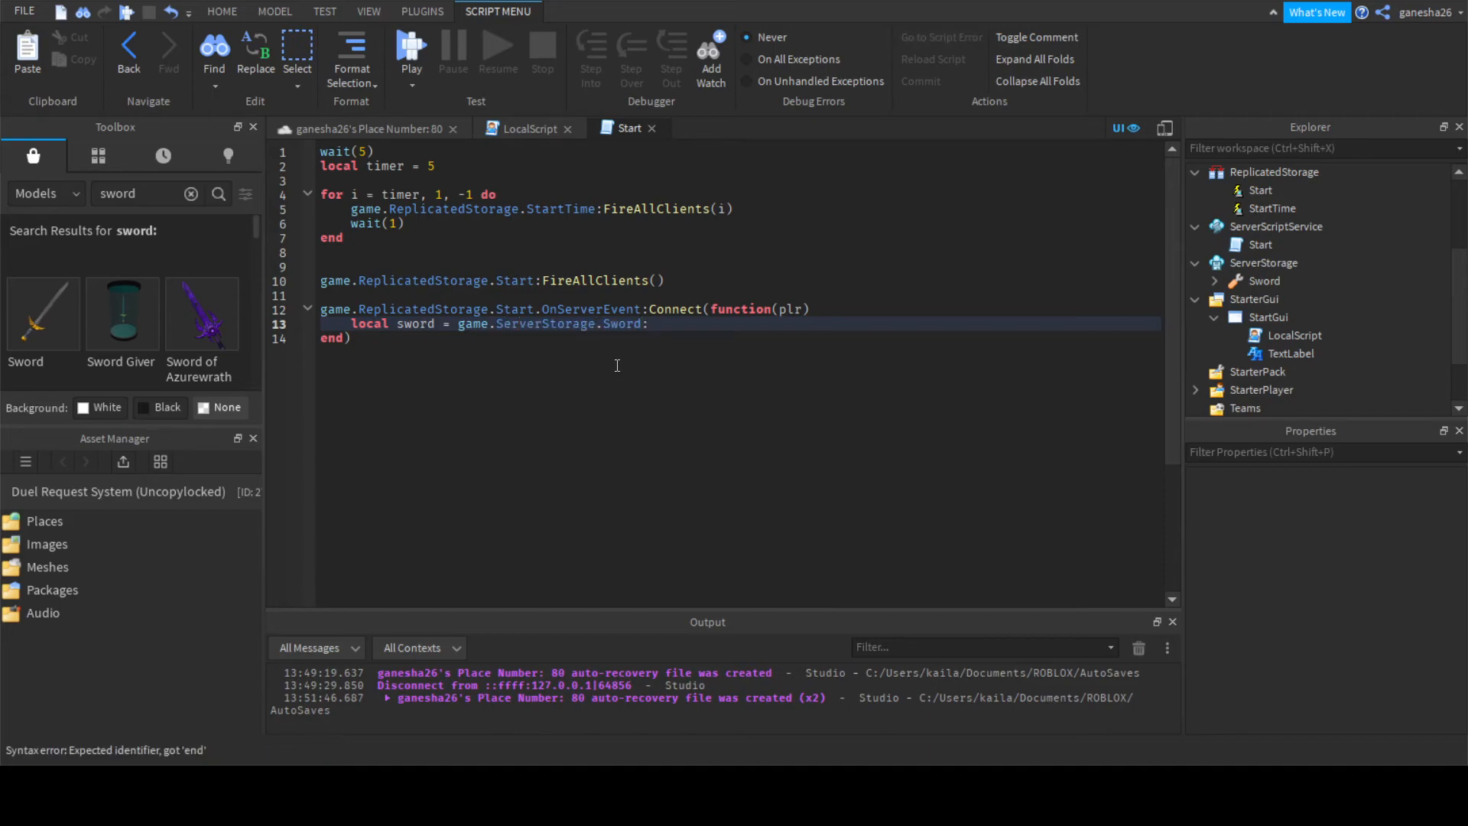
text(:Clone())
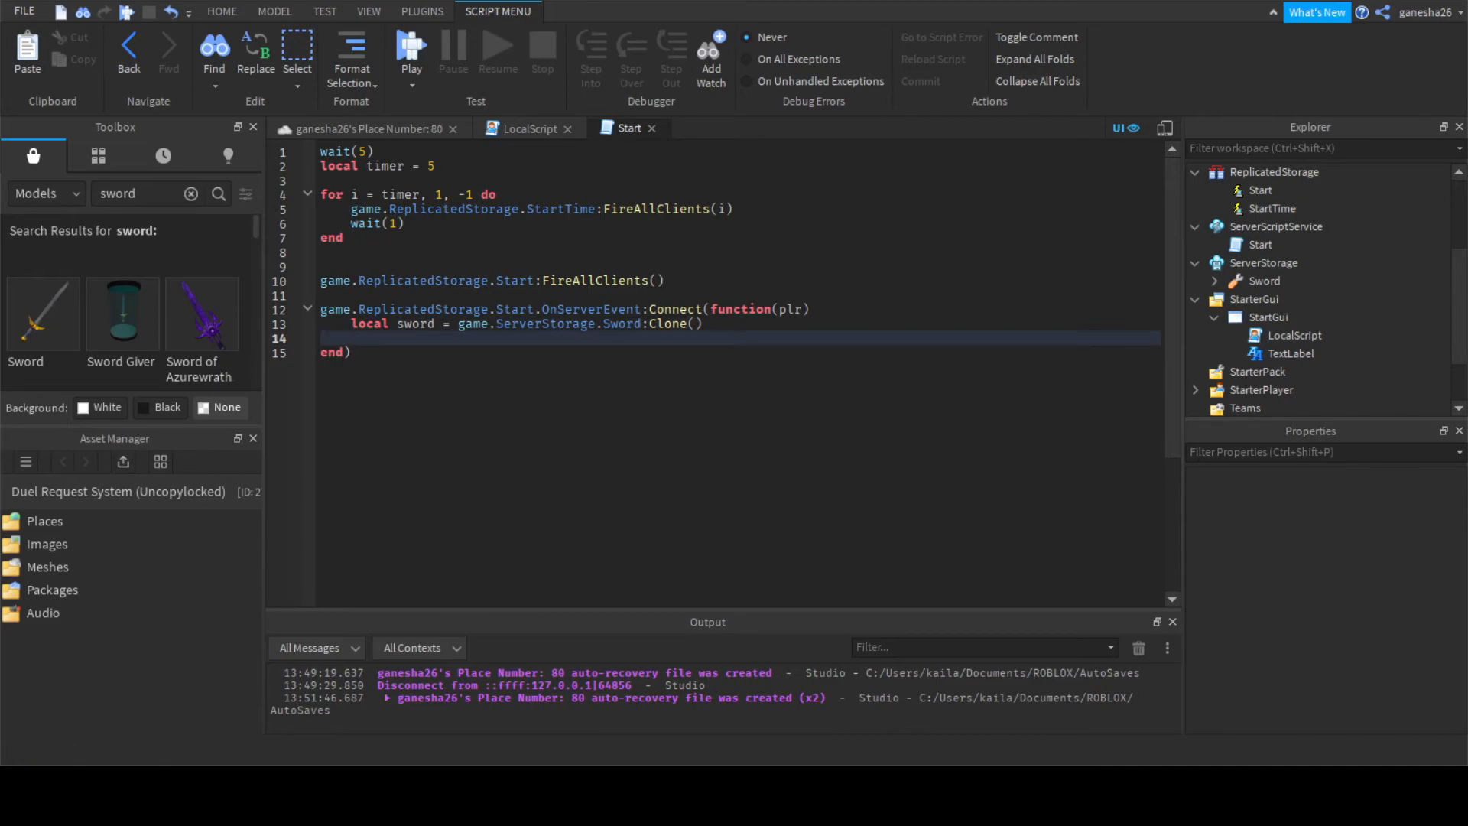
Set sword.Parent = plr.Backpack and launch a playtest.
text(s)
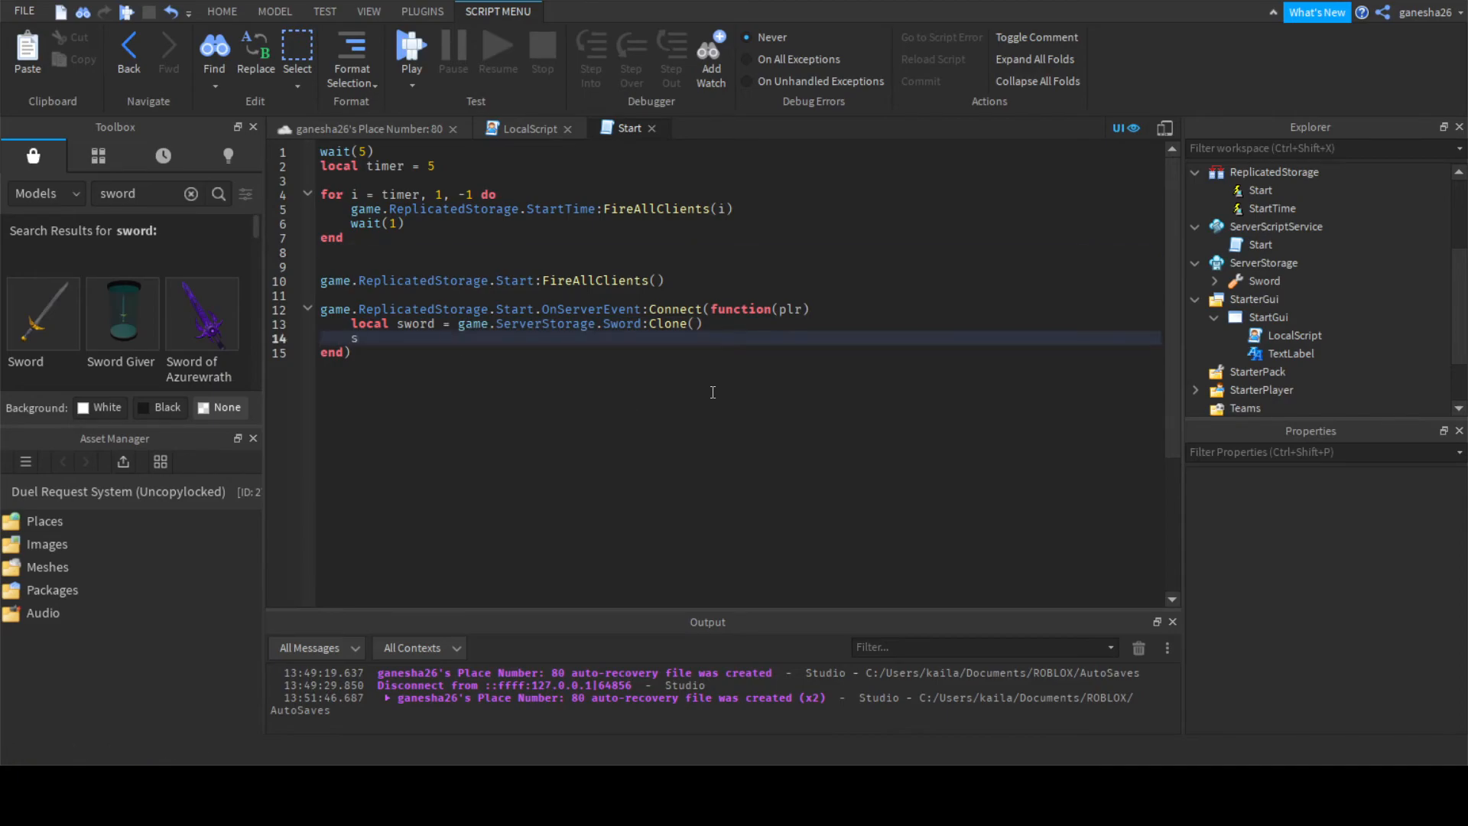
text(word.Pa)
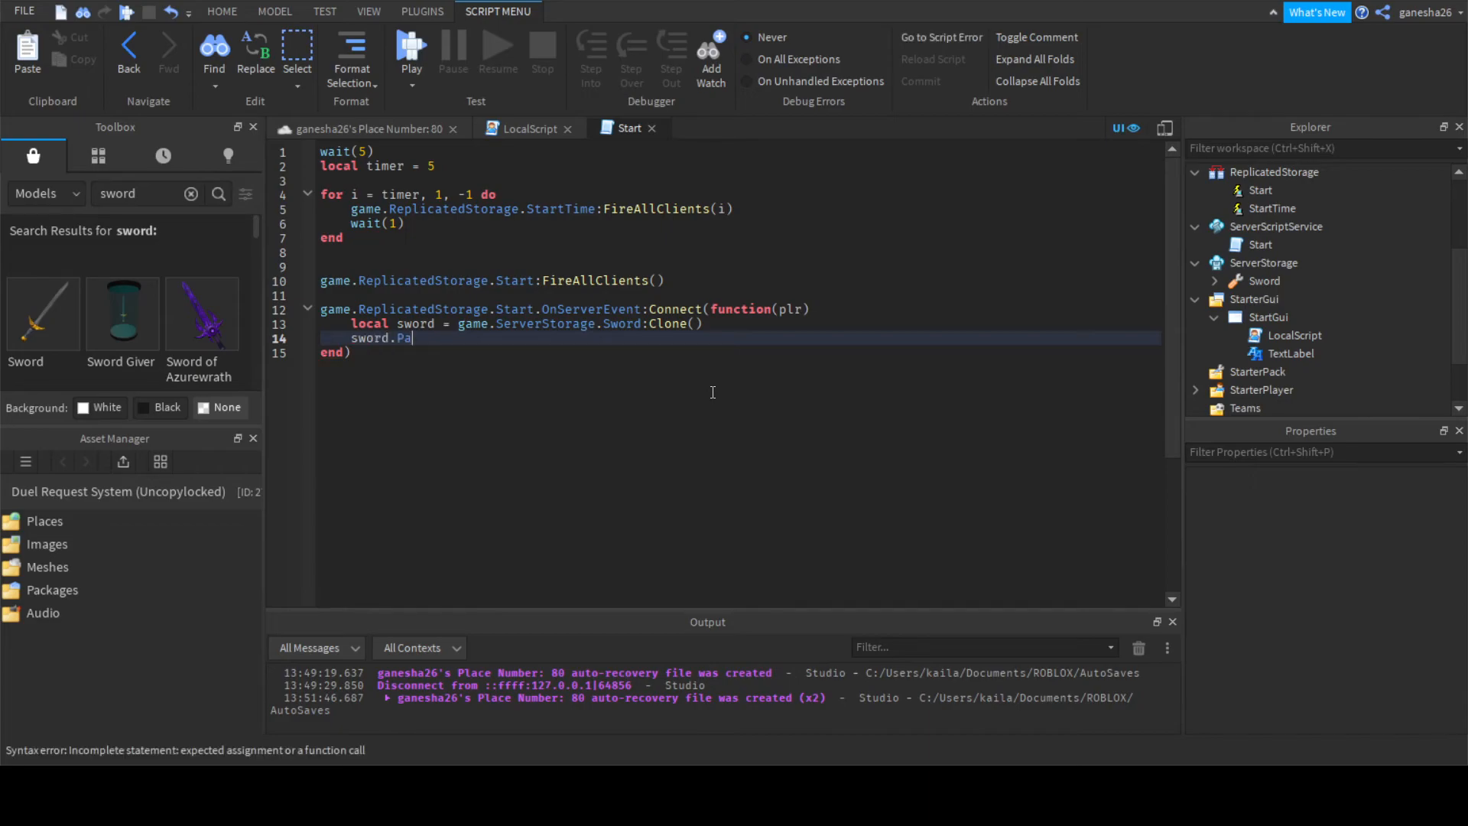
text(rent = plr)
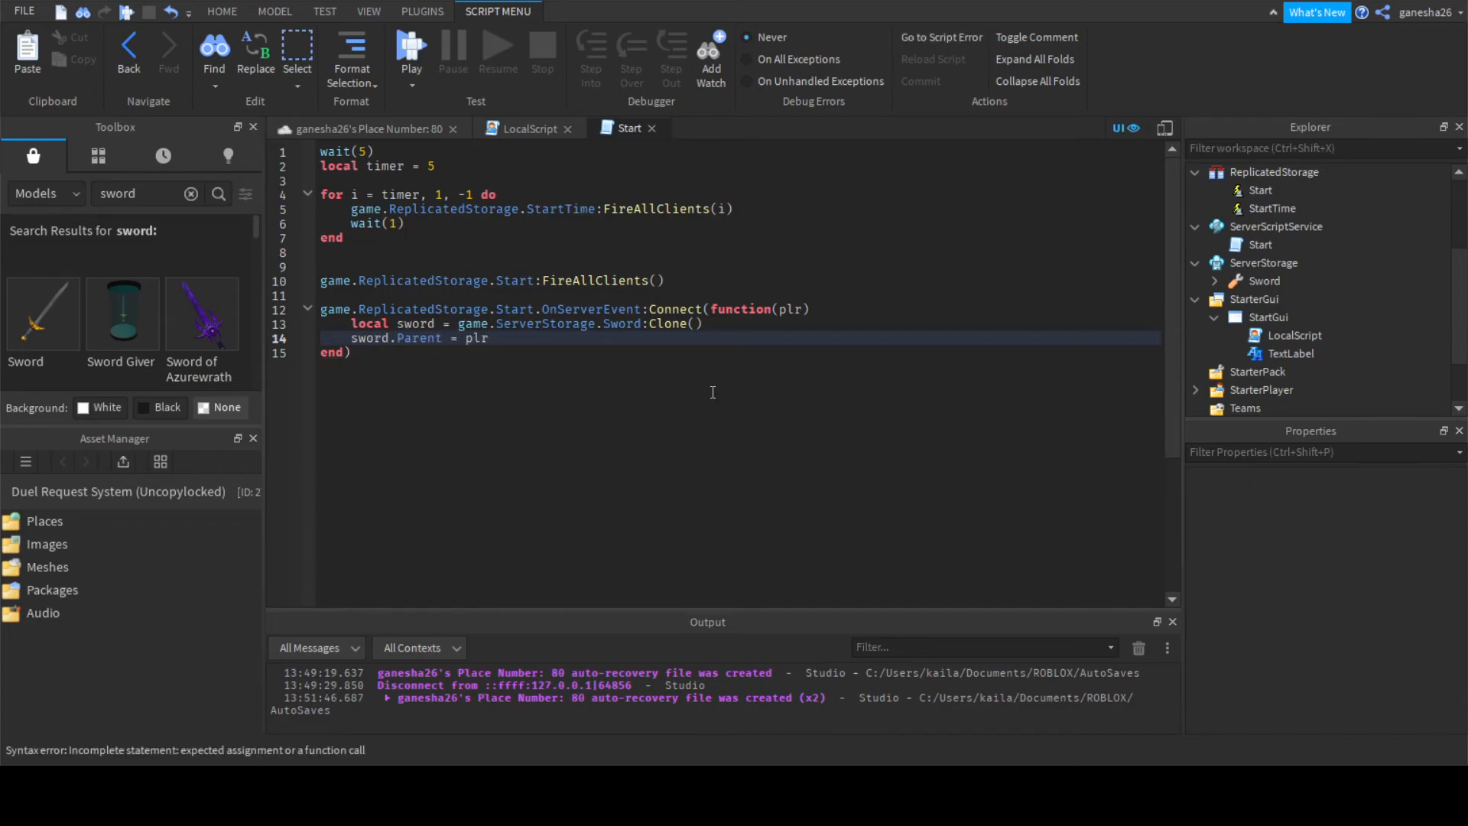
text(.Back)
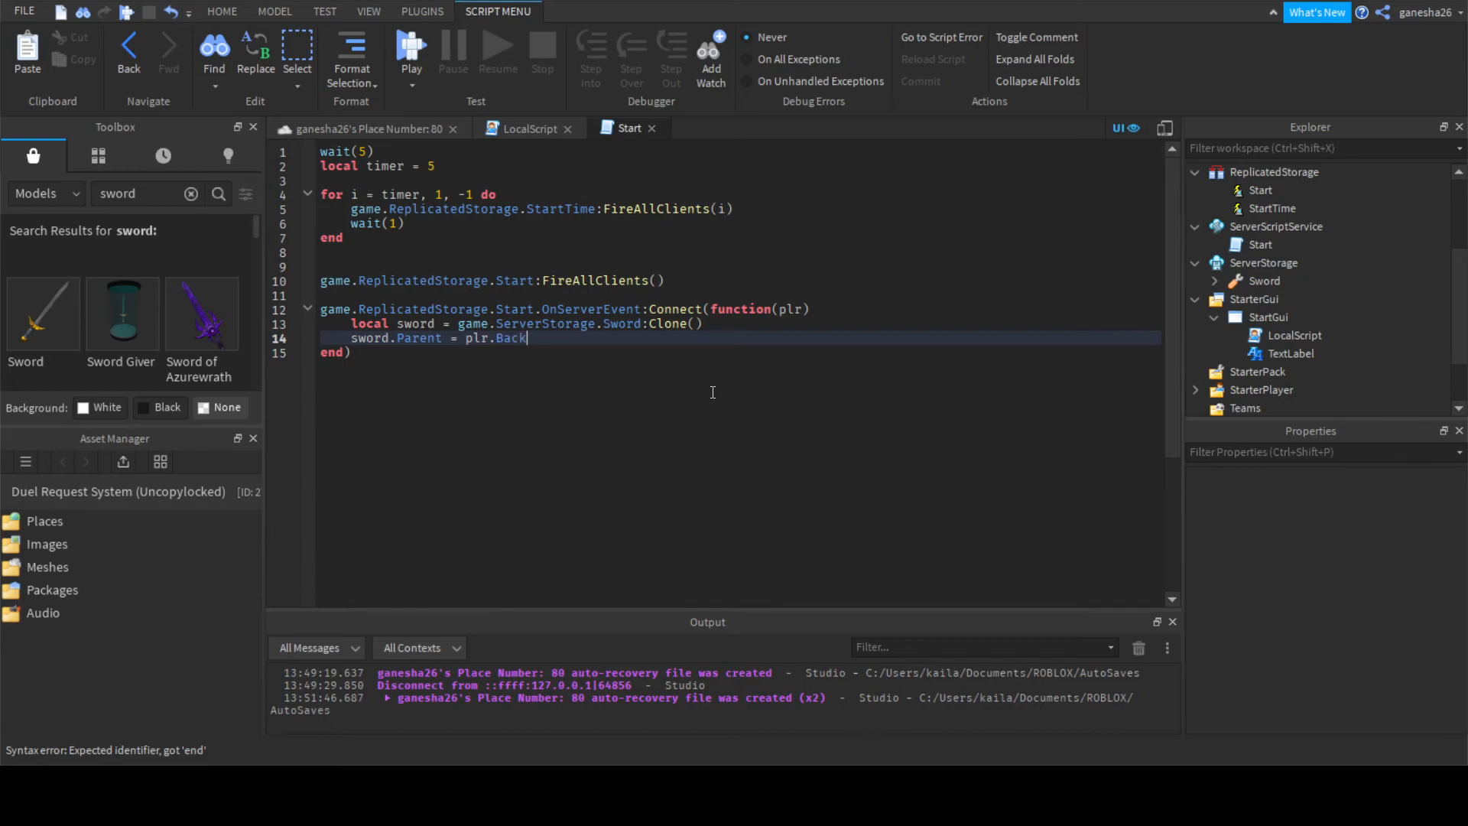
text(pack)
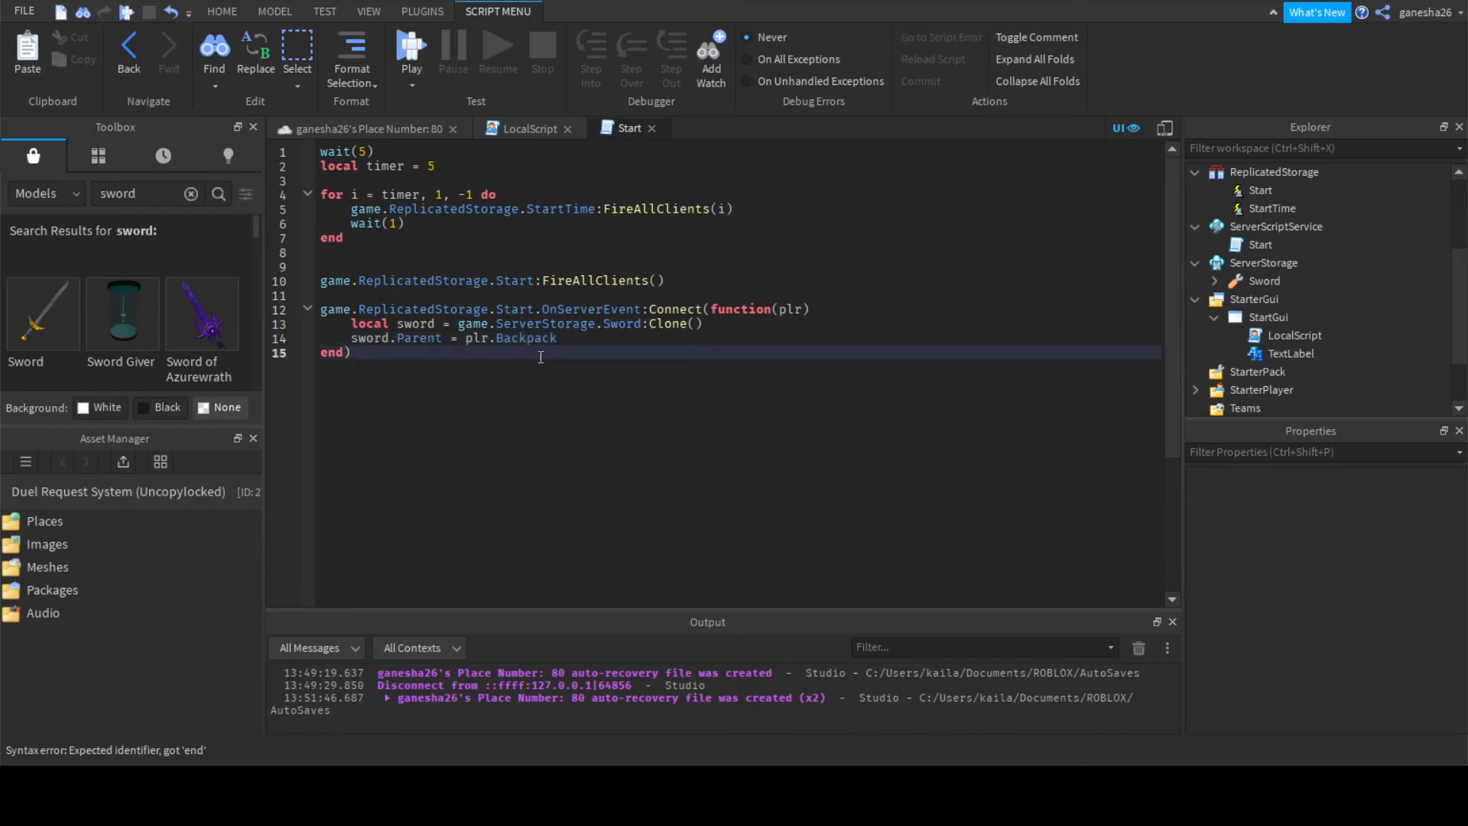
click(368, 12)
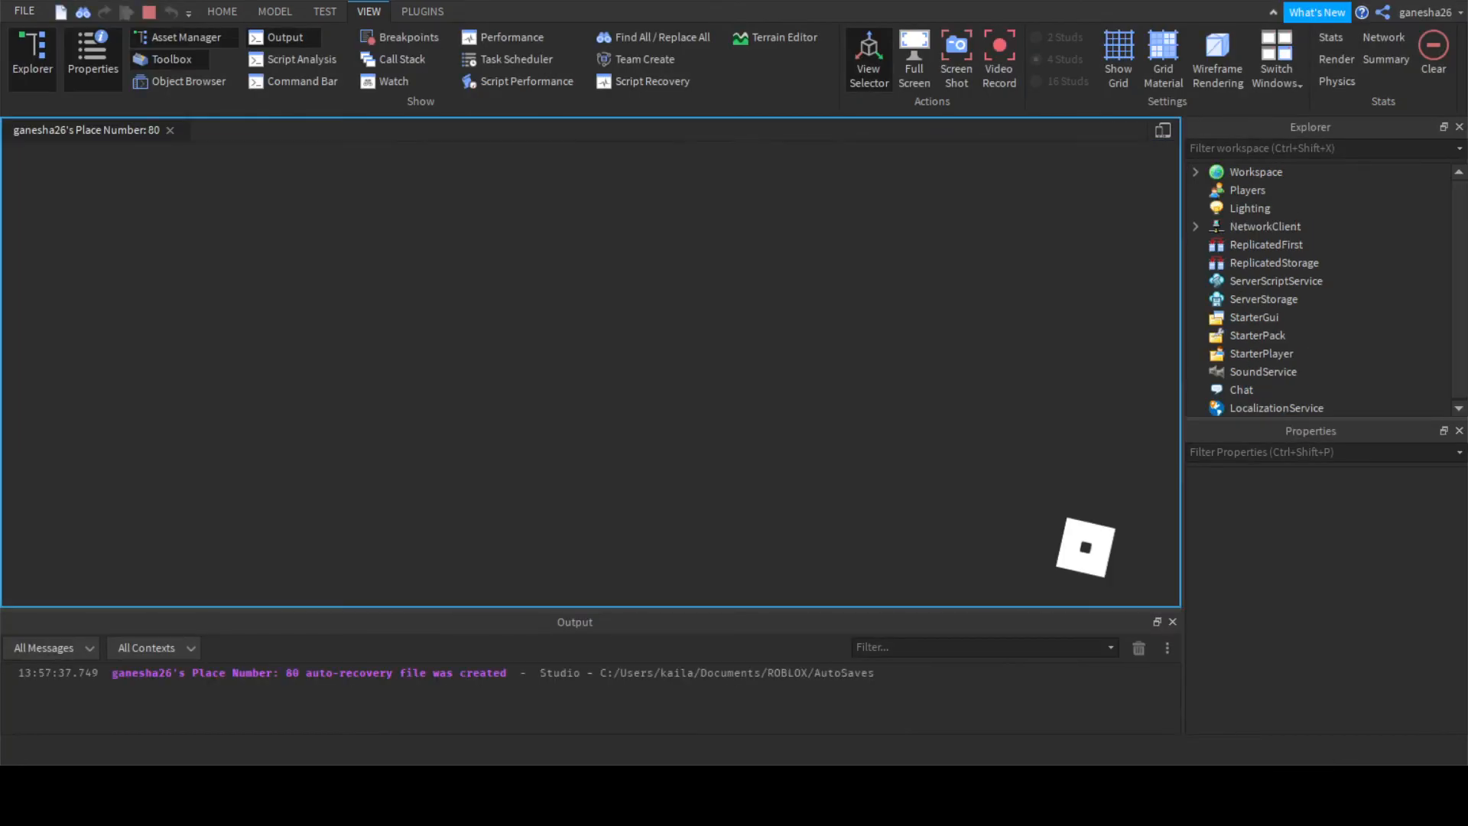
Let the test sessions run, then stop them to return to edit mode.
click(783, 37)
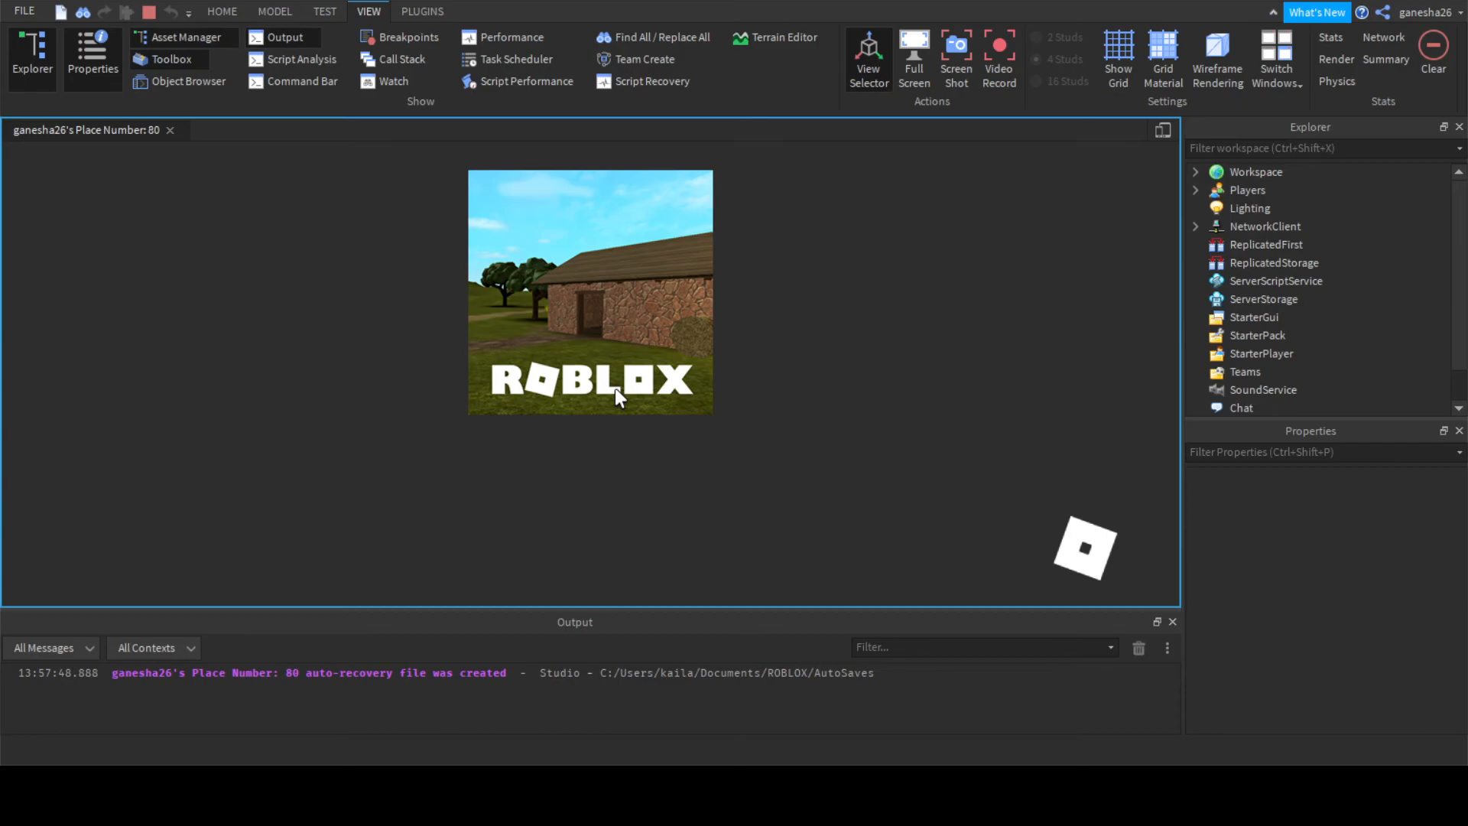
click(775, 38)
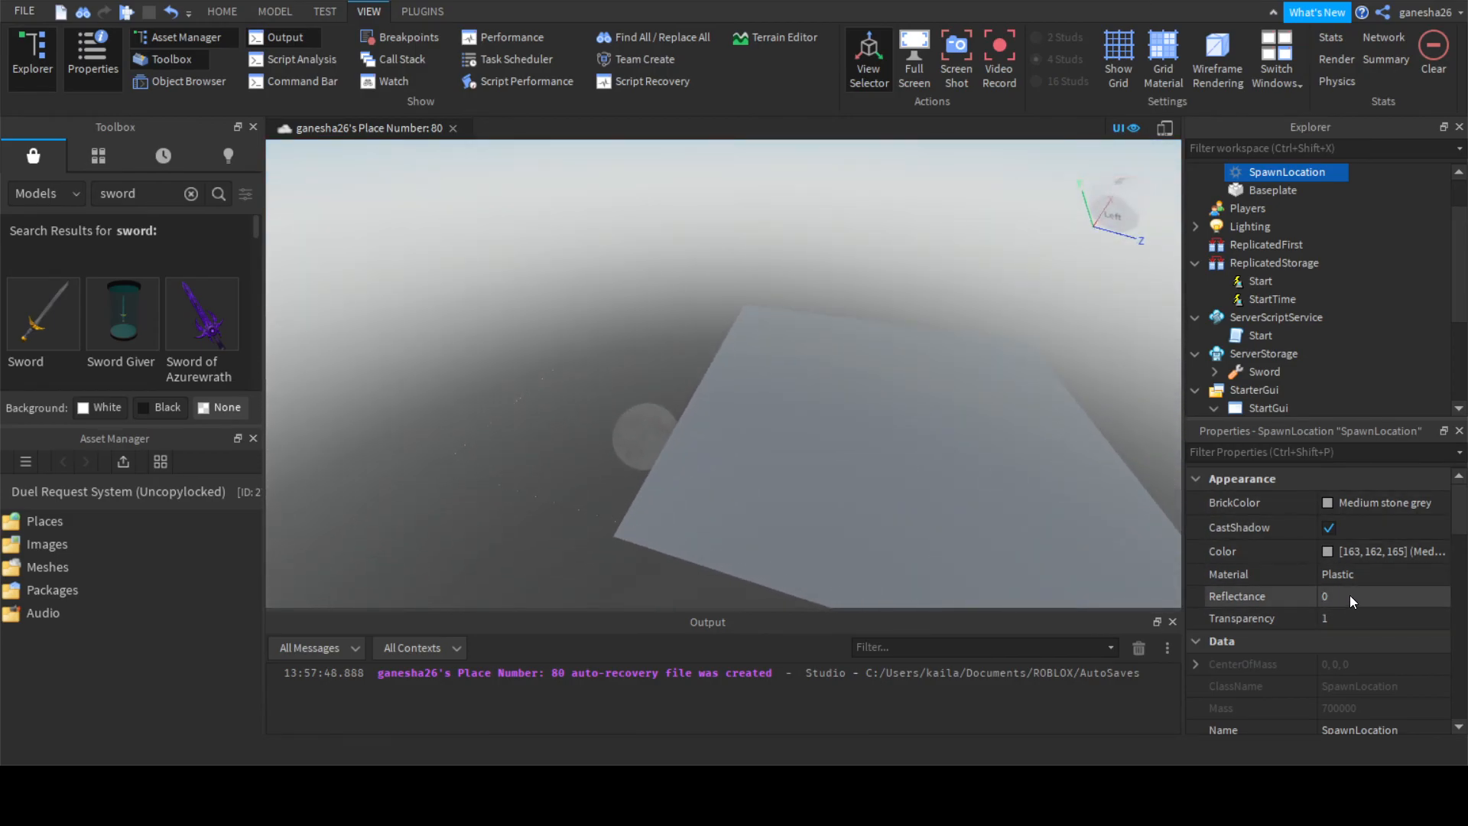
scroll(down, 3)
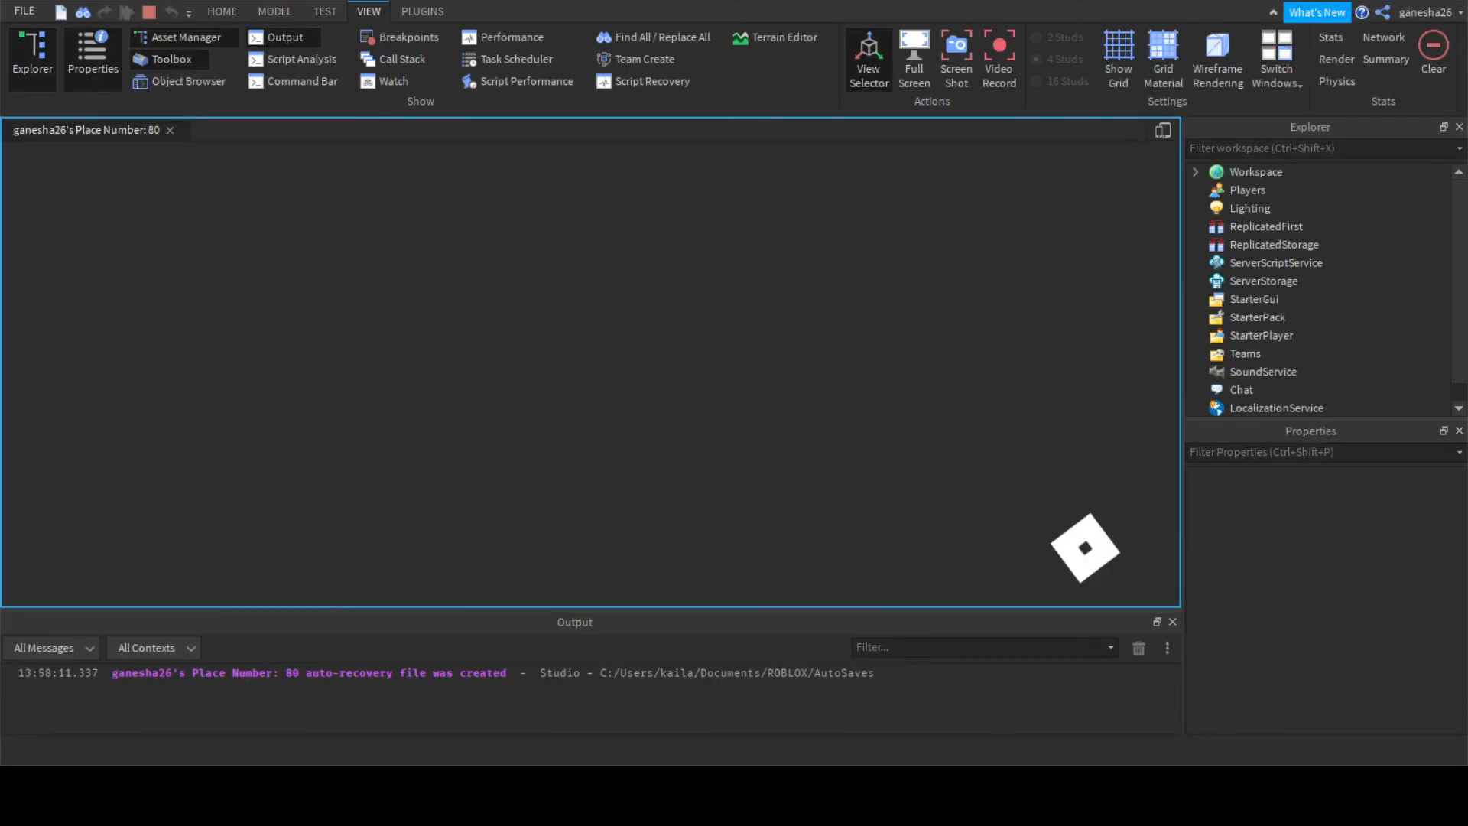
click(775, 37)
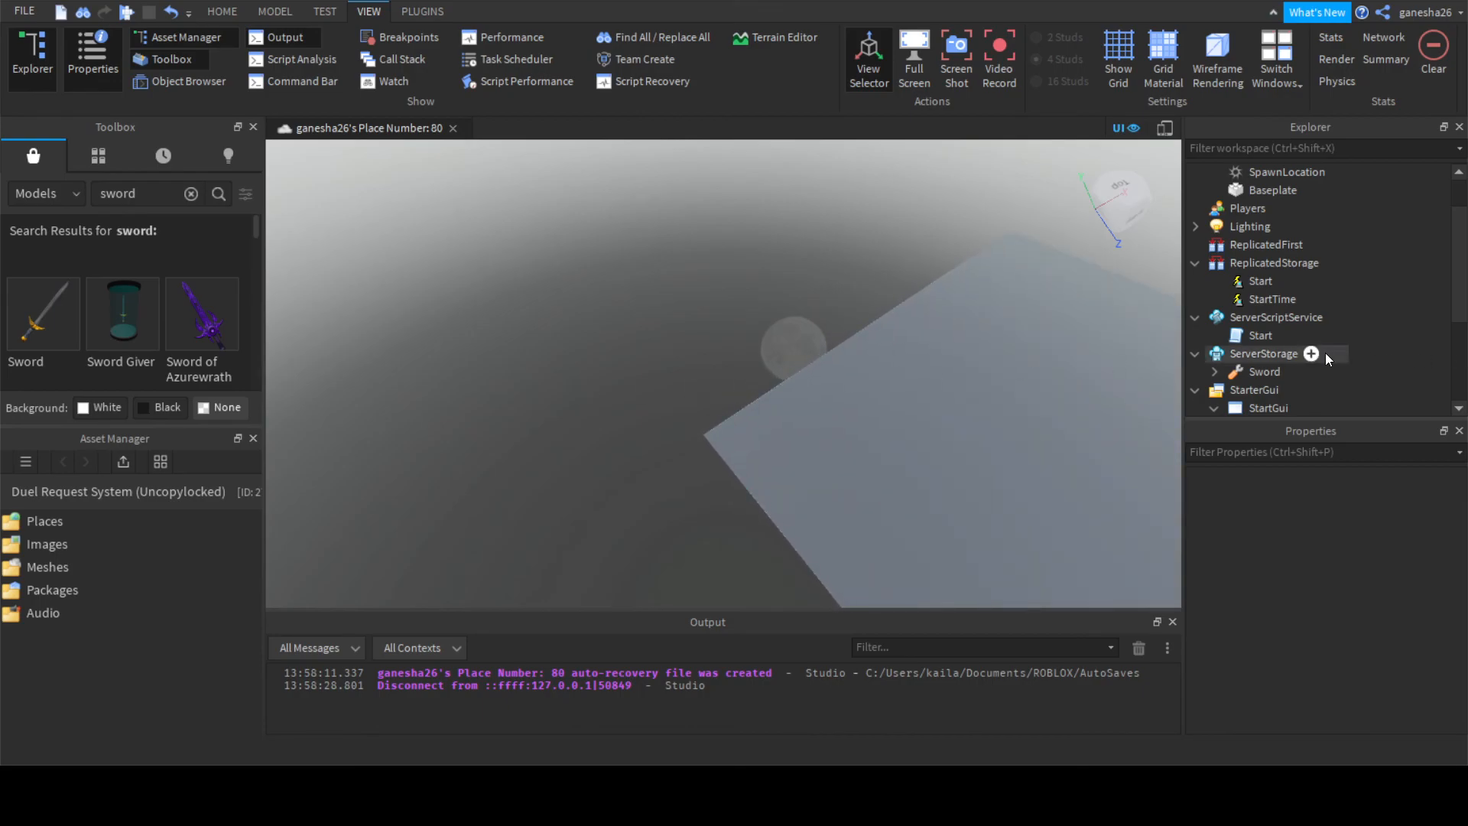
scroll(down, 3)
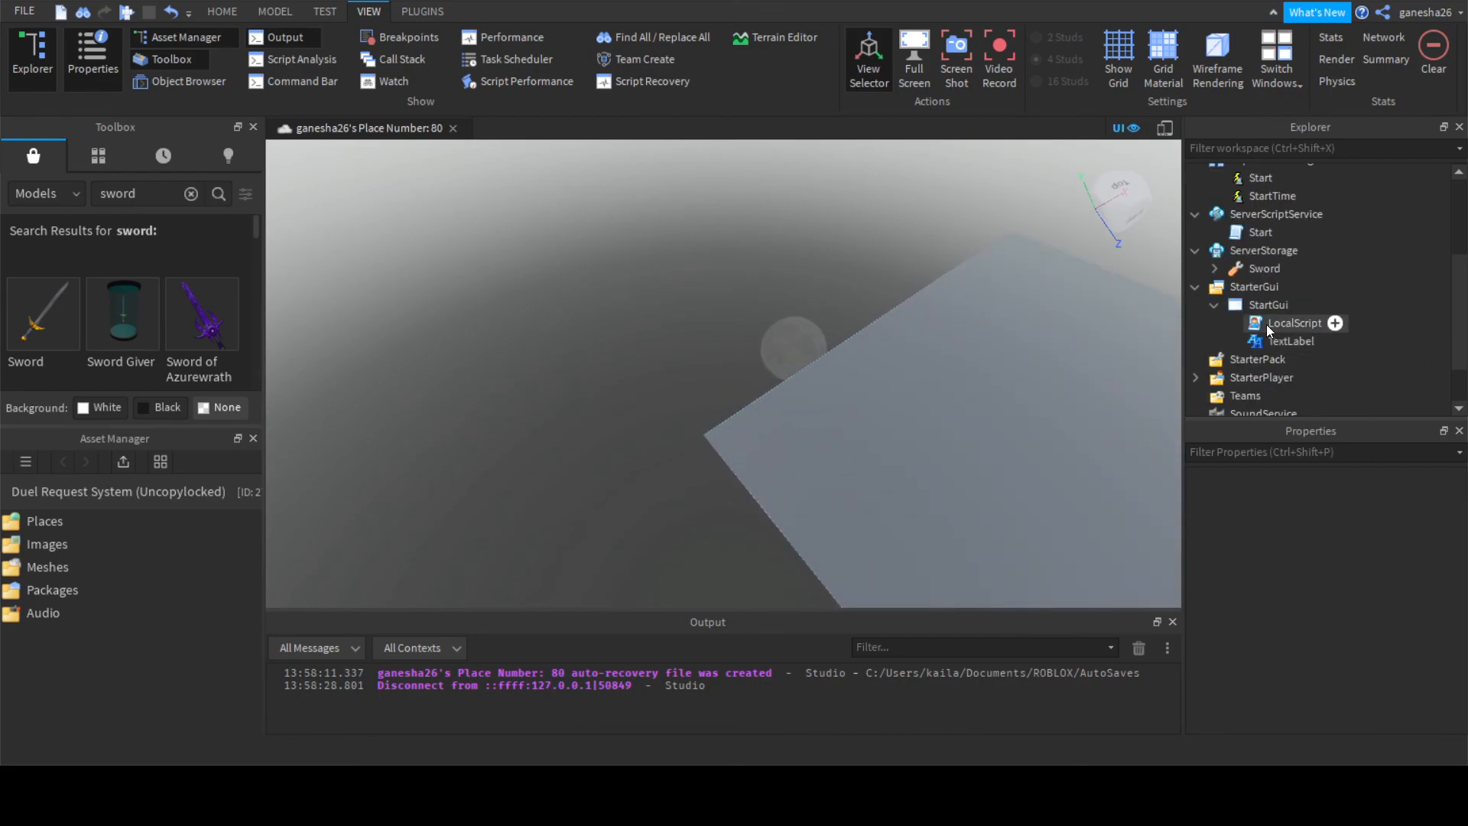
double_click(1295, 322)
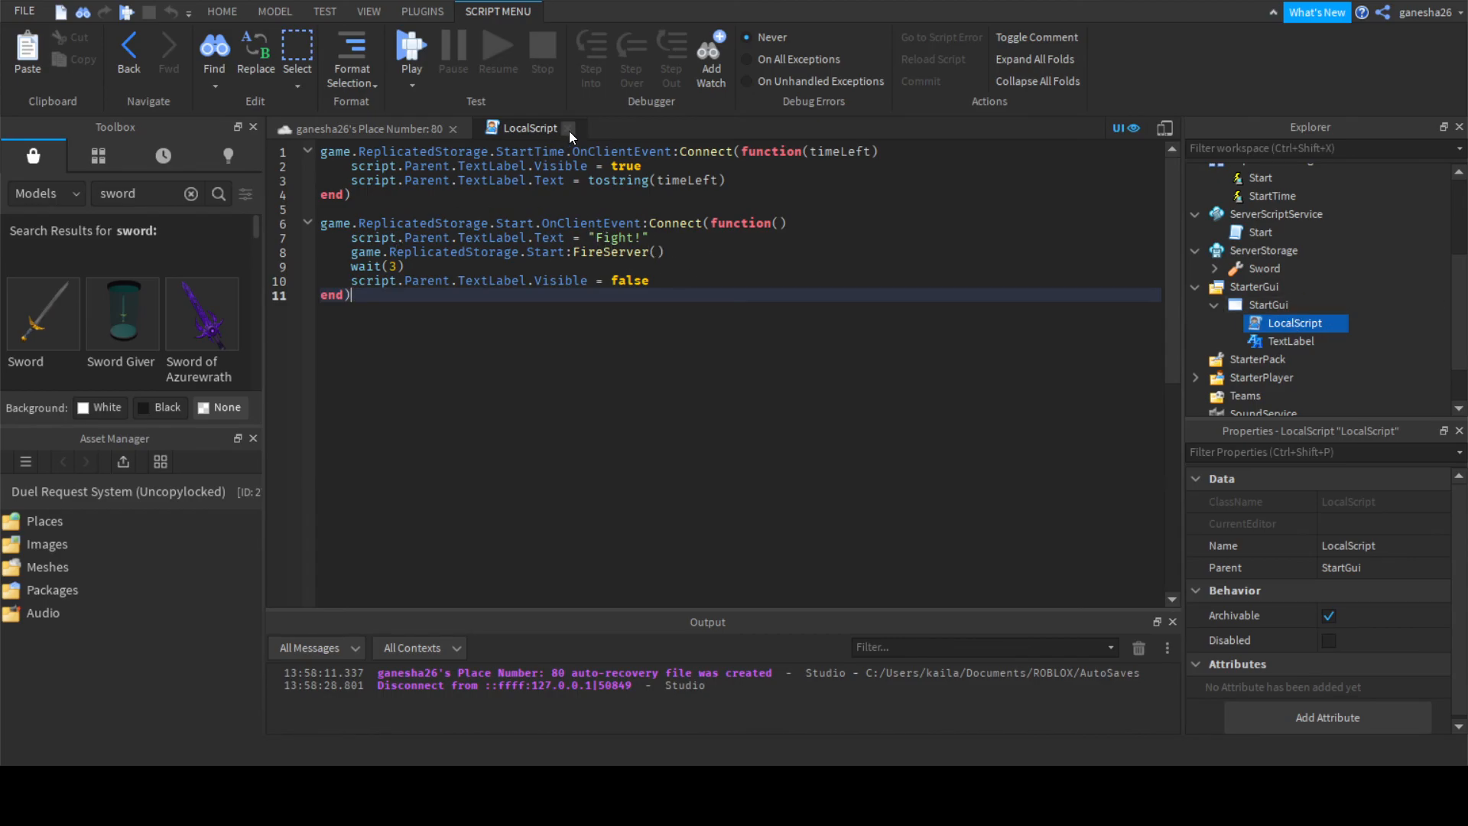
click(367, 11)
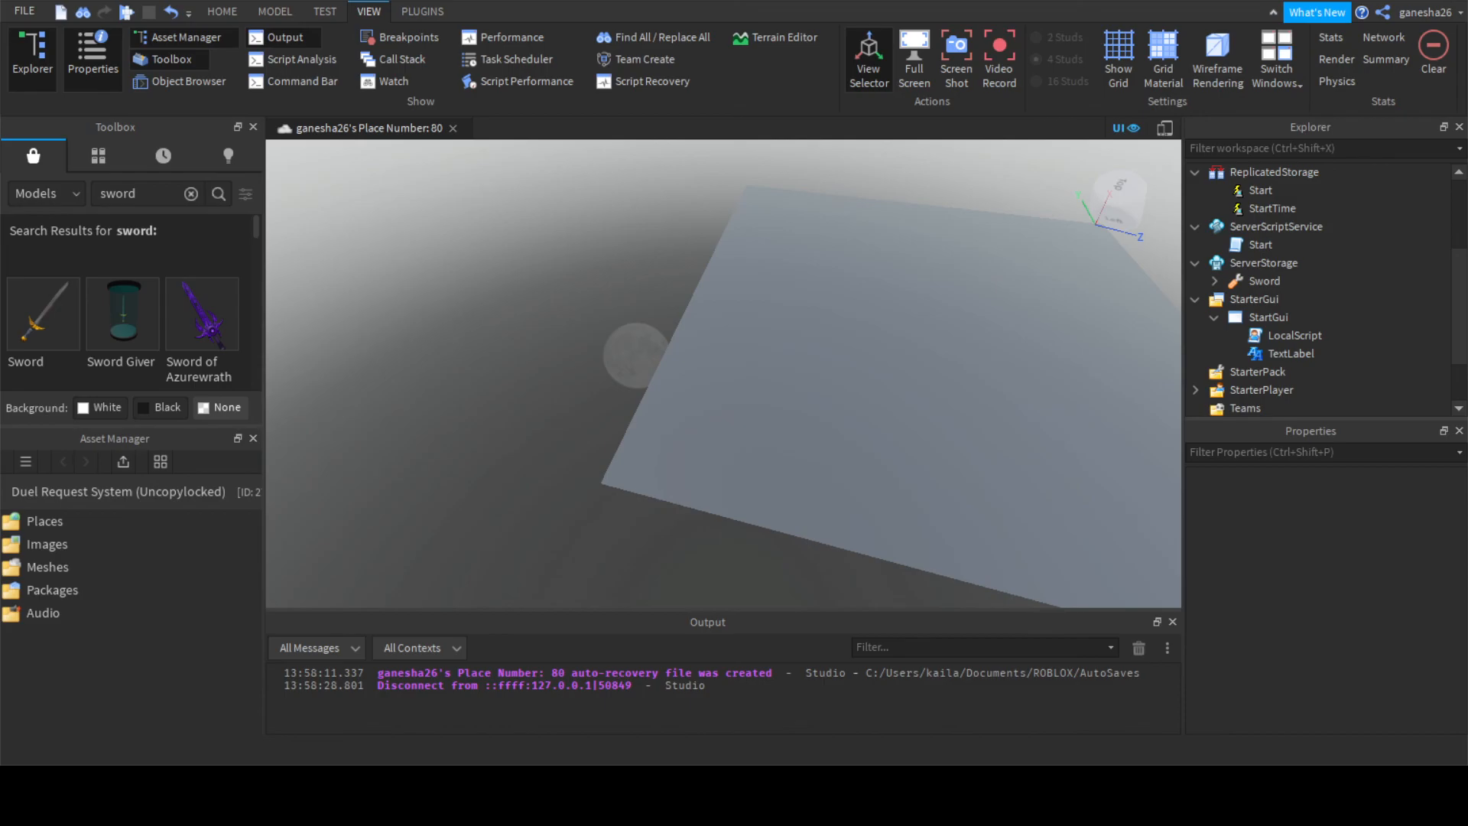
mouse_move(358, 406)
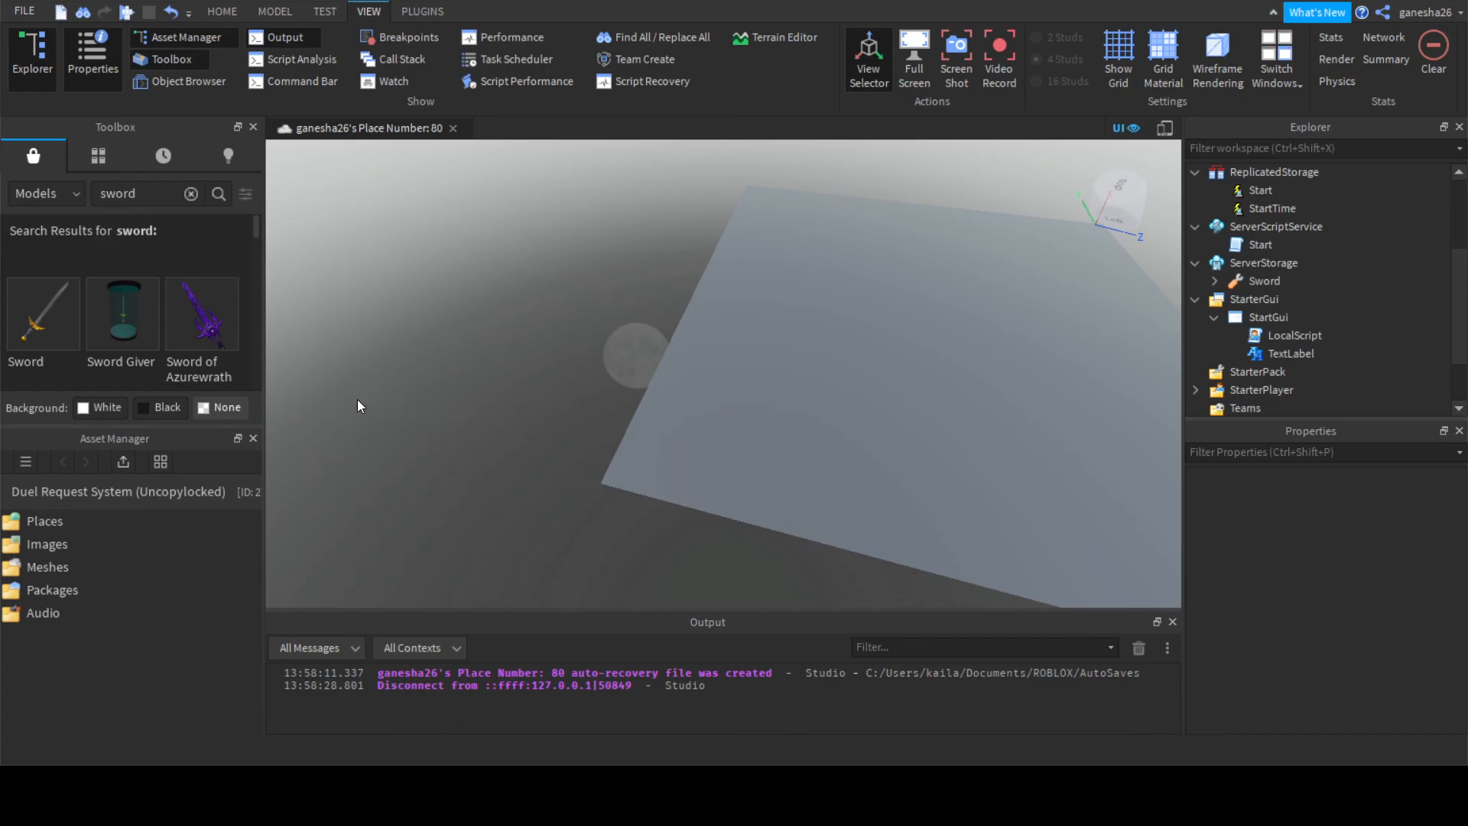
mouse_move(504, 374)
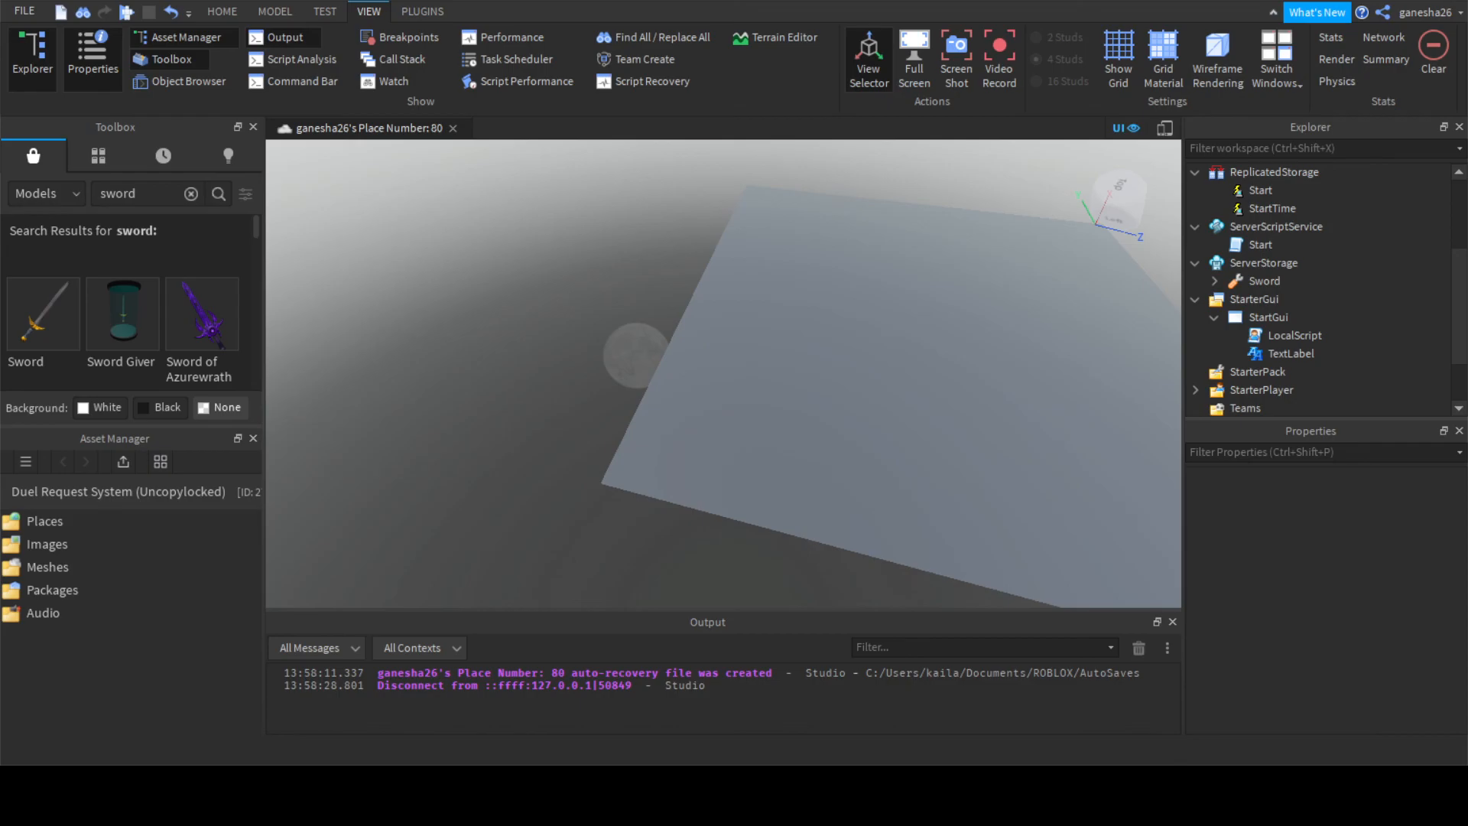
mouse_move(51, 26)
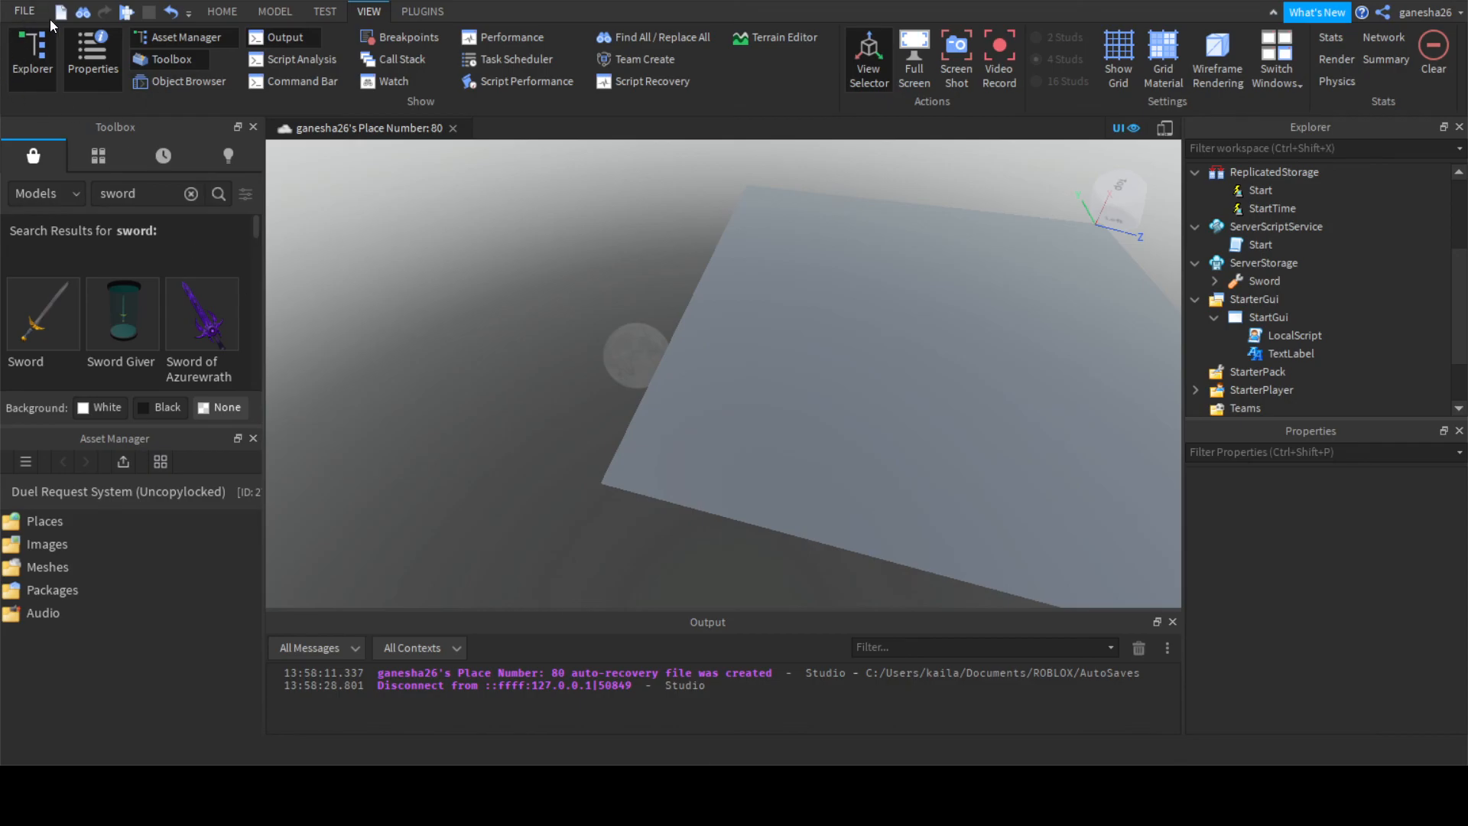
mouse_move(96, 228)
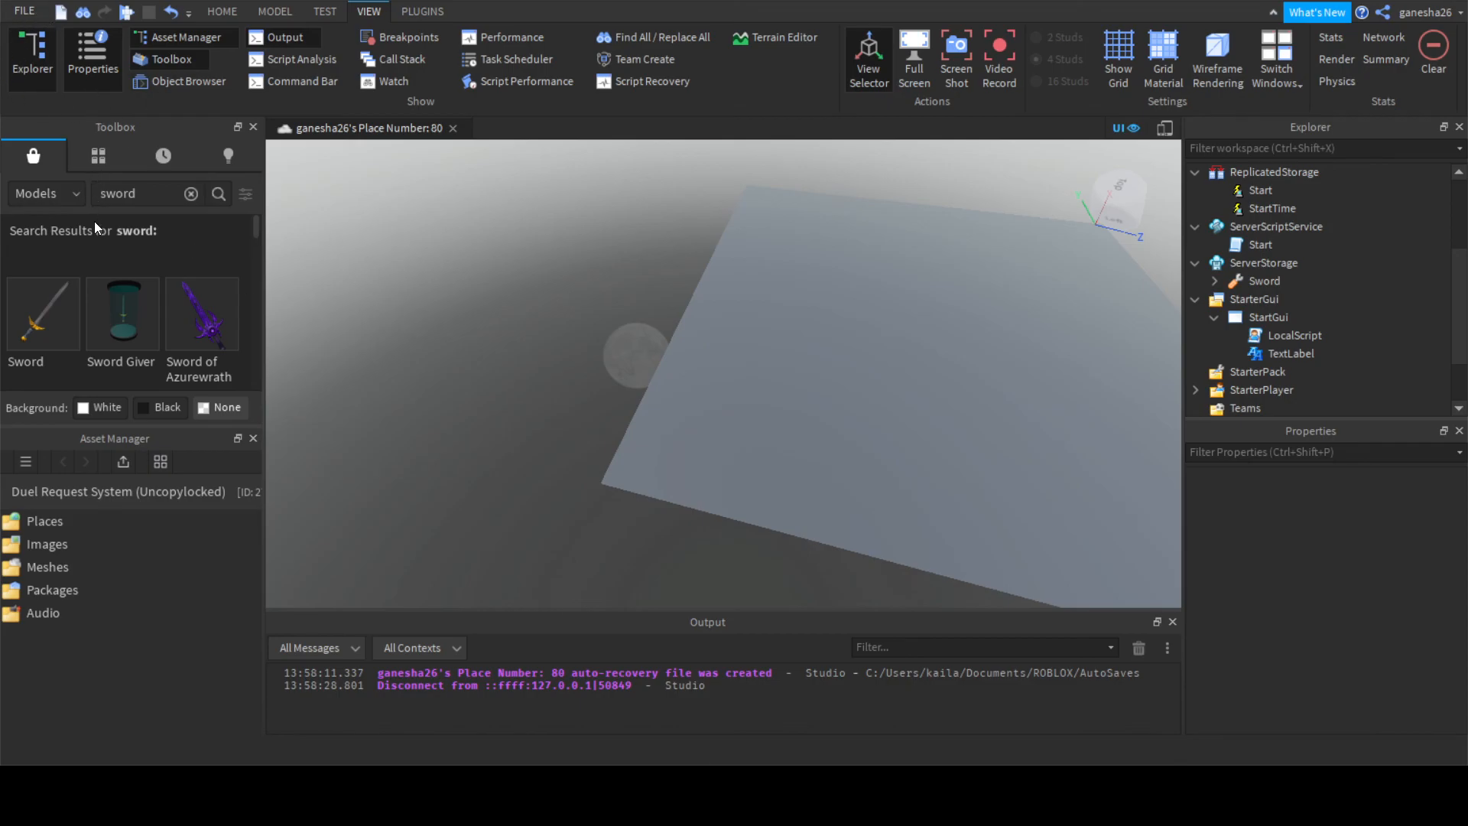
mouse_move(458, 724)
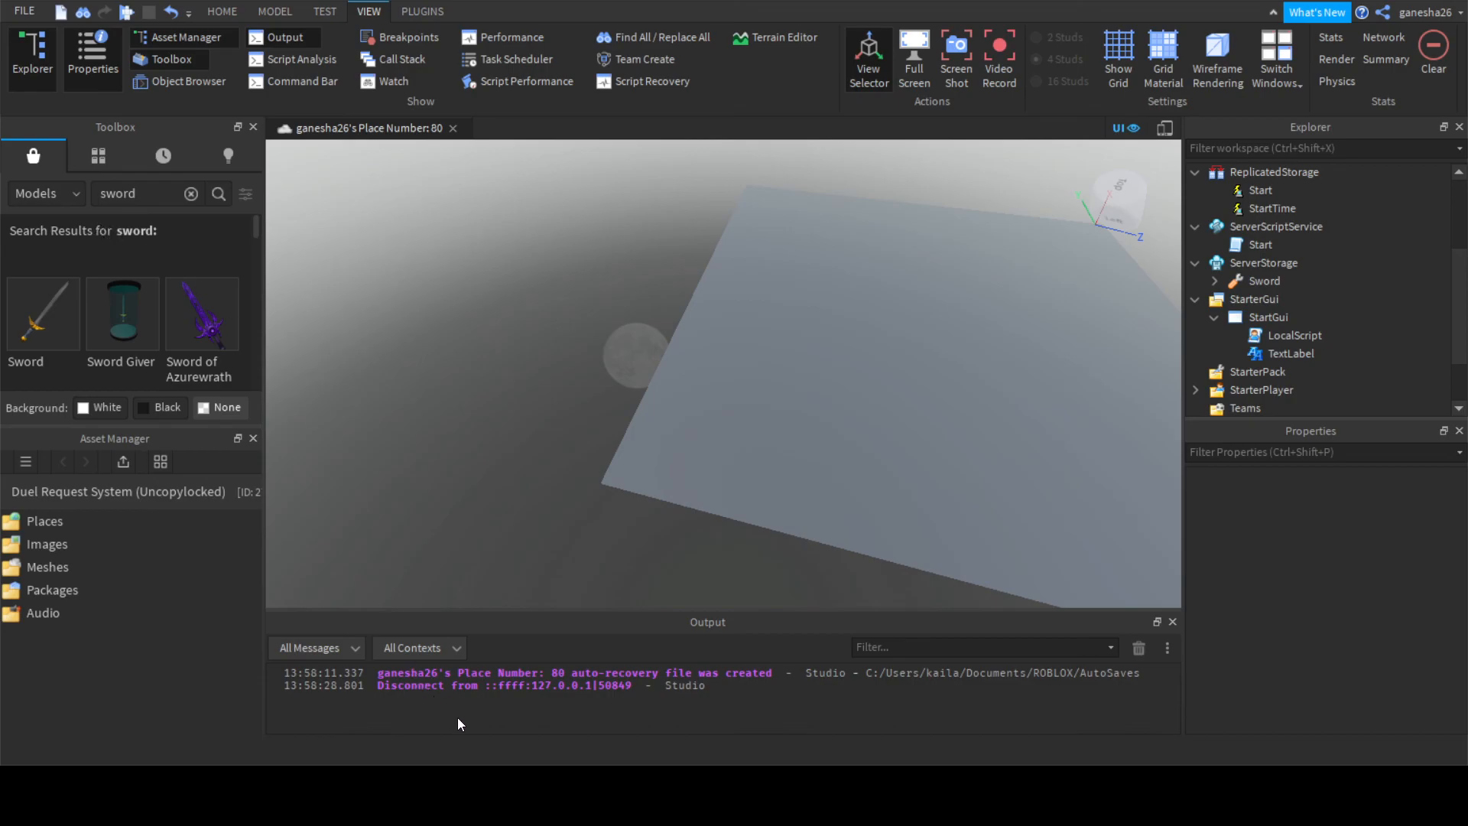
mouse_move(479, 549)
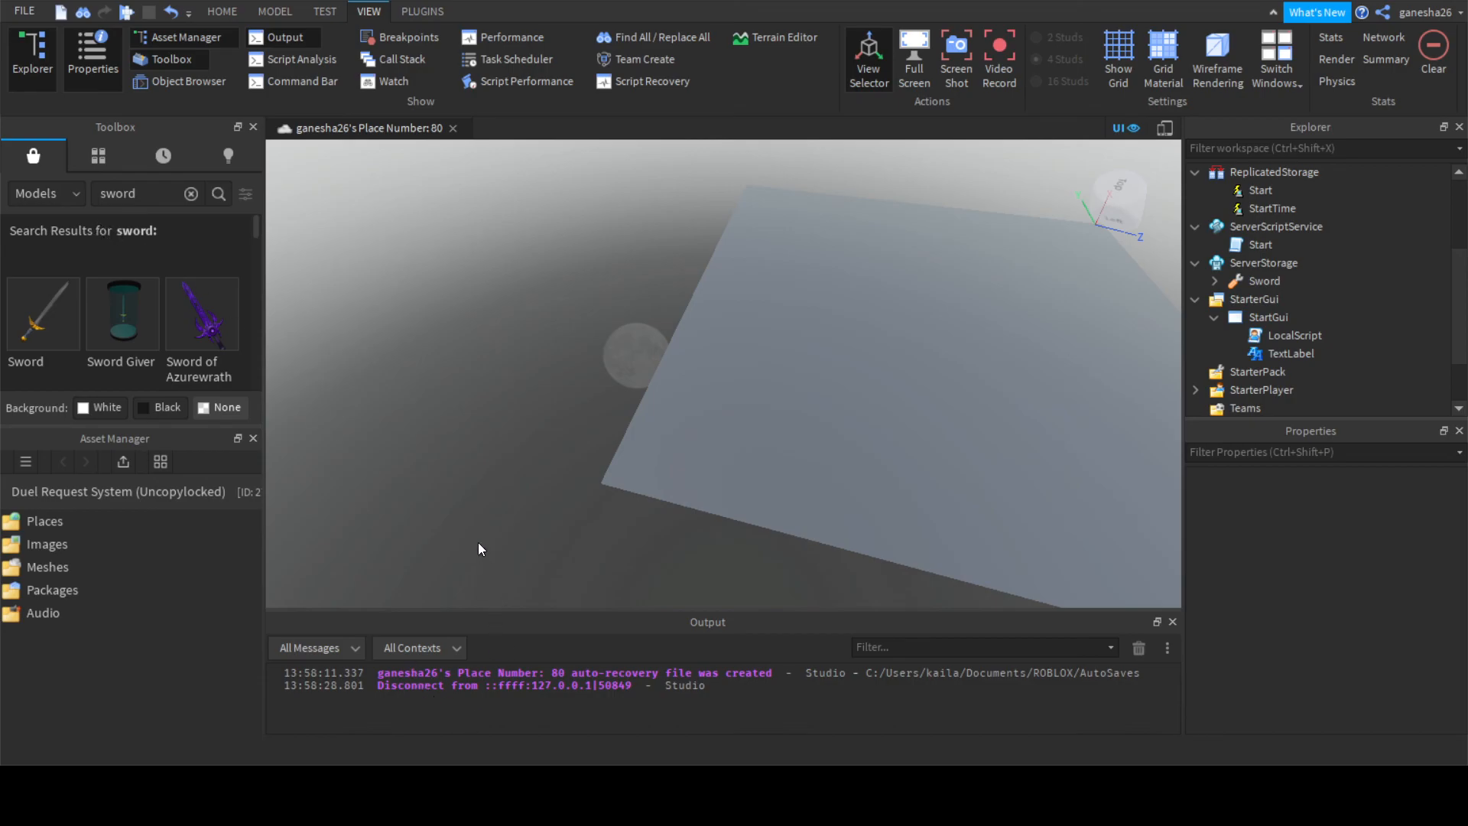